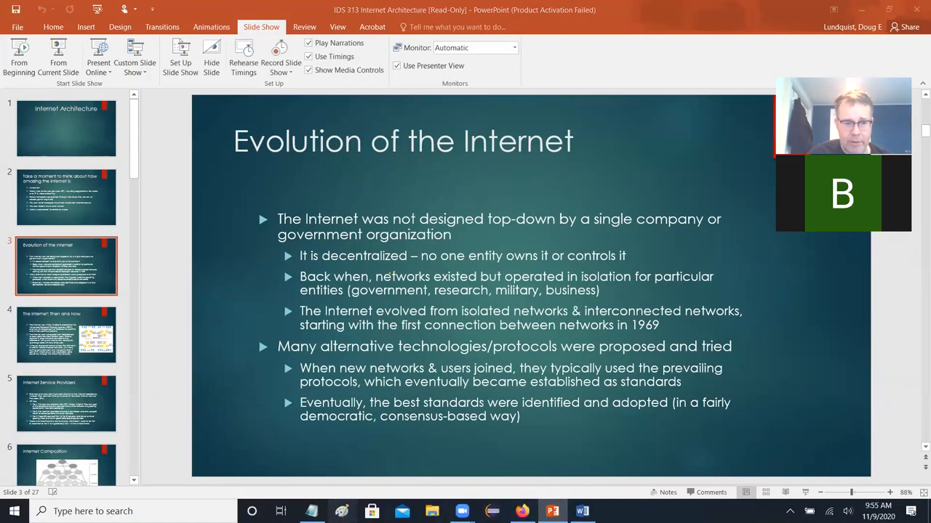
Step: Switch from the PowerPoint slide to the blank Paint canvas
{"action": "left_click", "coordinate": [311, 511]}
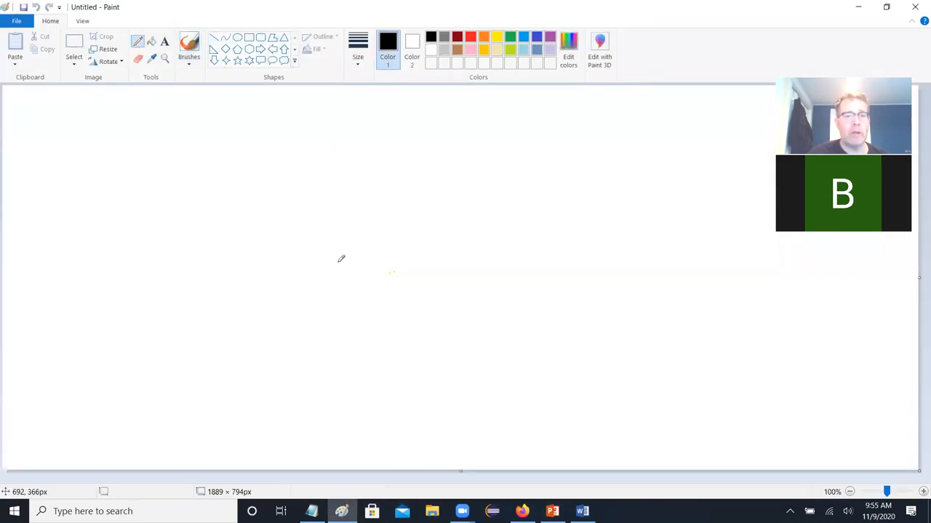
Step: Draw freehand curves for the outline's left side and bottom edge
{"action": "left_click_drag", "start_coordinate": [147, 123], "coordinate": [232, 381]}
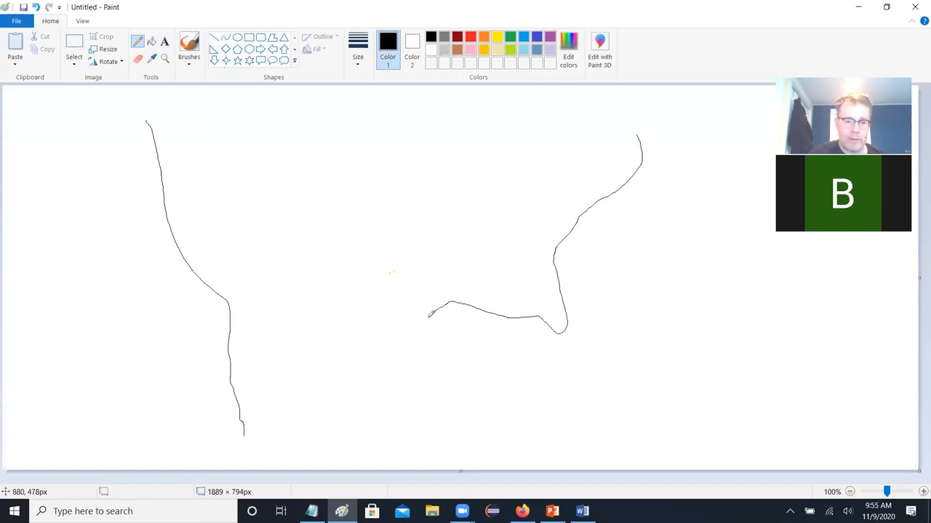
{"action": "left_click_drag", "start_coordinate": [447, 305], "coordinate": [324, 429]}
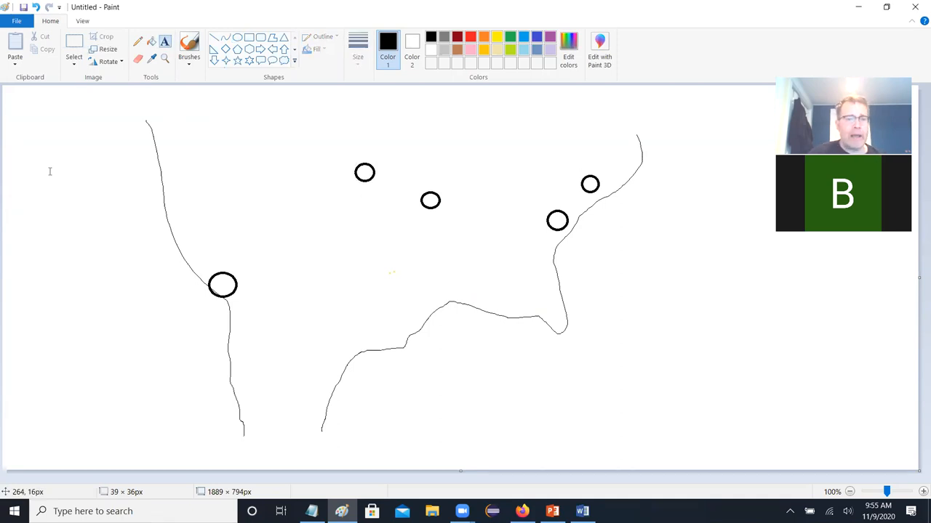
Step: Add a left text box: 'initially, the Internet grew out of multiple smaller network groups'
{"action": "left_click_drag", "start_coordinate": [29, 173], "coordinate": [184, 376]}
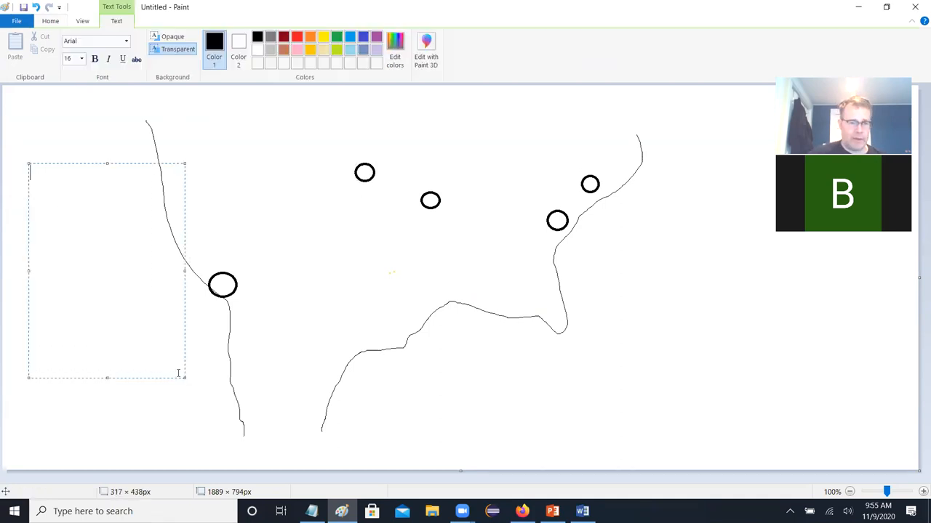
{"action": "type", "text": "initiall"}
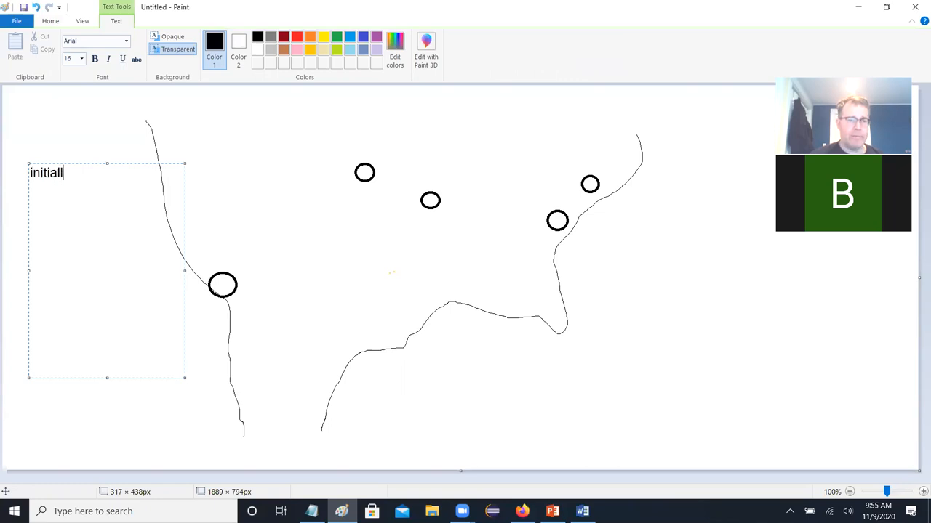
{"action": "type", "text": "y, the Internet grew out"}
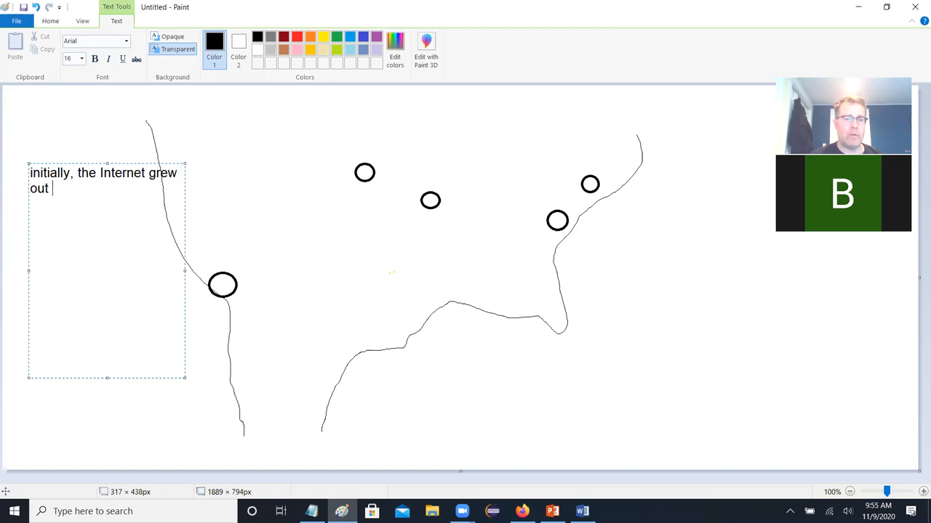
{"action": "type", "text": "f m"}
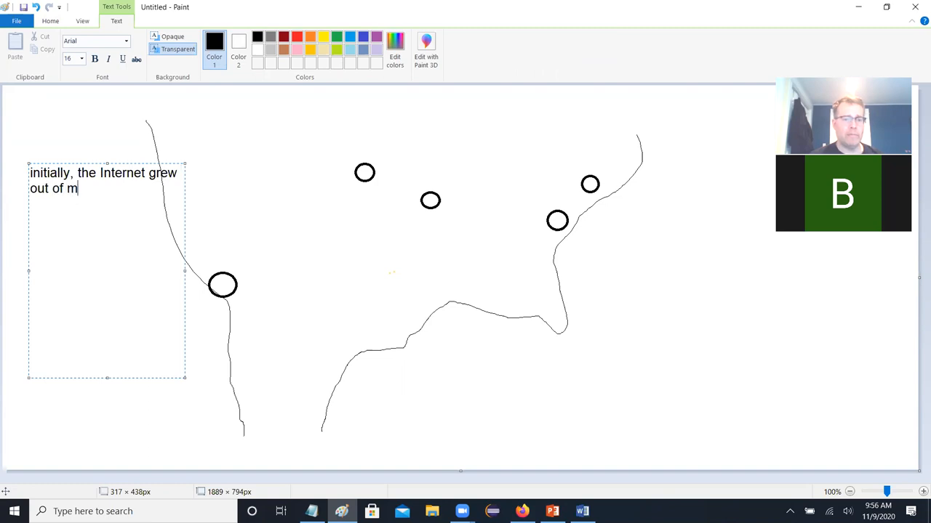
{"action": "type", "text": "ultiple small"}
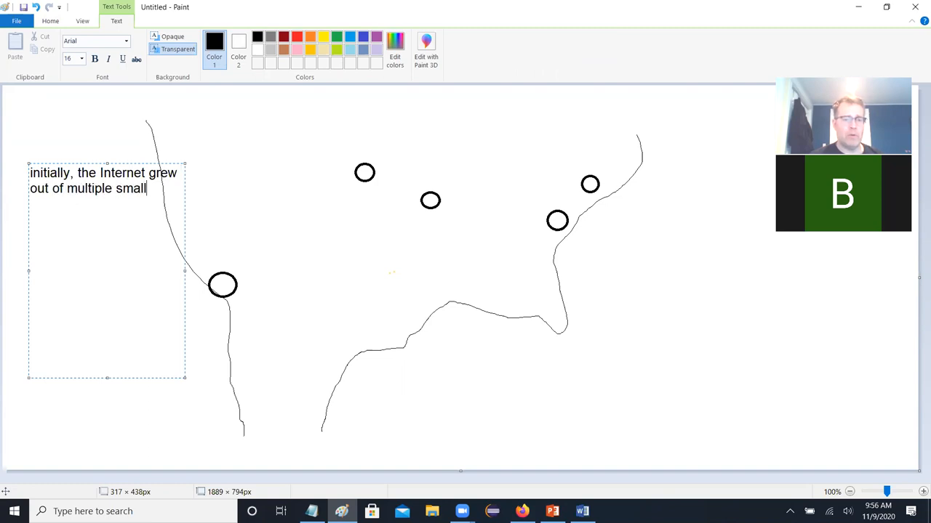
{"action": "type", "text": "er network"}
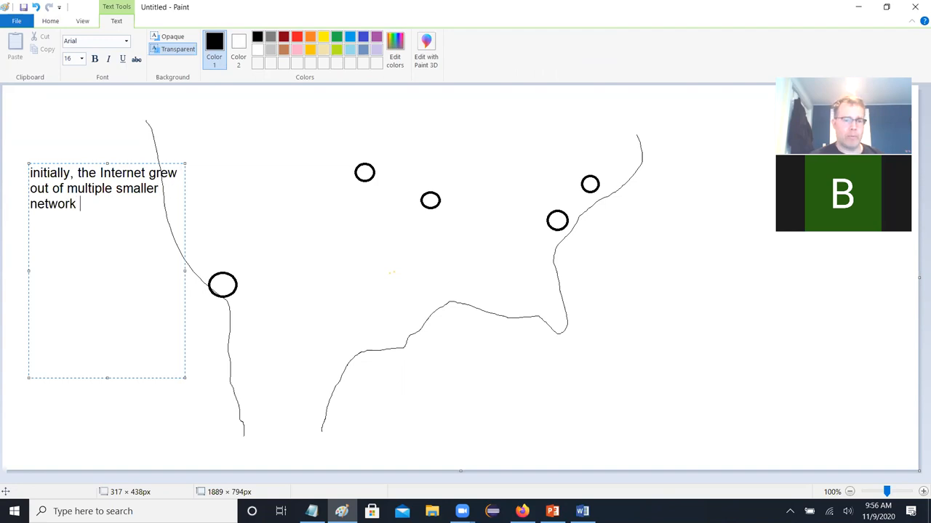
{"action": "type", "text": "groups"}
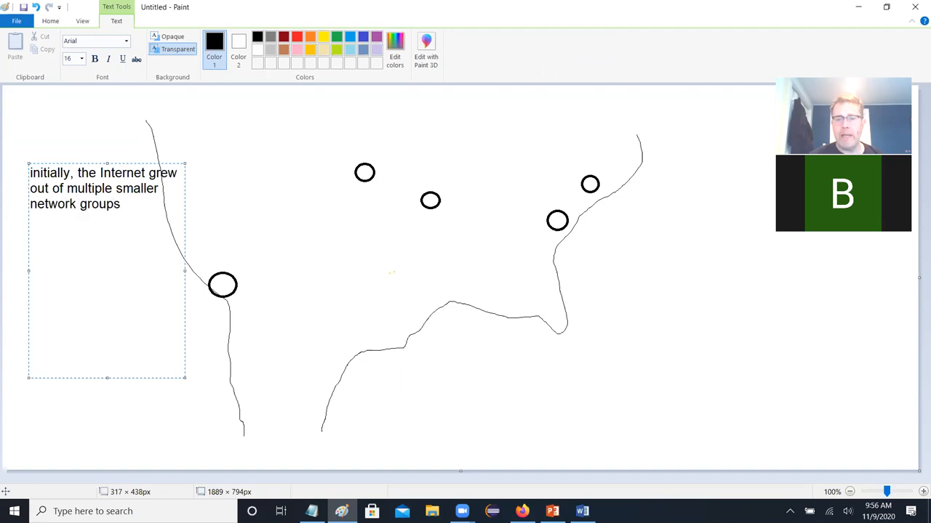
{"action": "mouse_move", "coordinate": [258, 370]}
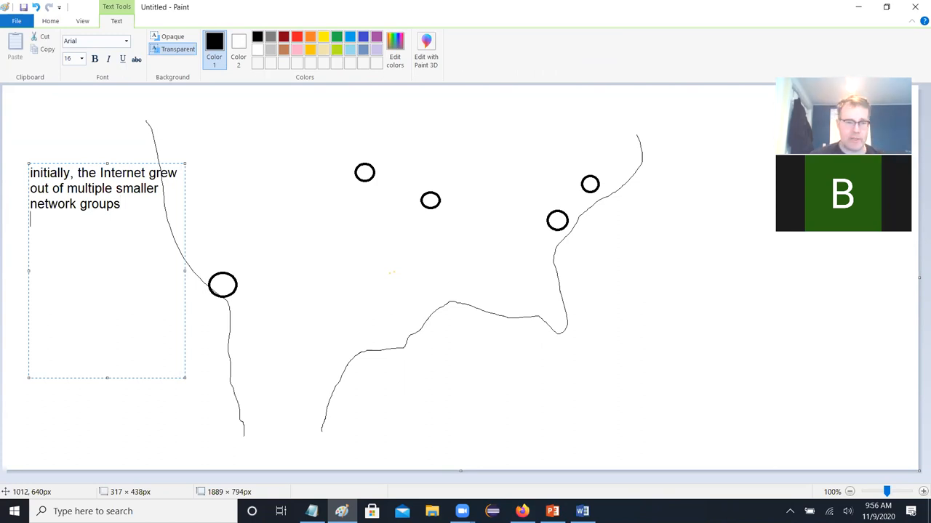
Step: Type the paragraph: in the 50s, businesses with a computer generally had no networks
{"action": "type", "text": "in th"}
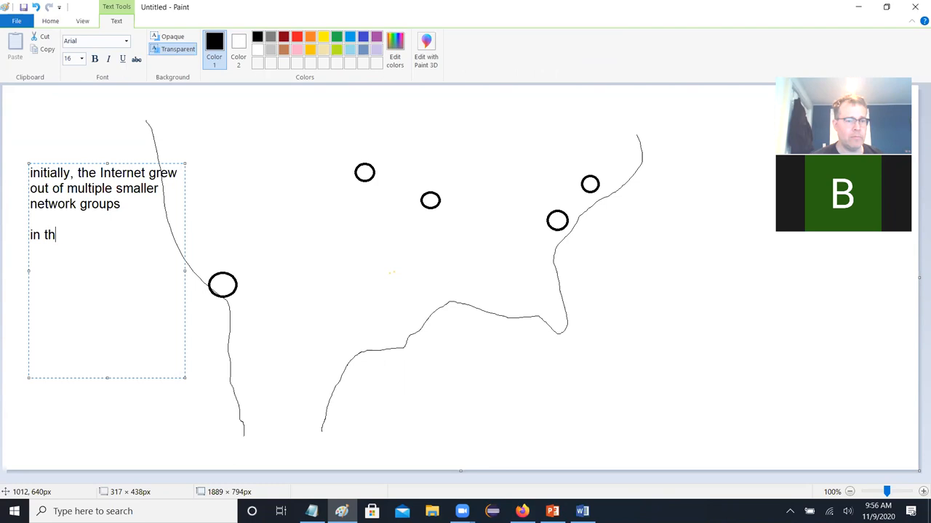
{"action": "type", "text": "e 50s,"}
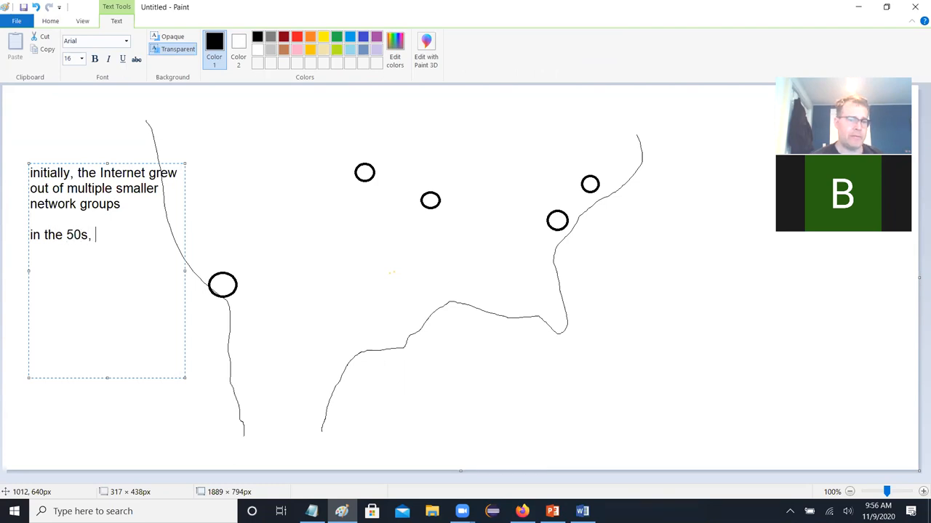
{"action": "type", "text": "busin"}
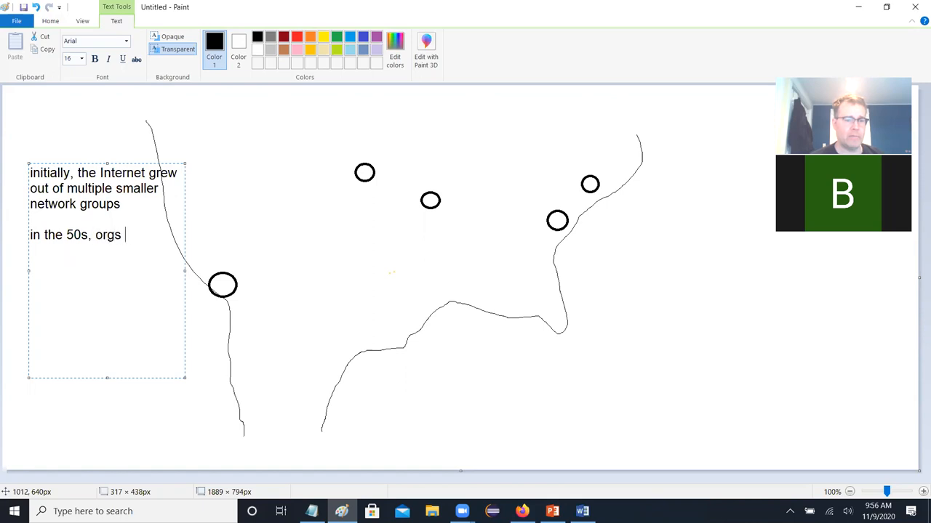
{"action": "type", "text": "that had"}
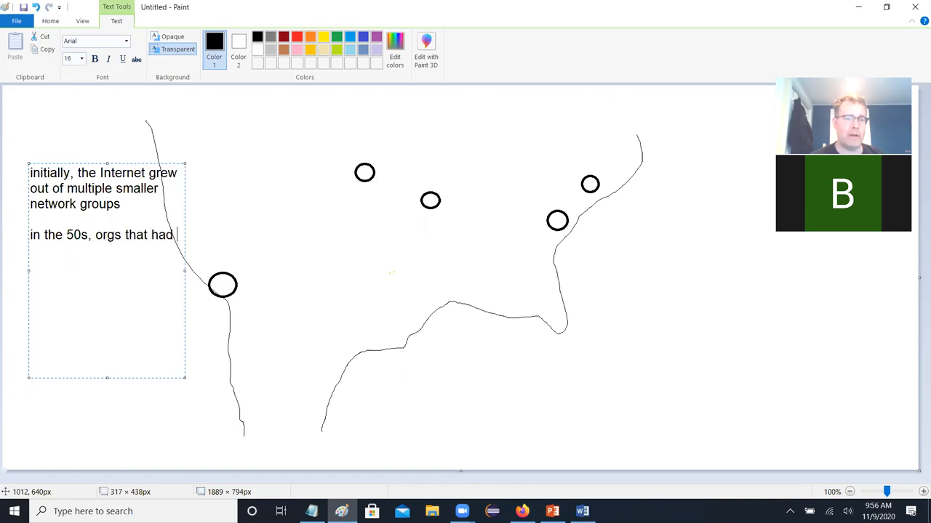
{"action": "type", "text": "a computer"}
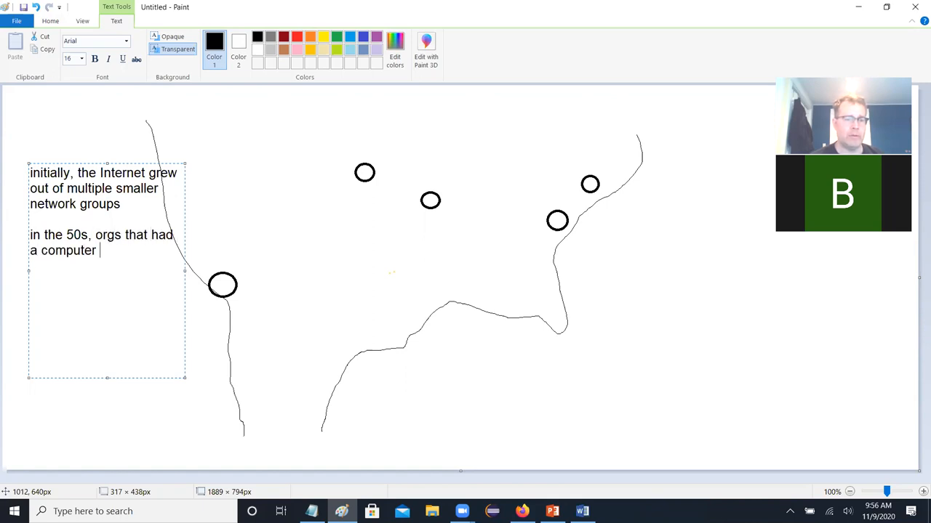
{"action": "type", "text": "generally did n"}
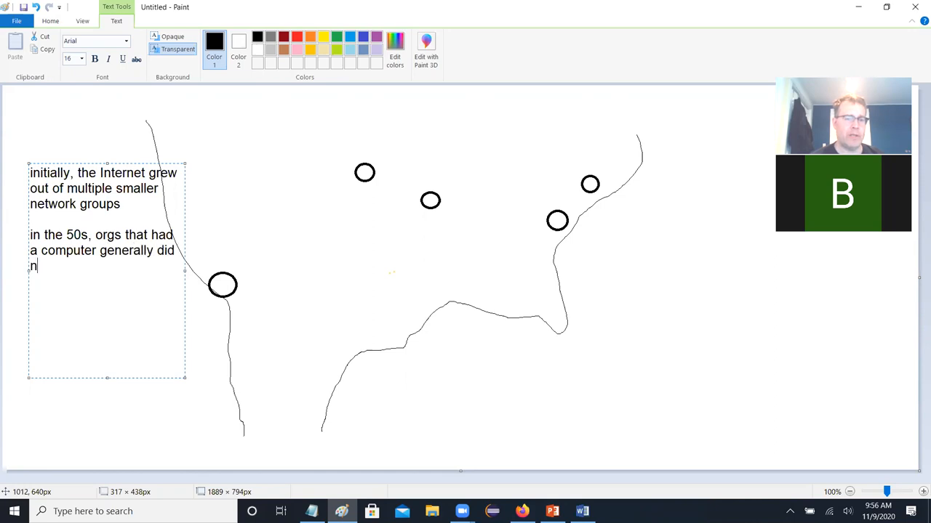
{"action": "type", "text": "ot have networks"}
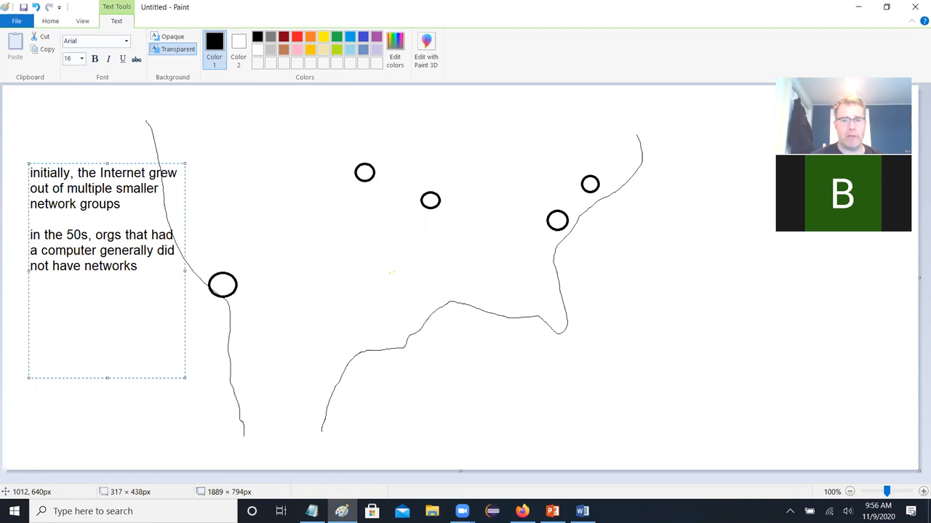
Step: Add the paragraph: but those computers started being grouped in organizations
{"action": "type", "text": "but"}
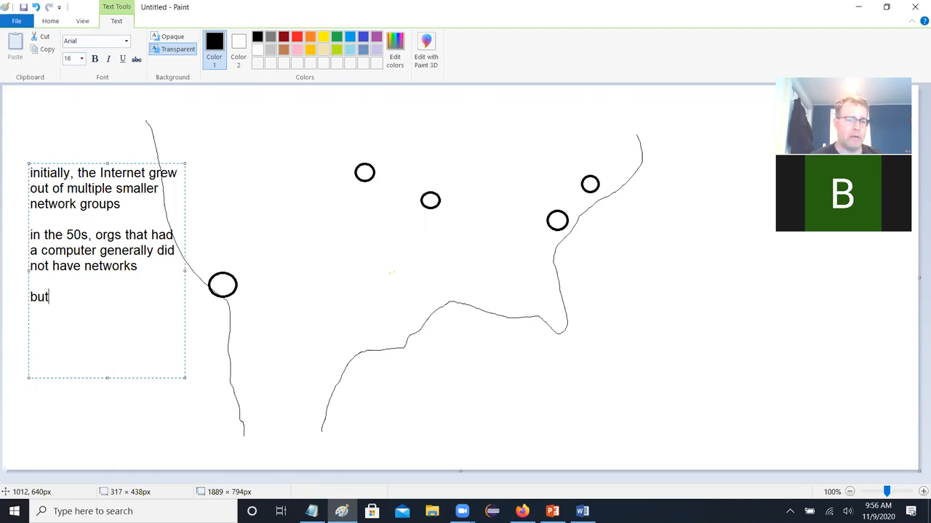
{"action": "type", "text": ", those"}
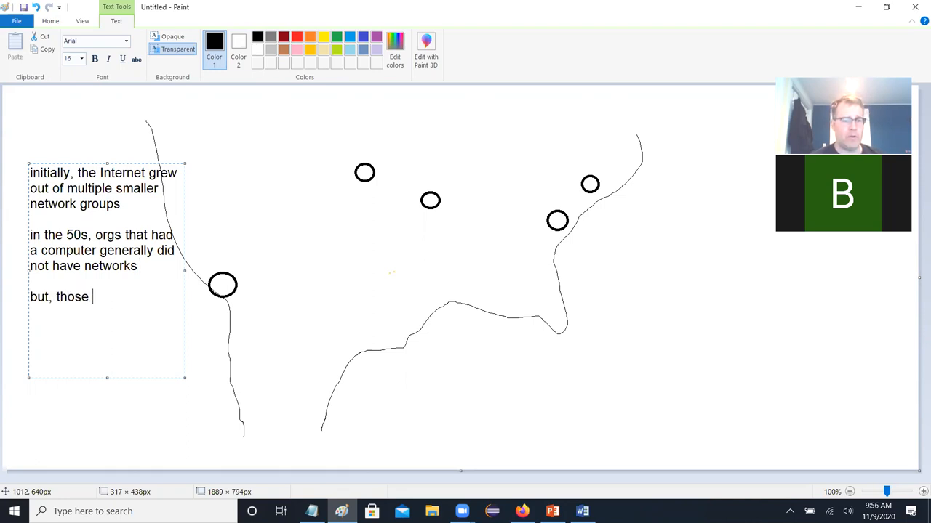
{"action": "type", "text": "computers started to be g"}
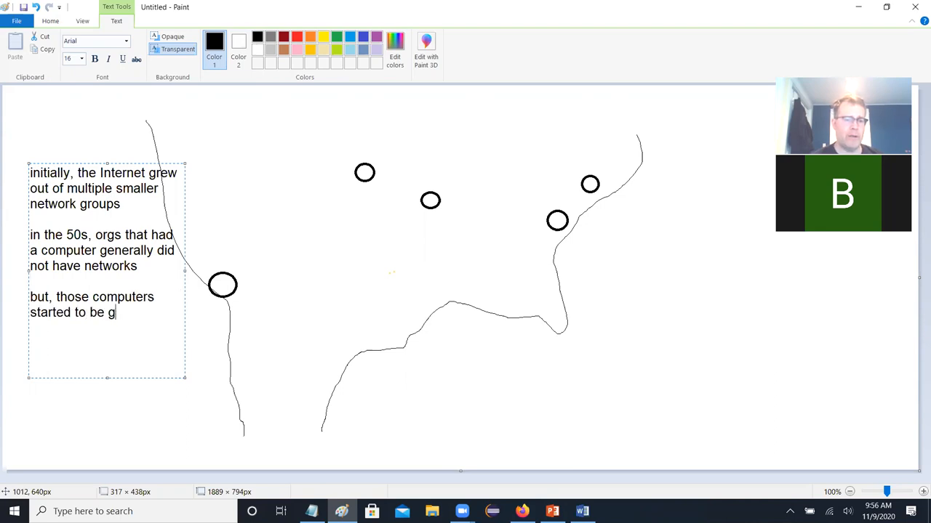
{"action": "type", "text": "rouped in"}
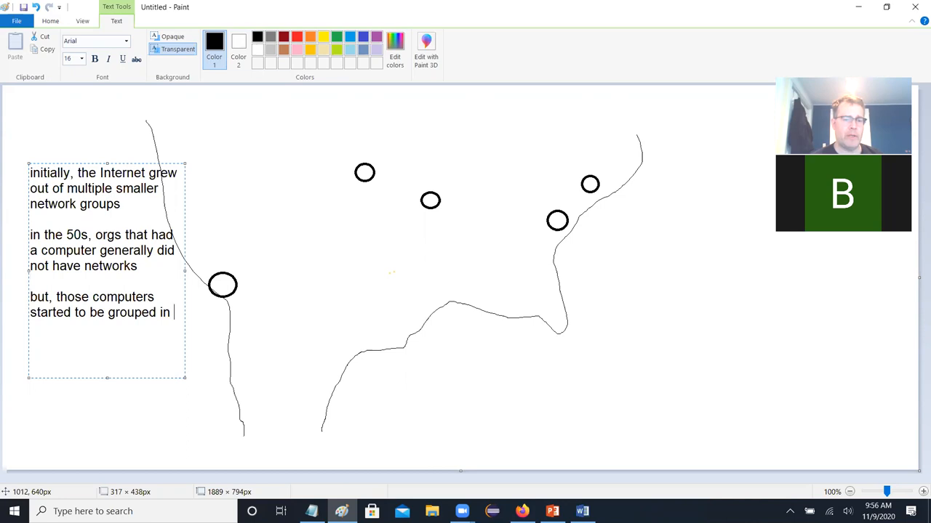
{"action": "type", "text": "organizations as networks"}
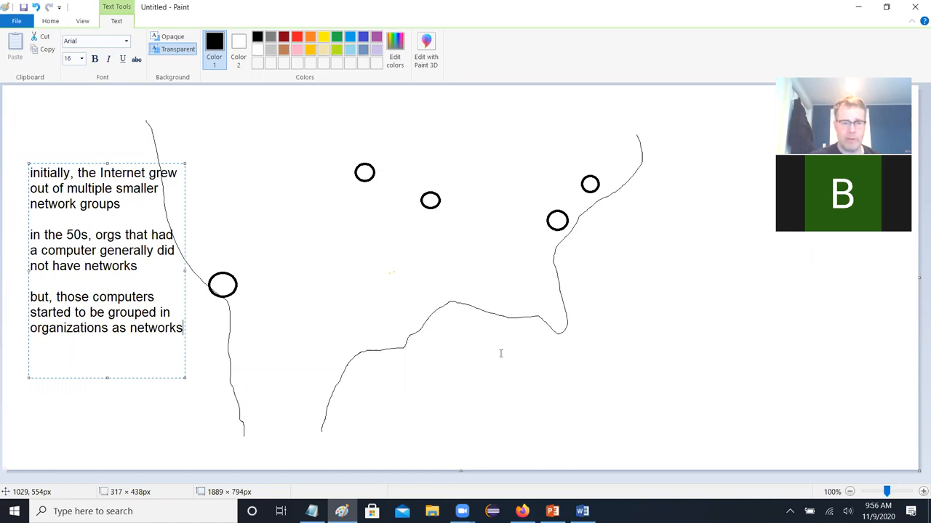
Step: Type 'by the end of the 60s some of these networks were starting to be grouped together'
{"action": "type", "text": "by"}
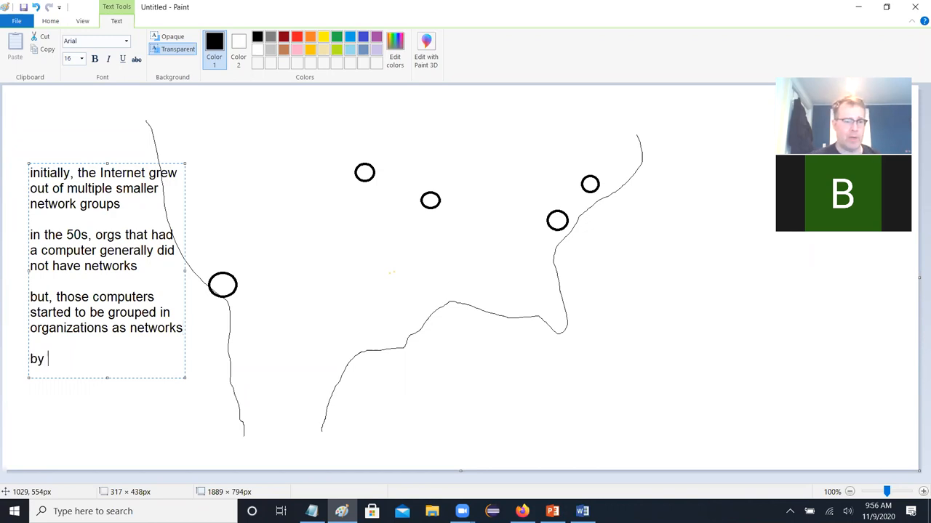
{"action": "type", "text": "the end of the"}
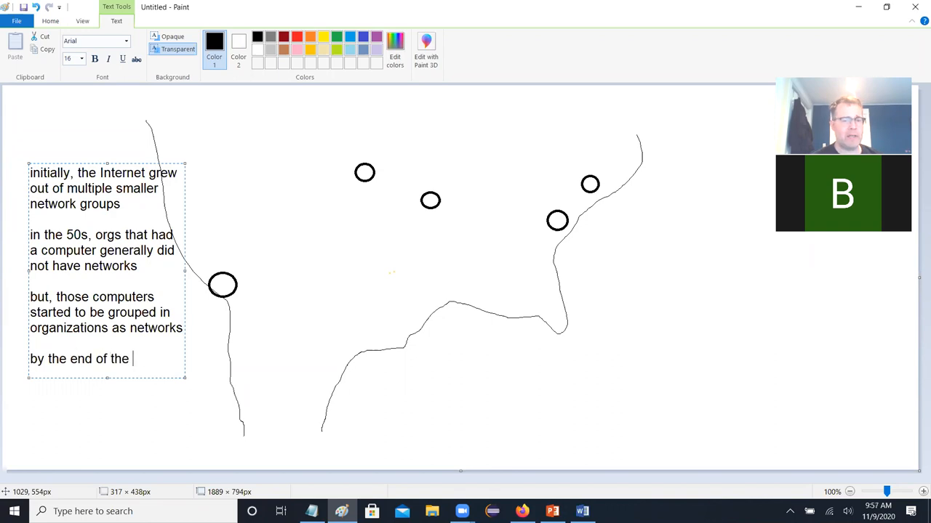
{"action": "type", "text": "60s some"}
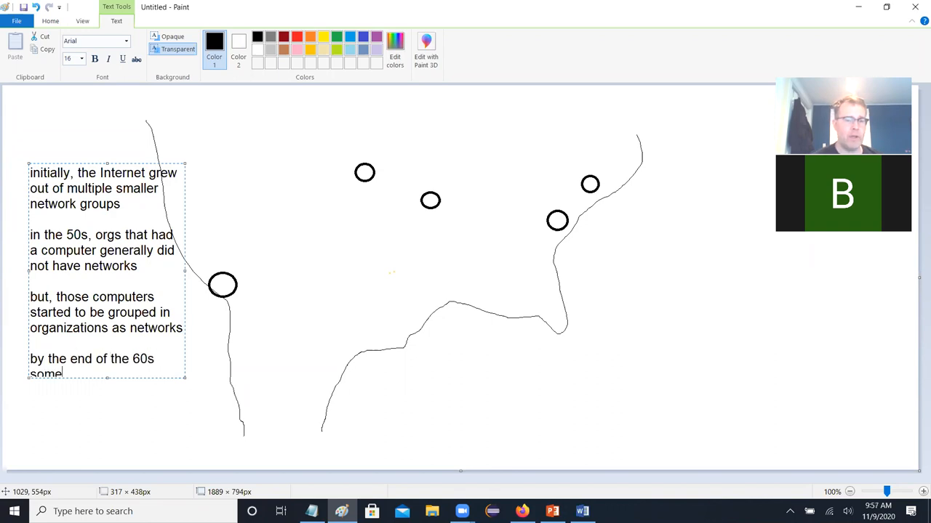
{"action": "type", "text": "of these net"}
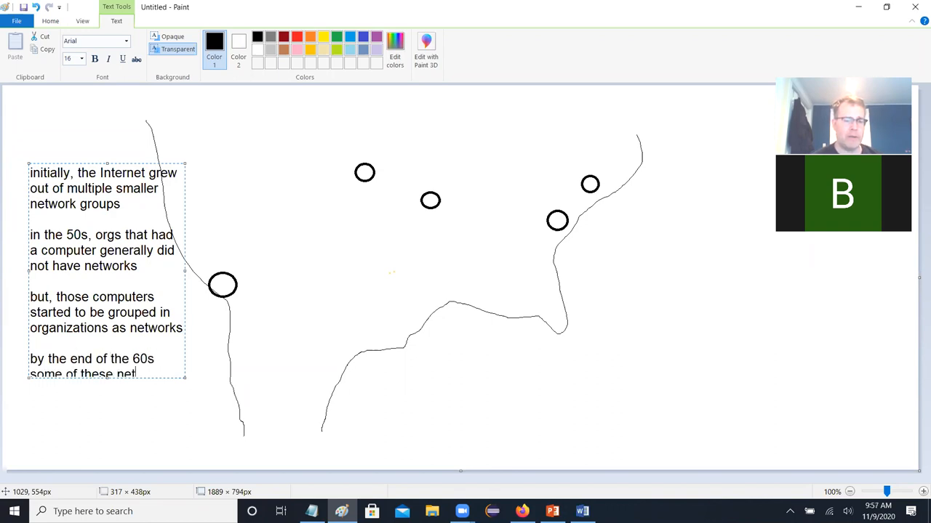
{"action": "type", "text": "works were sta"}
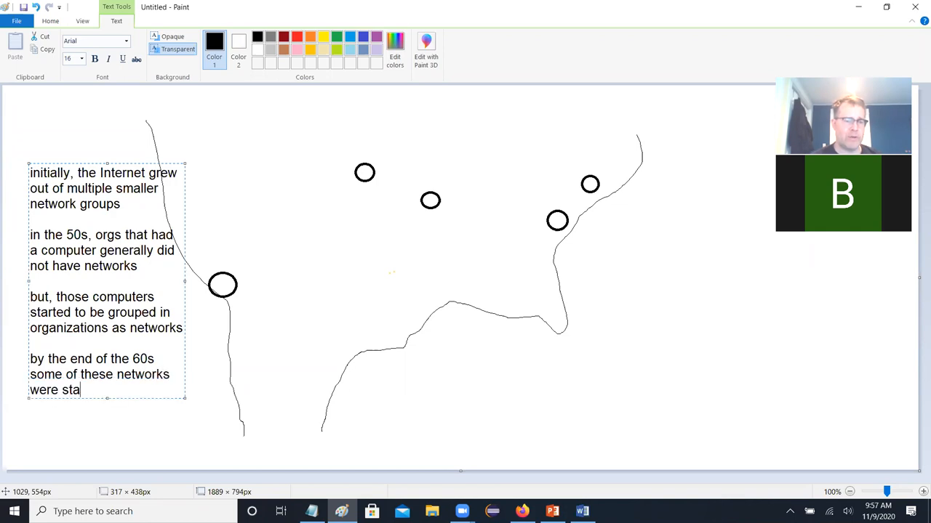
{"action": "type", "text": "rting to be"}
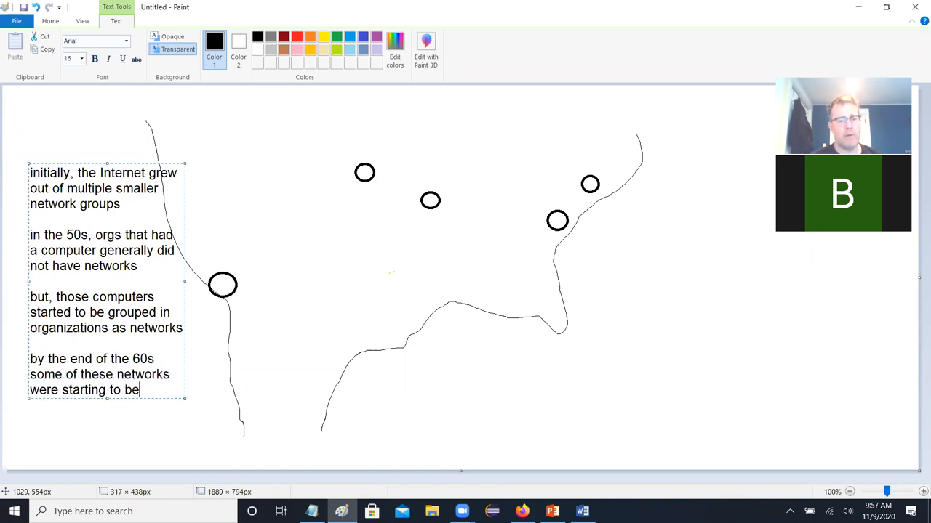
{"action": "type", "text": "grouped"}
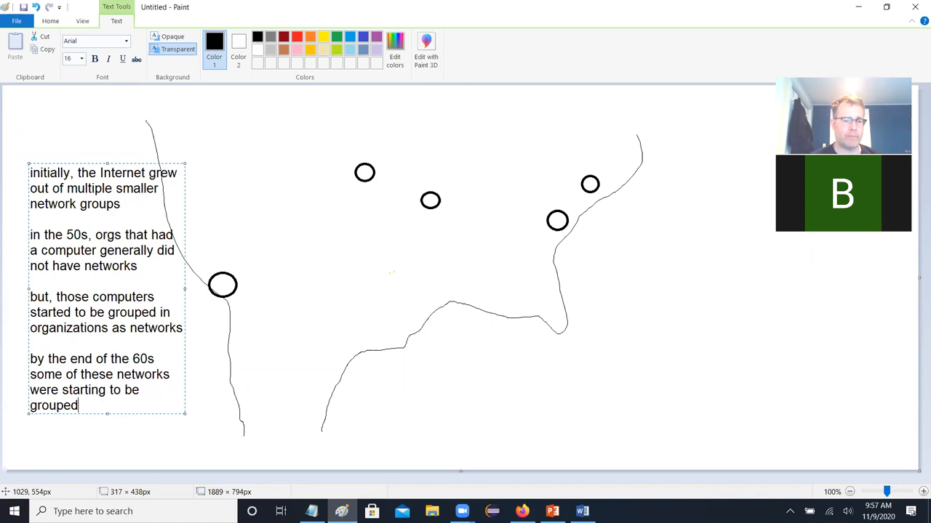
{"action": "type", "text": "together"}
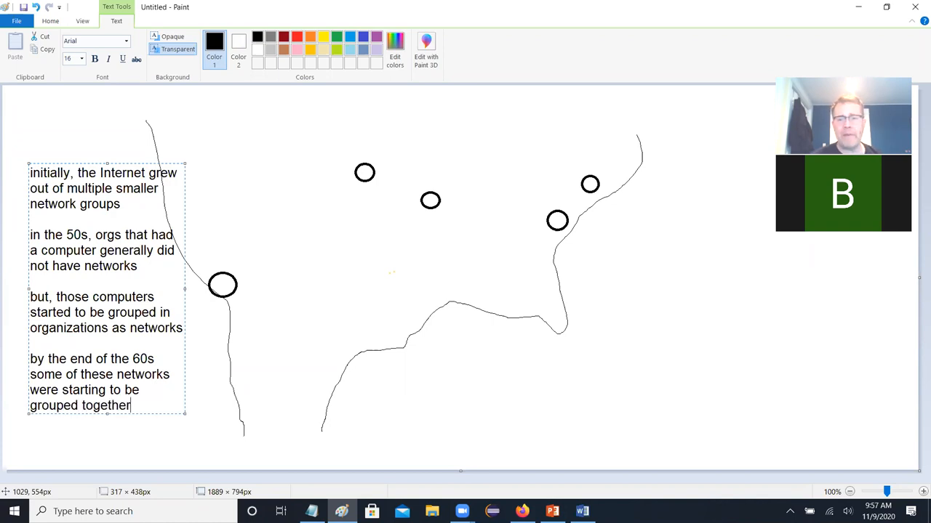
Step: Add a note below the map: 'all these different orgs had different ways for their networks to communicate'
{"action": "left_click_drag", "start_coordinate": [446, 359], "coordinate": [715, 448]}
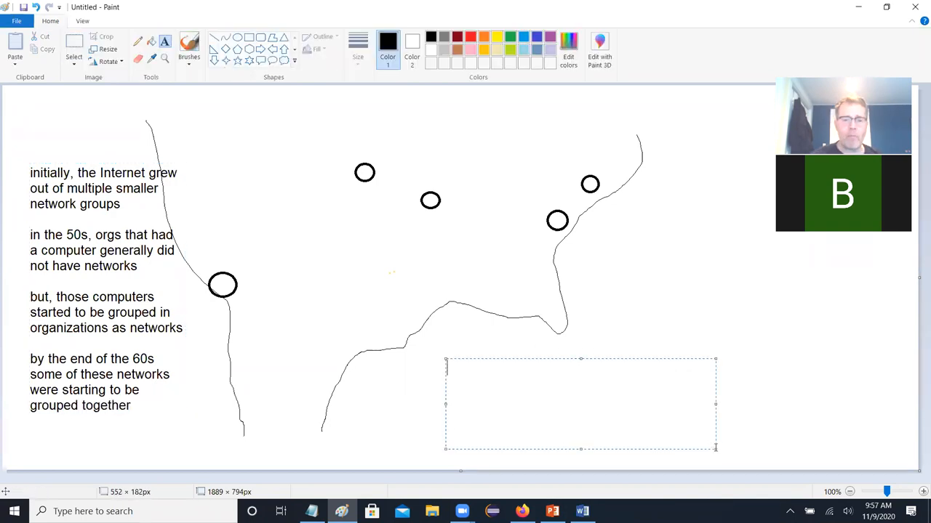
{"action": "type", "text": "all these d"}
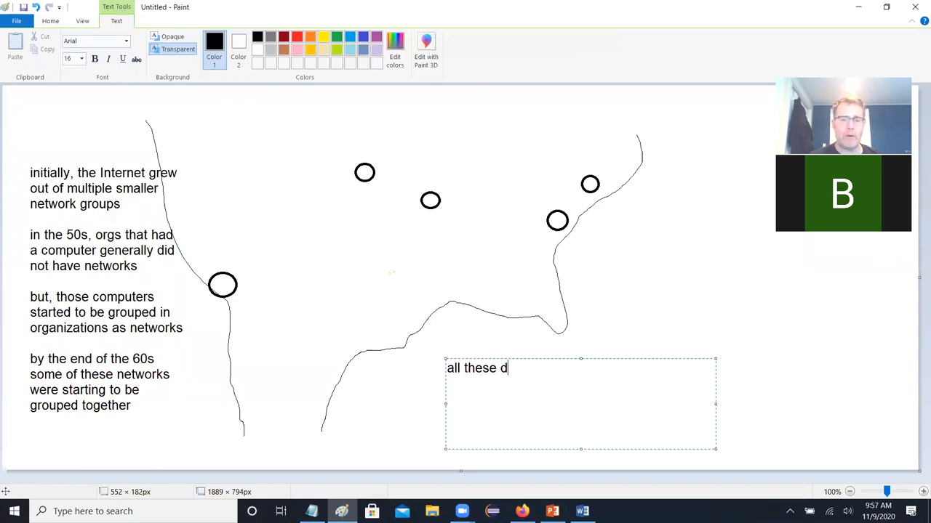
{"action": "type", "text": "ifferents org"}
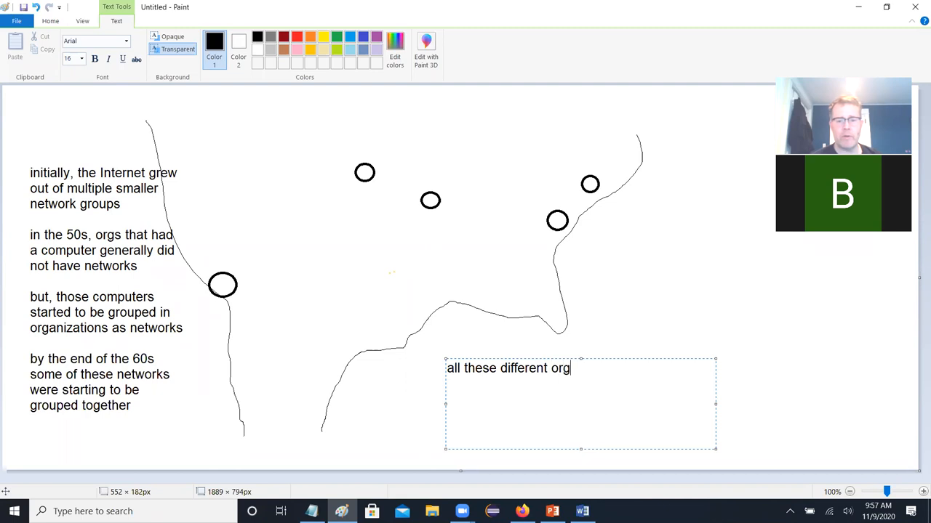
{"action": "type", "text": "s had different"}
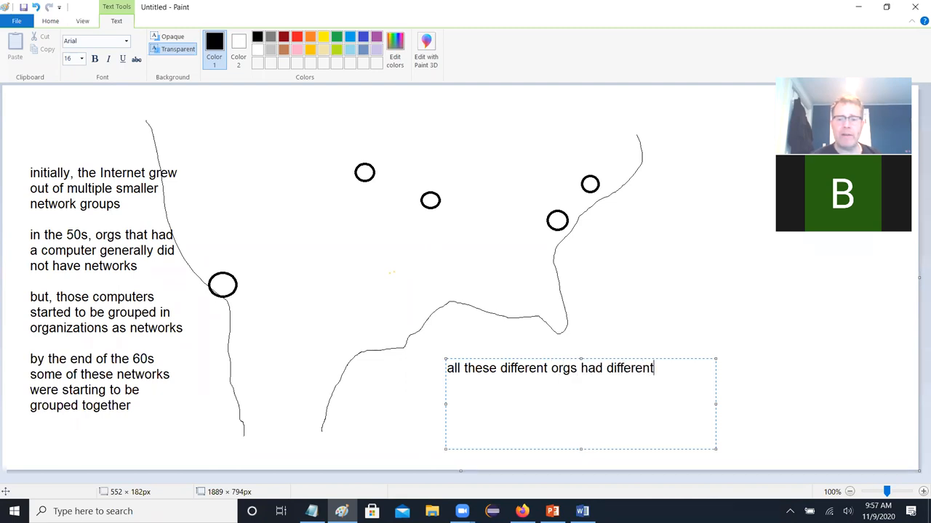
{"action": "type", "text": "ways for t"}
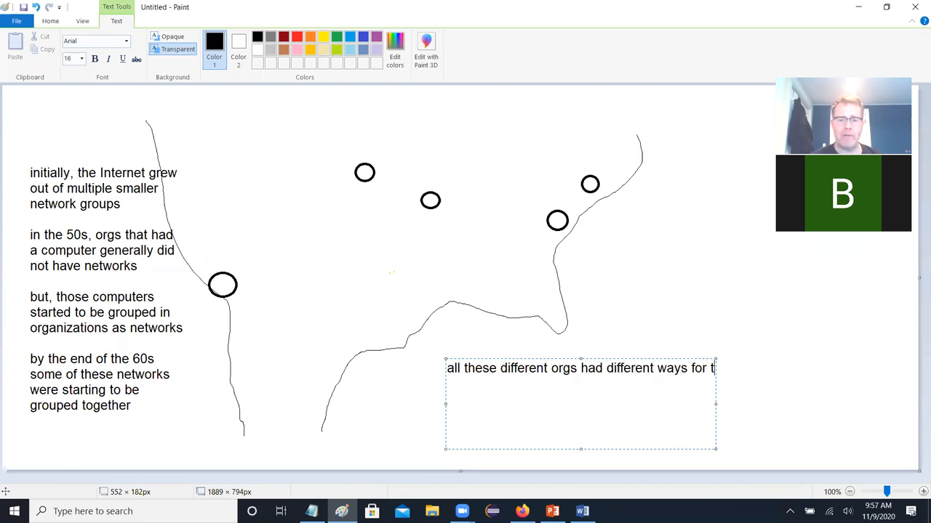
{"action": "type", "text": "their networks to"}
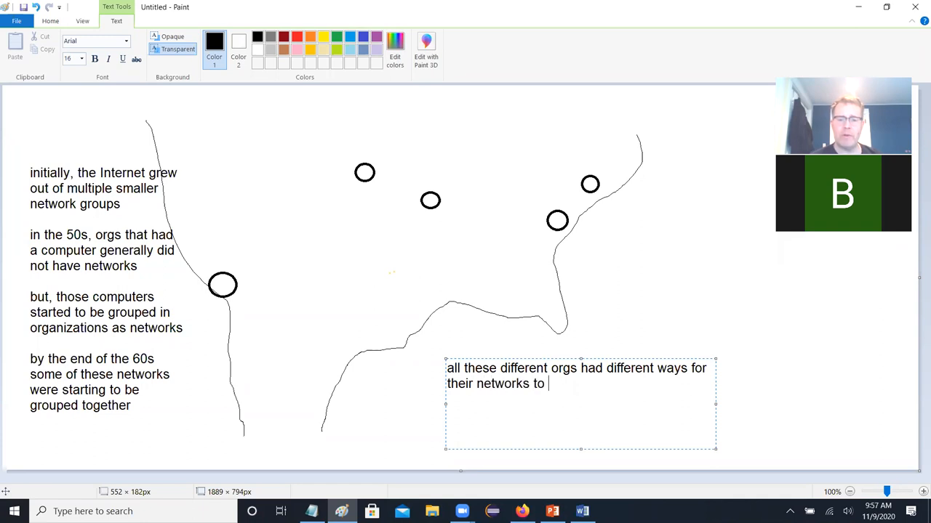
{"action": "type", "text": "communicate"}
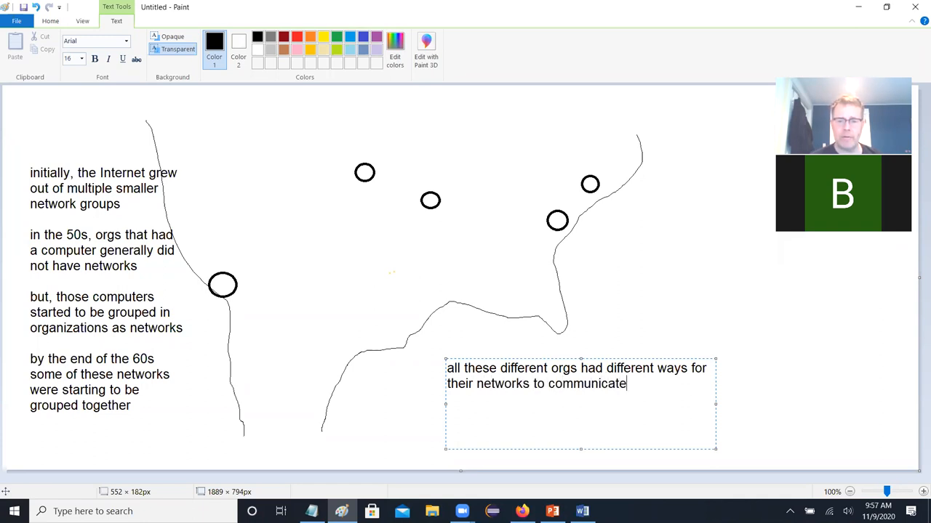
{"action": "left_click", "coordinate": [681, 311]}
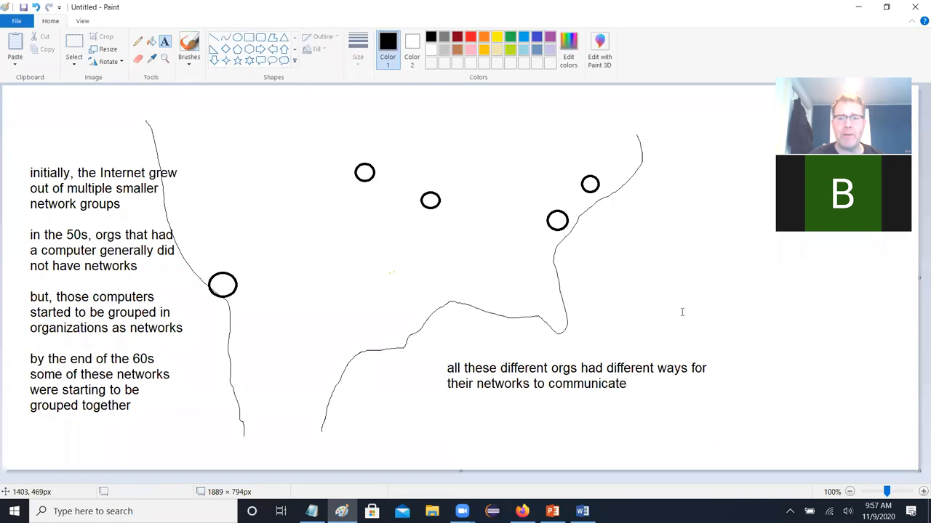
{"action": "mouse_move", "coordinate": [560, 225]}
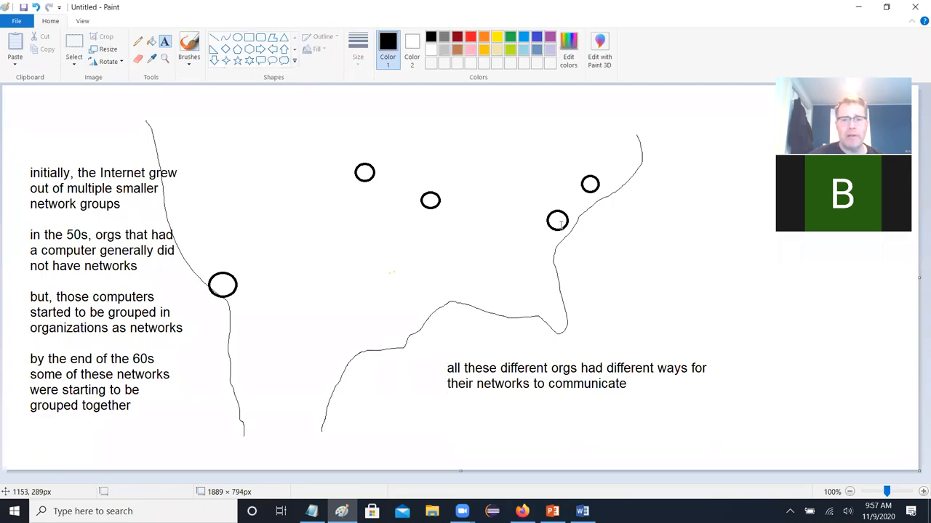
{"action": "mouse_move", "coordinate": [566, 224]}
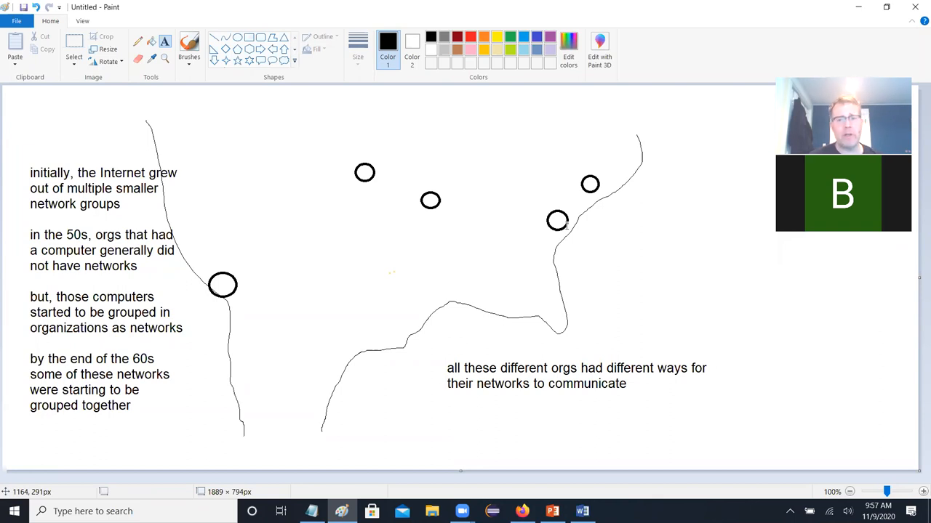
Step: Add an enlarged text box: 'basic Q: how do I send a message from one machine to another', then 'multiple networks…'
{"action": "left_click_drag", "start_coordinate": [442, 409], "coordinate": [580, 422]}
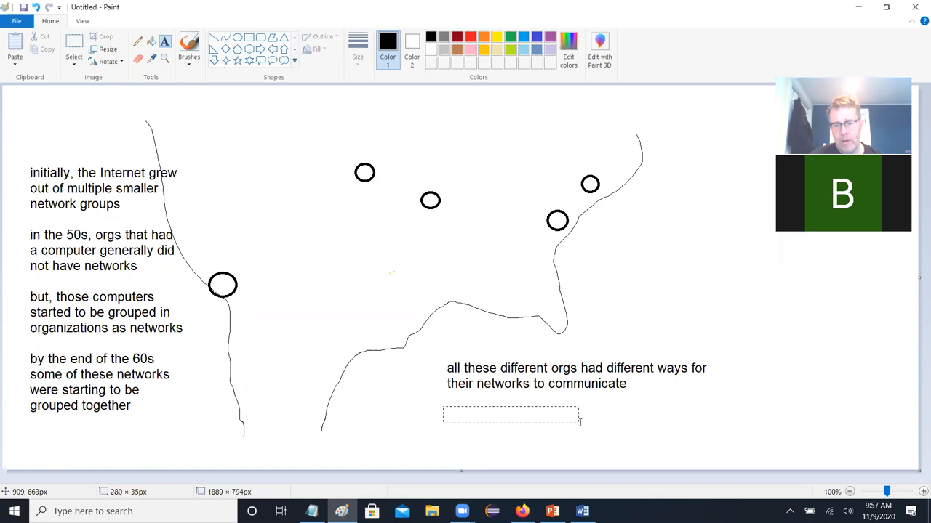
{"action": "left_click_drag", "start_coordinate": [579, 422], "coordinate": [743, 458]}
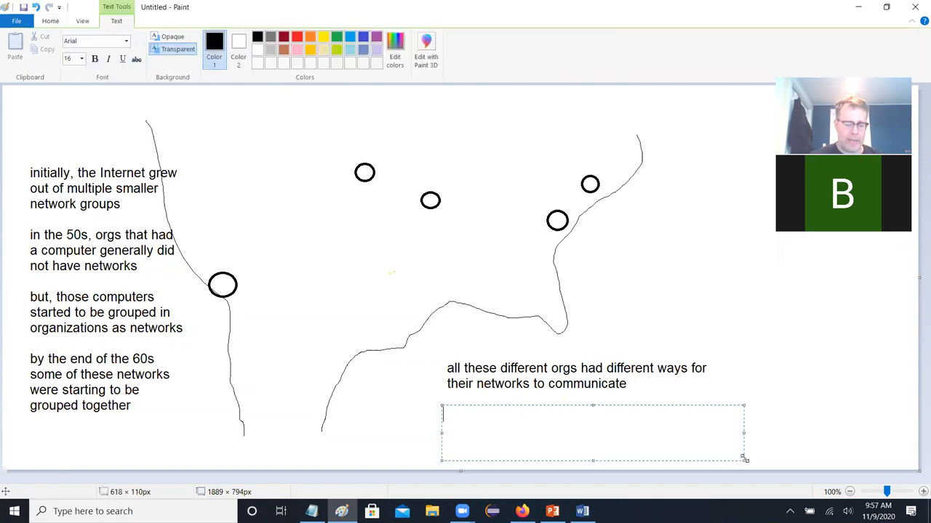
{"action": "type", "text": "basic Q"}
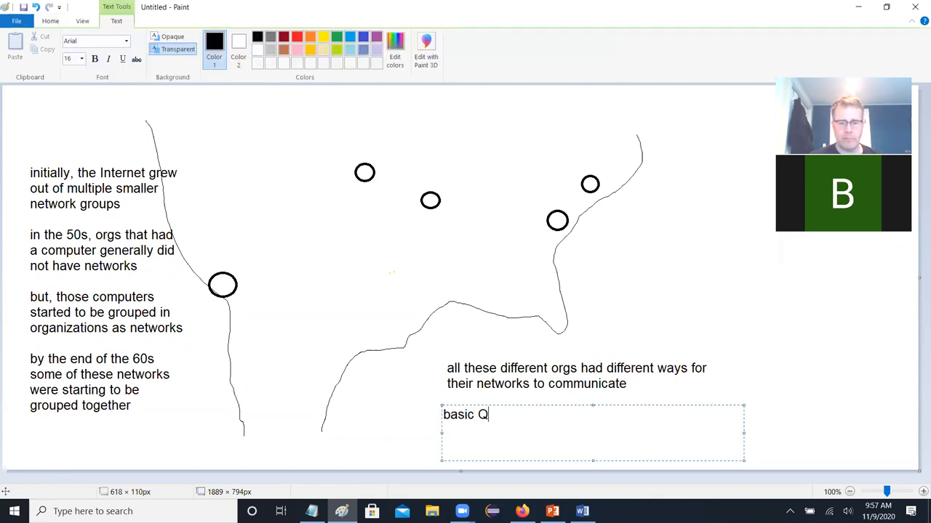
{"action": "type", "text": ": how do I send one me"}
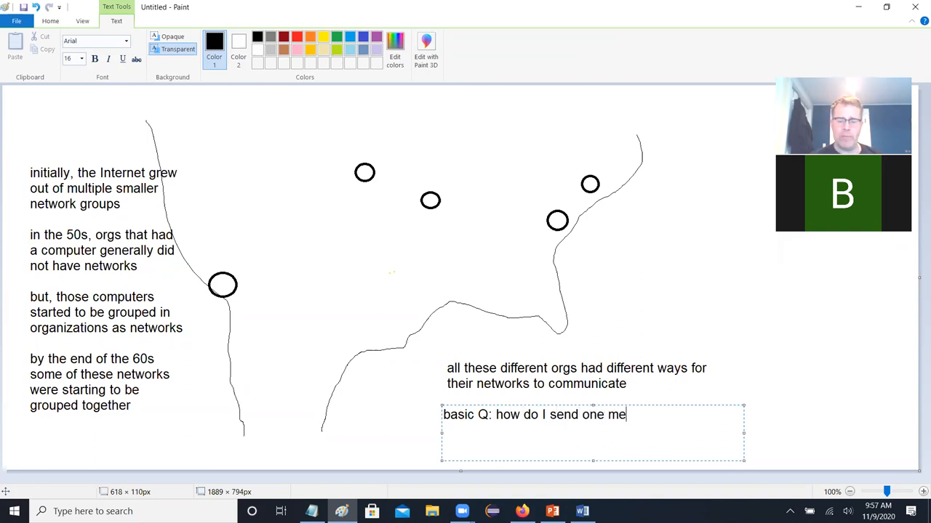
{"action": "type", "text": "ssage from one"}
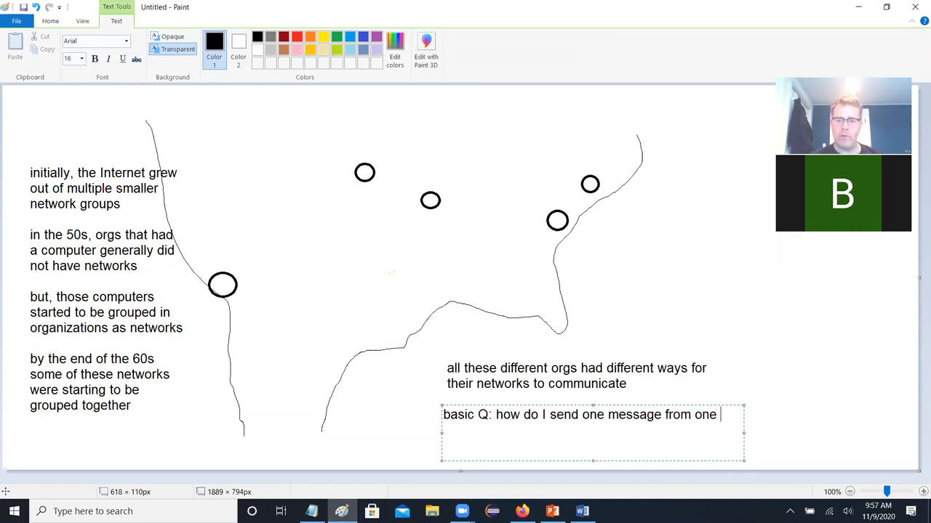
{"action": "type", "text": "machine to"}
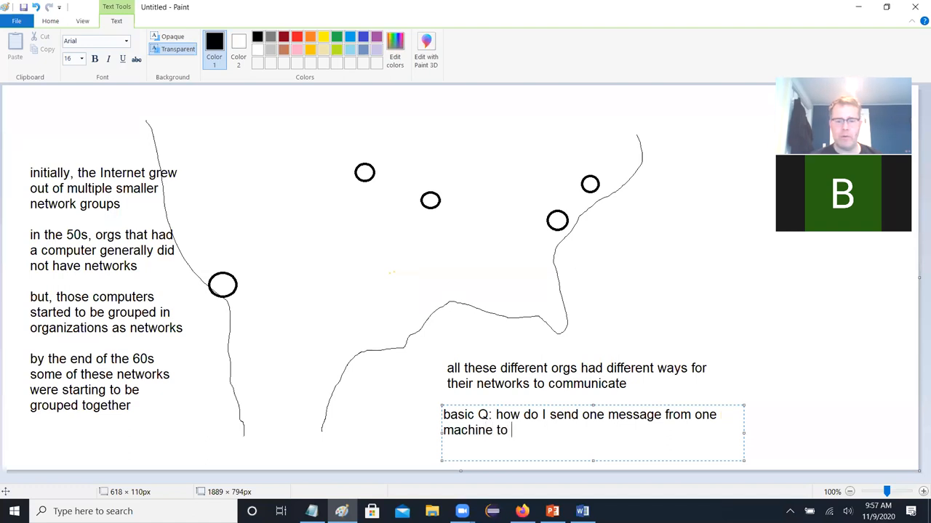
{"action": "type", "text": "another"}
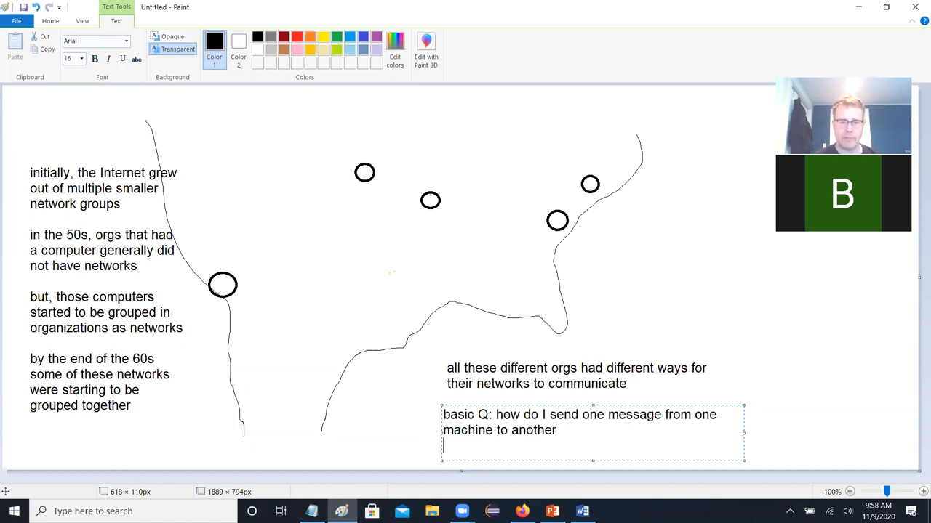
{"action": "type", "text": "multiple networks need to agree on a scheme"}
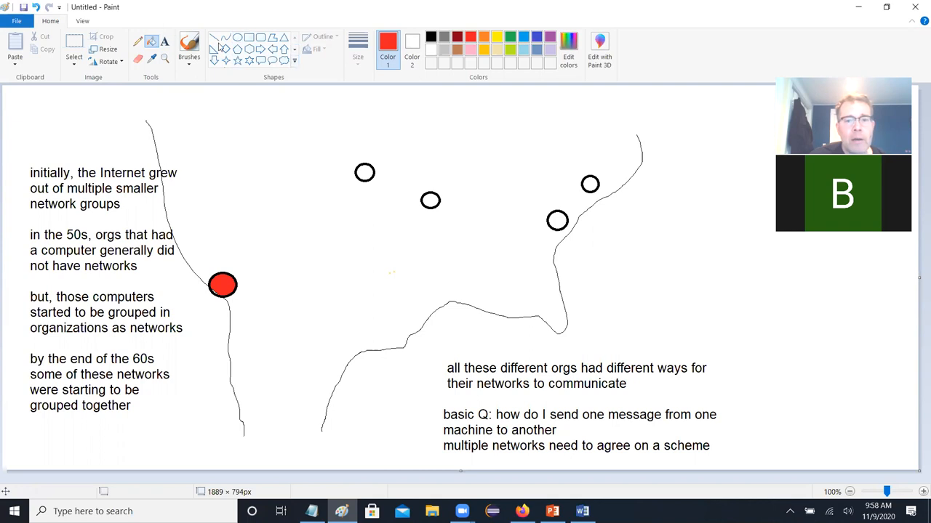
{"action": "mouse_move", "coordinate": [491, 5]}
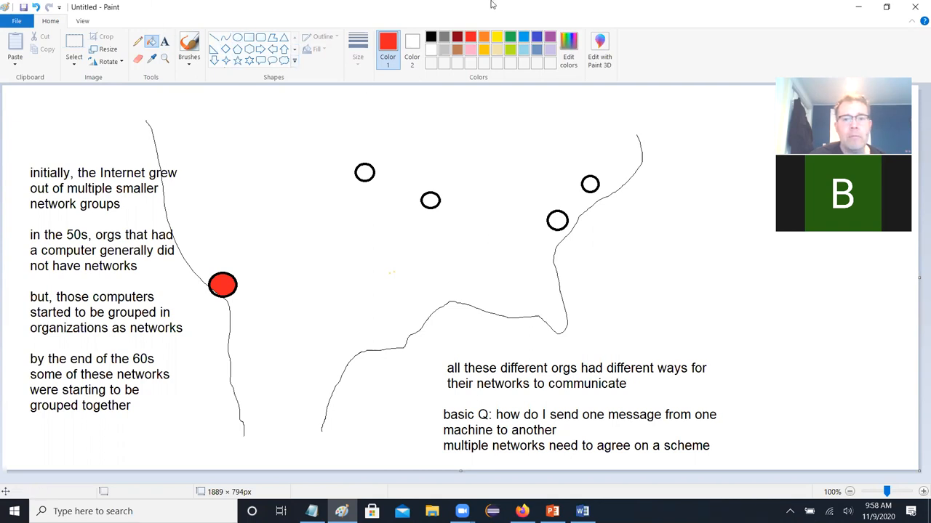
Step: Fill the top circle green and middle circle purple, then join red and green circles with a black line
{"action": "left_click", "coordinate": [365, 173]}
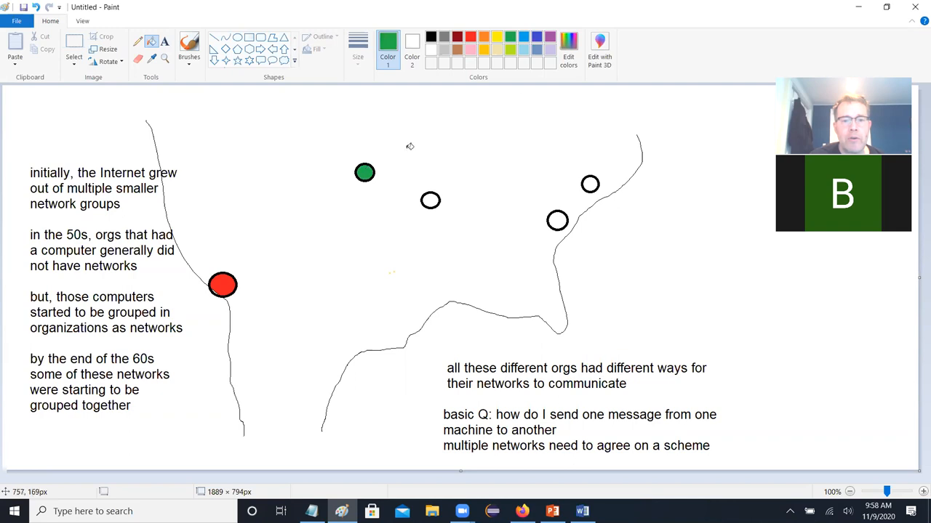
{"action": "left_click", "coordinate": [388, 42]}
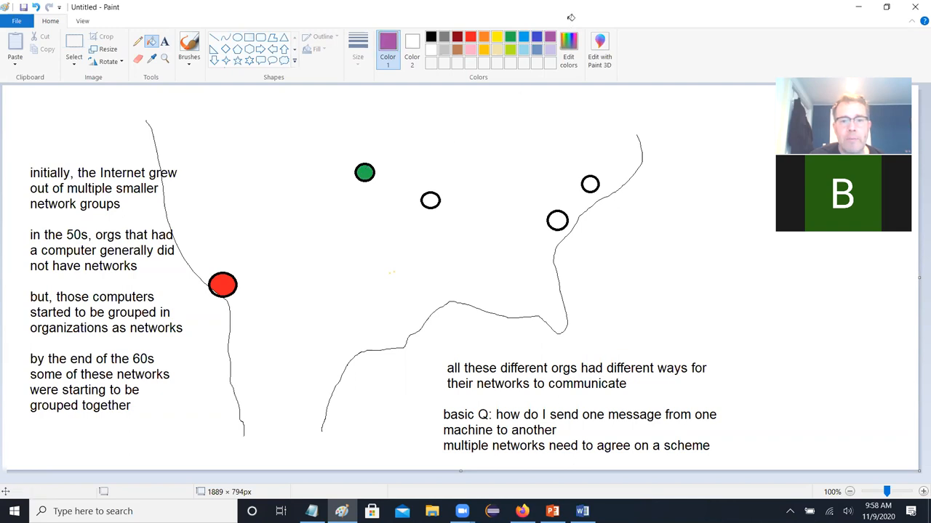
{"action": "left_click", "coordinate": [429, 201]}
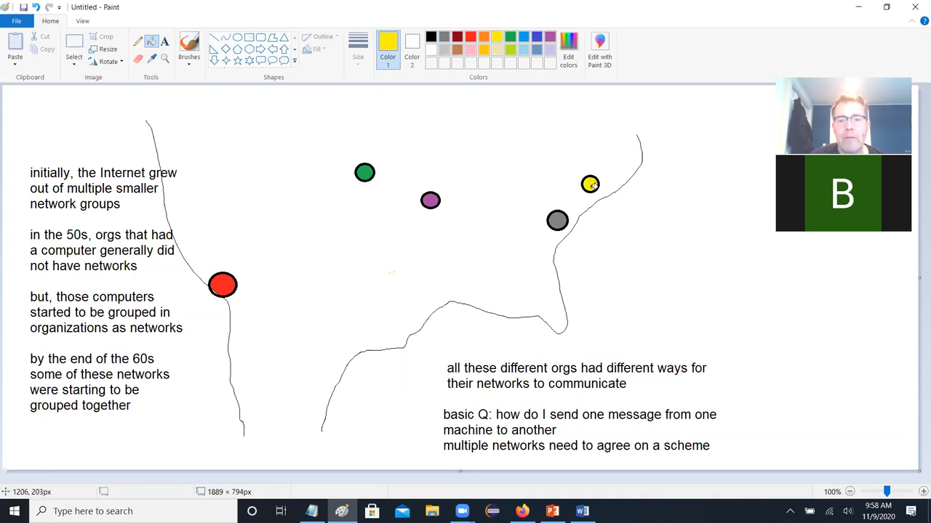
{"action": "mouse_move", "coordinate": [621, 250]}
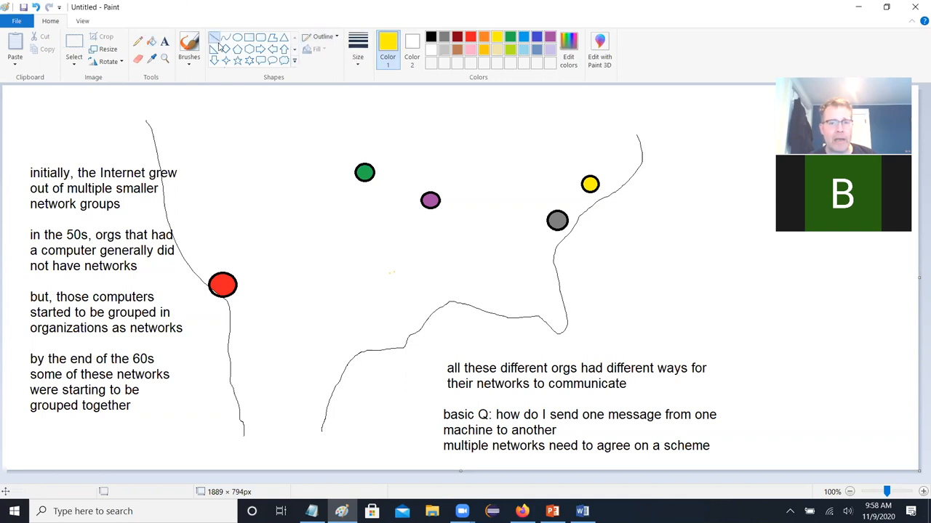
{"action": "left_click", "coordinate": [387, 42]}
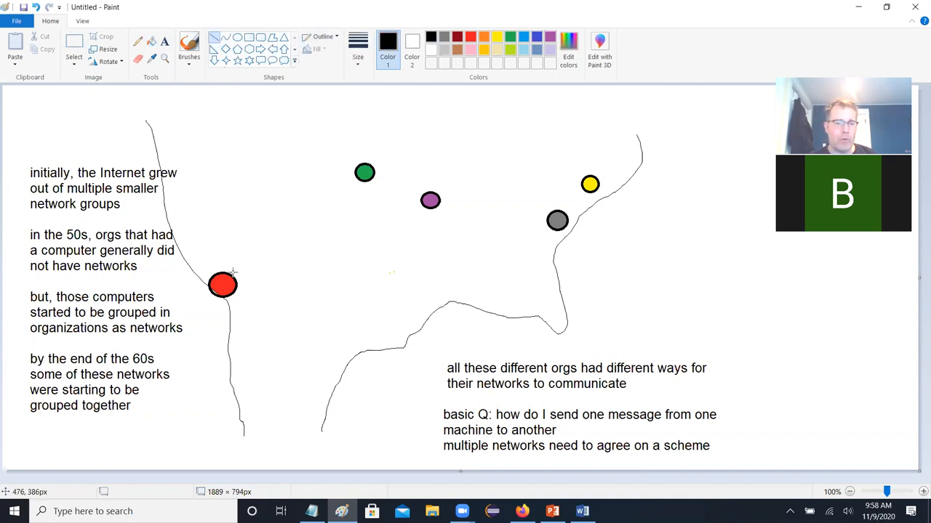
{"action": "left_click_drag", "start_coordinate": [222, 285], "coordinate": [364, 173]}
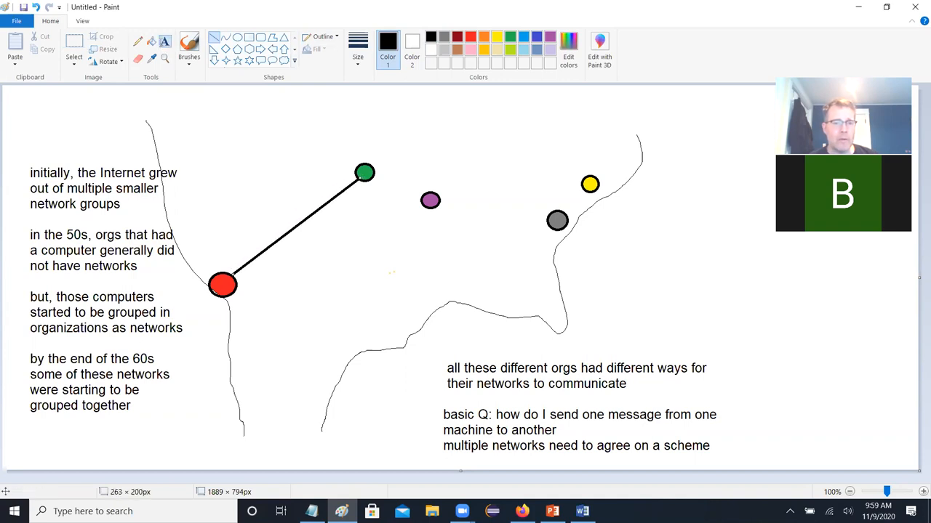
Step: Add a top note: 'they need a common communication language / so, they need to adjust their scheme'
{"action": "left_click_drag", "start_coordinate": [248, 100], "coordinate": [550, 152]}
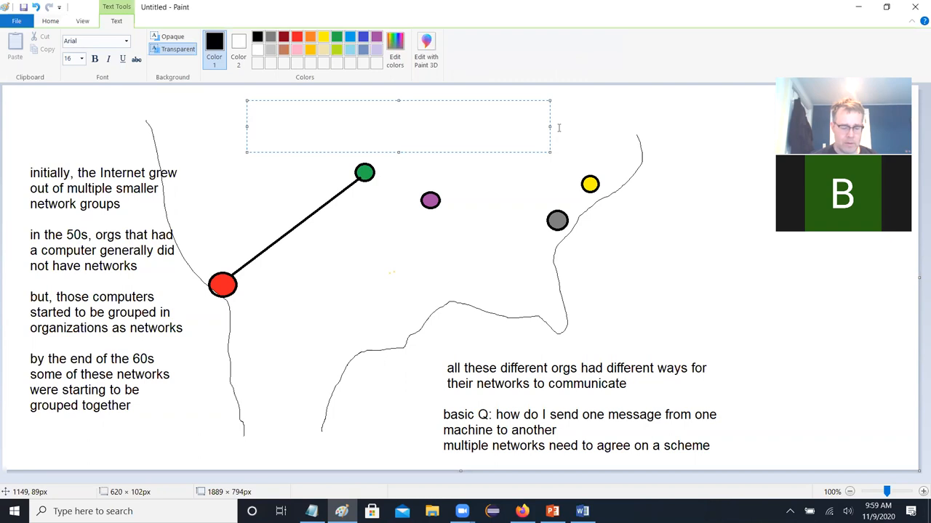
{"action": "type", "text": "they need a co"}
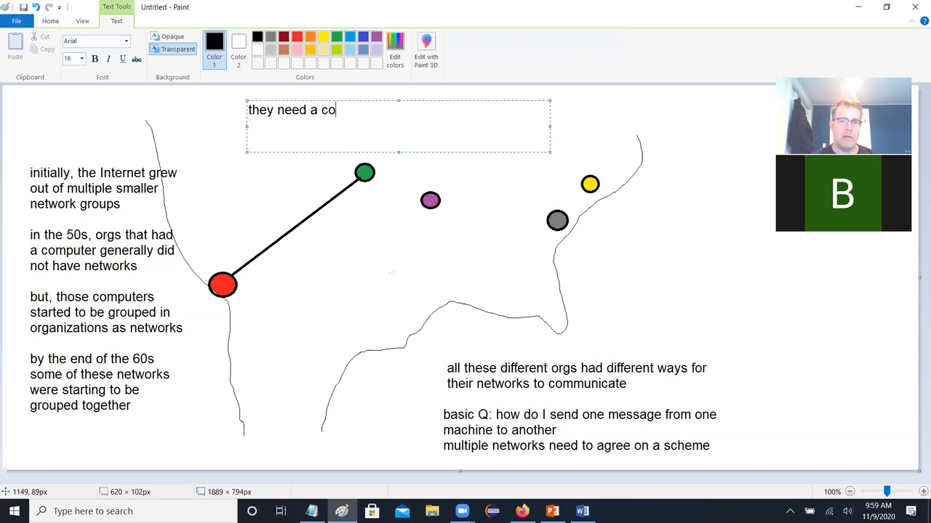
{"action": "type", "text": "mmon communication langu"}
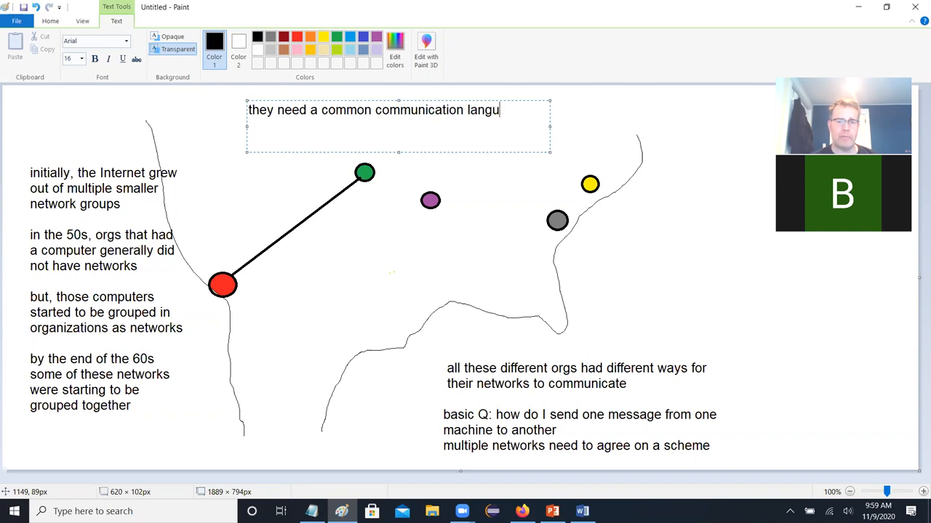
{"action": "type", "text": "age"}
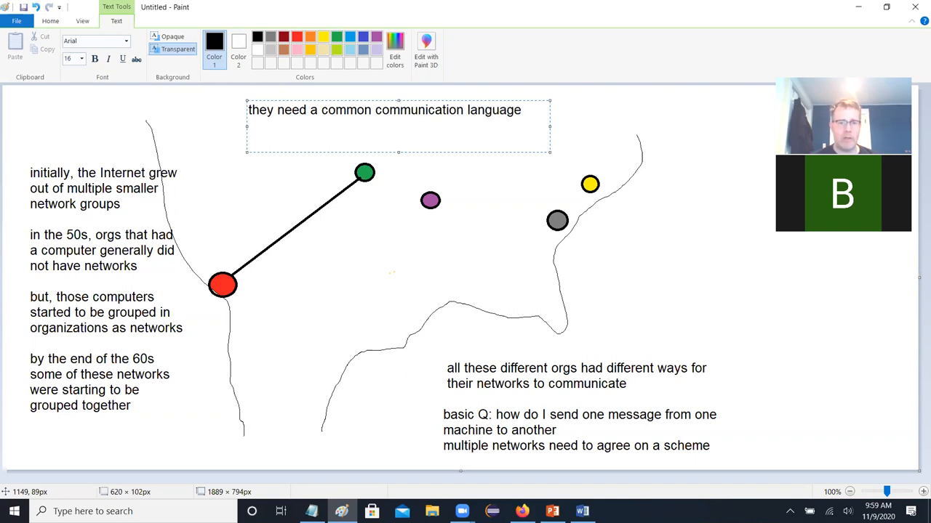
{"action": "type", "text": "so, they"}
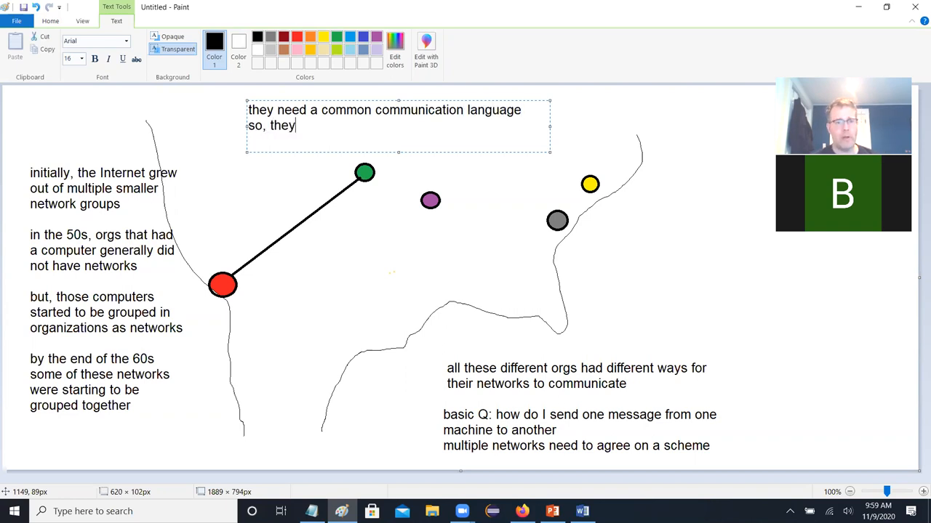
{"action": "type", "text": "need to adjust their s"}
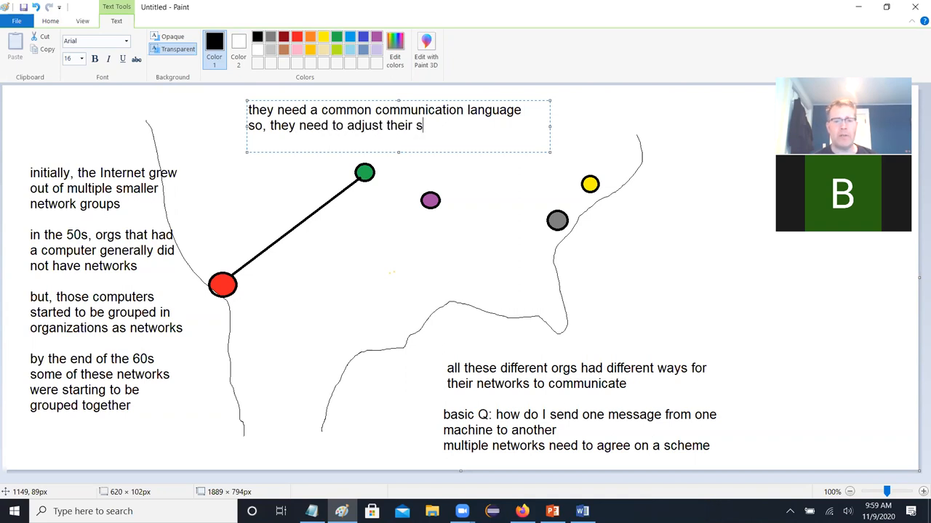
{"action": "type", "text": "cheme"}
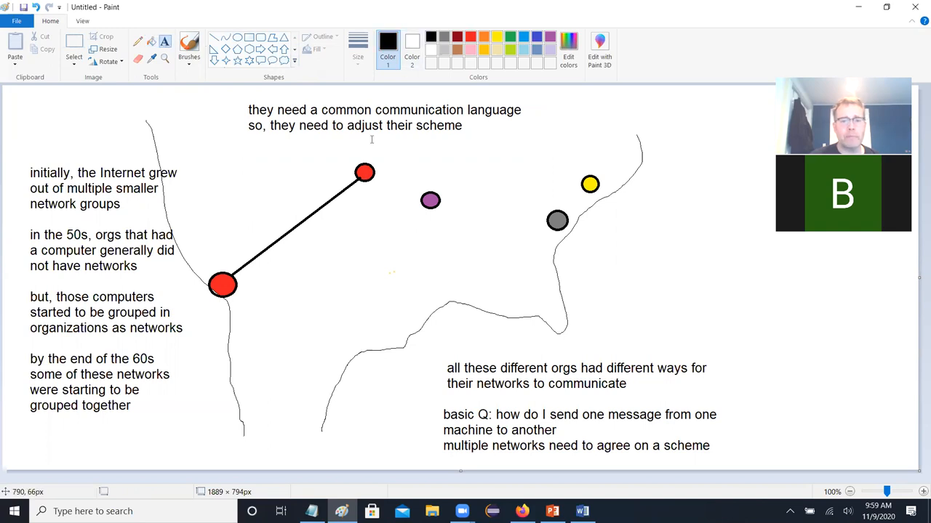
Step: Add a central text box: over time, accommodations led to consensus and communication standards
{"action": "left_click_drag", "start_coordinate": [315, 231], "coordinate": [594, 348]}
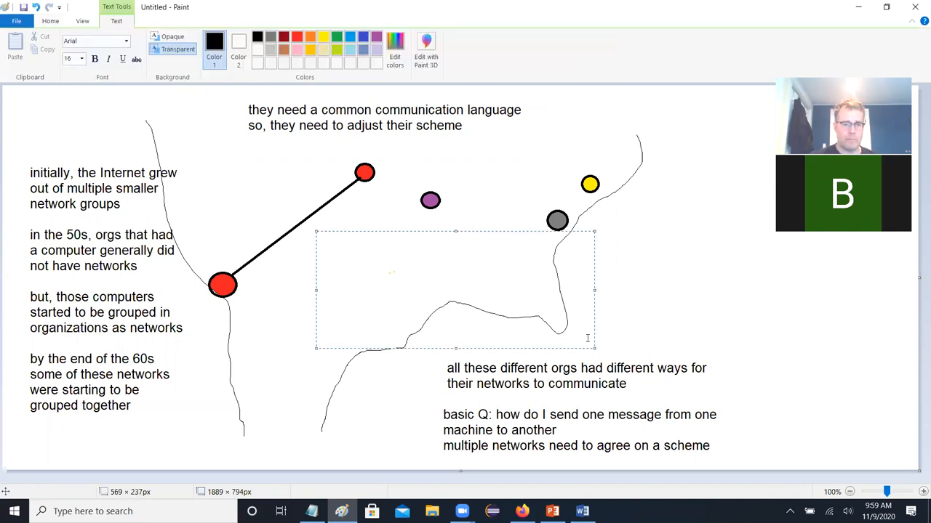
{"action": "type", "text": "over time, these accommo"}
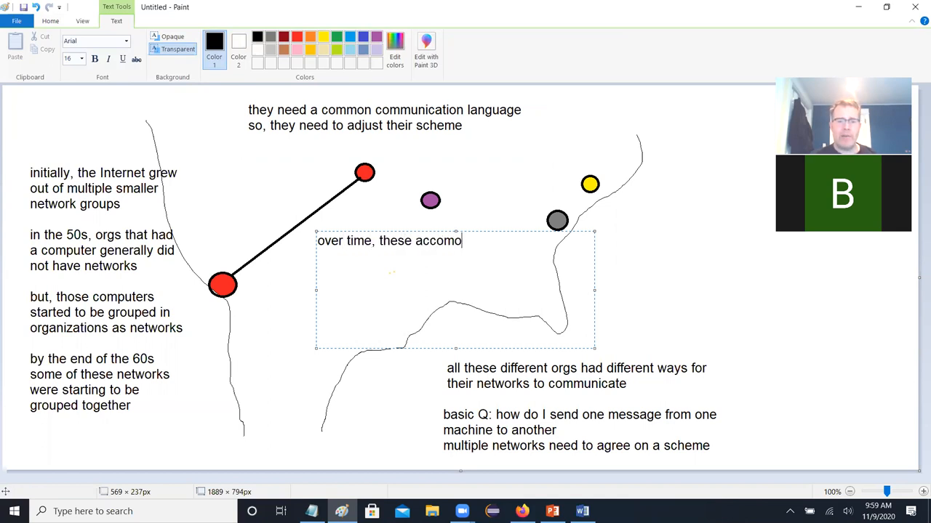
{"action": "type", "text": "d"}
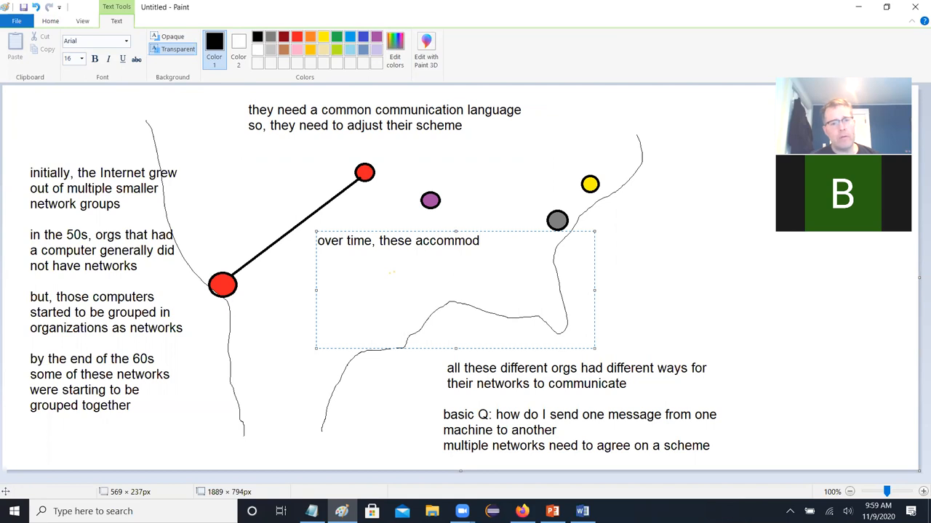
{"action": "type", "text": "t"}
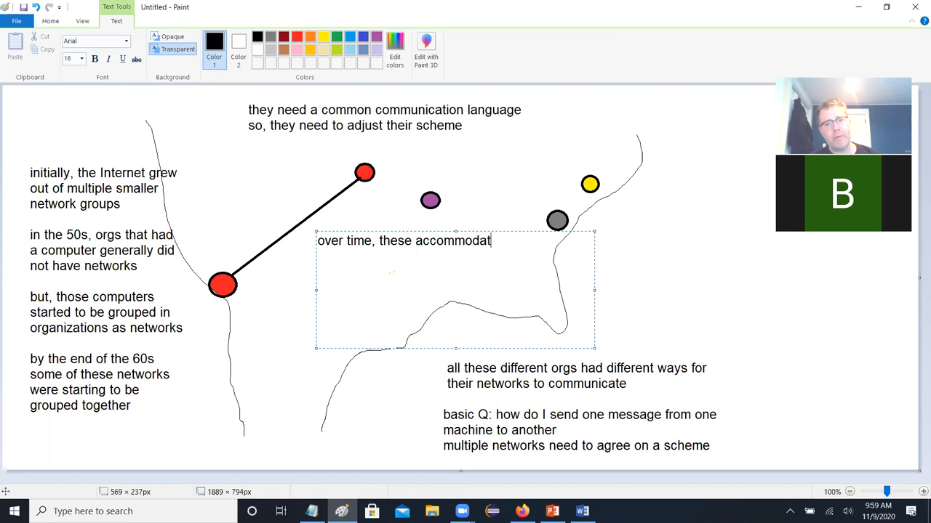
{"action": "type", "text": "ions"}
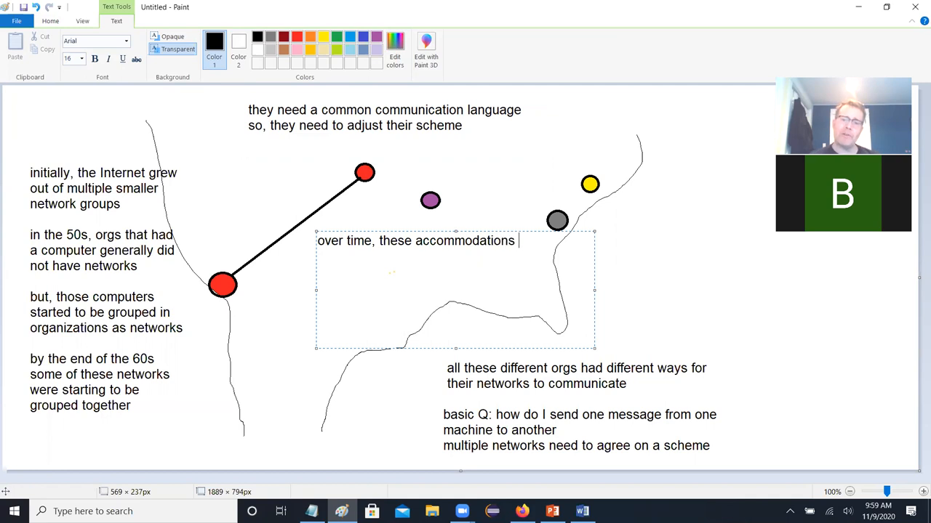
{"action": "type", "text": "lead to"}
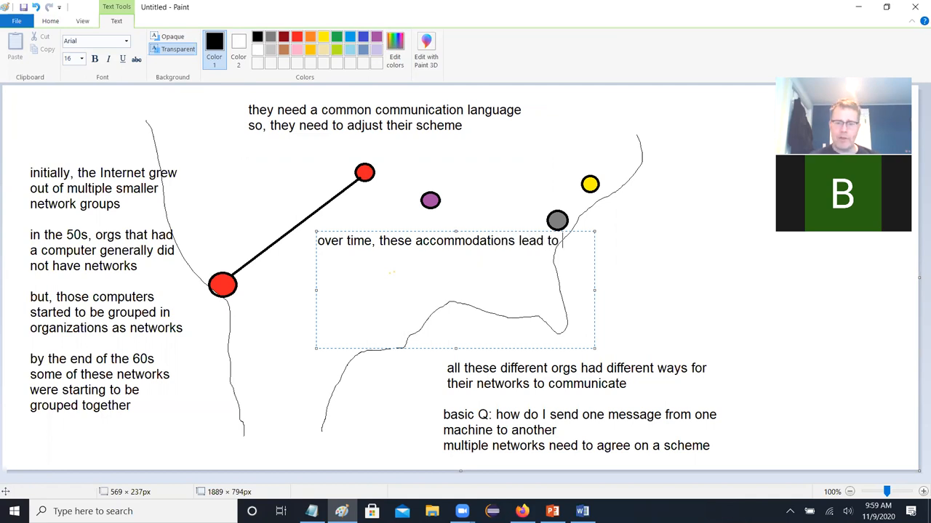
{"action": "type", "text": "a consen"}
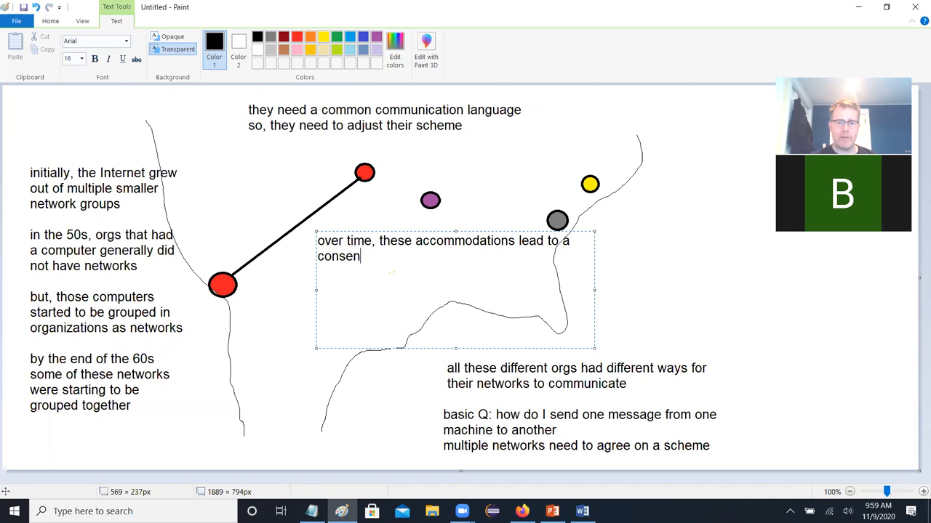
{"action": "type", "text": "sus and sta"}
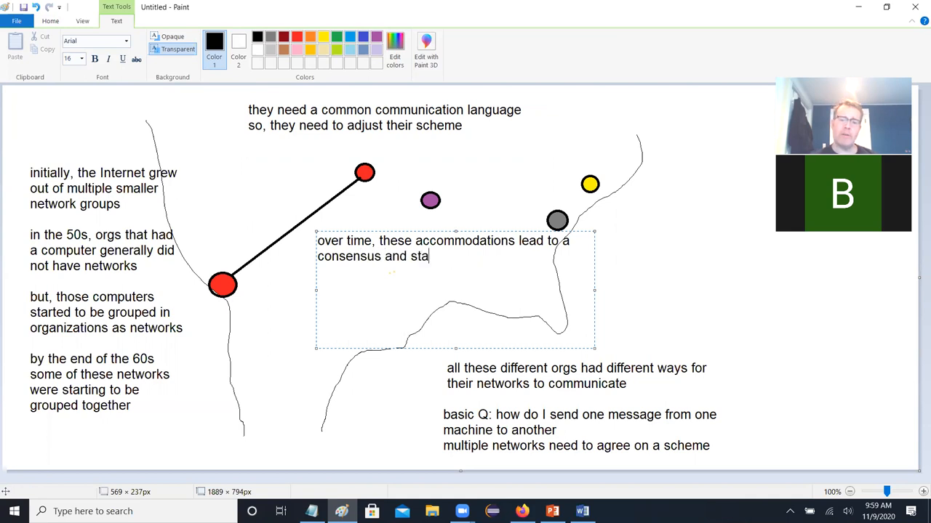
{"action": "type", "text": "ndards about"}
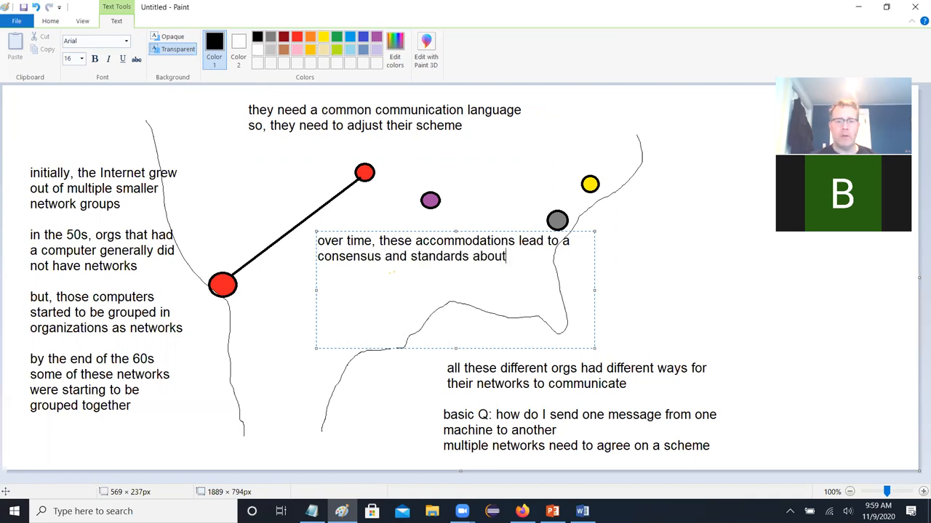
{"action": "type", "text": "how to communicate."}
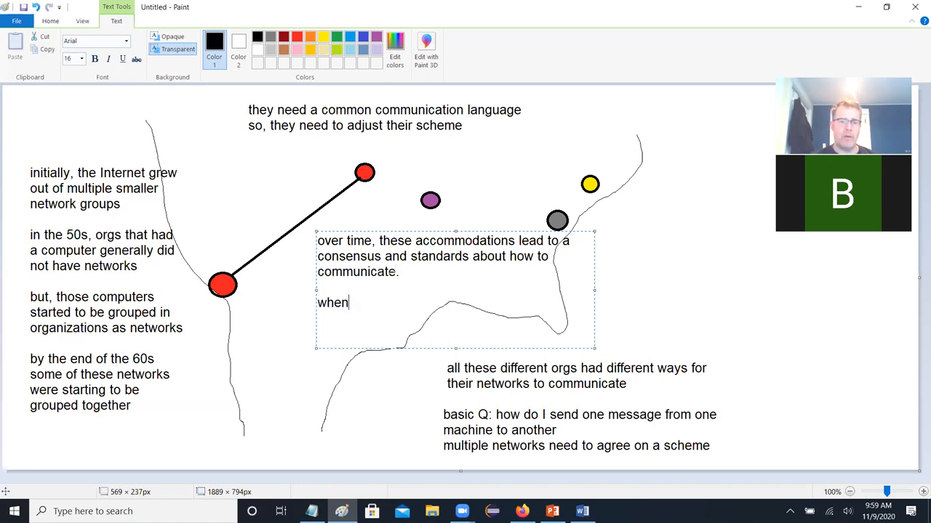
Step: Continue: with 1000+ networks doing things alike, the next joining network must follow along
{"action": "type", "text": "1000+ ne"}
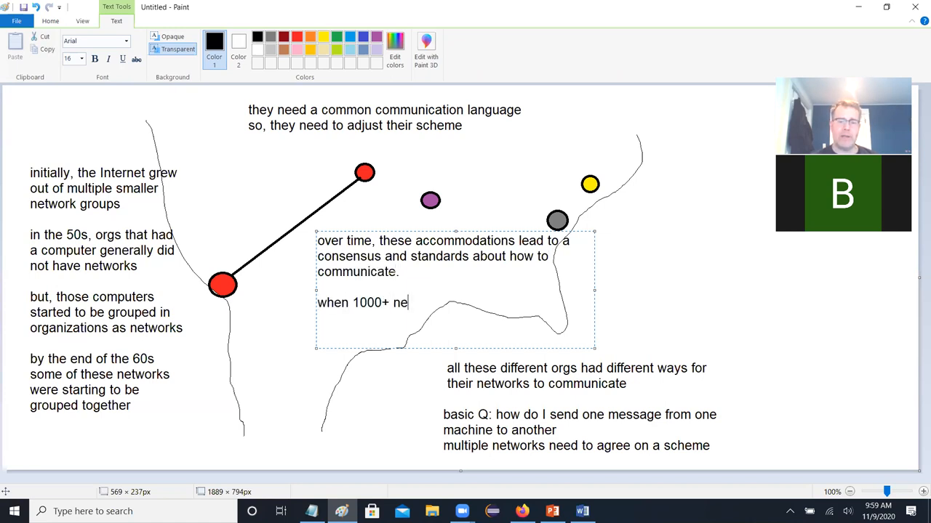
{"action": "type", "text": "tworks all have one way to"}
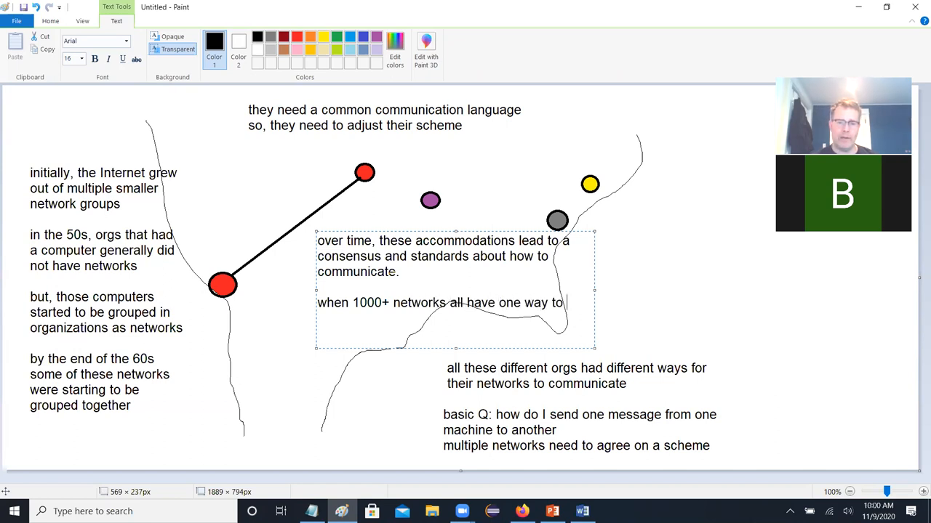
{"action": "type", "text": "do things, the"}
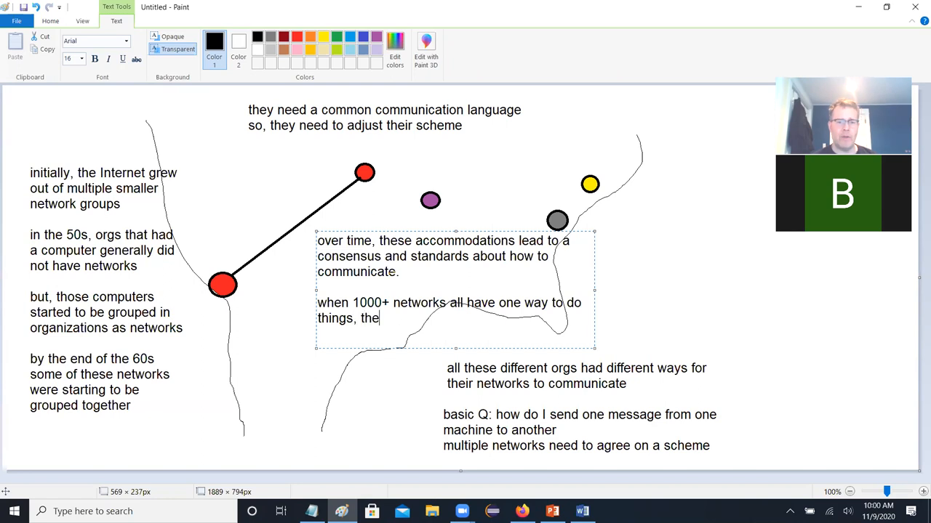
{"action": "type", "text": "next net"}
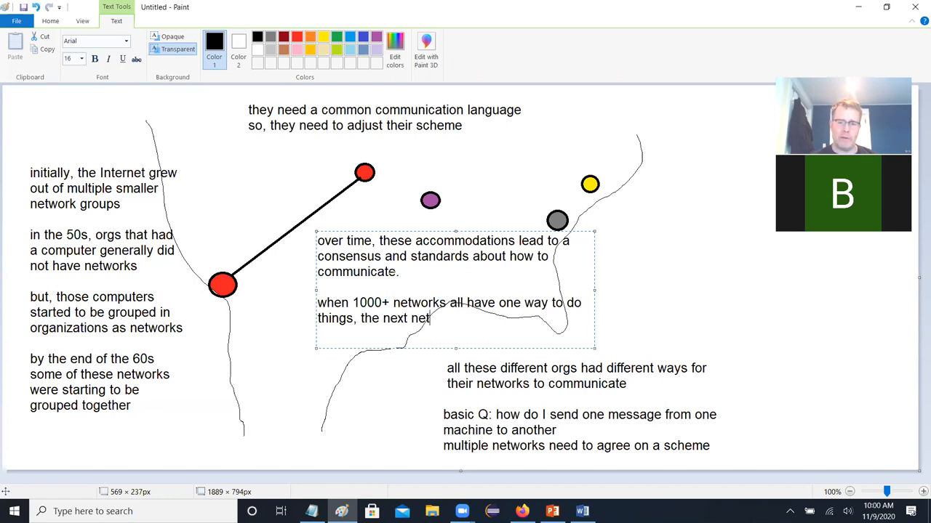
{"action": "type", "text": "work that joins will pretty h"}
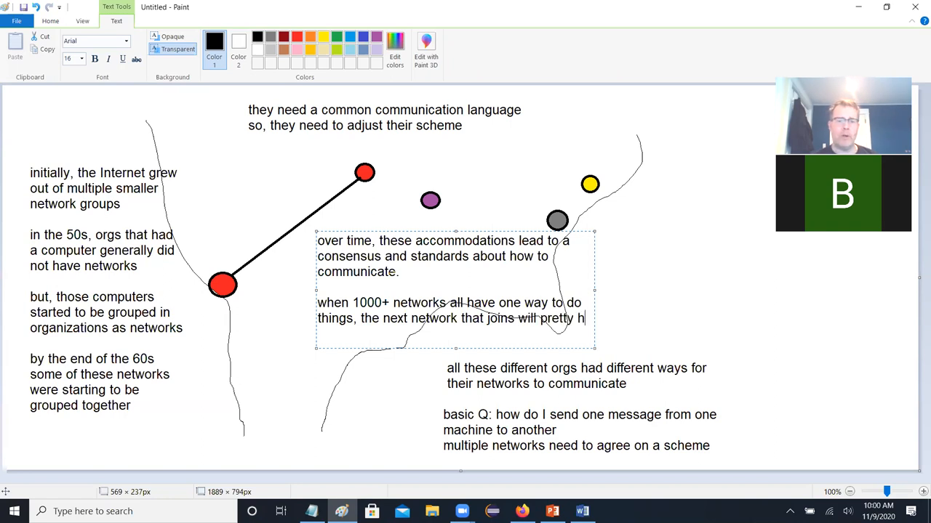
{"action": "type", "text": "much have t"}
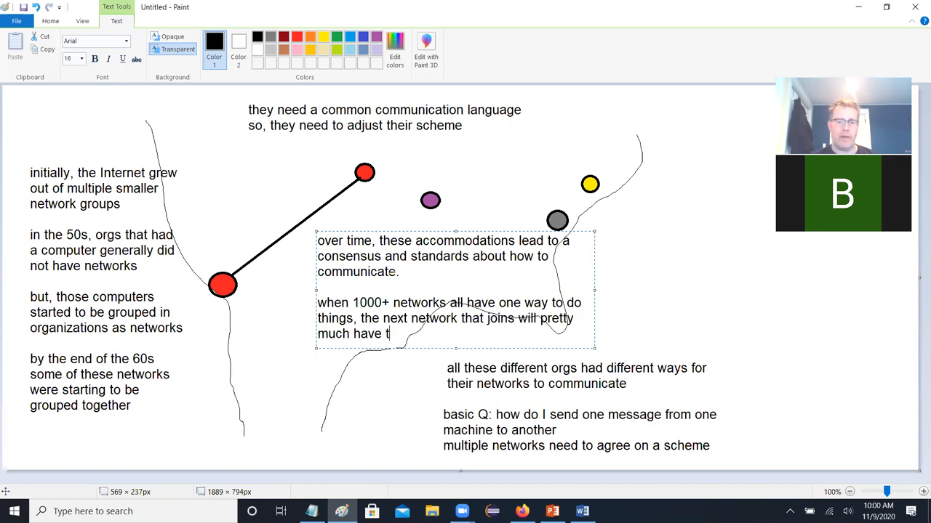
{"action": "type", "text": "o follow along"}
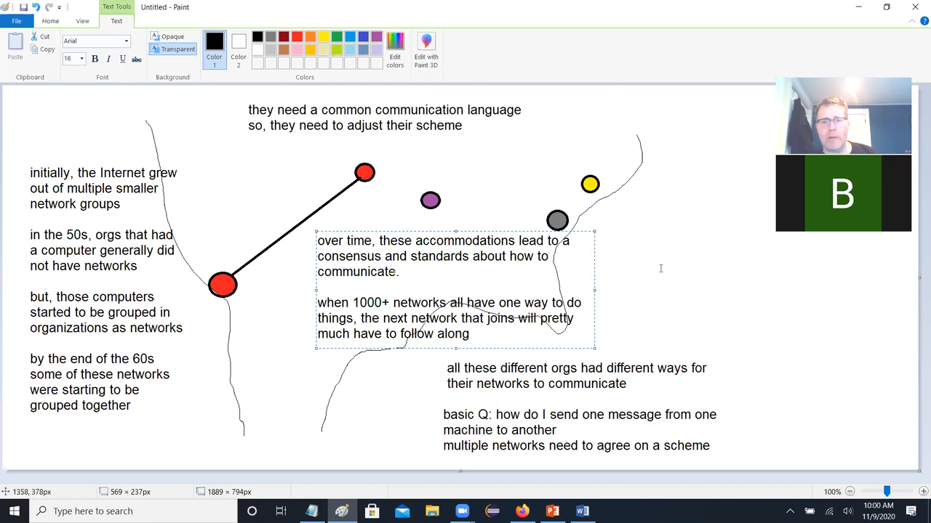
Step: Commit the paragraph, then draw lines joining the top, middle and lower-right nodes
{"action": "left_click", "coordinate": [716, 203]}
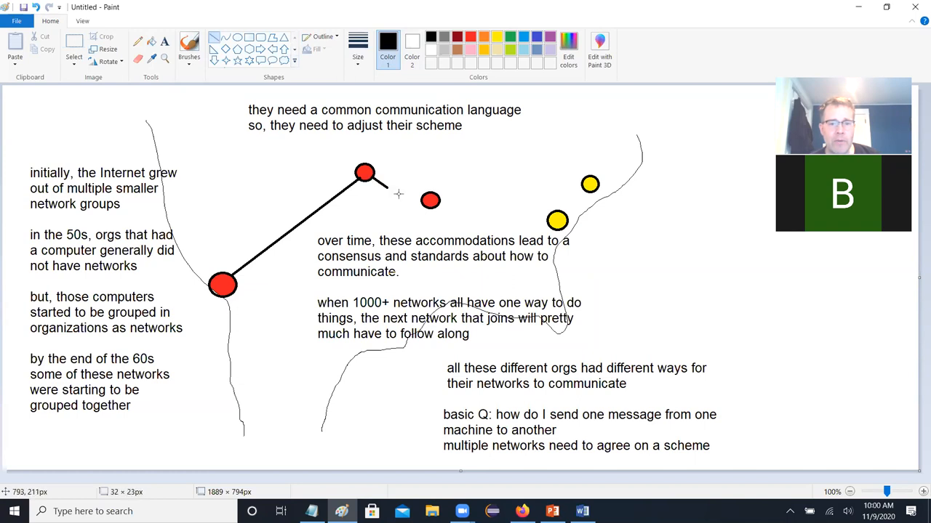
{"action": "left_click_drag", "start_coordinate": [371, 178], "coordinate": [429, 200]}
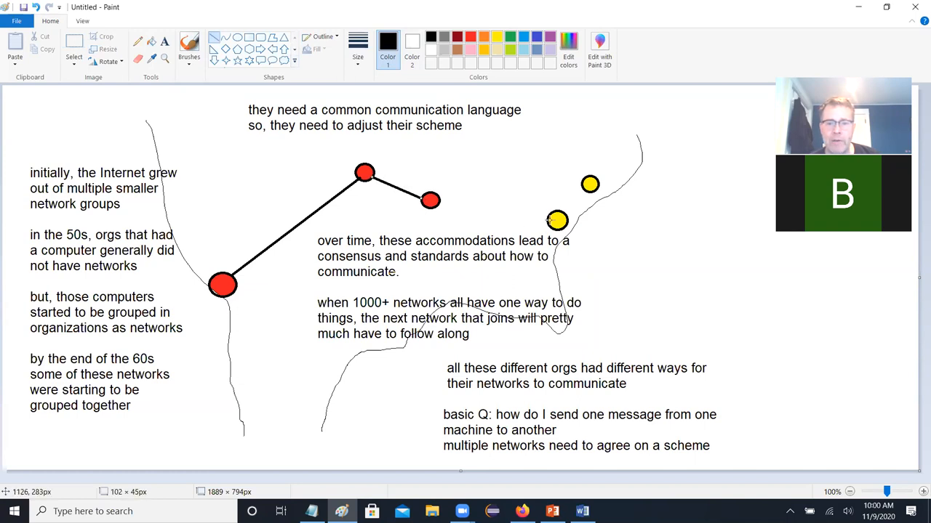
{"action": "left_click_drag", "start_coordinate": [430, 200], "coordinate": [556, 220]}
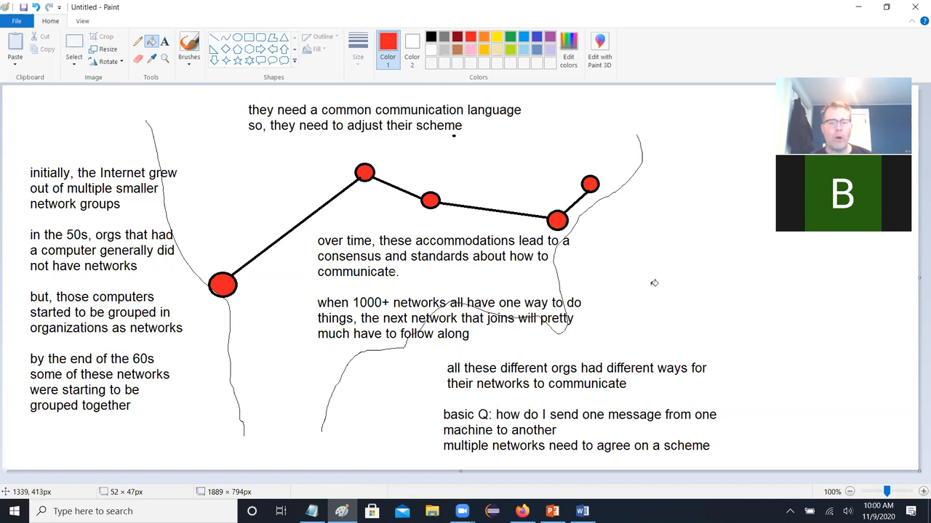
{"action": "mouse_move", "coordinate": [654, 282]}
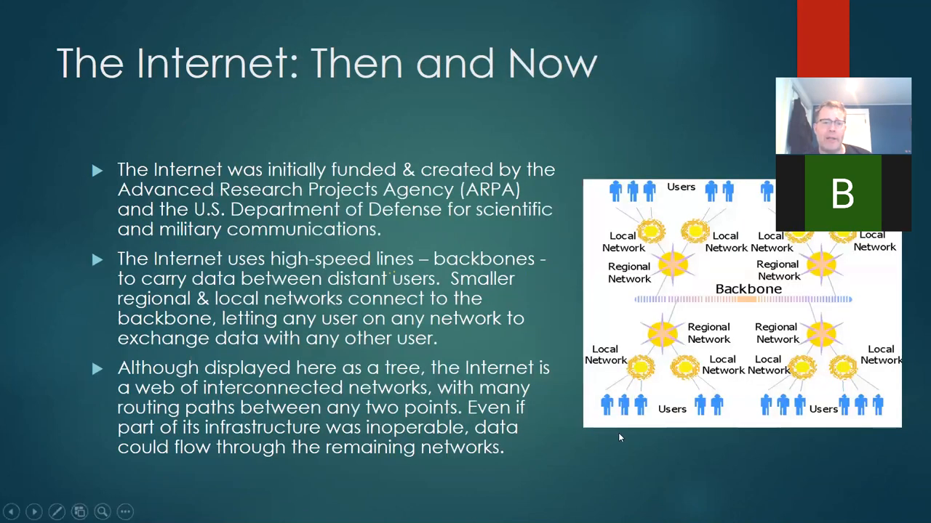
{"action": "mouse_move", "coordinate": [498, 236]}
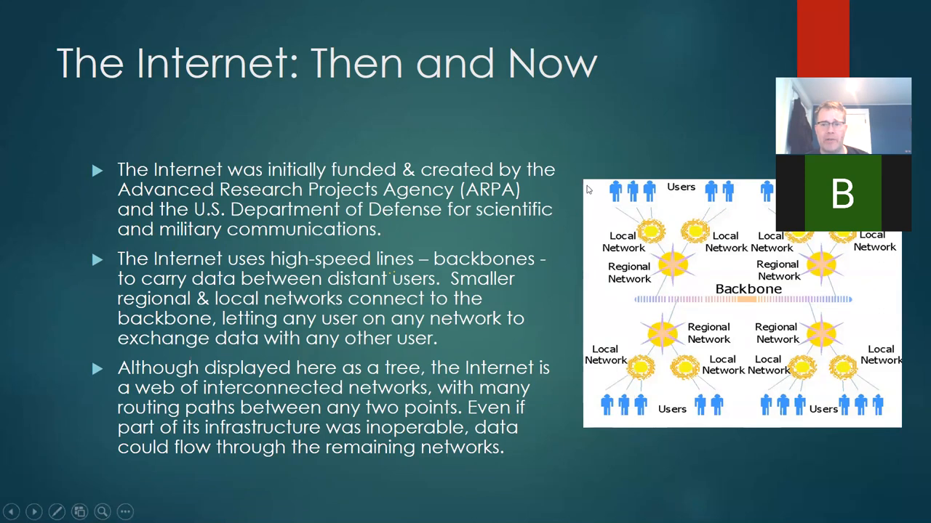
{"action": "mouse_move", "coordinate": [530, 270]}
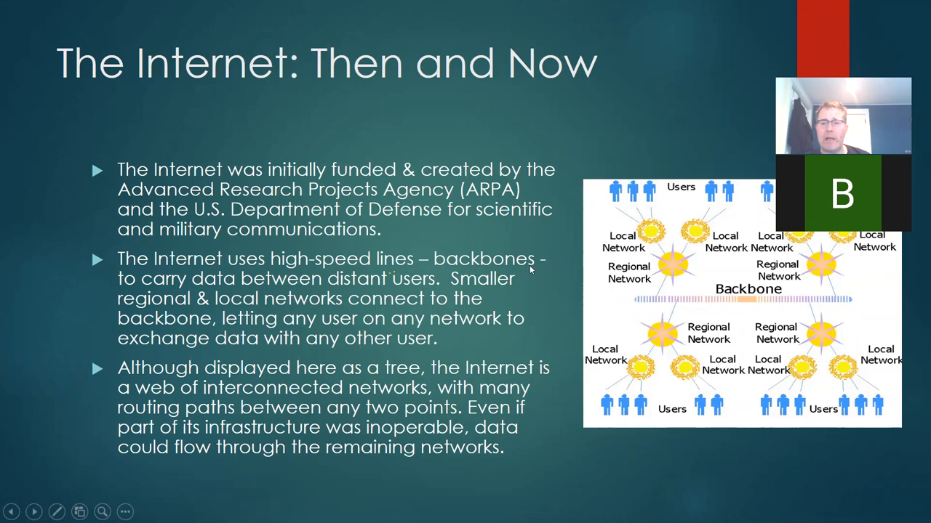
{"action": "mouse_move", "coordinate": [393, 318]}
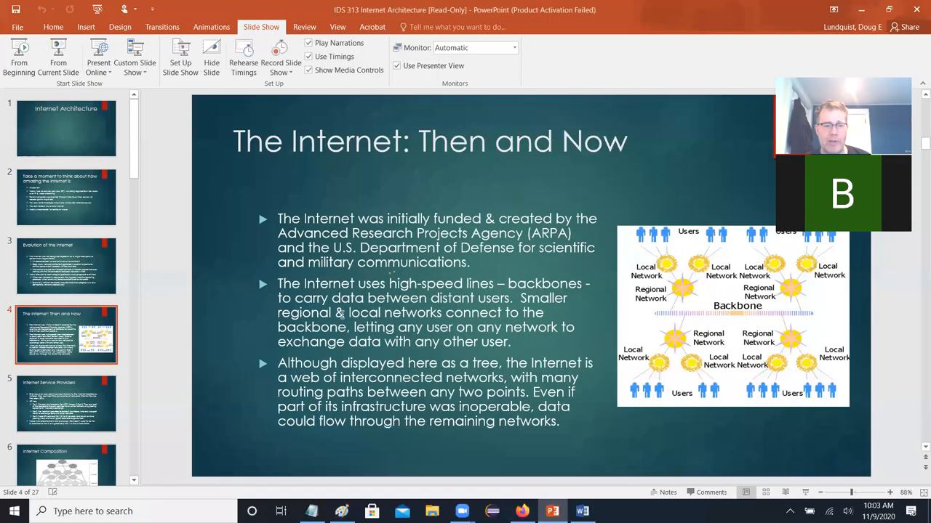
Step: Select the backbone network diagram on the slide and carry it over to Paint
{"action": "left_click", "coordinate": [733, 316]}
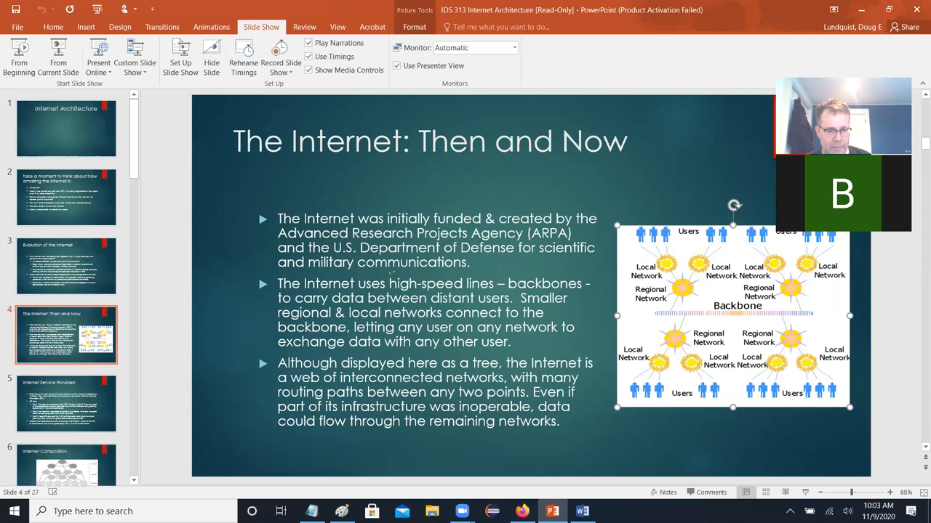
{"action": "left_click", "coordinate": [341, 511]}
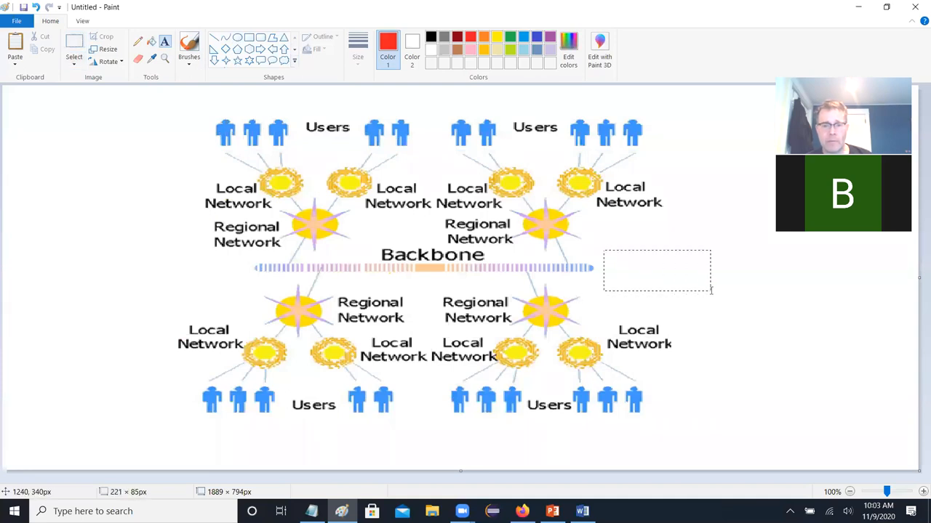
Step: Type the rest of the red note: 'bundles of very high capacity fiber optic cable'
{"action": "type", "text": "bundles of very"}
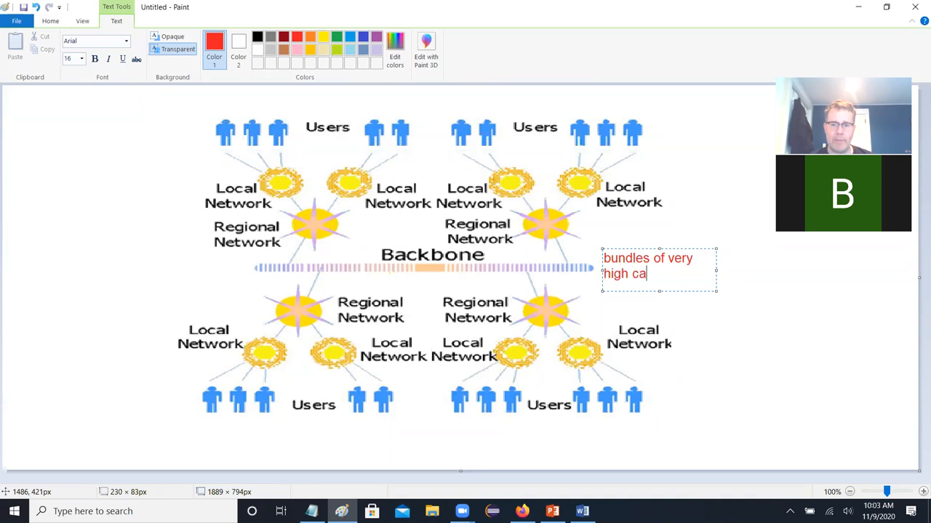
{"action": "type", "text": "pacity"}
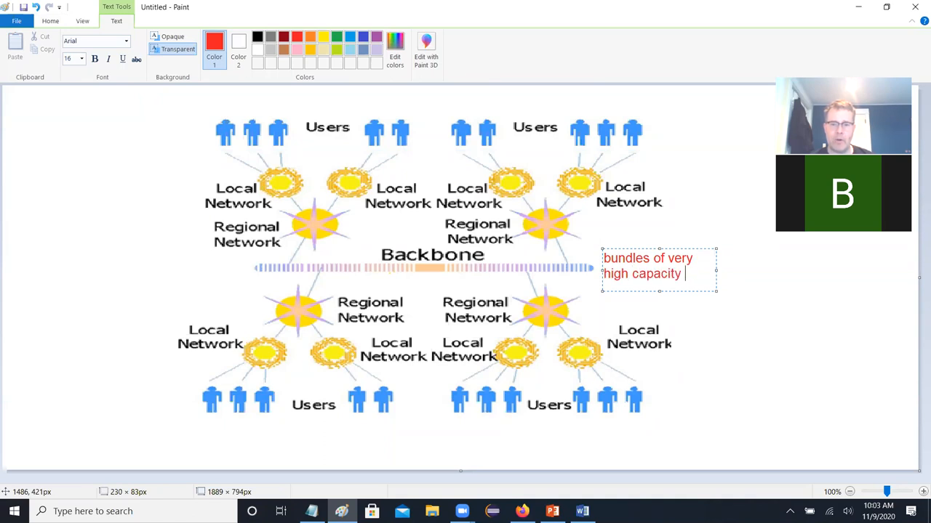
{"action": "type", "text": "fib"}
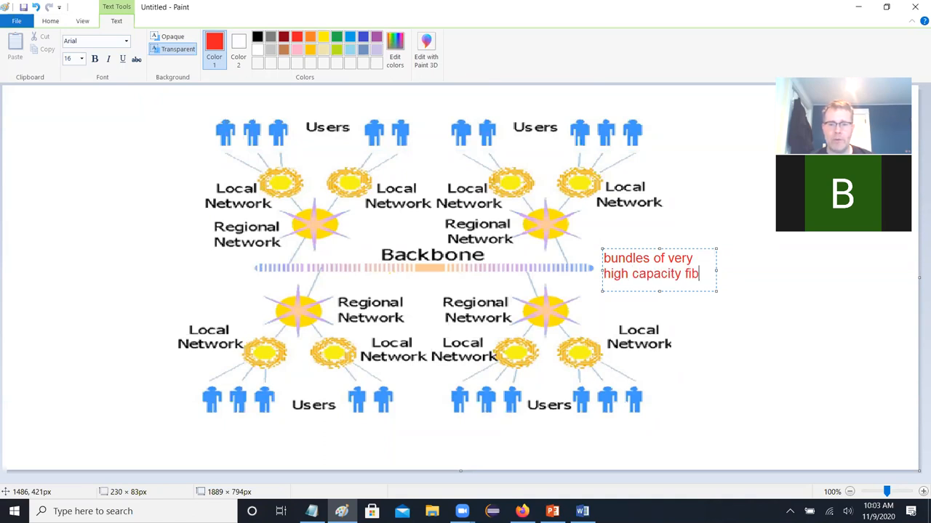
{"action": "type", "text": "er optic"}
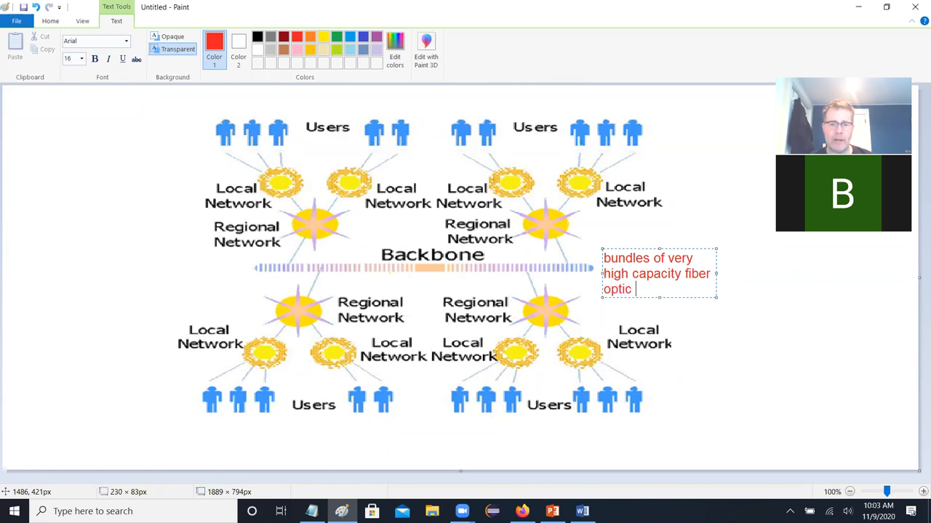
{"action": "type", "text": "cable"}
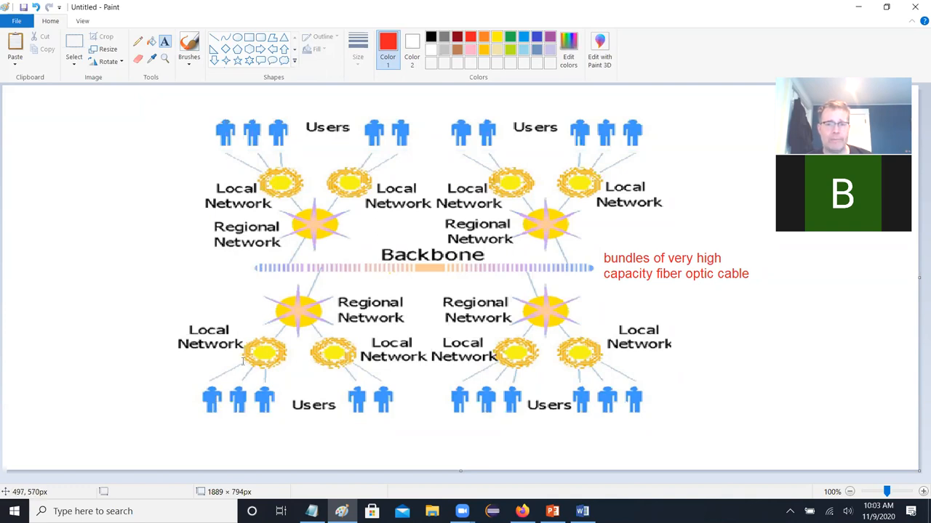
{"action": "mouse_move", "coordinate": [251, 351]}
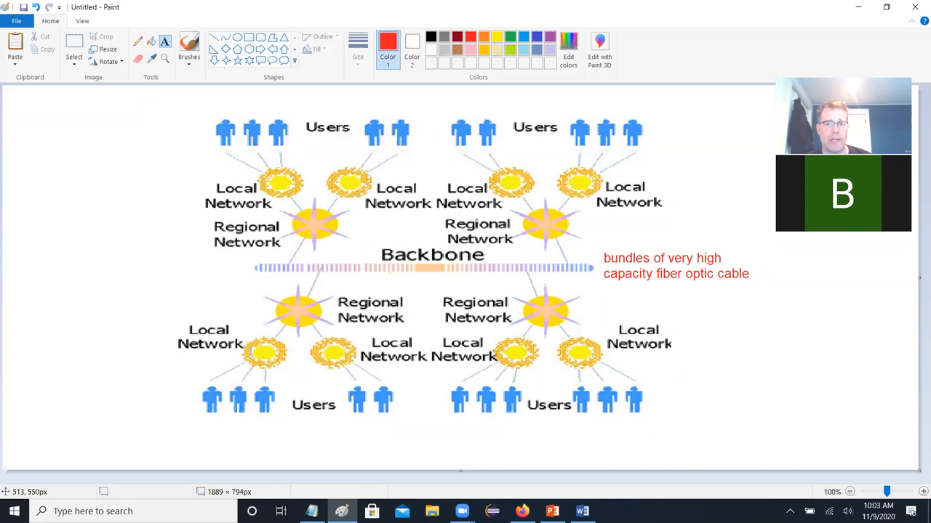
{"action": "mouse_move", "coordinate": [264, 332]}
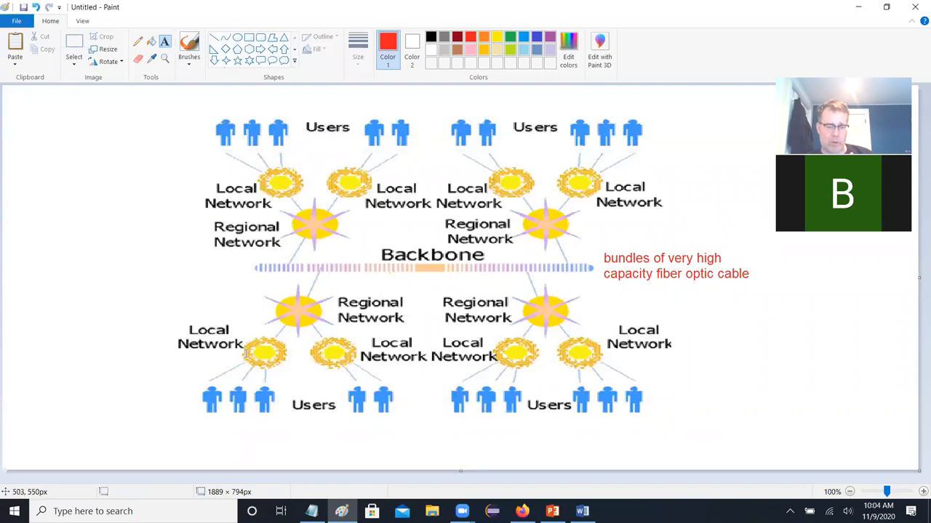
{"action": "mouse_move", "coordinate": [468, 282]}
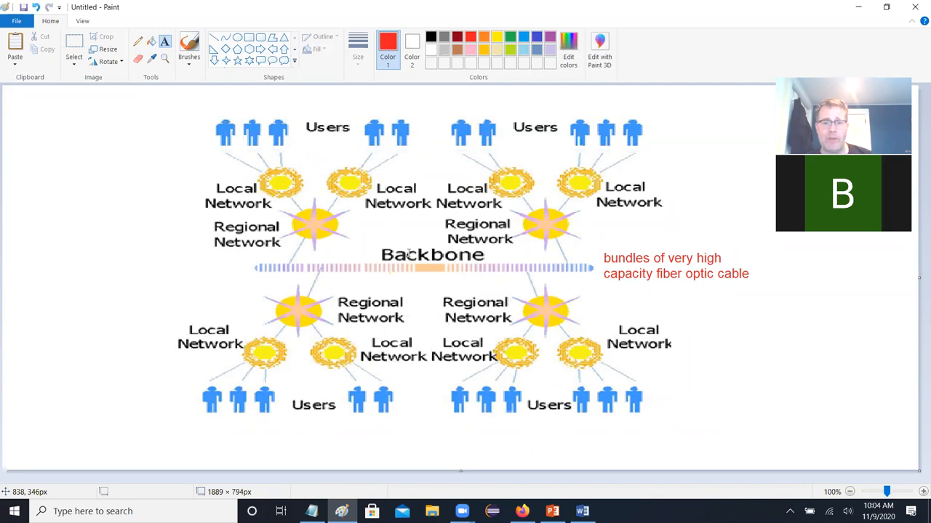
{"action": "mouse_move", "coordinate": [482, 249]}
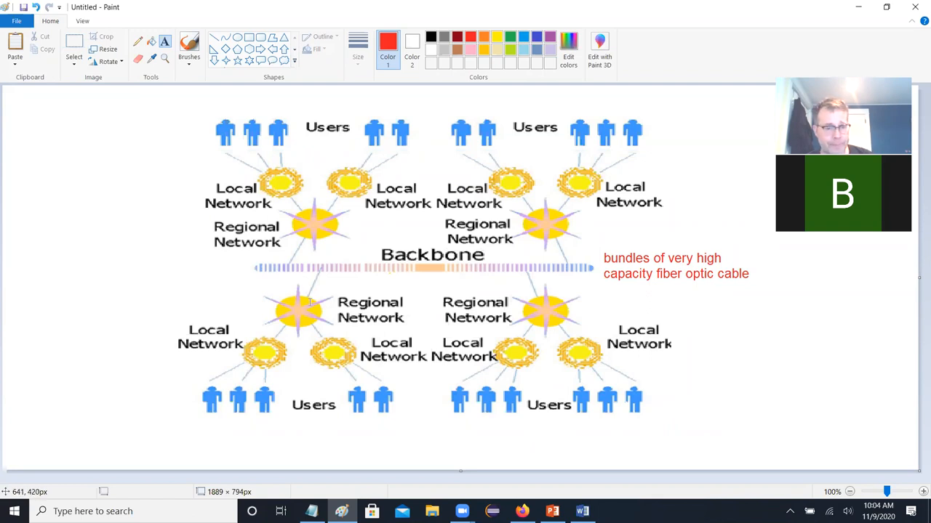
{"action": "mouse_move", "coordinate": [257, 309]}
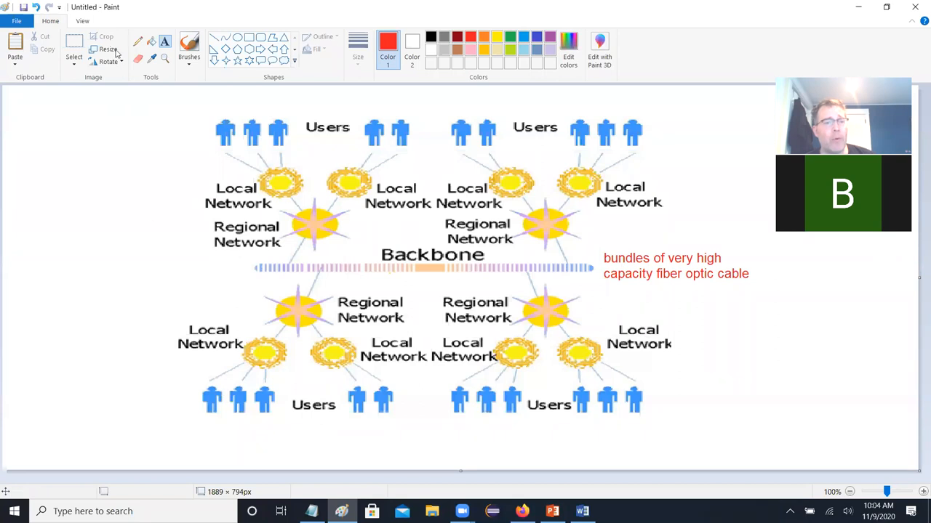
{"action": "mouse_move", "coordinate": [256, 36]}
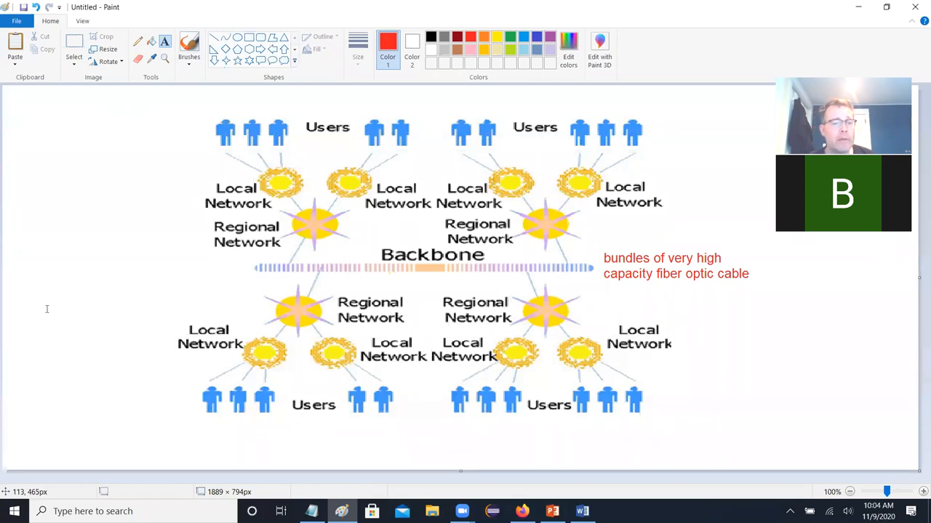
Step: Type the red paragraph: if someone is very nearby, e.g. on your LAN, skip the backbone
{"action": "type", "text": "if you want to"}
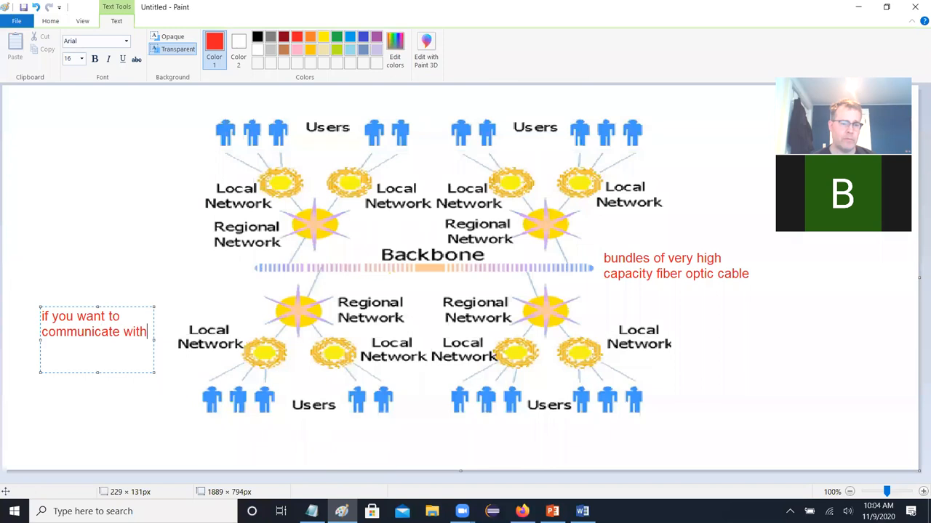
{"action": "type", "text": "someone"}
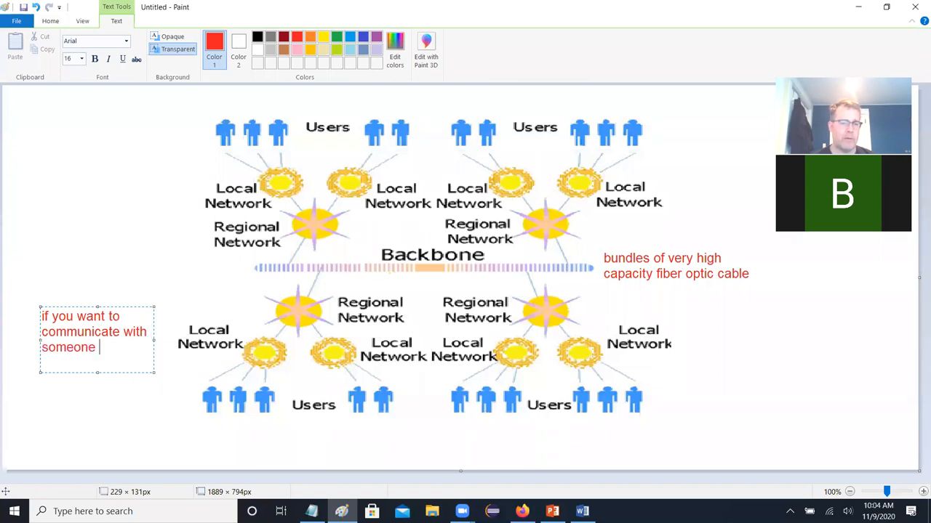
{"action": "type", "text": "very nearby"}
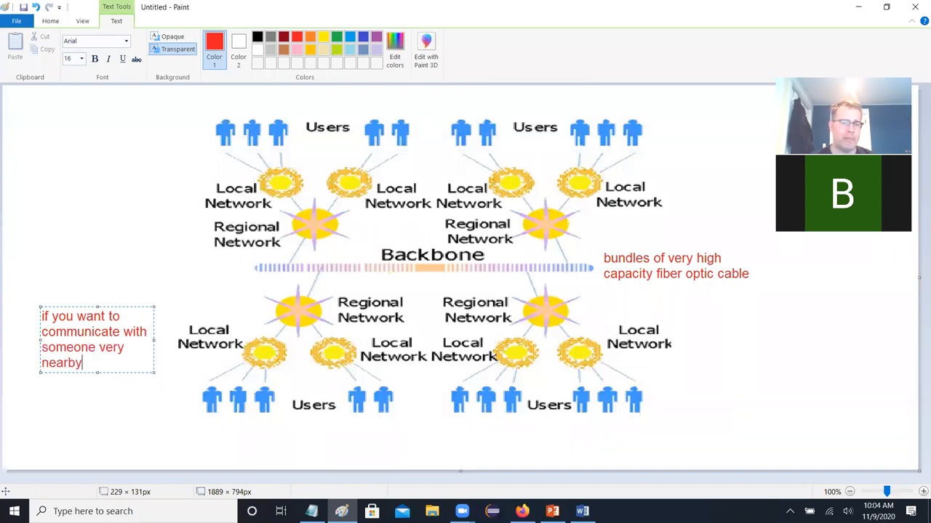
{"action": "type", "text": ", you don't nec"}
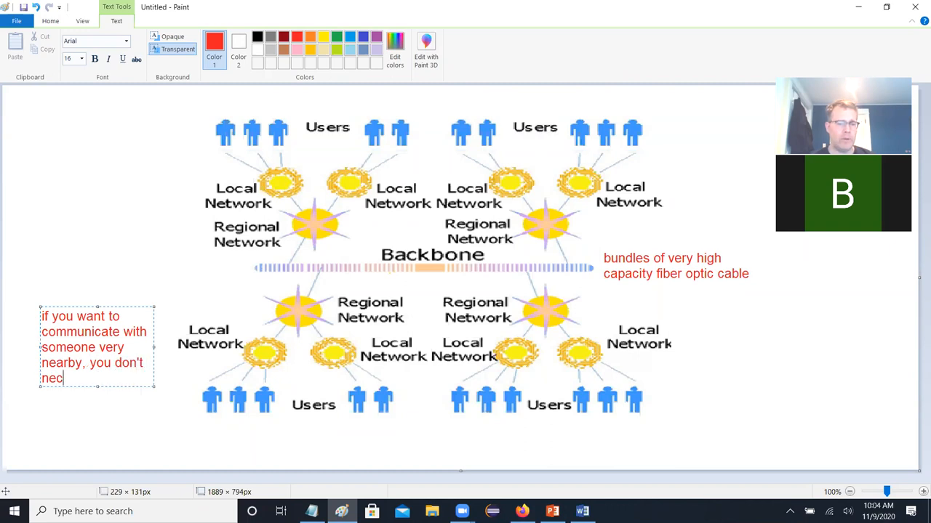
{"action": "type", "text": "essarily hav"}
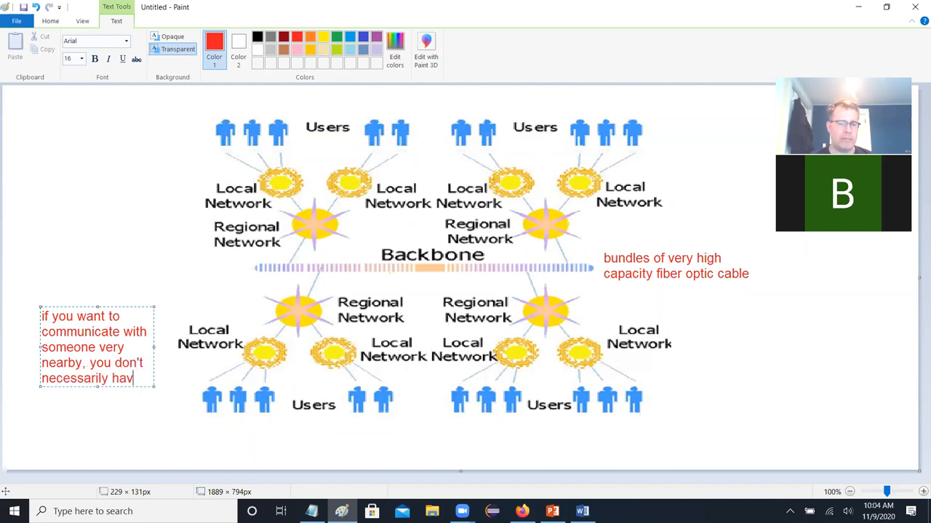
{"action": "type", "text": "e to use the ba"}
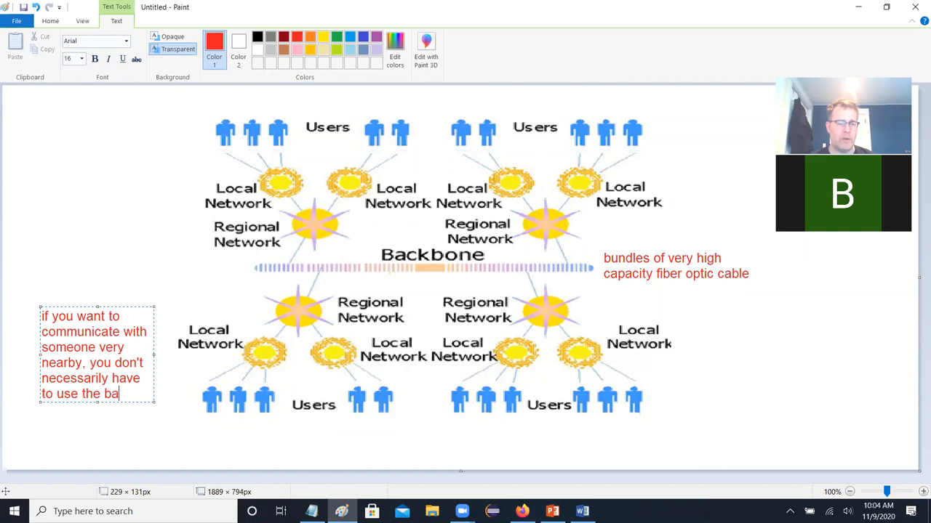
{"action": "type", "text": "ckbone."}
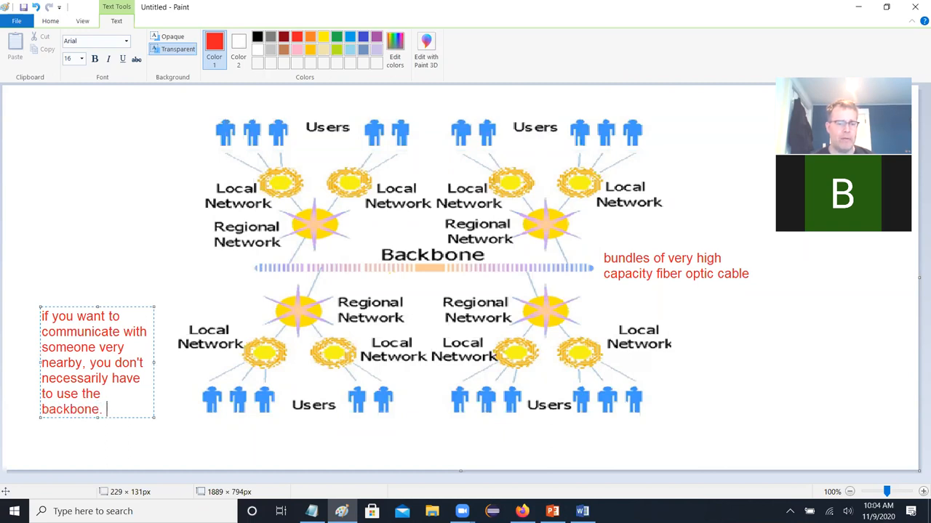
{"action": "type", "text": "for example"}
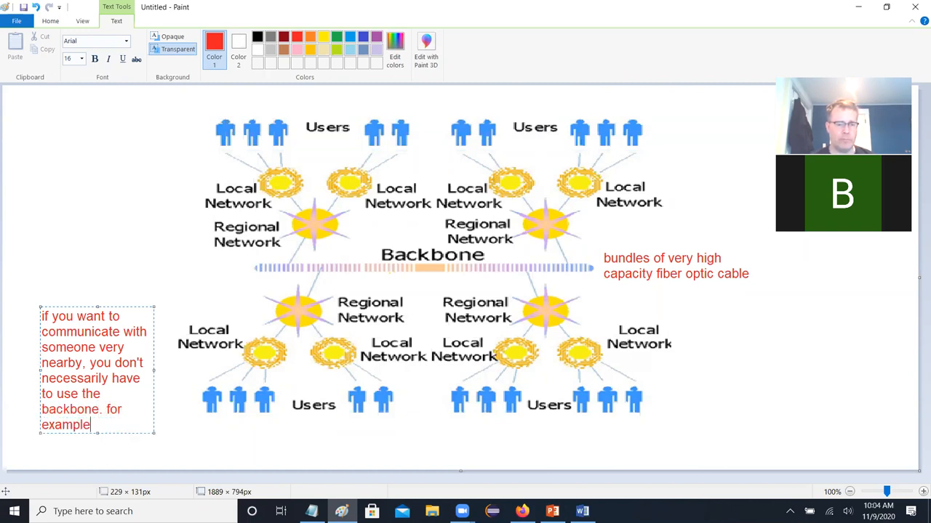
{"action": "type", "text": ", someone on y"}
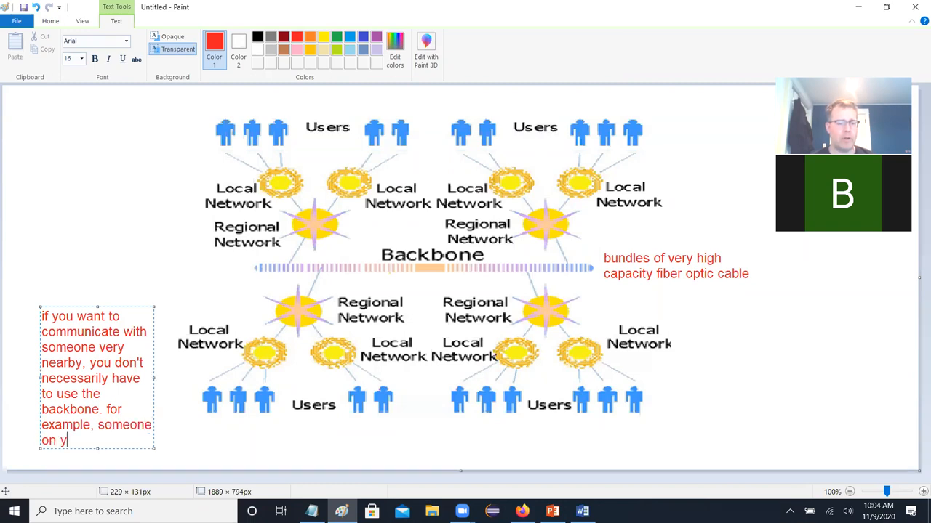
{"action": "type", "text": "our LA"}
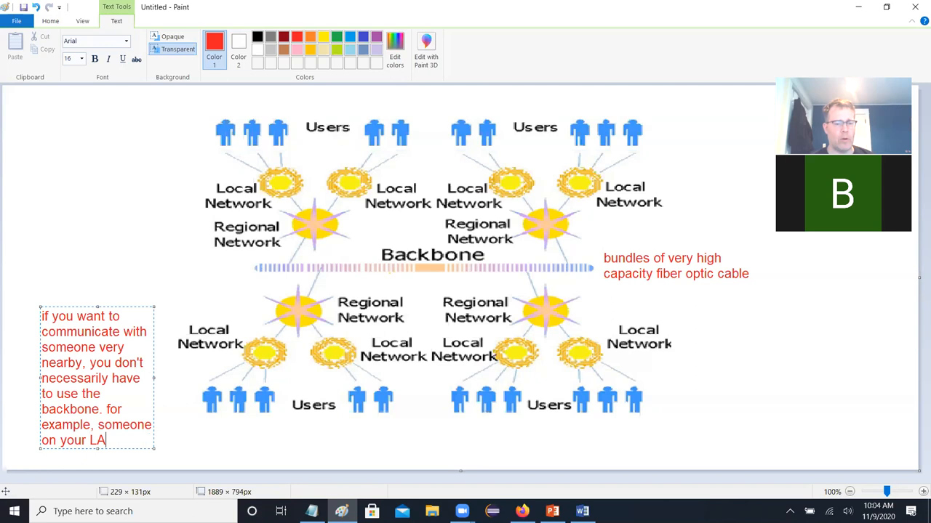
{"action": "type", "text": "N"}
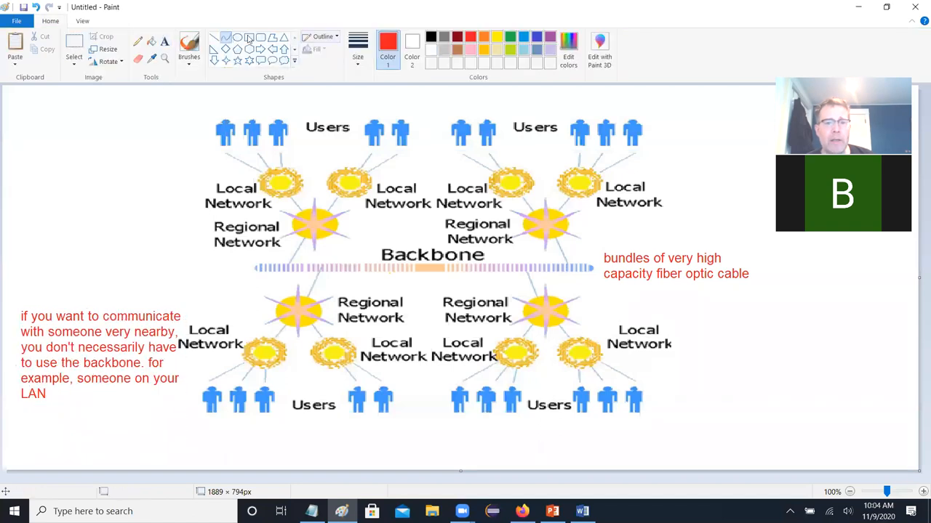
Step: Draw a red local path between neighbouring users and an orange curve over the regional network
{"action": "left_click_drag", "start_coordinate": [210, 384], "coordinate": [267, 392]}
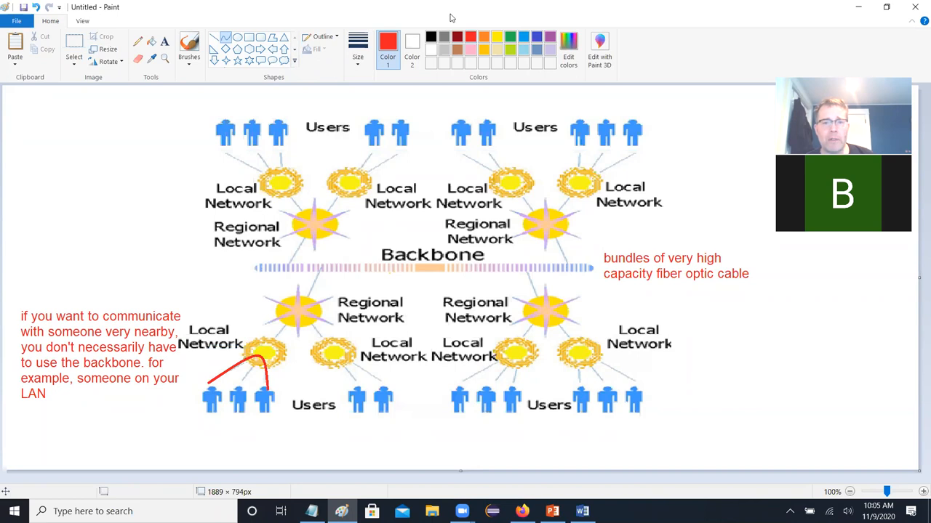
{"action": "left_click", "coordinate": [484, 37]}
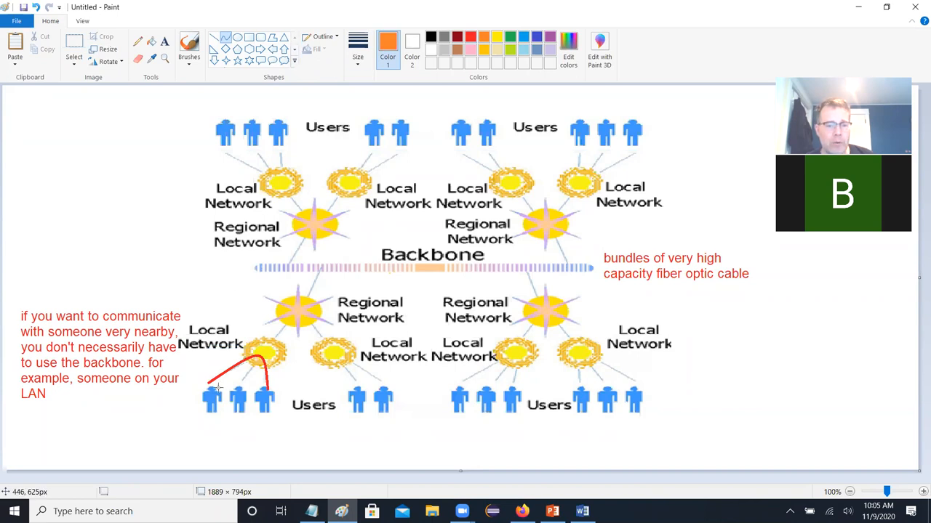
{"action": "left_click_drag", "start_coordinate": [235, 385], "coordinate": [383, 388]}
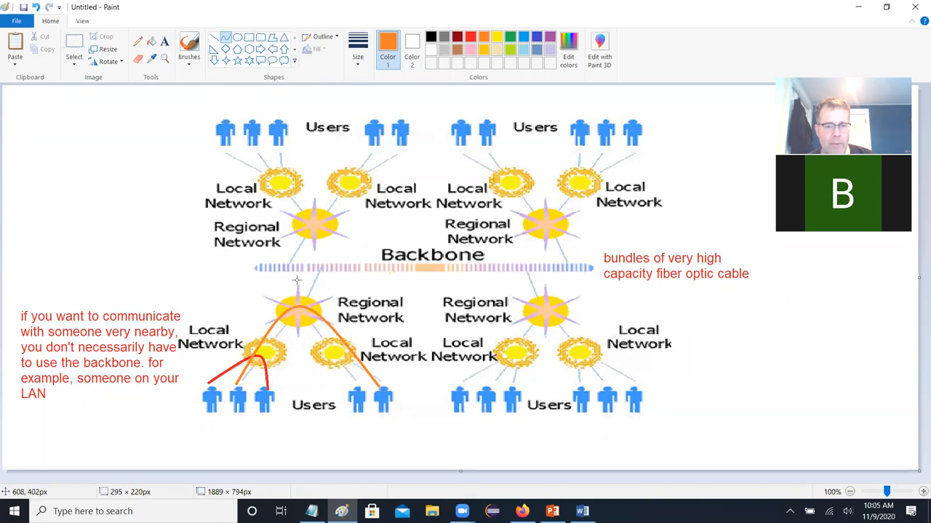
{"action": "left_click_drag", "start_coordinate": [296, 281], "coordinate": [378, 386]}
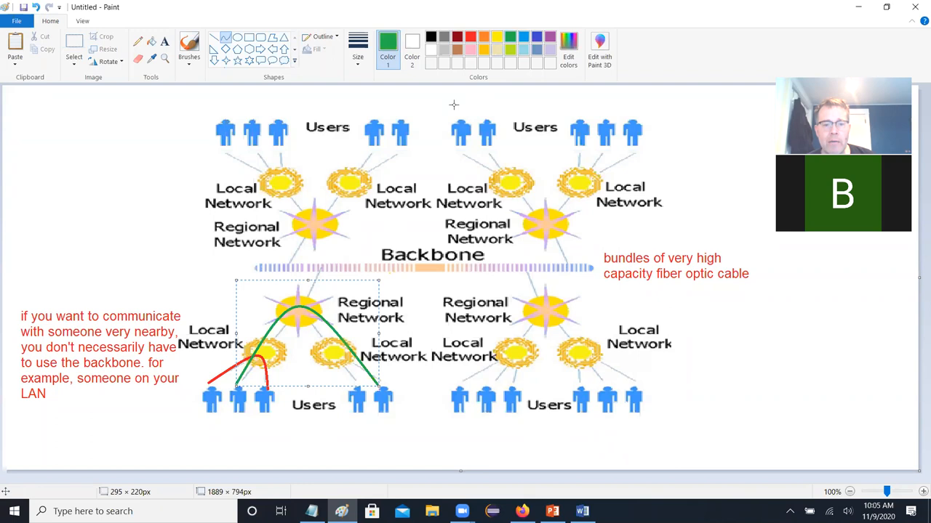
{"action": "left_click", "coordinate": [485, 36]}
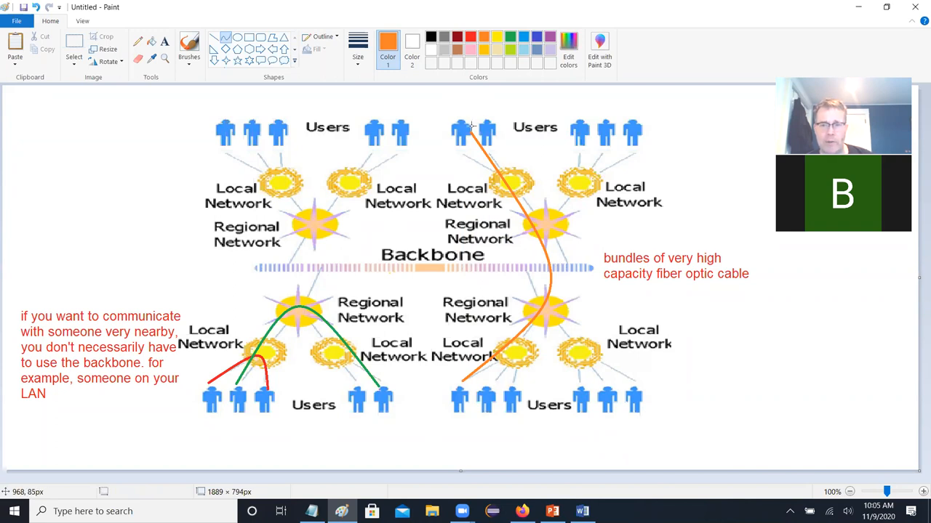
{"action": "mouse_move", "coordinate": [677, 200]}
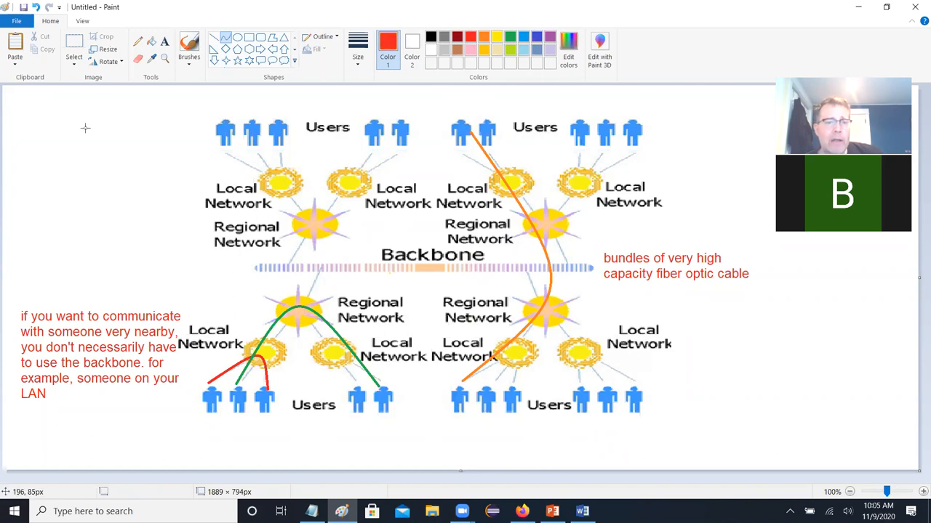
Step: At top left, type 'the Internet is built as a giant tree so there's one path between any two users.'
{"action": "left_click_drag", "start_coordinate": [24, 99], "coordinate": [61, 161]}
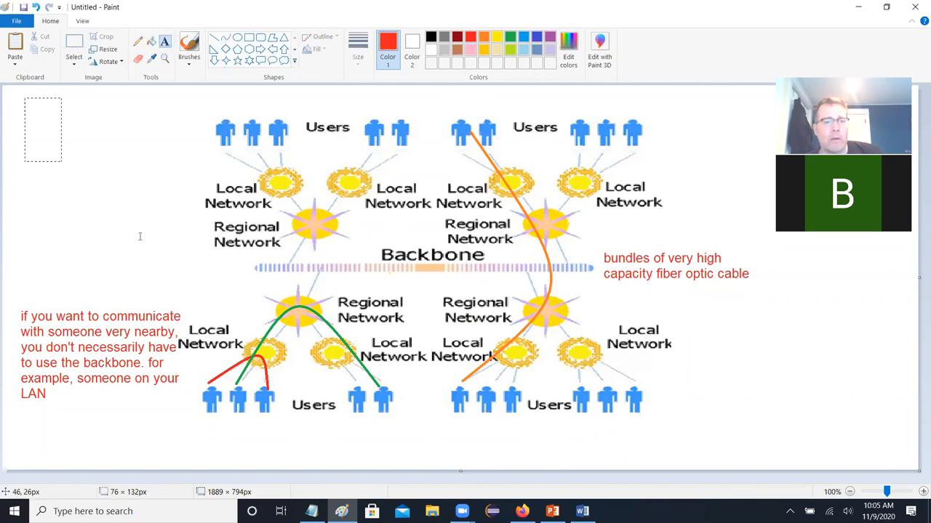
{"action": "type", "text": "the l"}
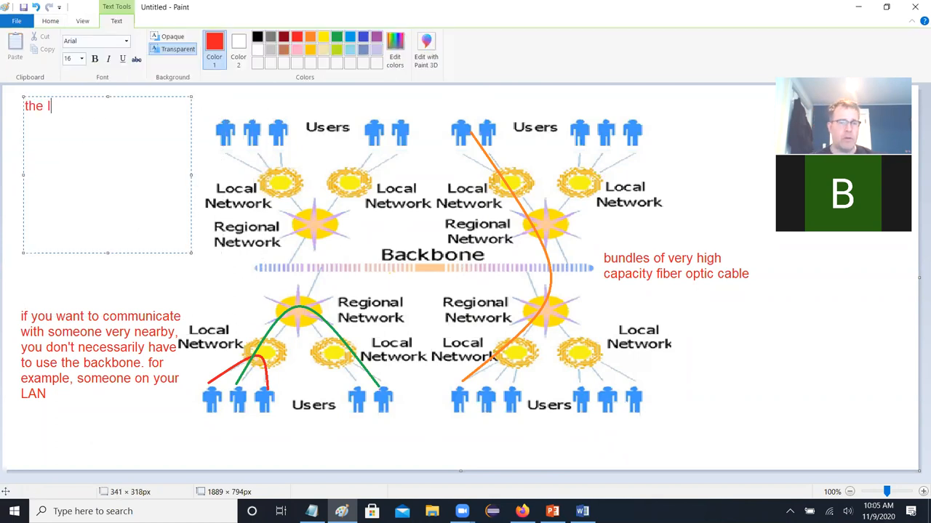
{"action": "type", "text": "nternet is"}
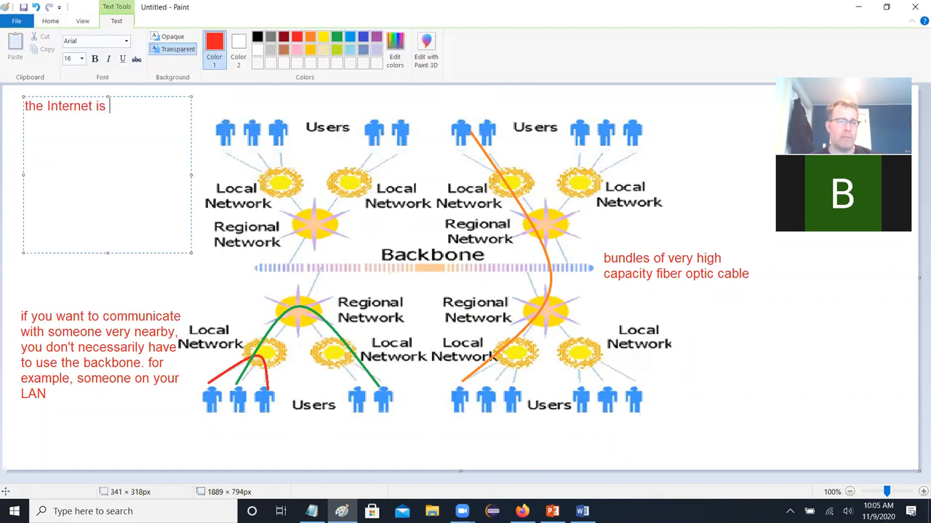
{"action": "type", "text": "built"}
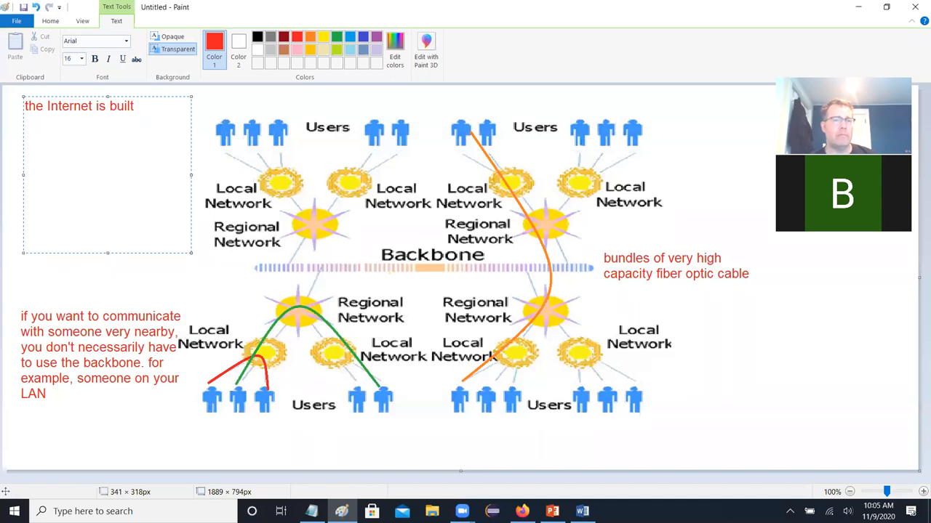
{"action": "type", "text": "as a giant"}
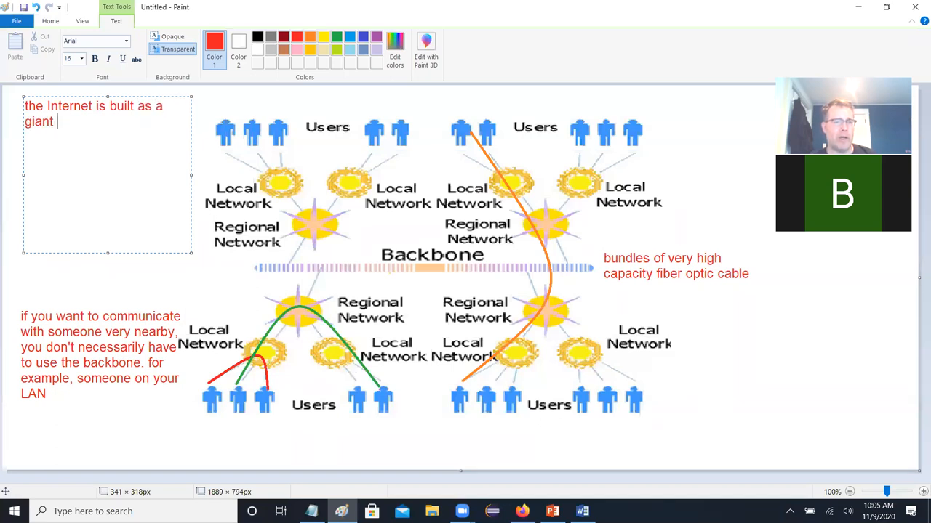
{"action": "type", "text": "tree so"}
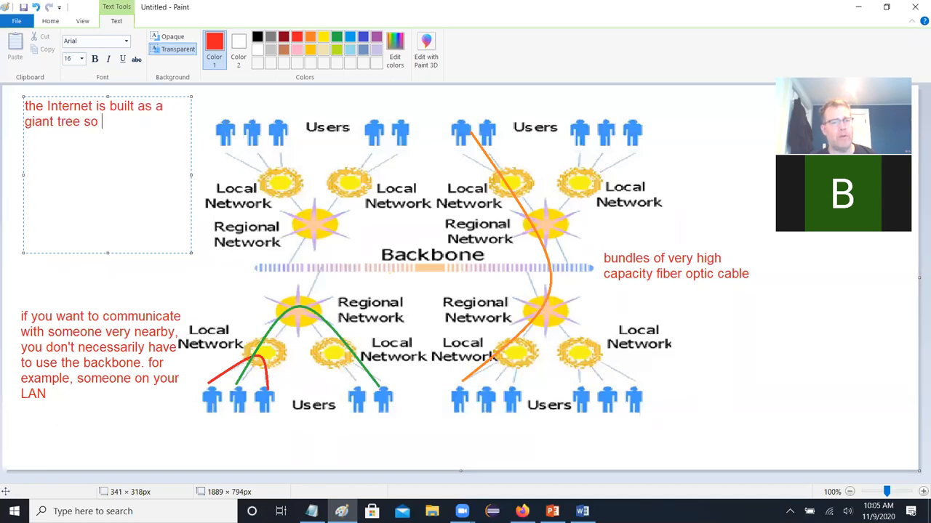
{"action": "type", "text": "that there's o"}
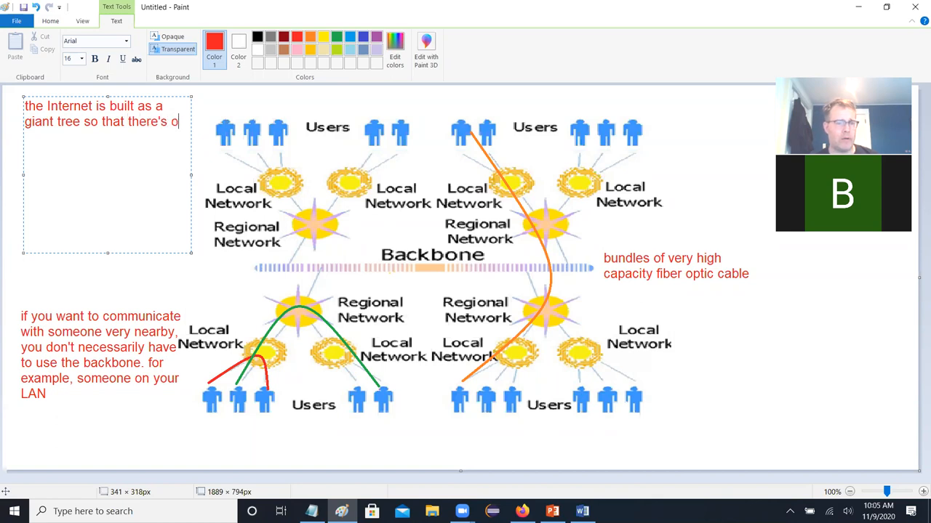
{"action": "type", "text": "ne path b"}
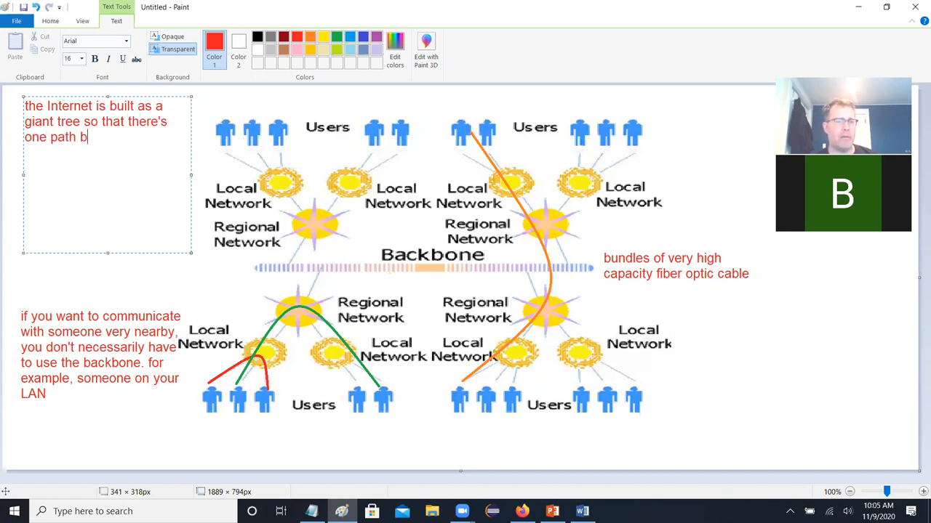
{"action": "type", "text": "etween any two"}
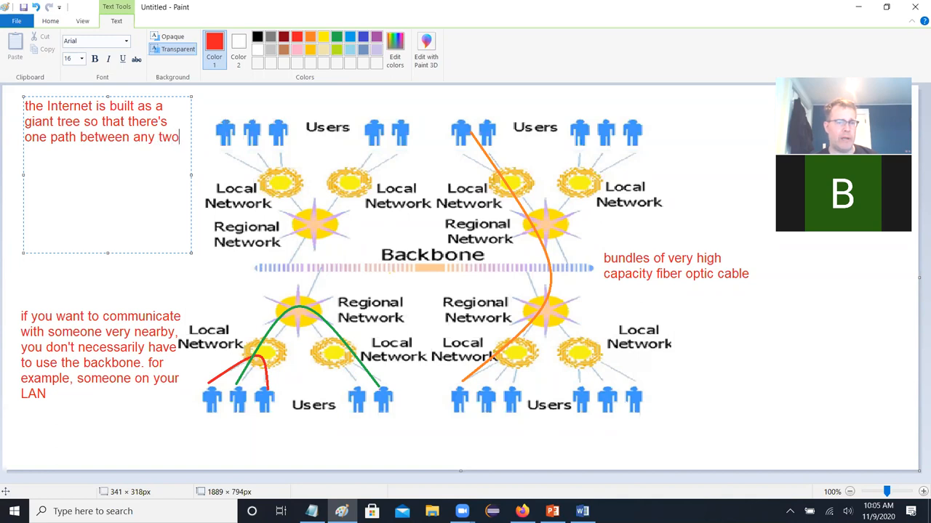
{"action": "type", "text": "users."}
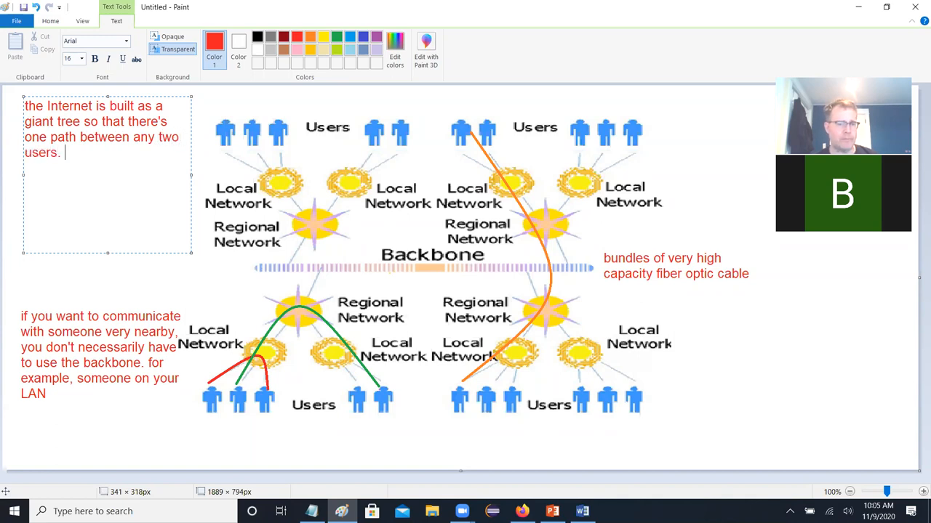
Step: Continue the note with 'although there are typically many redundant & alternate' routes
{"action": "type", "text": "although"}
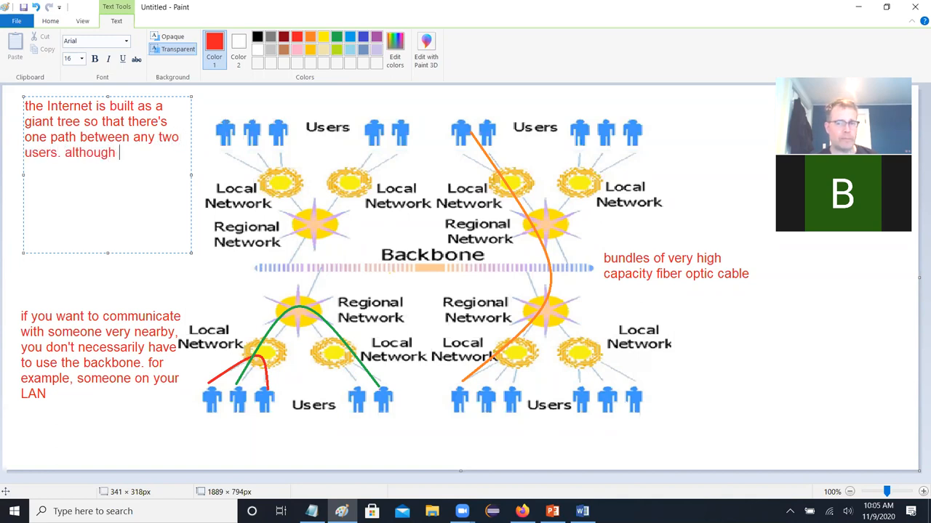
{"action": "type", "text": "there ar"}
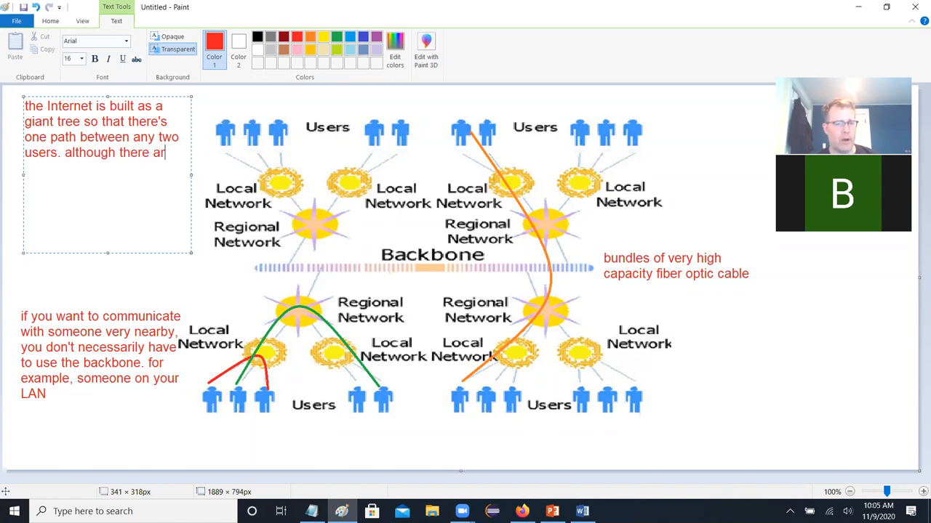
{"action": "type", "text": "e typically man"}
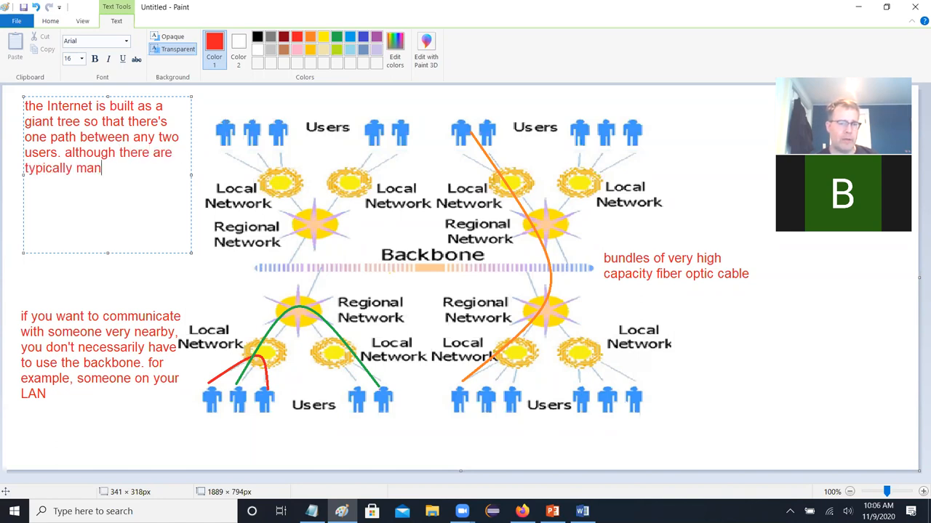
{"action": "type", "text": "y redun"}
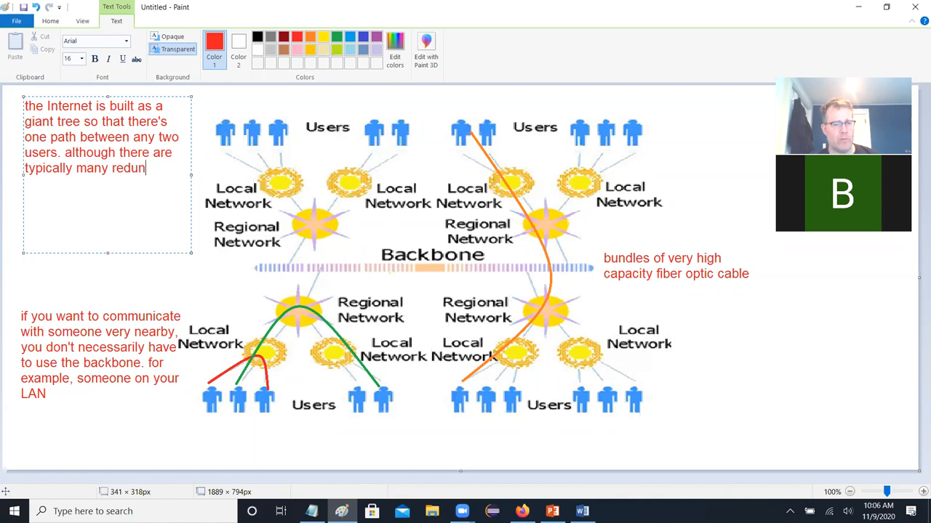
{"action": "type", "text": "dant & alternate routes available"}
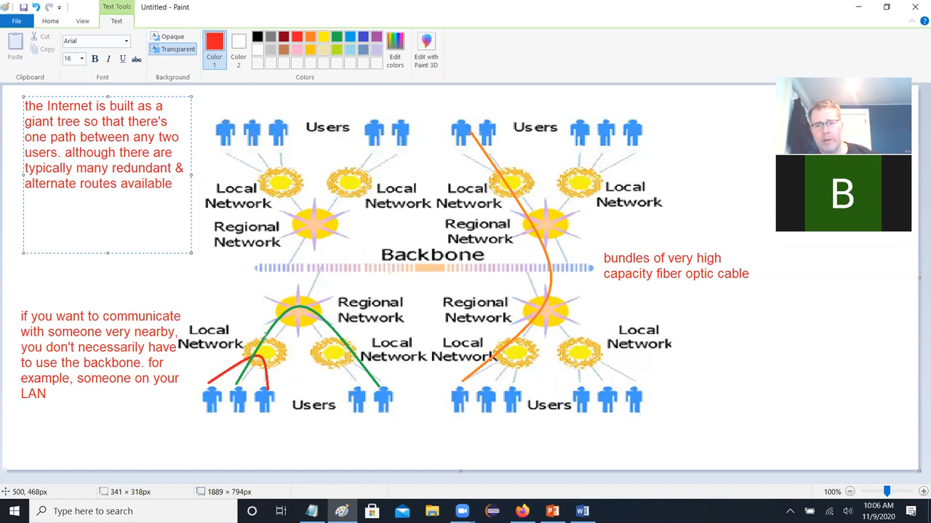
{"action": "mouse_move", "coordinate": [464, 440]}
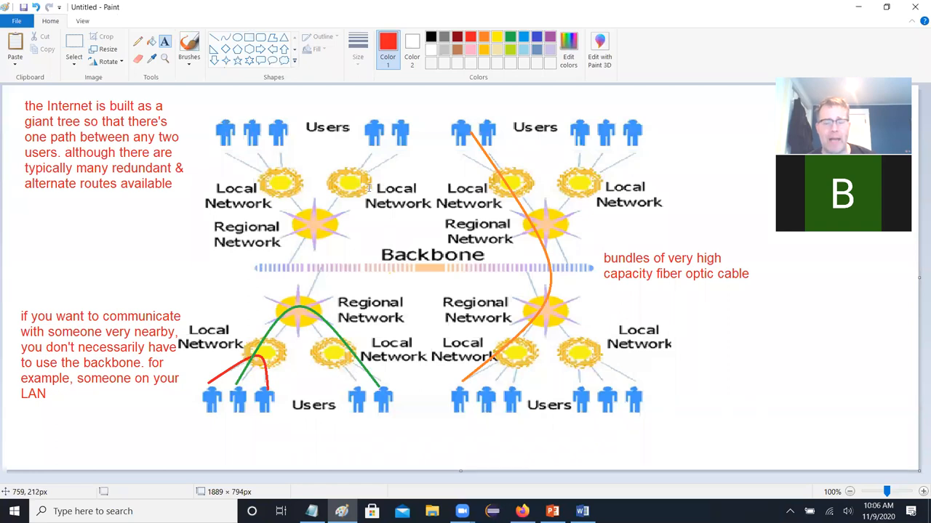
{"action": "mouse_move", "coordinate": [461, 367]}
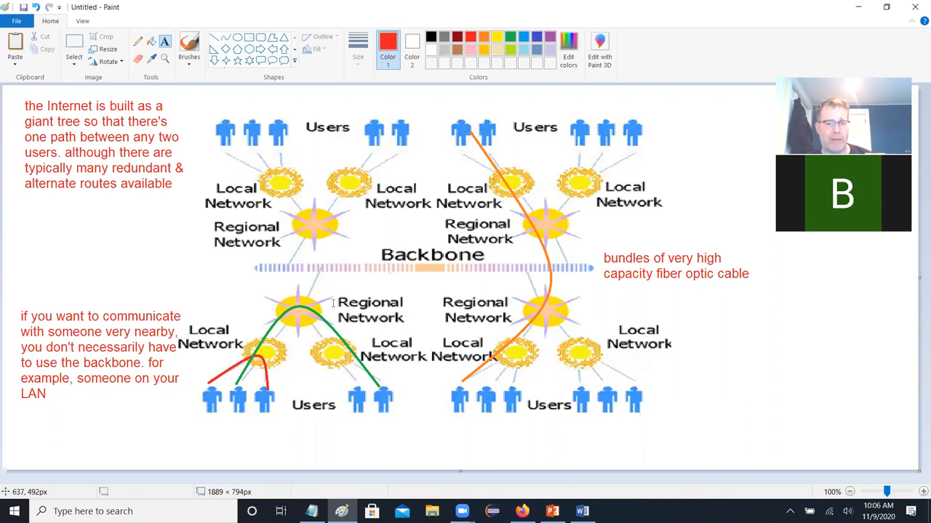
{"action": "mouse_move", "coordinate": [502, 296]}
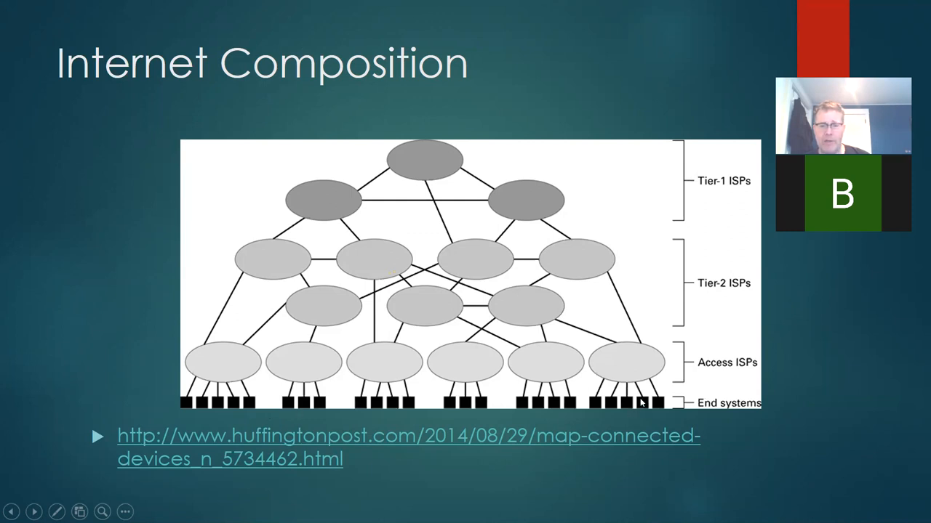
{"action": "mouse_move", "coordinate": [469, 267]}
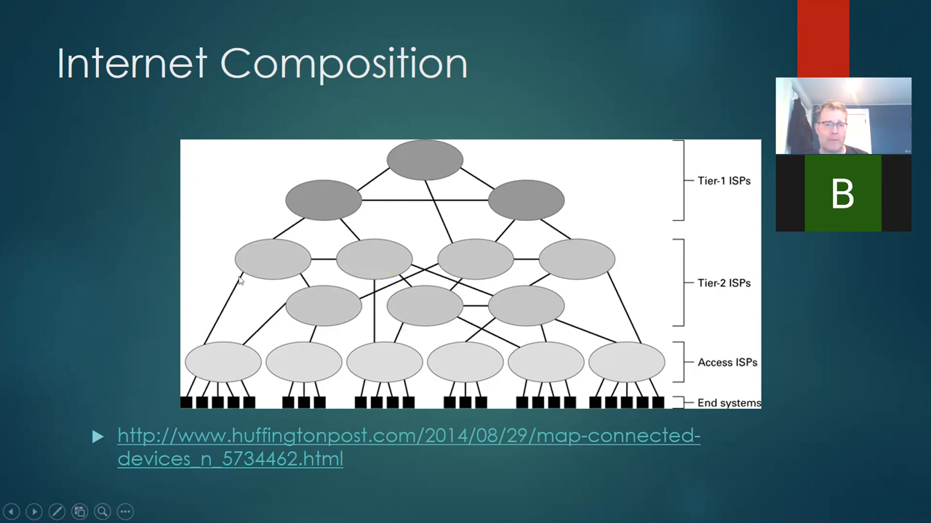
{"action": "mouse_move", "coordinate": [622, 327]}
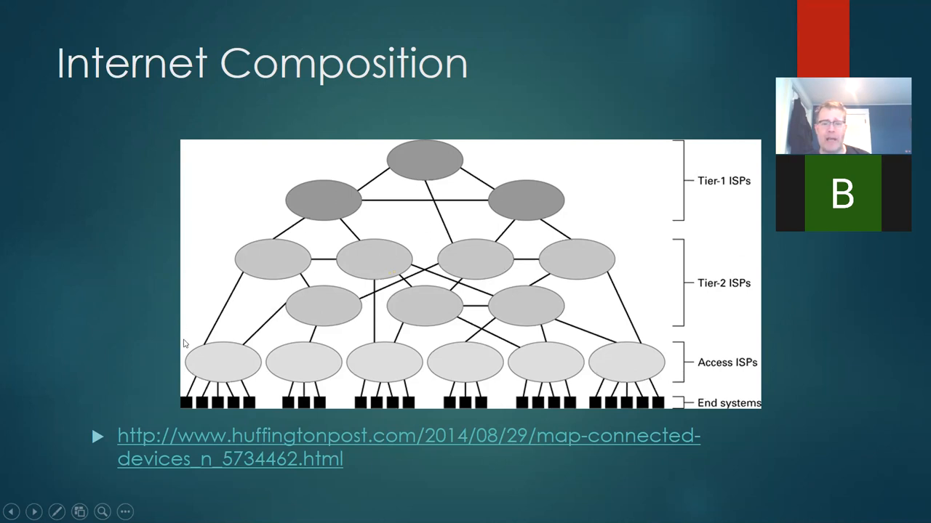
{"action": "mouse_move", "coordinate": [193, 213]}
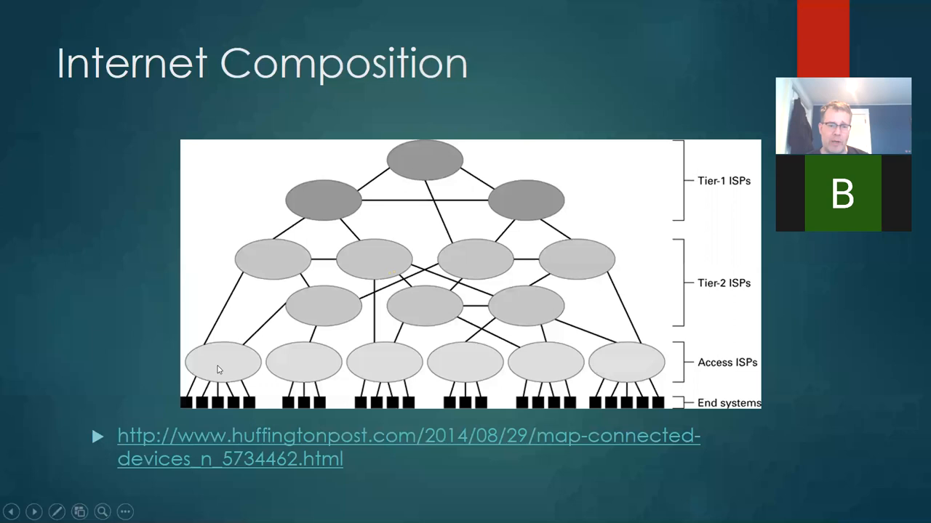
{"action": "mouse_move", "coordinate": [491, 174]}
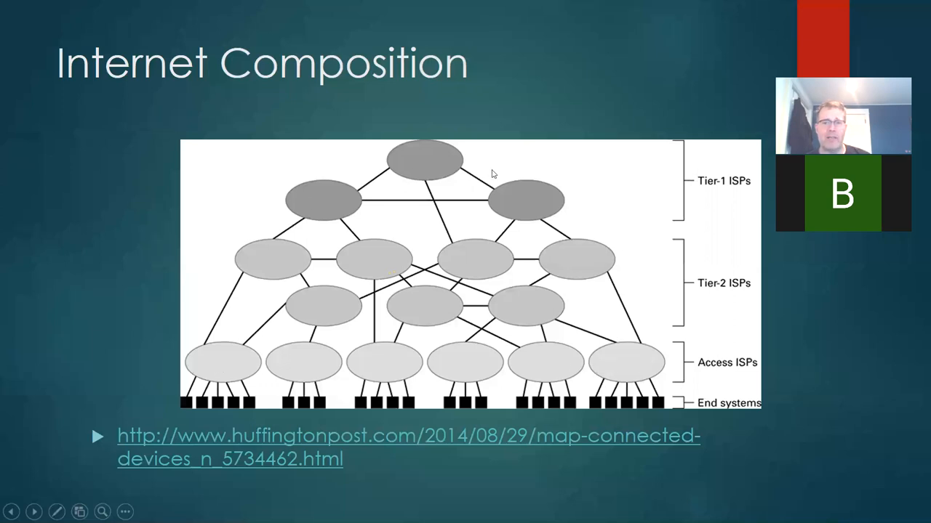
{"action": "mouse_move", "coordinate": [519, 253]}
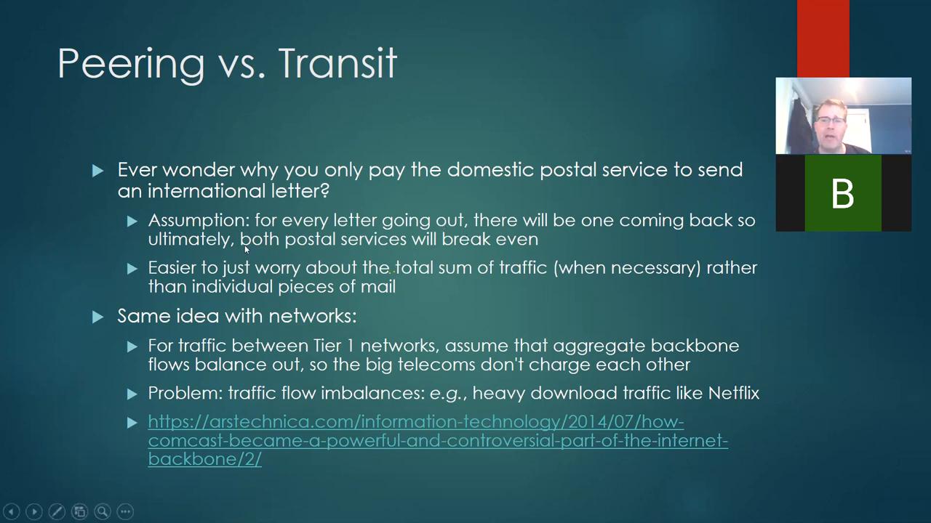
{"action": "mouse_move", "coordinate": [273, 223]}
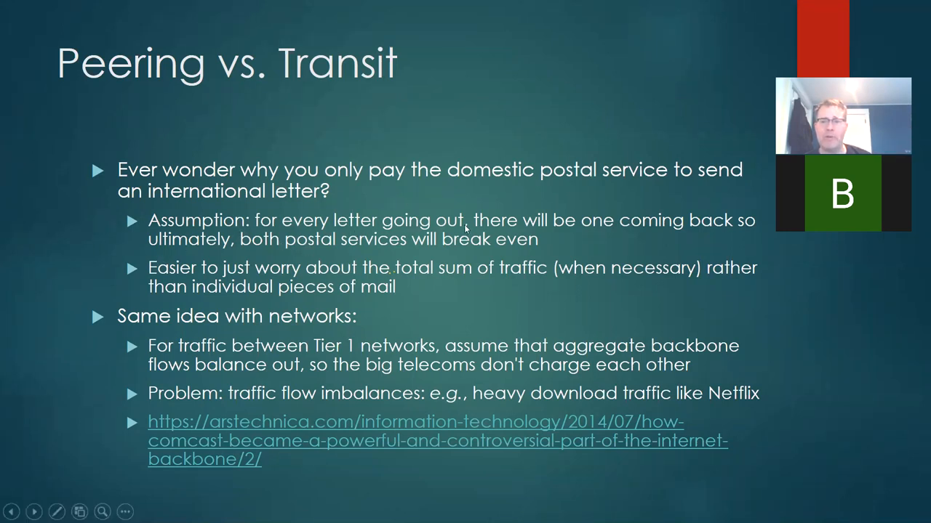
{"action": "mouse_move", "coordinate": [449, 210]}
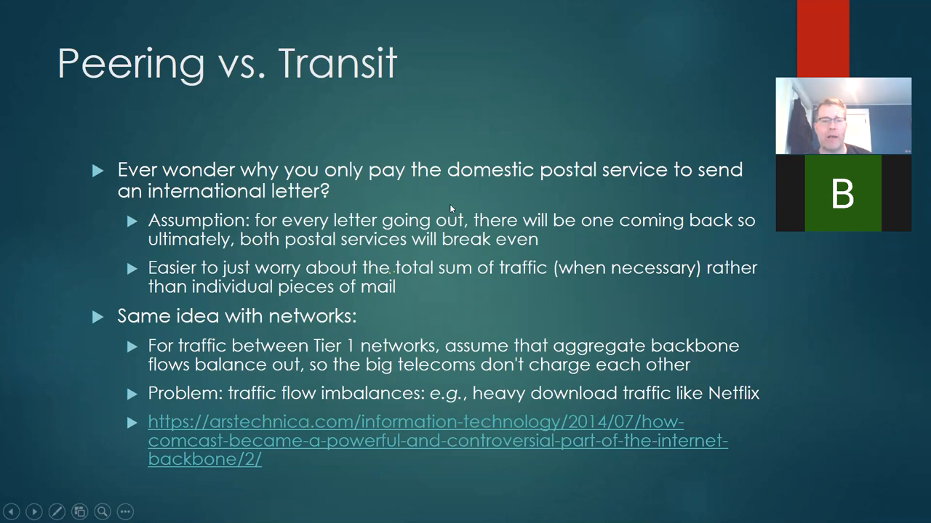
{"action": "mouse_move", "coordinate": [452, 242]}
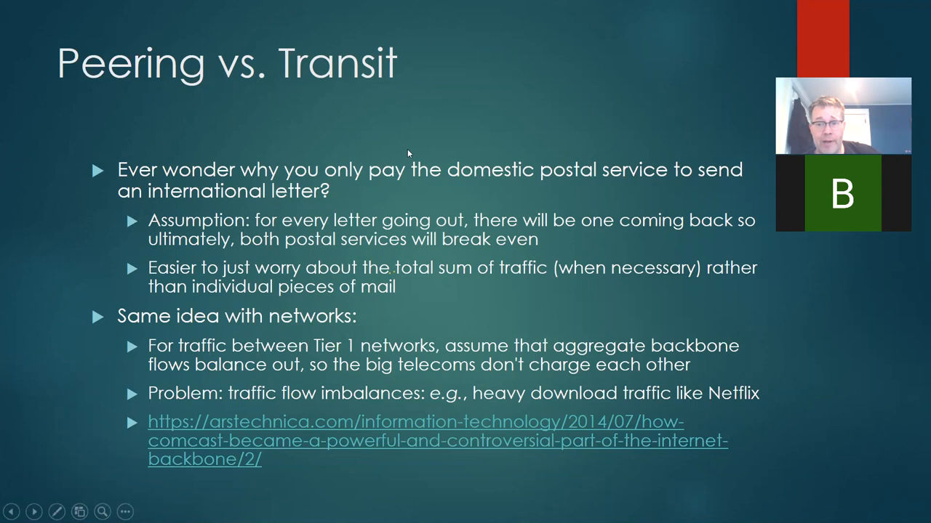
{"action": "mouse_move", "coordinate": [491, 235]}
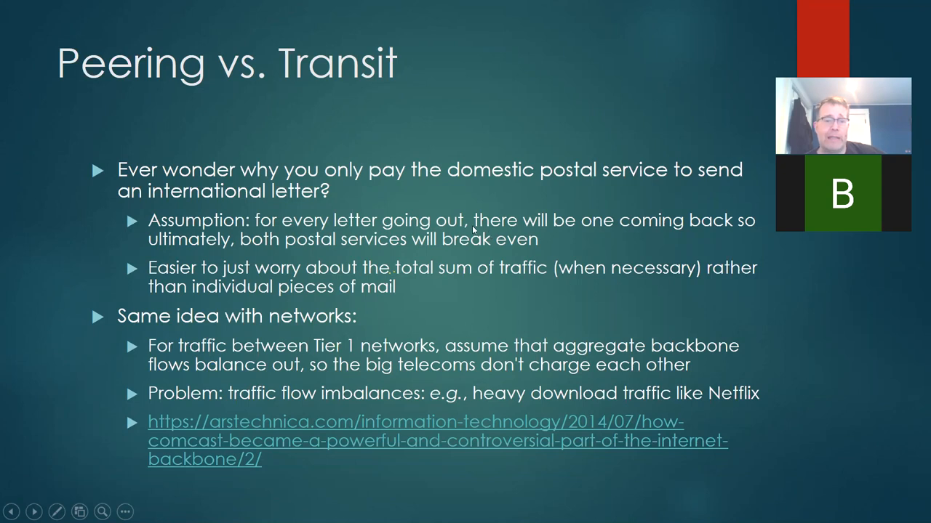
{"action": "mouse_move", "coordinate": [576, 243]}
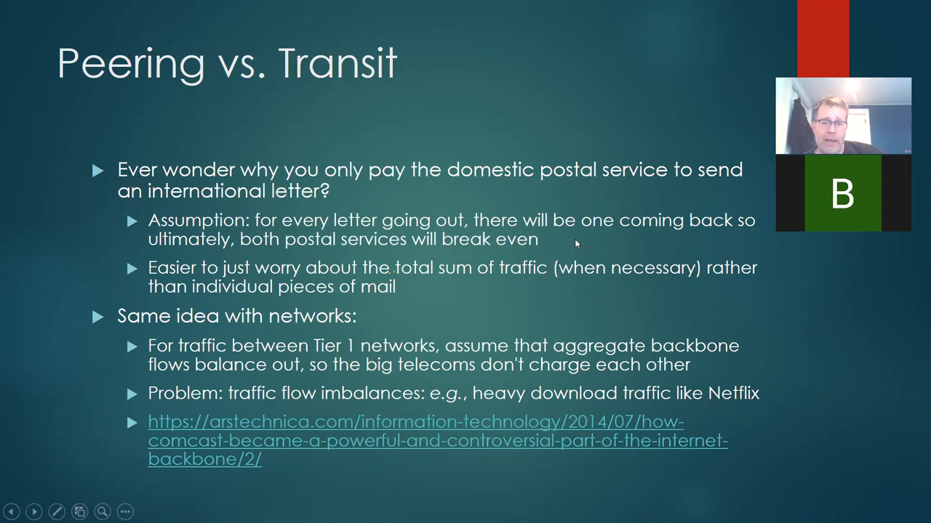
{"action": "mouse_move", "coordinate": [616, 232]}
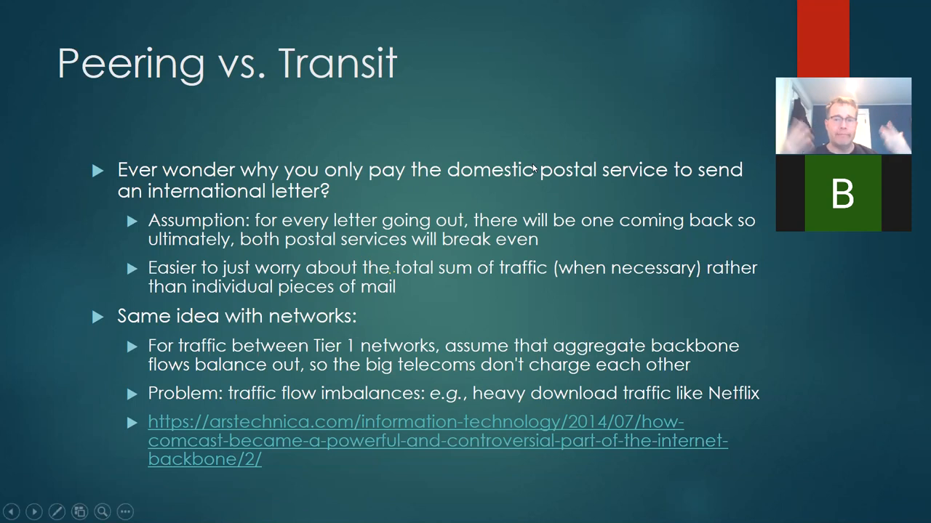
{"action": "mouse_move", "coordinate": [347, 99]}
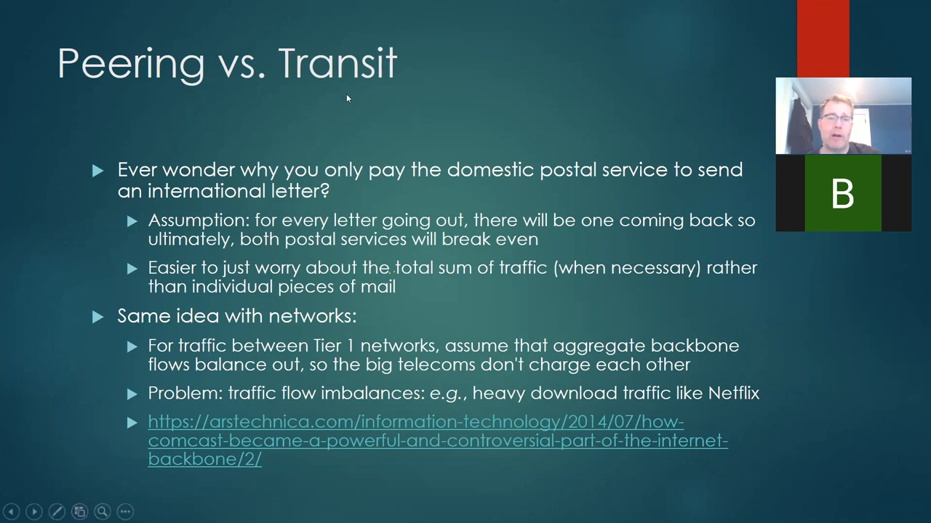
{"action": "mouse_move", "coordinate": [485, 184]}
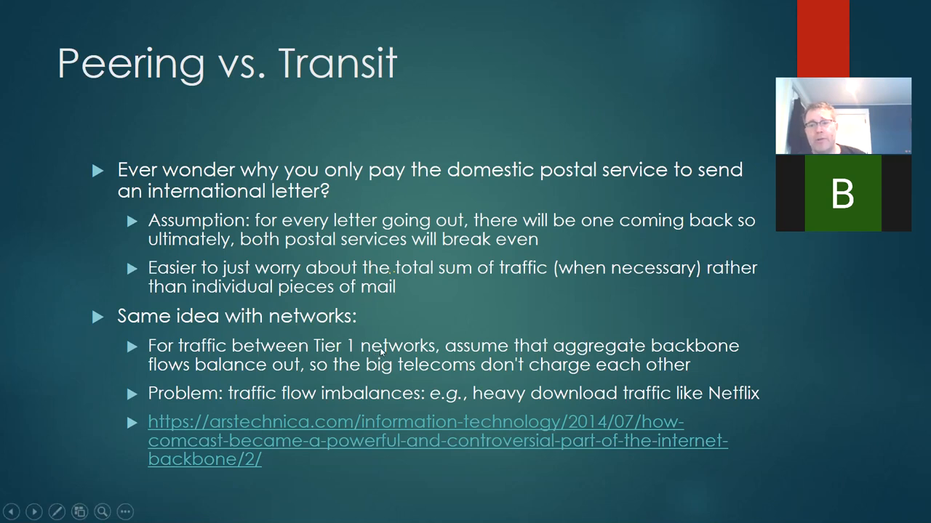
{"action": "mouse_move", "coordinate": [188, 389]}
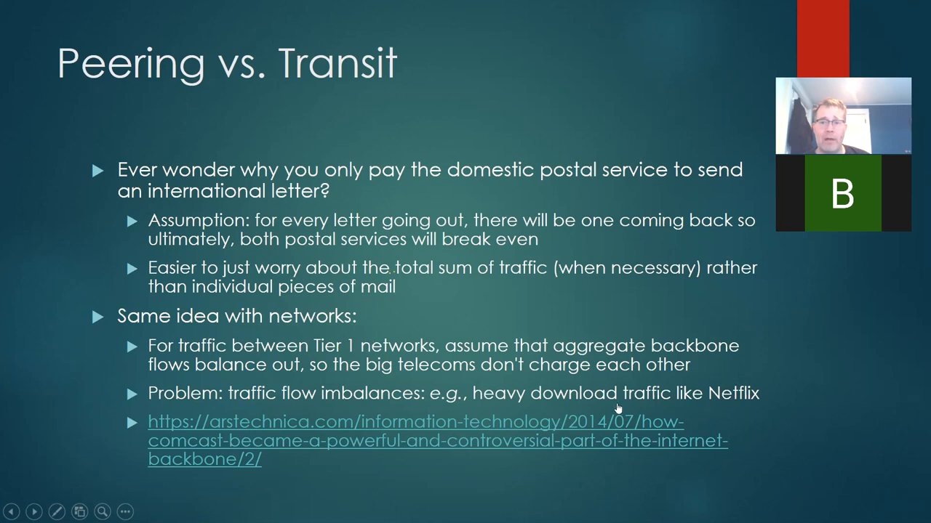
{"action": "mouse_move", "coordinate": [542, 394]}
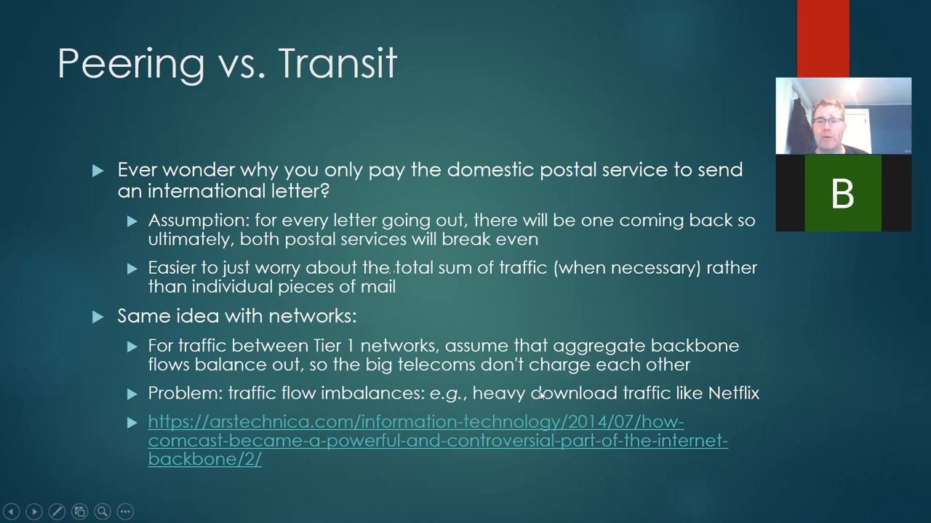
{"action": "mouse_move", "coordinate": [689, 420]}
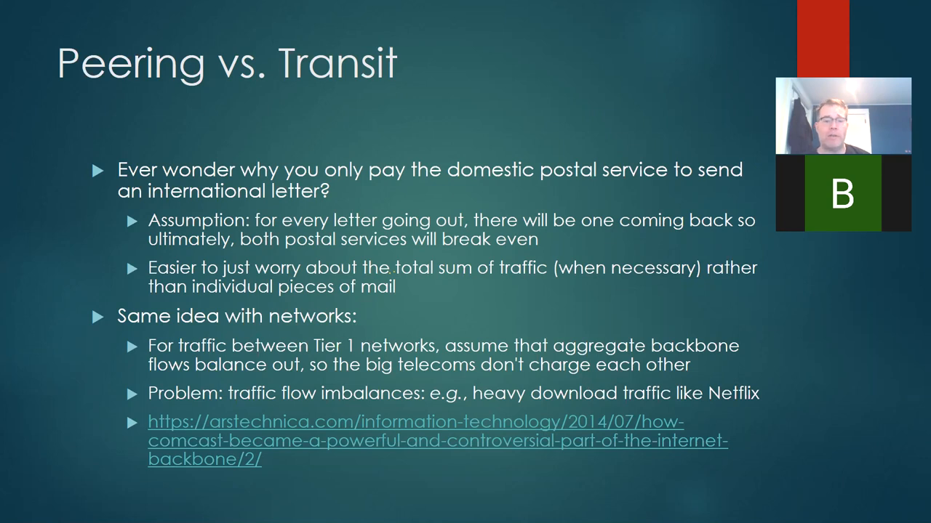
{"action": "mouse_move", "coordinate": [618, 365]}
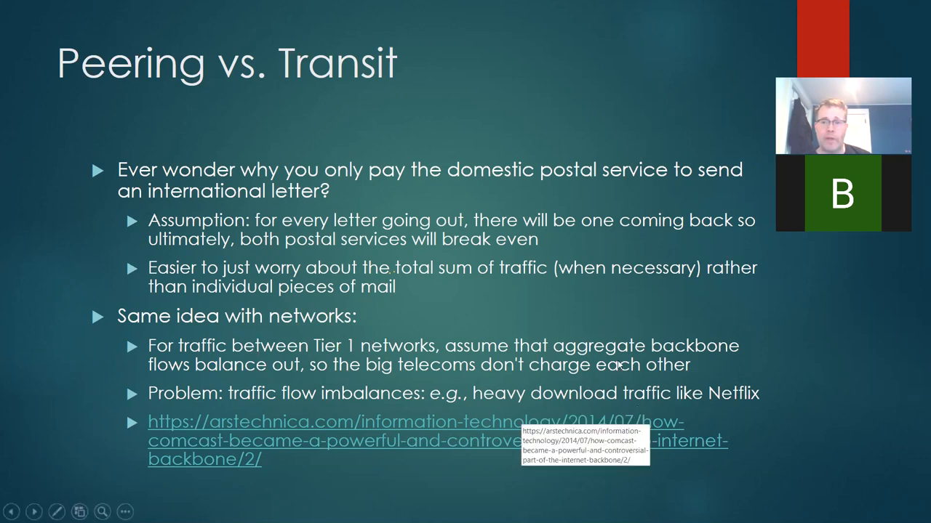
{"action": "mouse_move", "coordinate": [276, 269]}
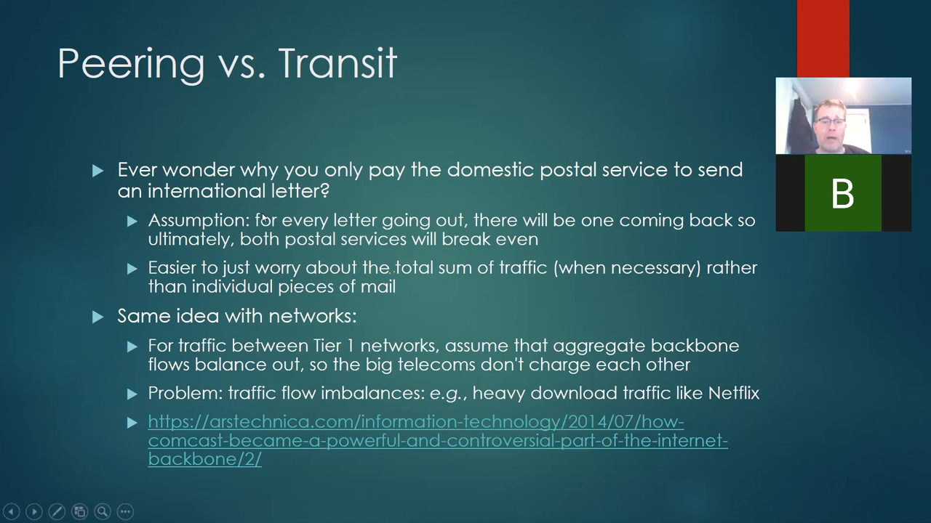
{"action": "mouse_move", "coordinate": [439, 431]}
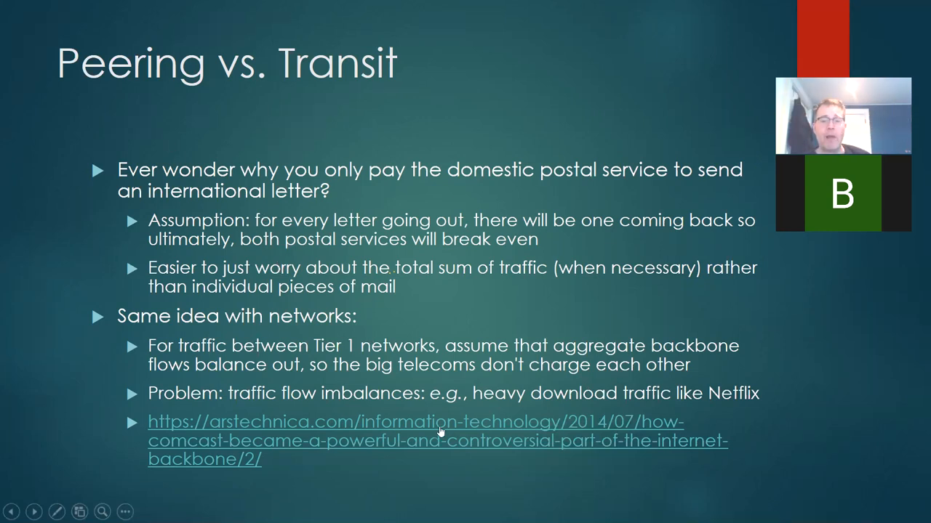
{"action": "mouse_move", "coordinate": [207, 433]}
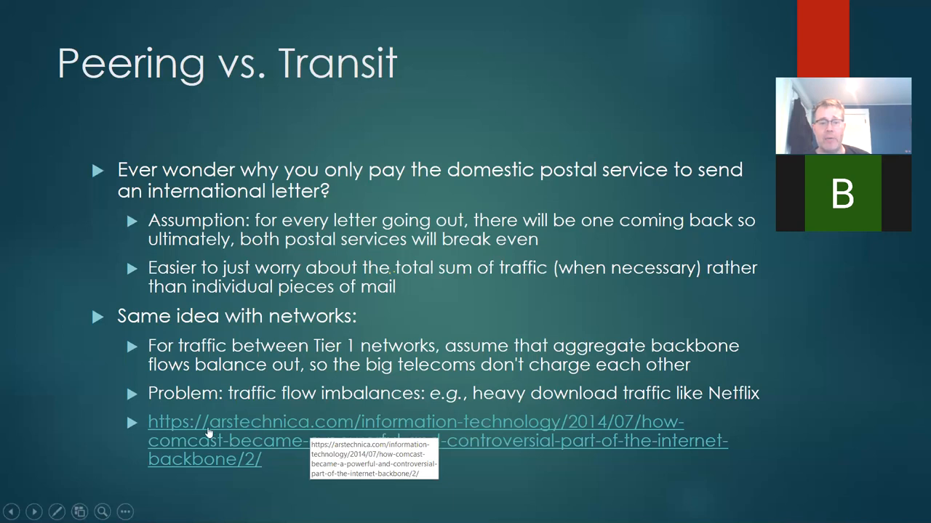
{"action": "mouse_move", "coordinate": [213, 424]}
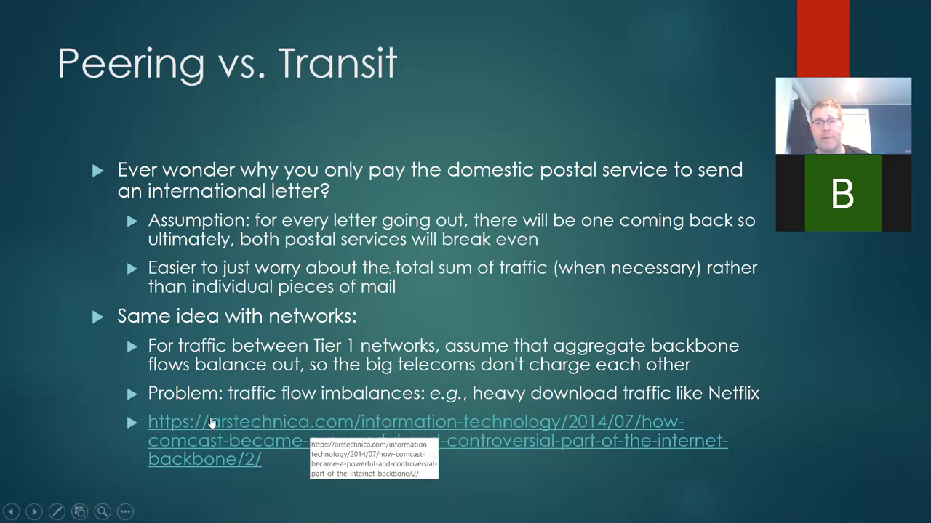
{"action": "mouse_move", "coordinate": [203, 397]}
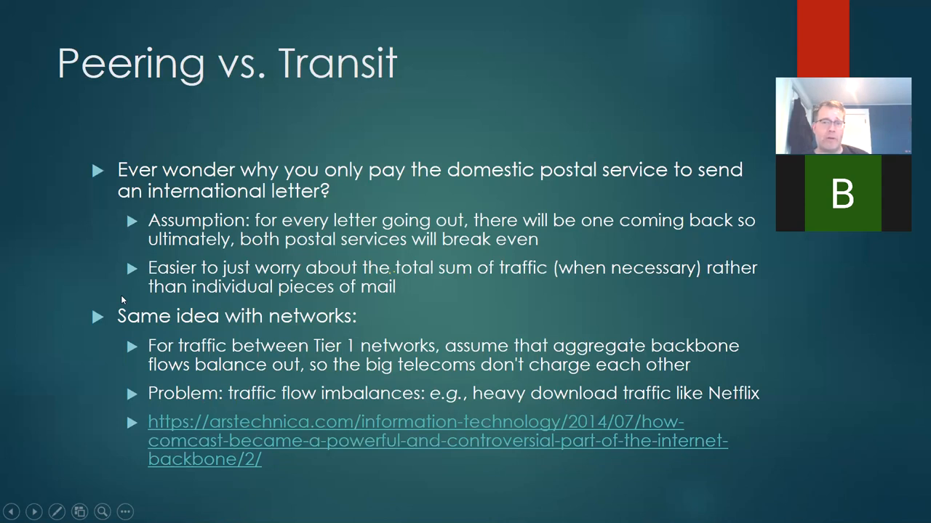
{"action": "mouse_move", "coordinate": [519, 456]}
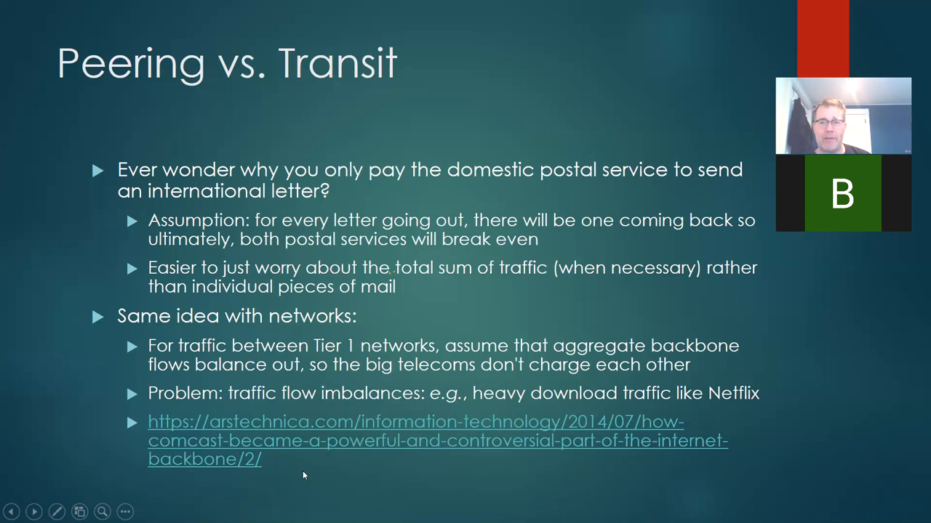
{"action": "mouse_move", "coordinate": [304, 458]}
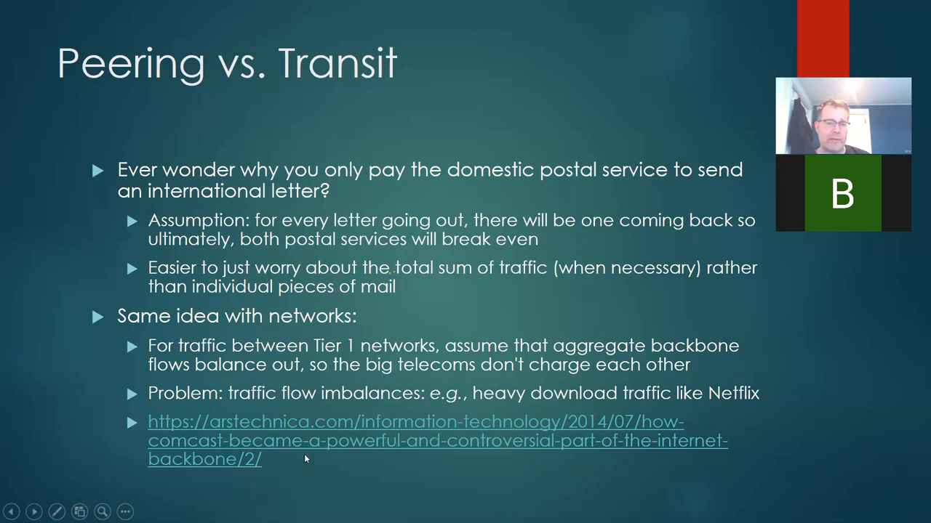
{"action": "mouse_move", "coordinate": [542, 425]}
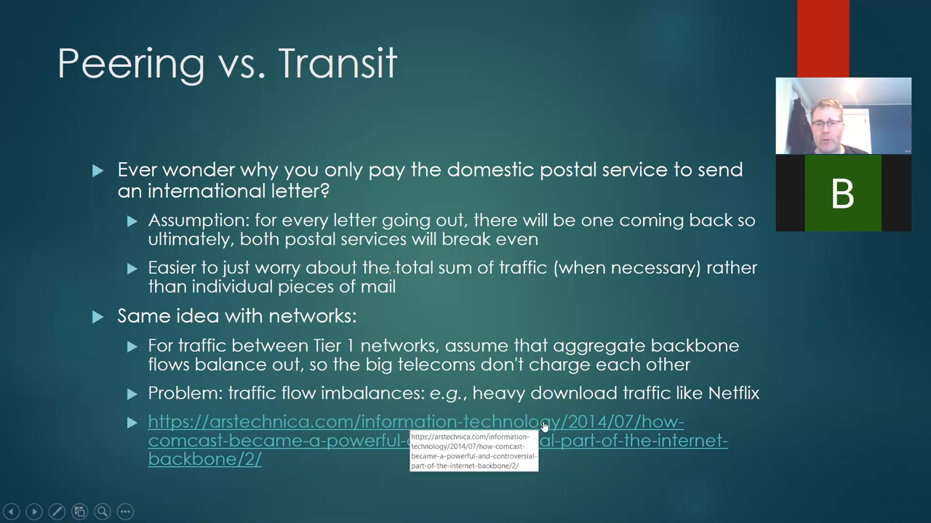
{"action": "mouse_move", "coordinate": [12, 265]}
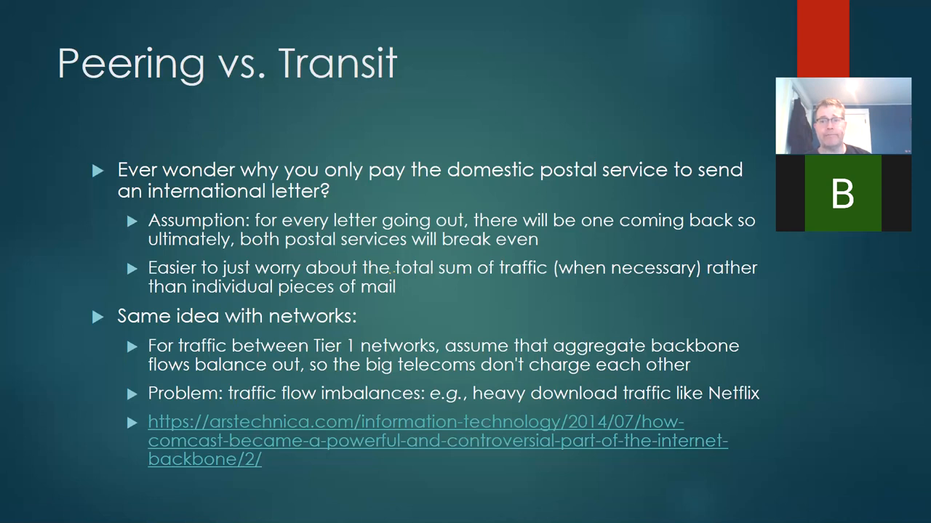
Step: Exit the slide show and return to Paint with the Rectangle shape selected
{"action": "key", "text": "Escape"}
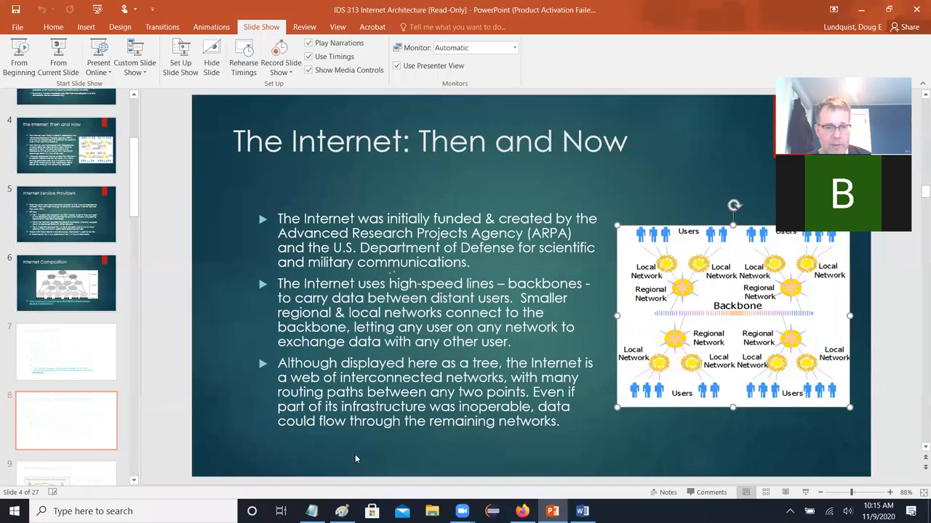
{"action": "left_click", "coordinate": [312, 511]}
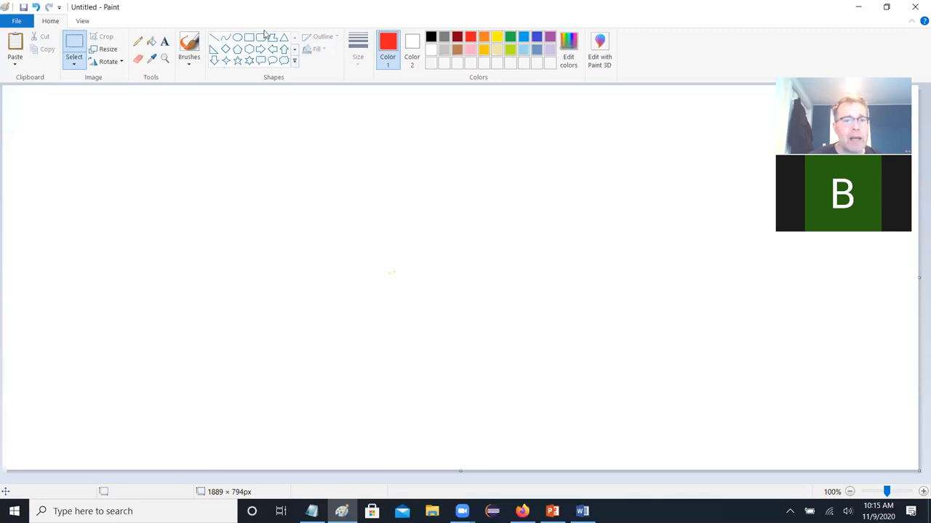
{"action": "left_click", "coordinate": [249, 37]}
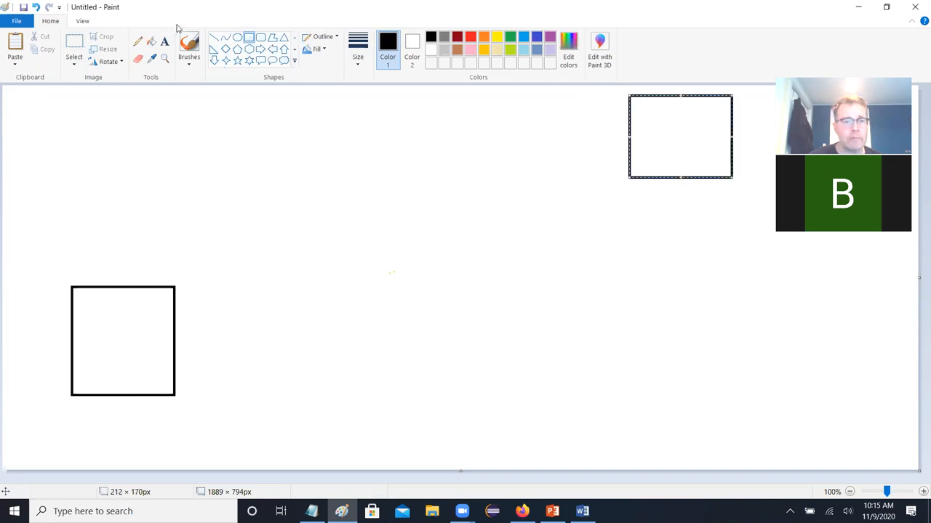
Step: Label the large rectangles LAN A and LAN B, starting inside the left box
{"action": "left_click", "coordinate": [102, 323]}
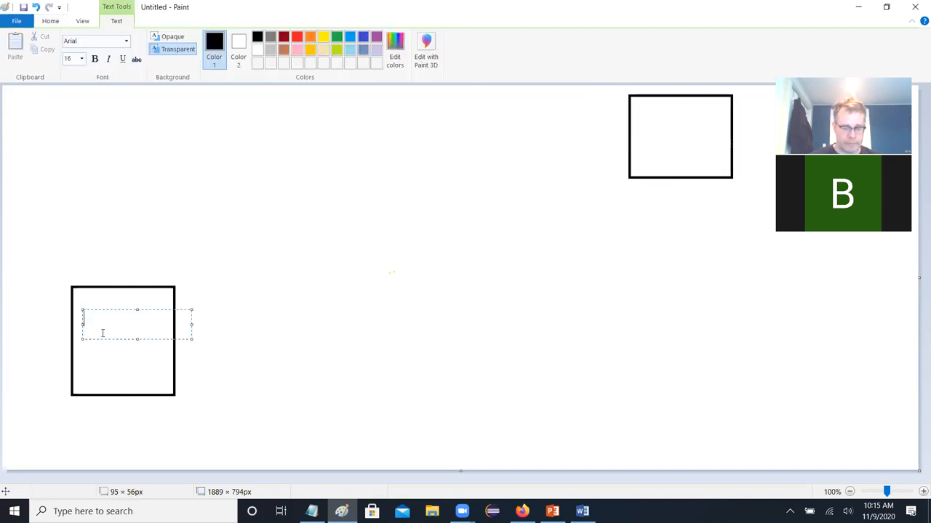
{"action": "type", "text": "LAN"}
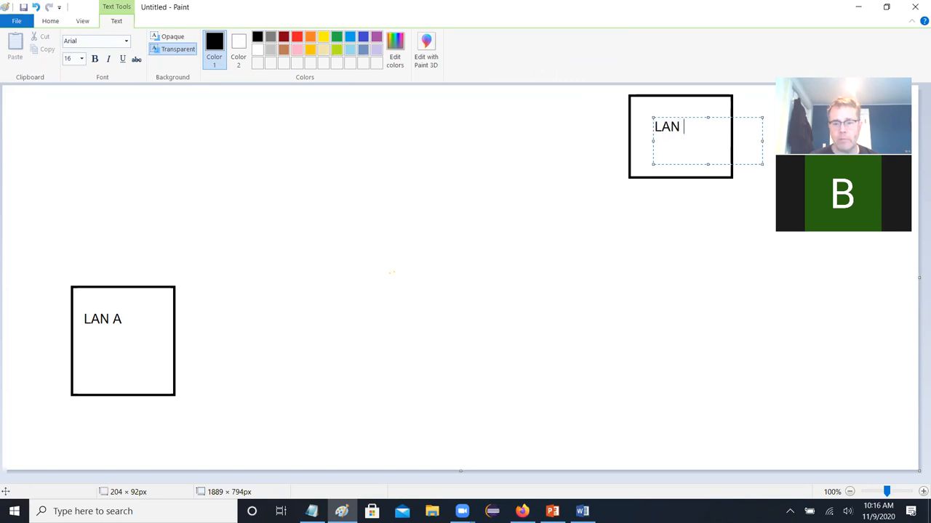
{"action": "type", "text": "B"}
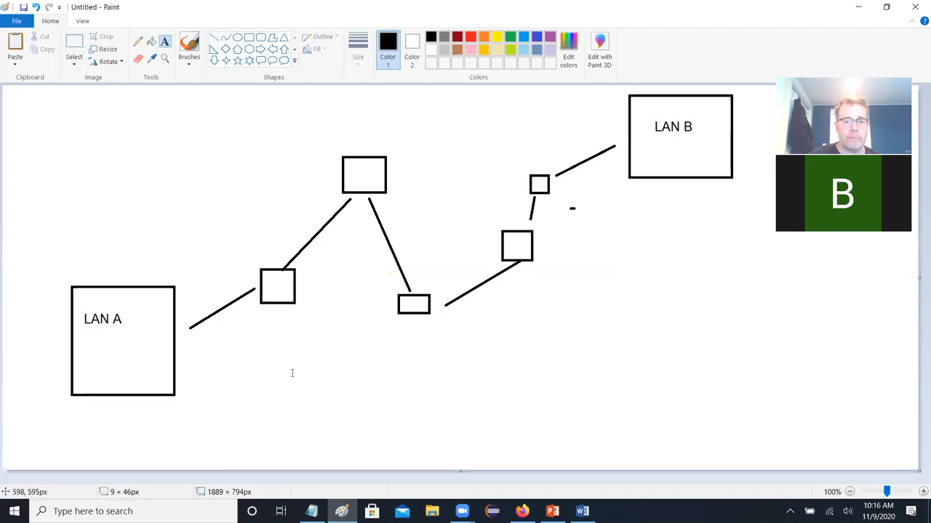
Step: Type the definition 'routing is the process of getting data from one network to another'
{"action": "type", "text": "routi"}
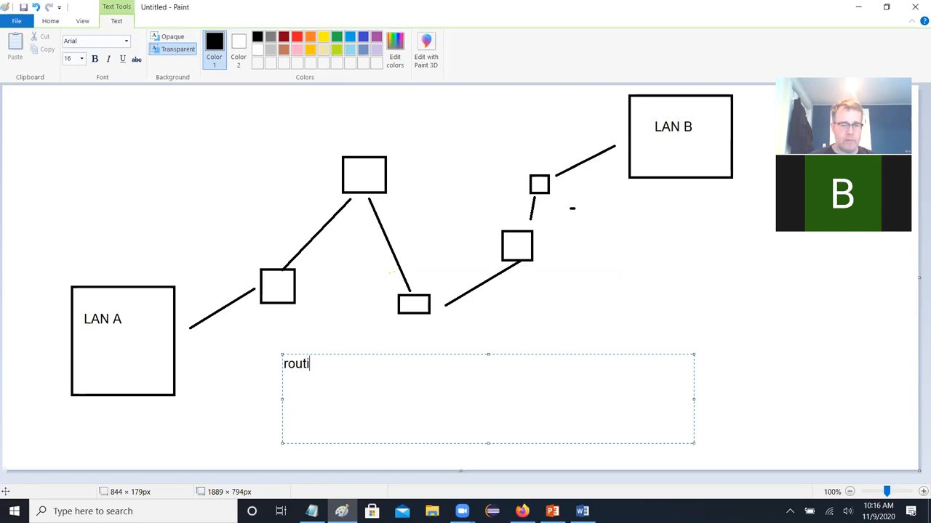
{"action": "type", "text": "ng is the proce"}
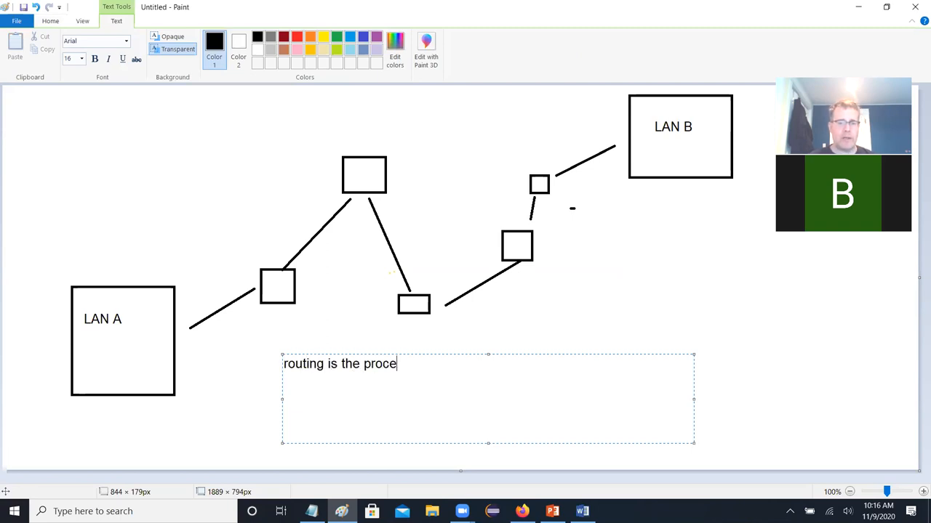
{"action": "type", "text": "ss of getting"}
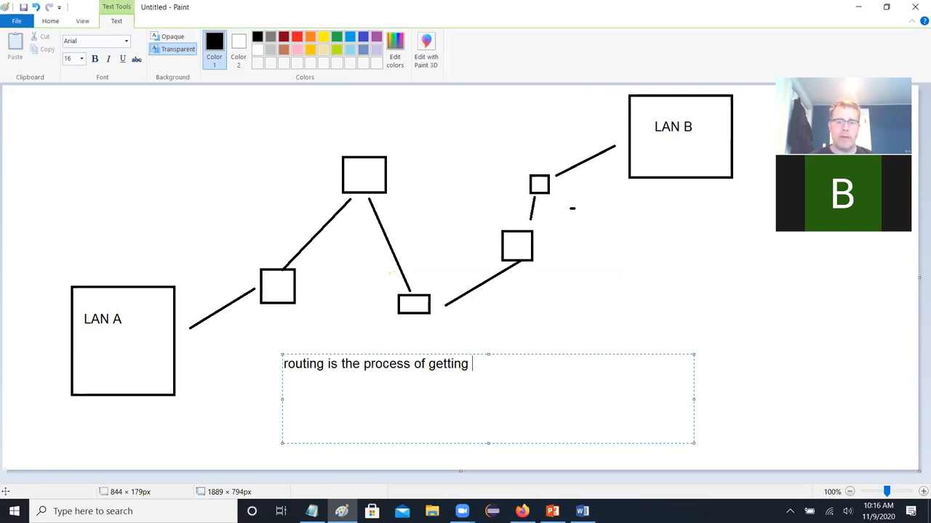
{"action": "type", "text": "data from one"}
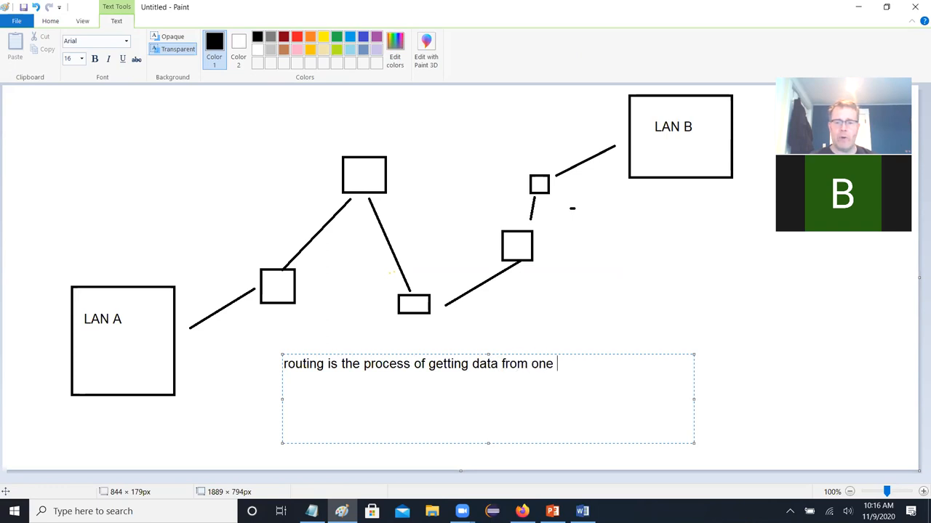
{"action": "type", "text": "network to ano"}
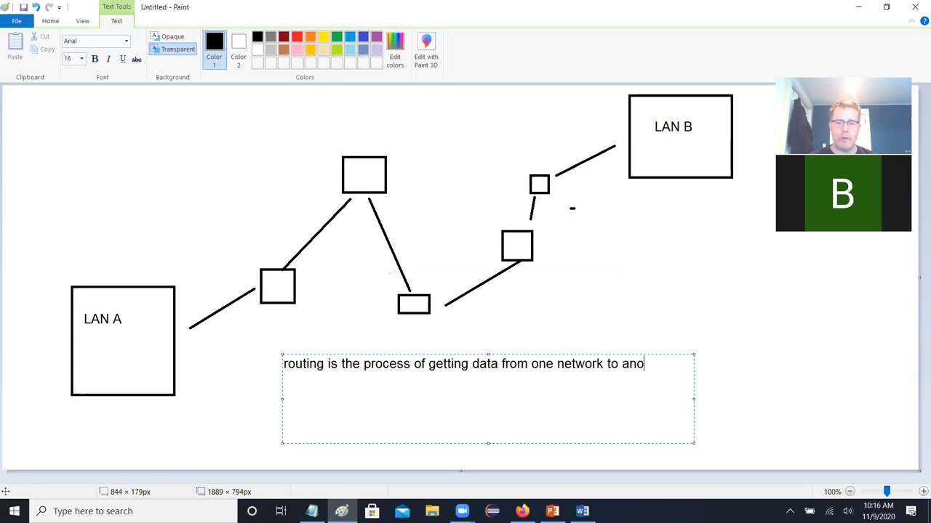
{"action": "type", "text": "ther"}
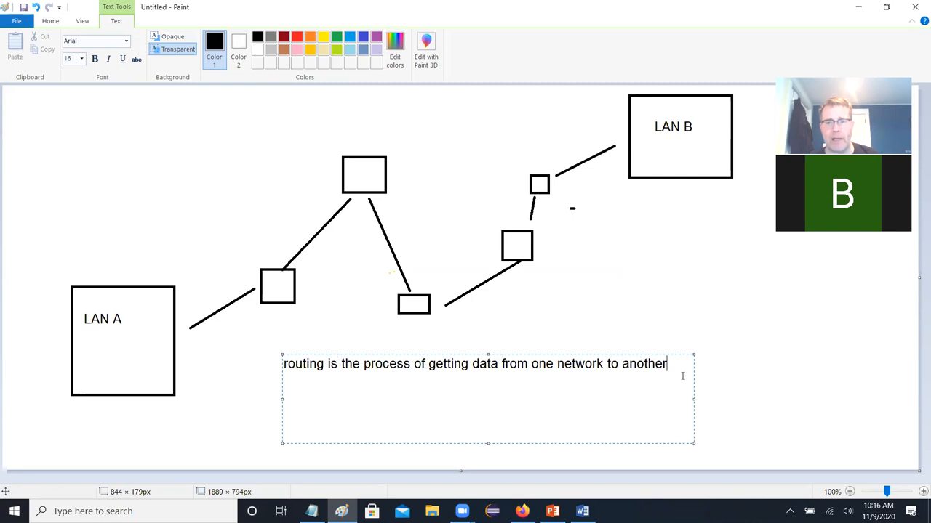
Step: Add '(usually within a network it's called switching)' below the definition and commit it
{"action": "left_click", "coordinate": [327, 409]}
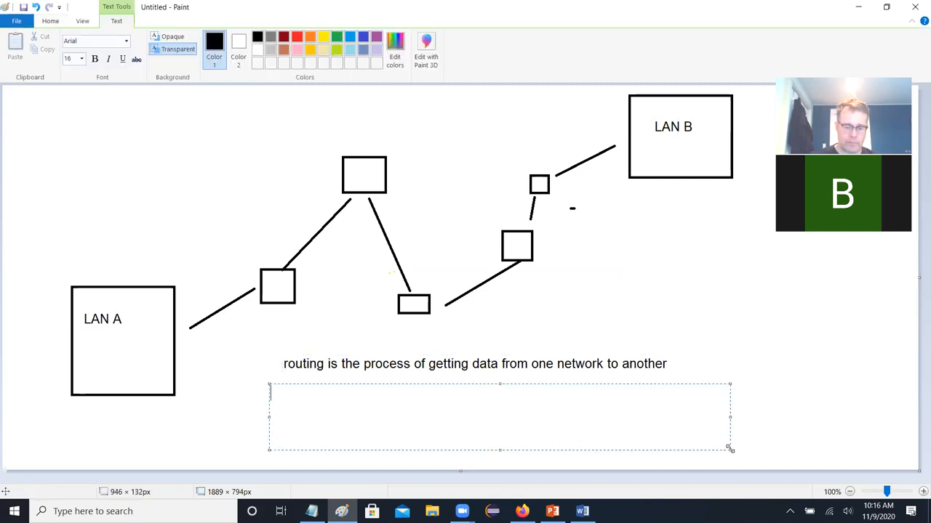
{"action": "type", "text": "(usually wit"}
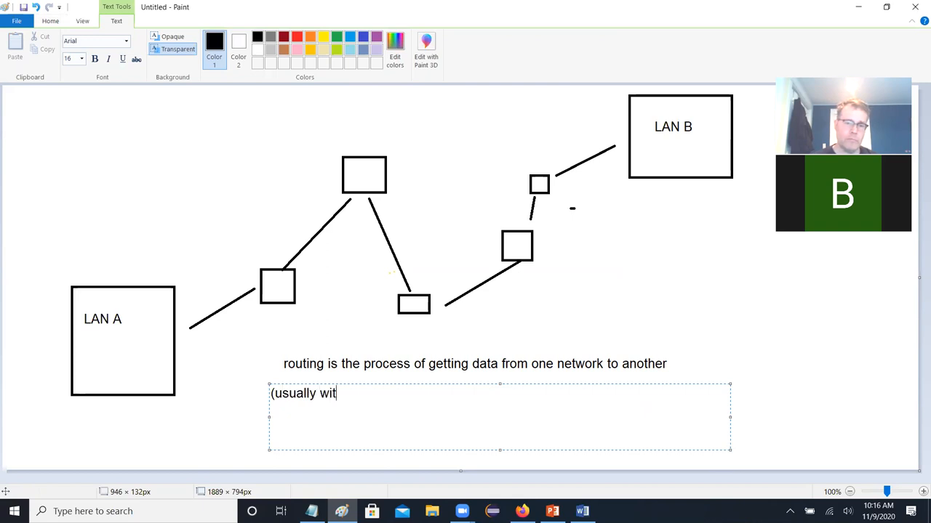
{"action": "type", "text": "hin a neto"}
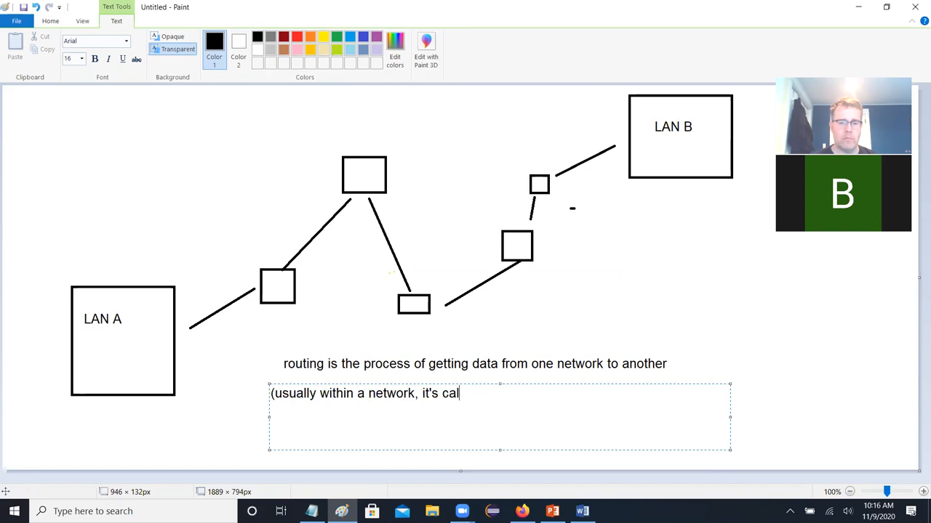
{"action": "type", "text": "led switching"}
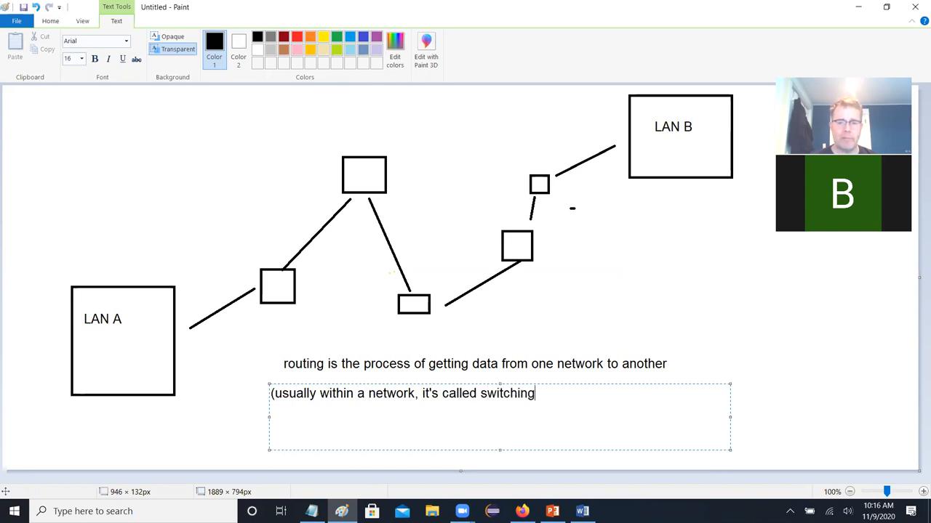
{"action": "type", "text": ")"}
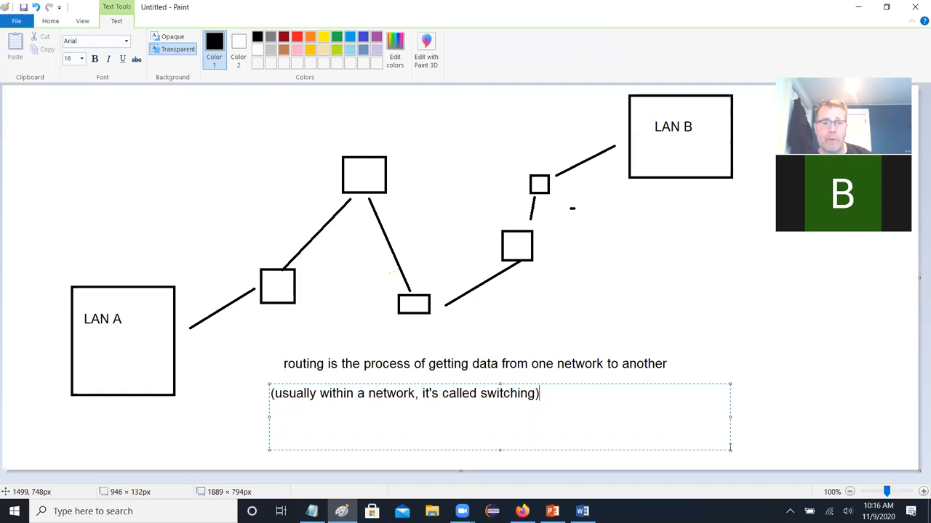
{"action": "left_click", "coordinate": [597, 466]}
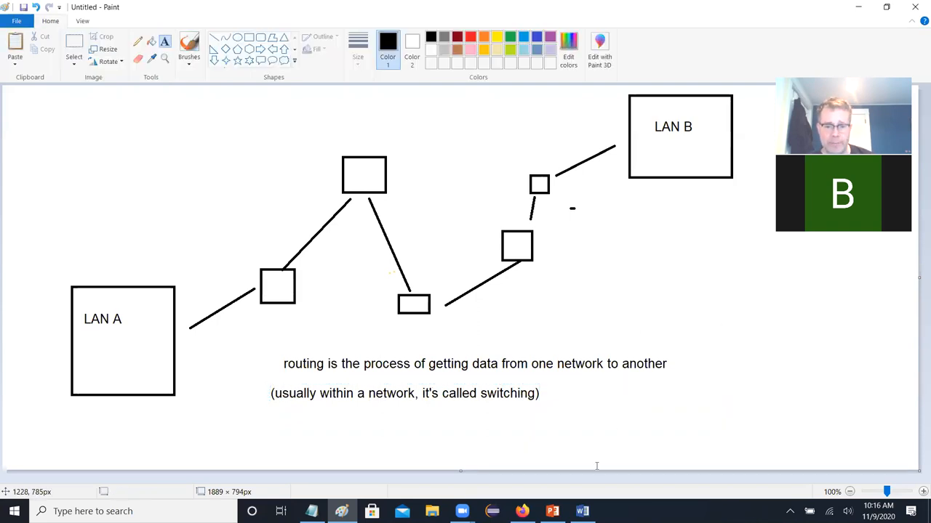
Step: Glance at the Word Topics list, then switch back to the Paint routing diagram
{"action": "left_click", "coordinate": [582, 511]}
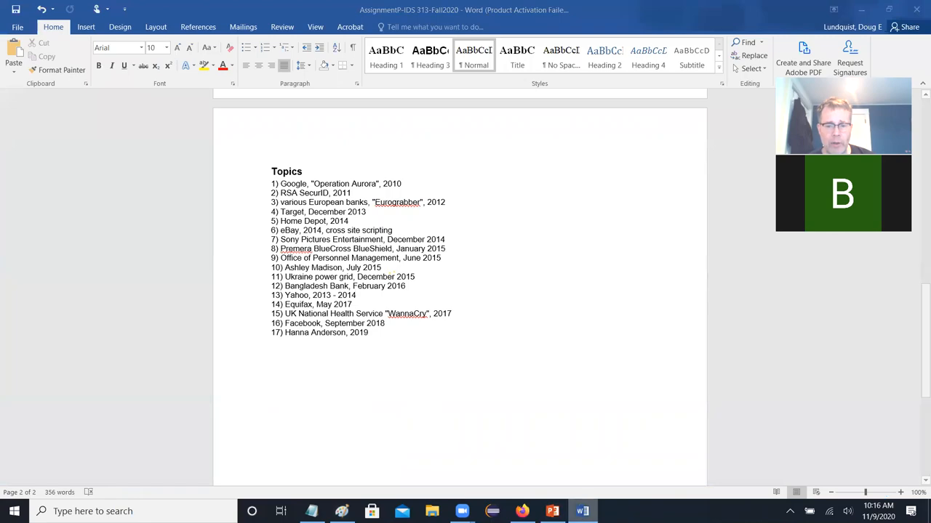
{"action": "left_click", "coordinate": [551, 511]}
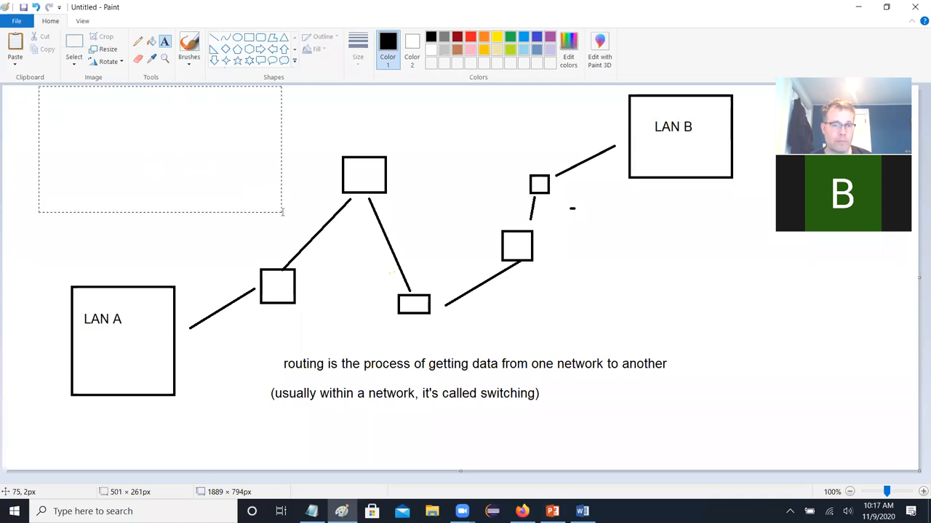
Step: Write the note: typical packet size limited to 1.5kB, so 15MB page takes 10000 packets
{"action": "type", "text": "typical packet"}
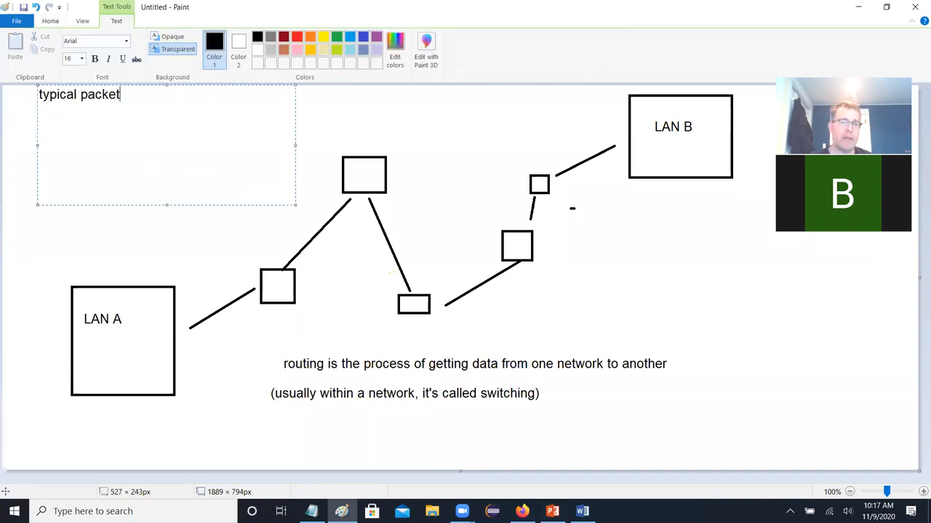
{"action": "type", "text": "size"}
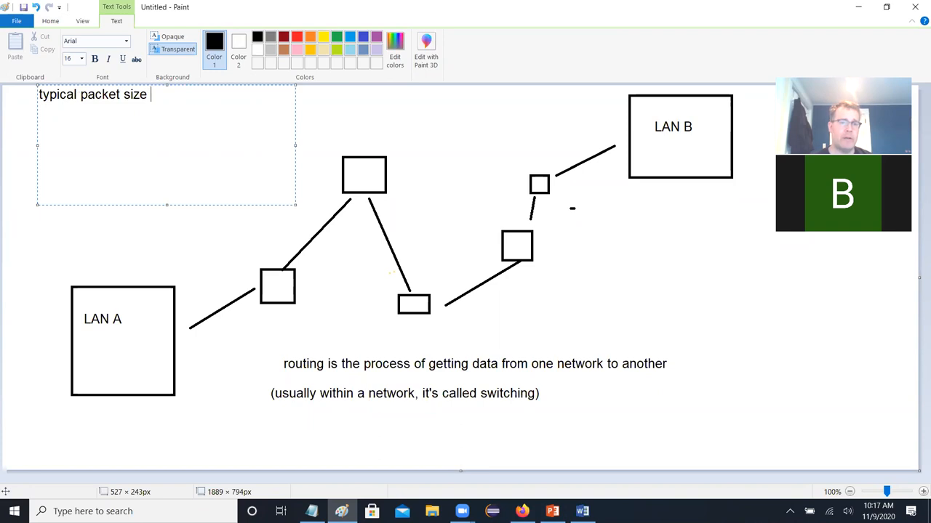
{"action": "type", "text": "limited to 1.5"}
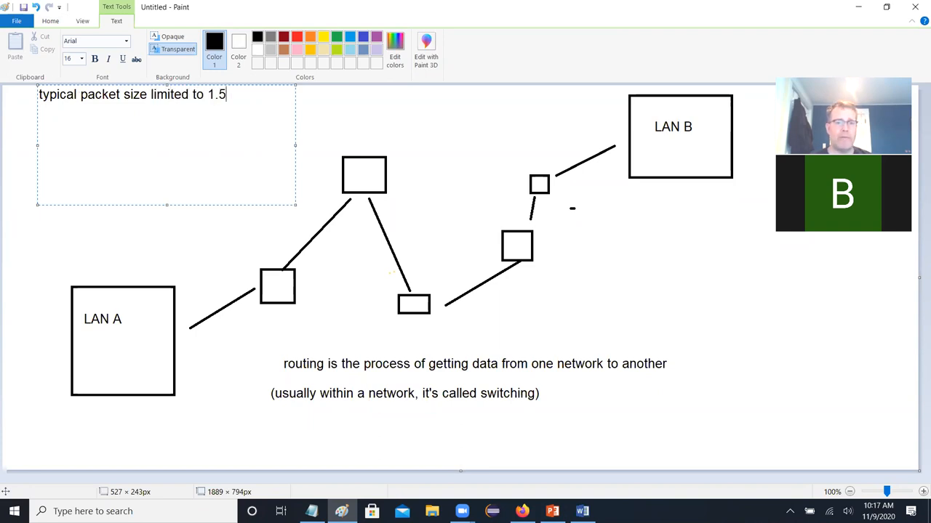
{"action": "type", "text": "kB"}
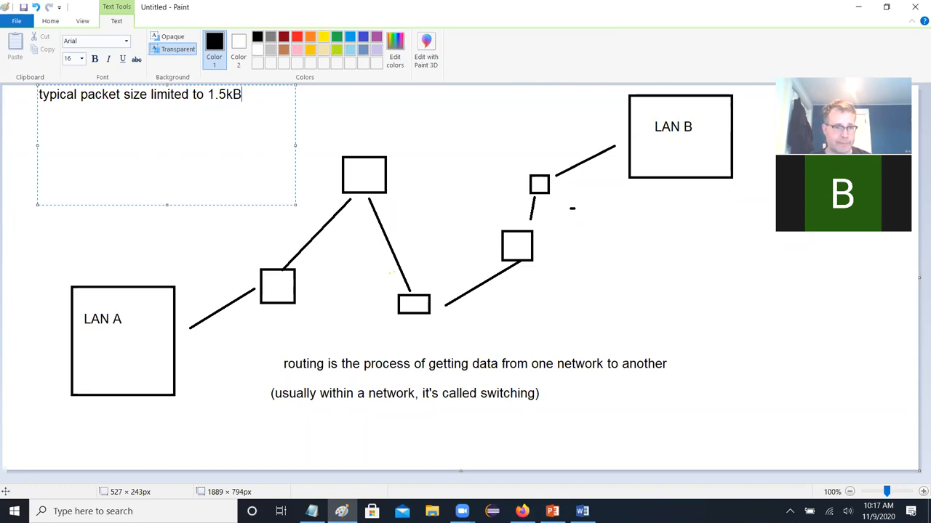
{"action": "type", "text": "so a large"}
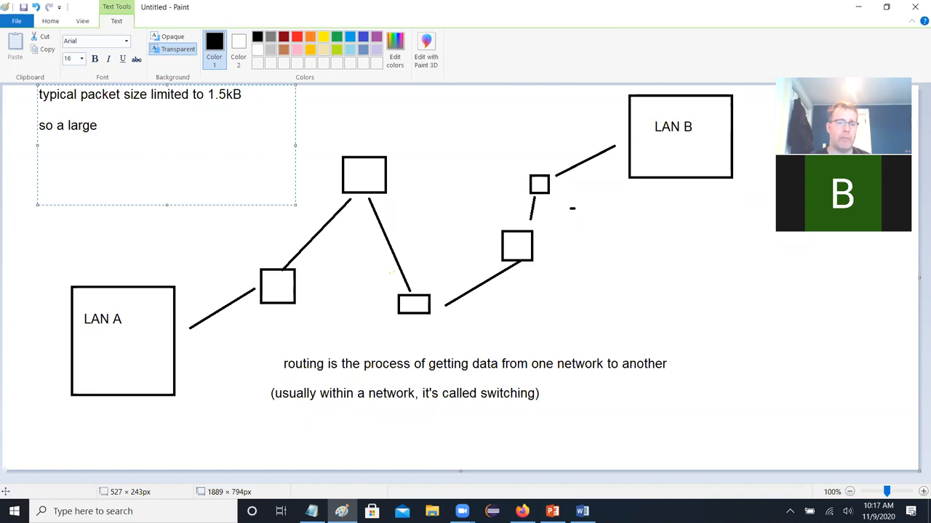
{"action": "type", "text": "page with"}
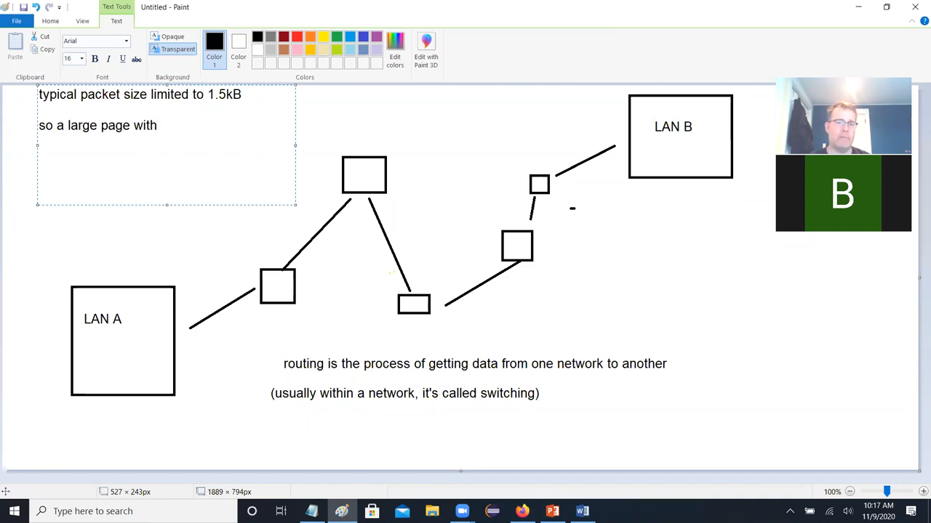
{"action": "type", "text": "15"}
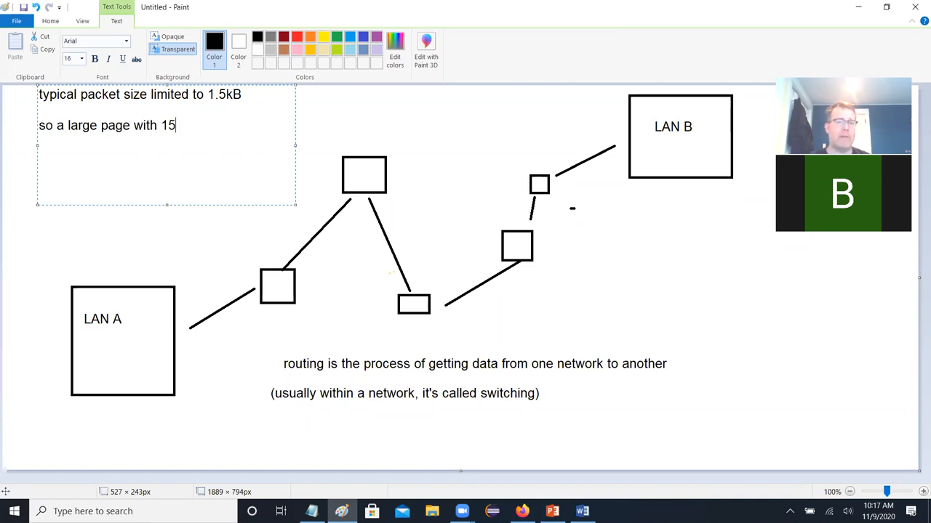
{"action": "type", "text": "MB"}
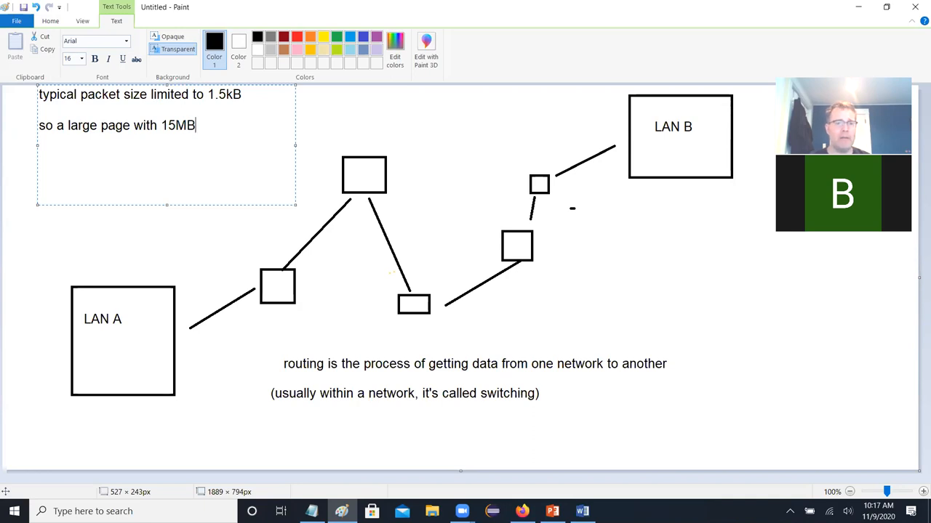
{"action": "type", "text": "data"}
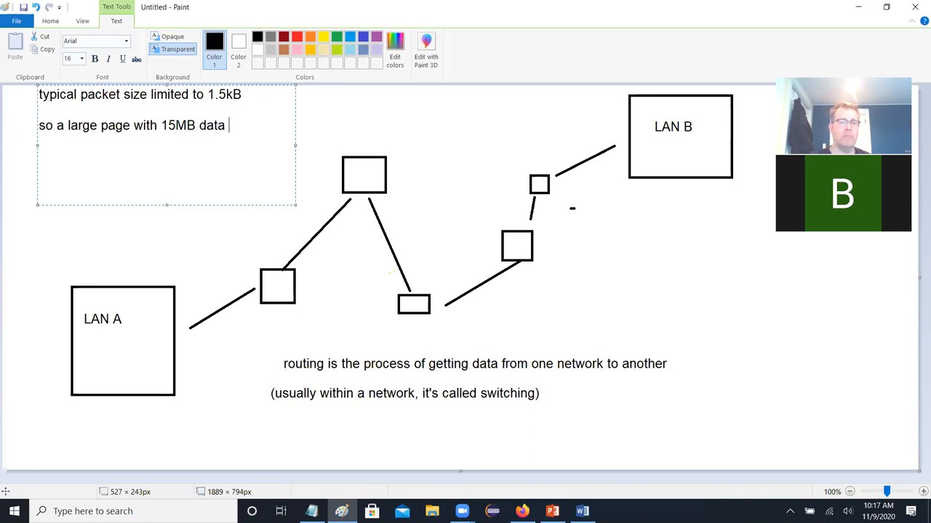
{"action": "type", "text": "would take 10"}
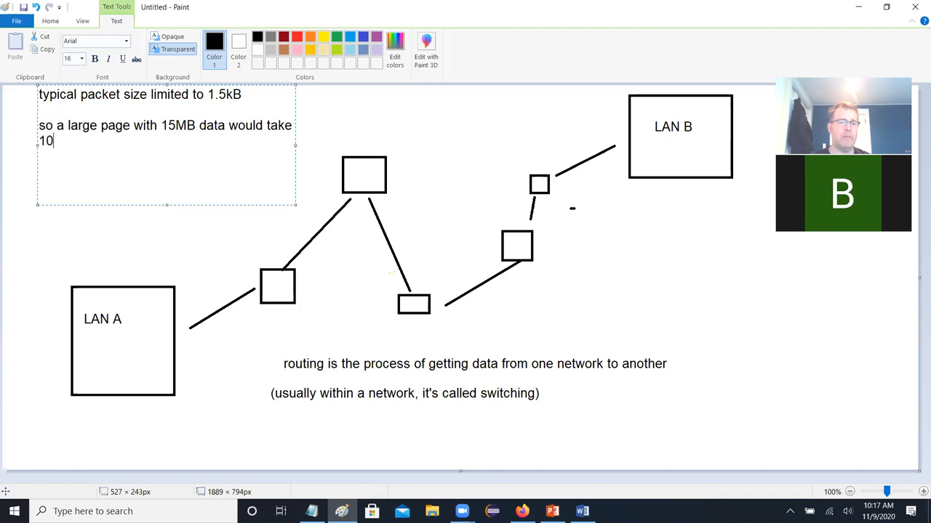
{"action": "type", "text": "000 packets"}
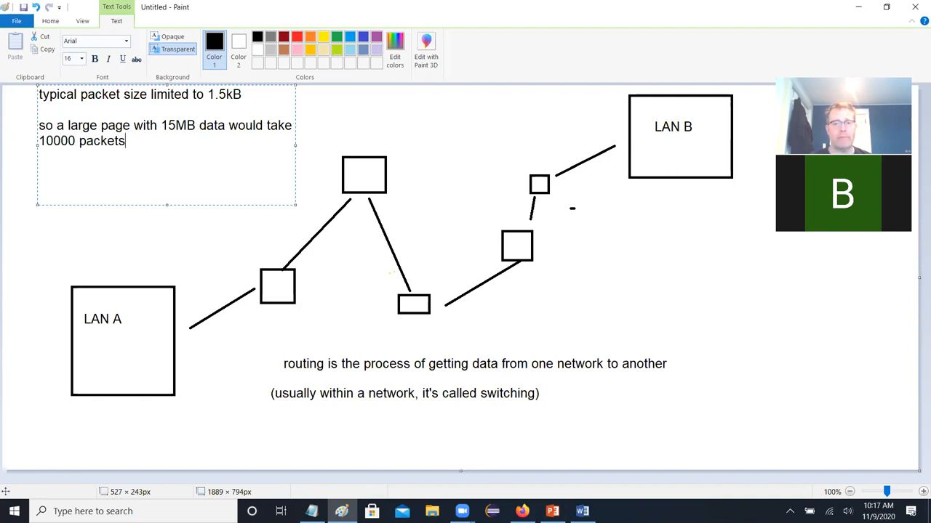
{"action": "left_click", "coordinate": [240, 221]}
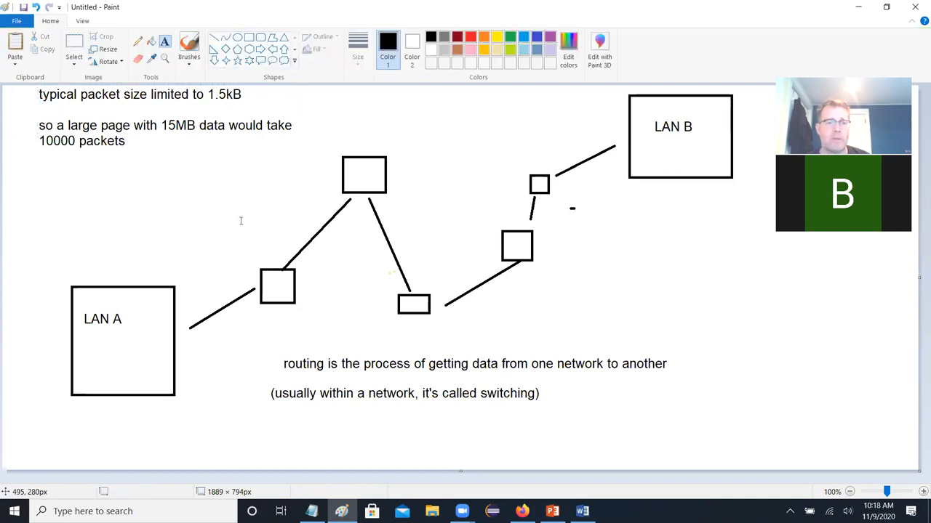
{"action": "mouse_move", "coordinate": [208, 205]}
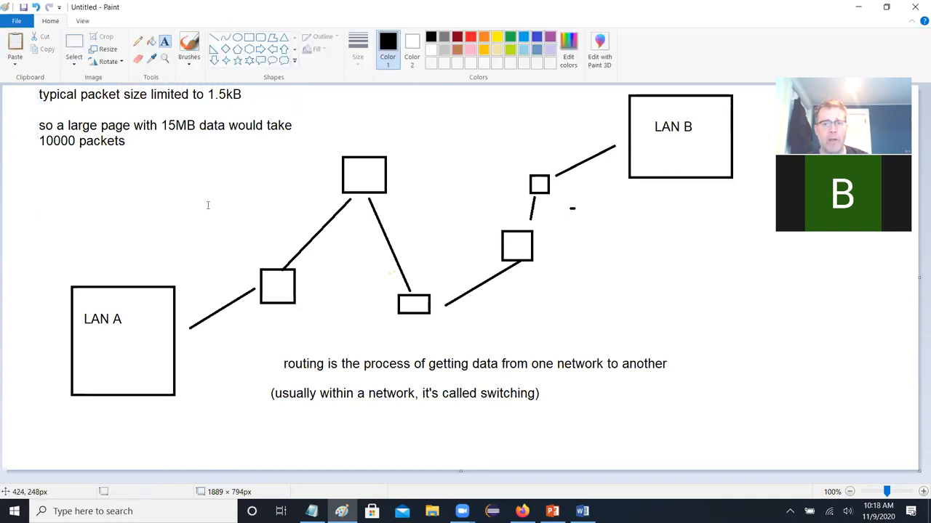
Step: Below the packet notes, write that content is divided into packets for reliable, consistent delivery
{"action": "left_click_drag", "start_coordinate": [16, 169], "coordinate": [280, 229]}
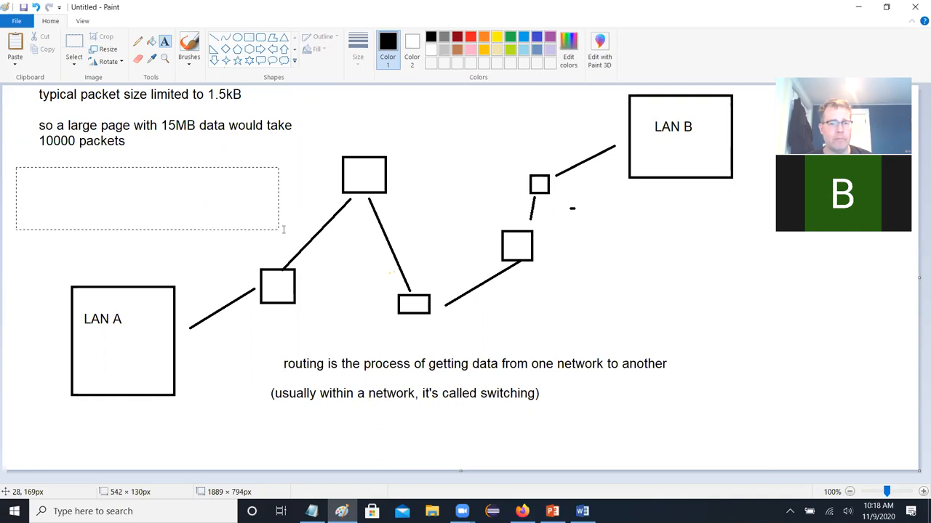
{"action": "type", "text": "content i"}
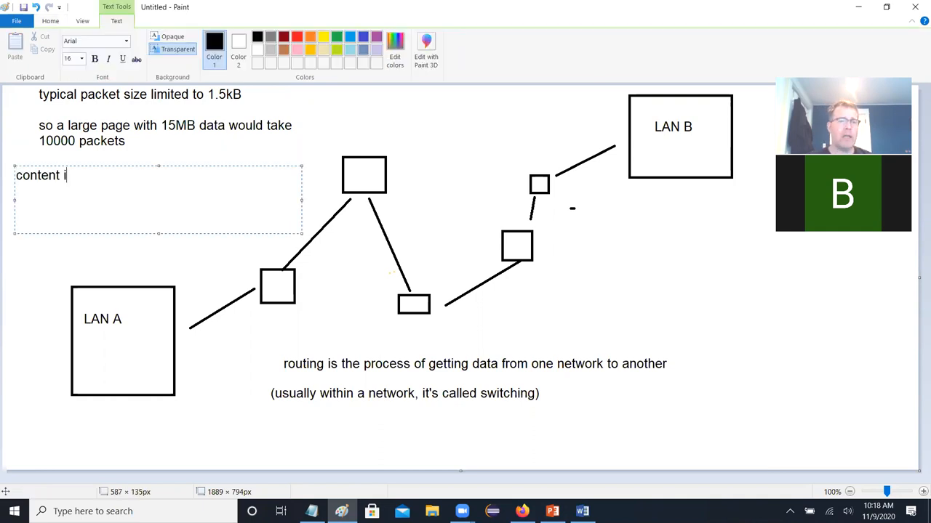
{"action": "type", "text": "s divided into"}
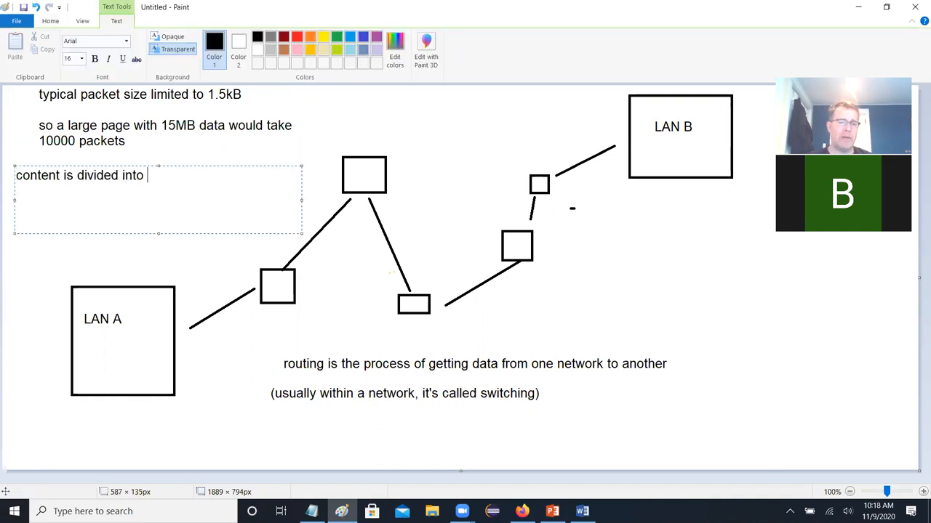
{"action": "type", "text": "packets for"}
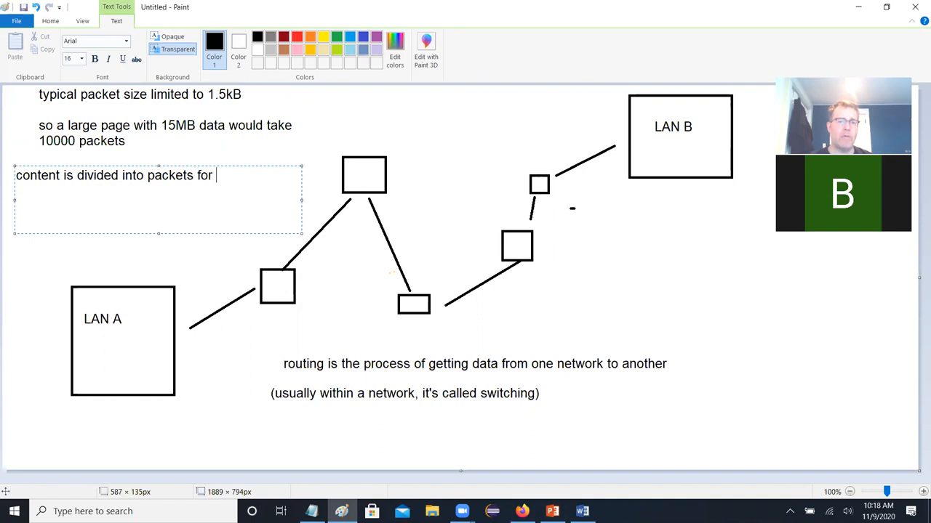
{"action": "type", "text": "more relia"}
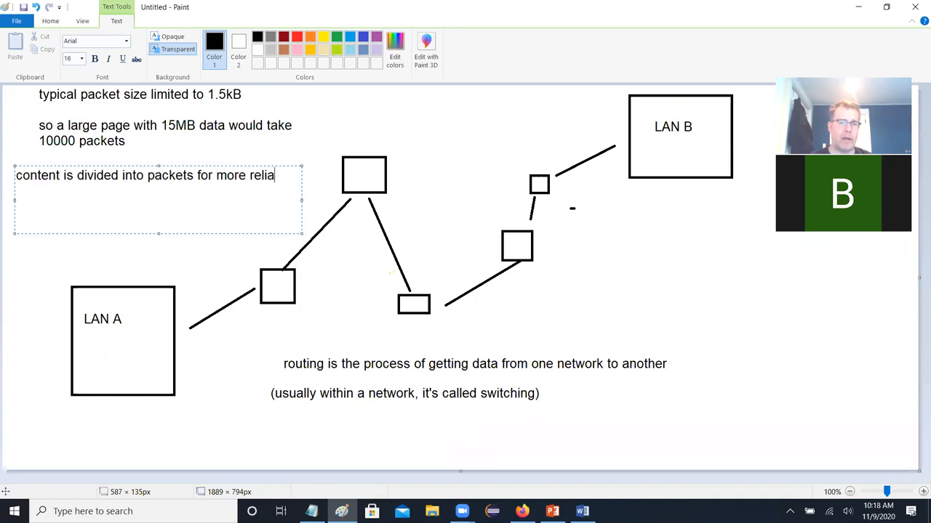
{"action": "type", "text": "ble"}
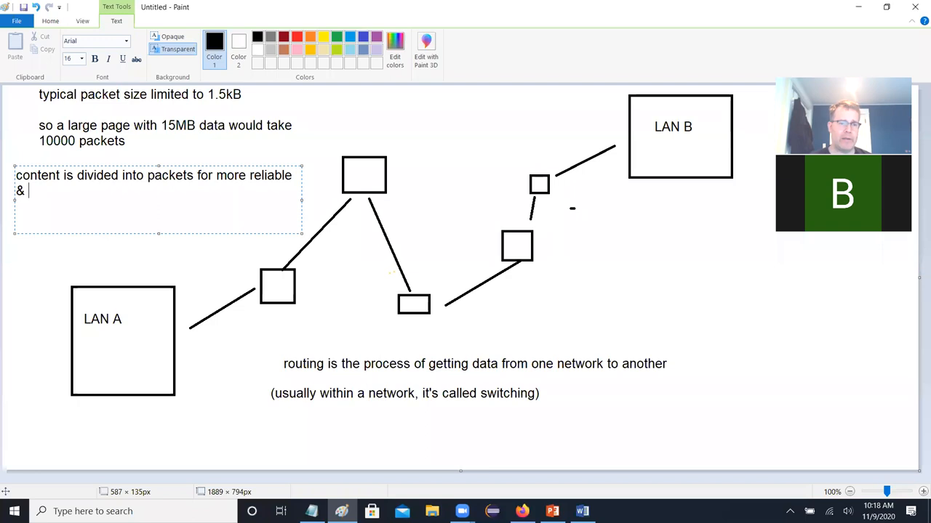
{"action": "type", "text": "consistent"}
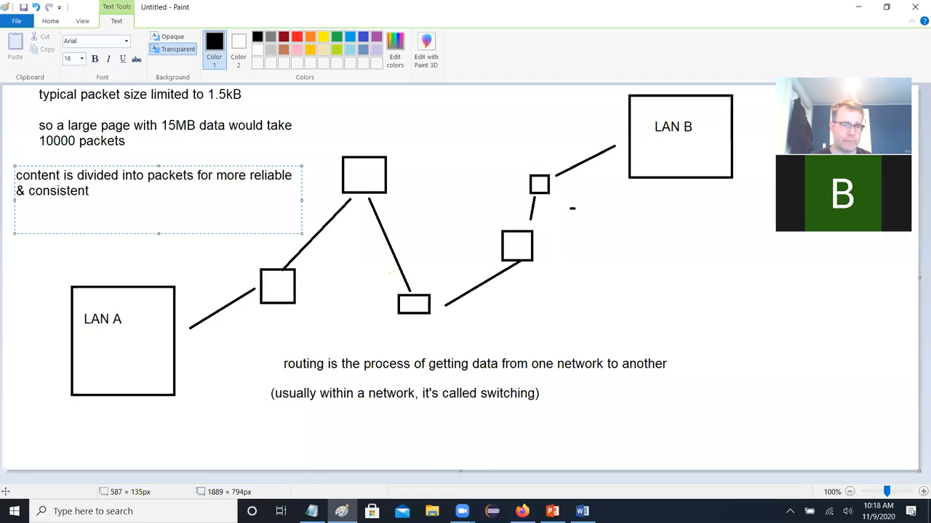
{"action": "type", "text": "delivery"}
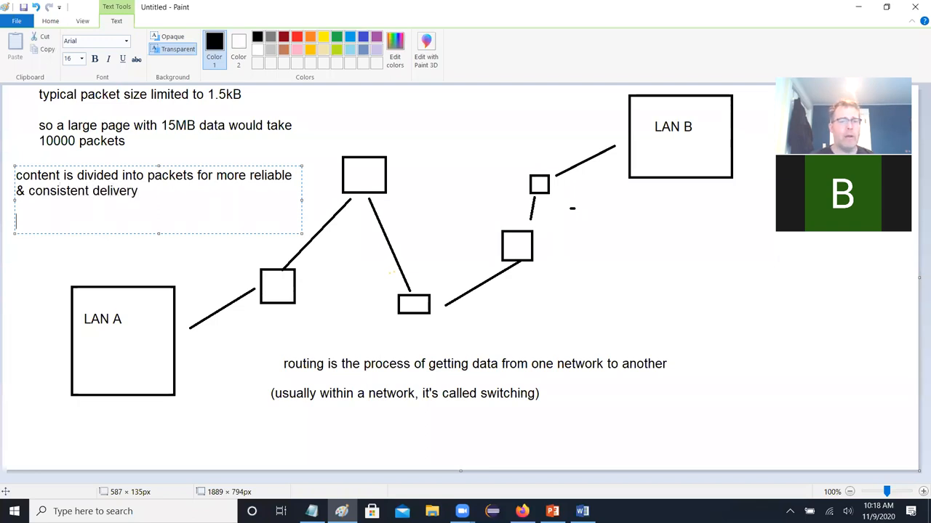
Step: Add that sending it in one shot means a failure requires redelivering the whole thing
{"action": "type", "text": "if you tried to deliver a large docume"}
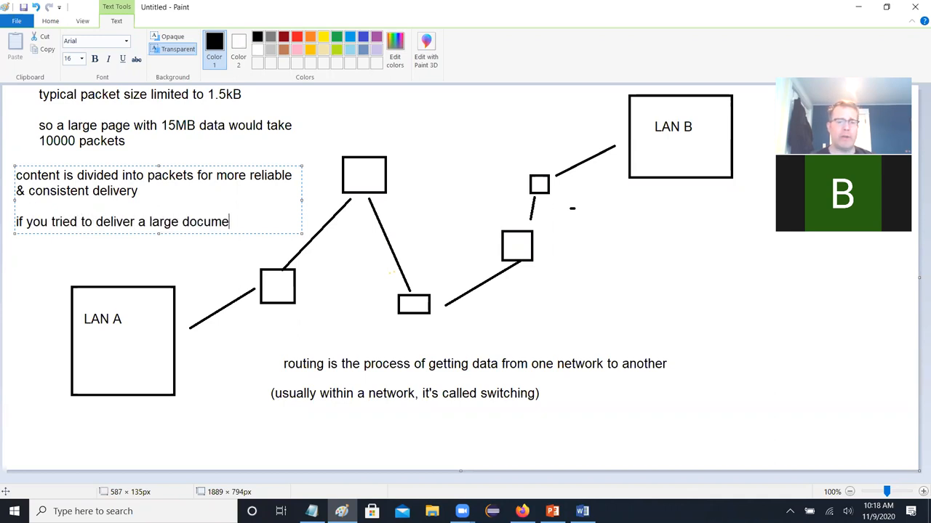
{"action": "type", "text": "nt in one s"}
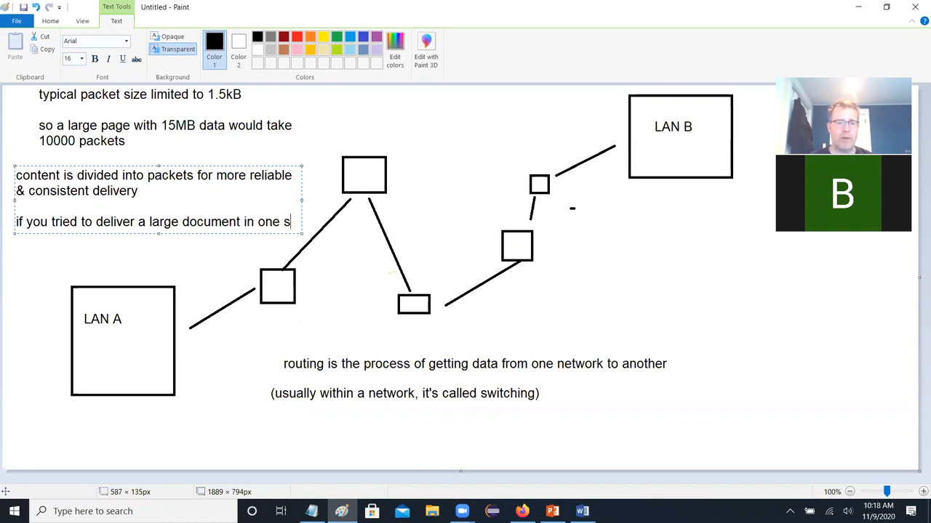
{"action": "type", "text": "hot,"}
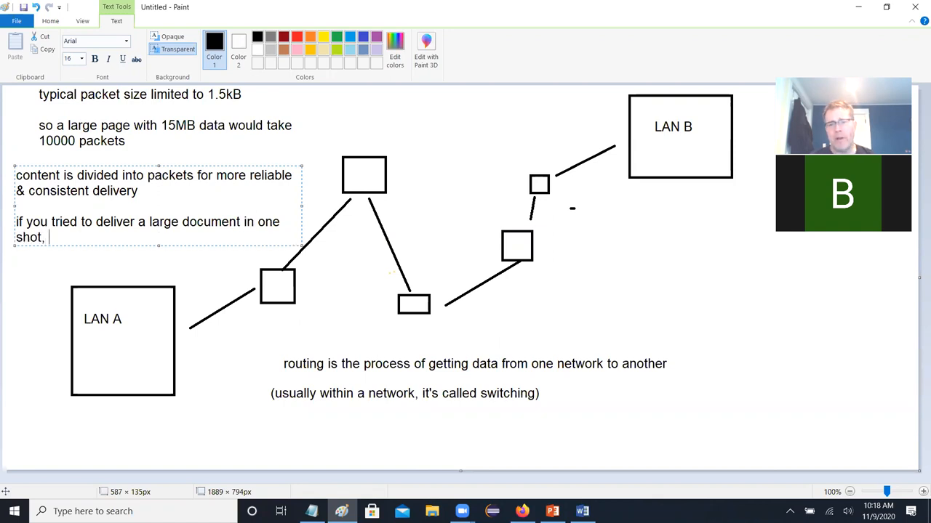
{"action": "type", "text": "a"}
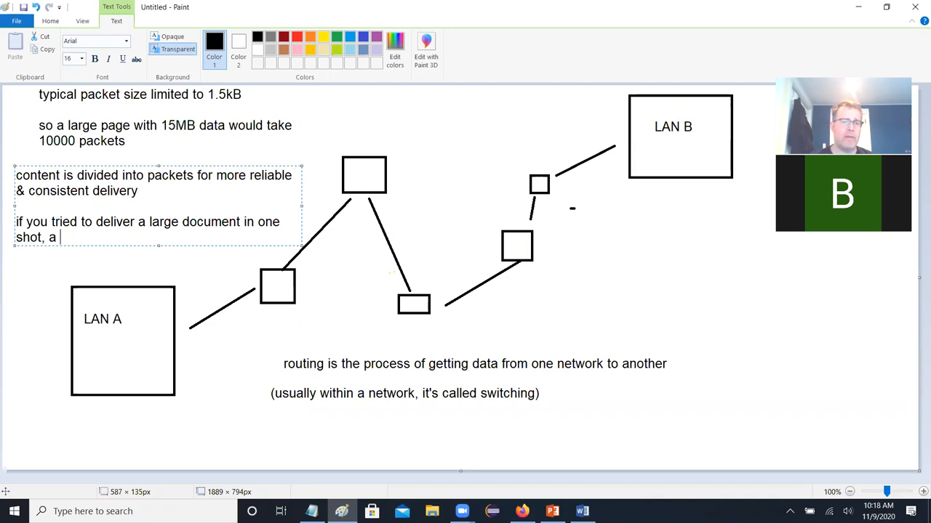
{"action": "type", "text": "failure would require rede"}
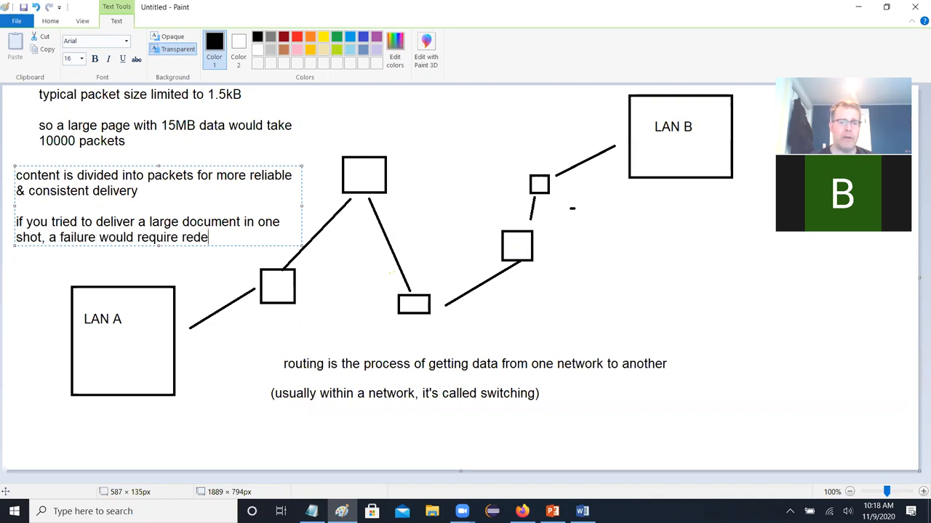
{"action": "type", "text": "livering"}
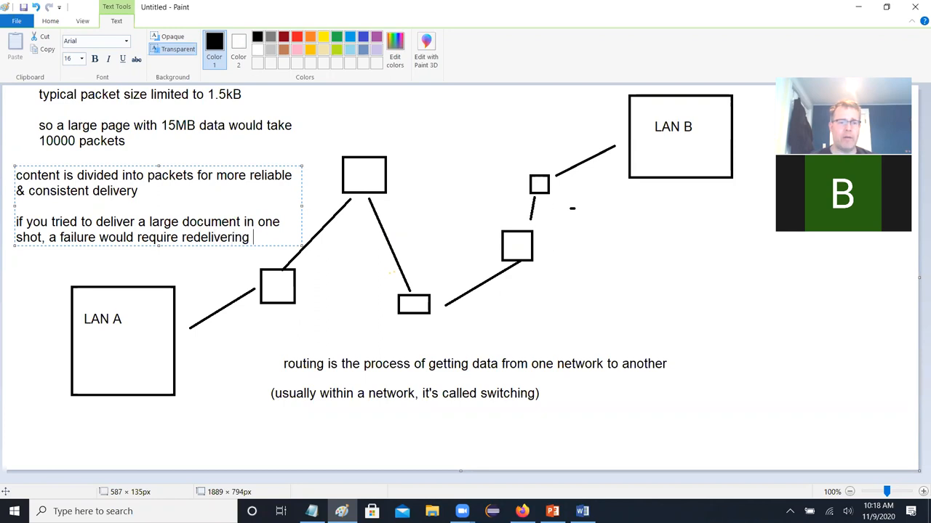
{"action": "type", "text": "the whole thing"}
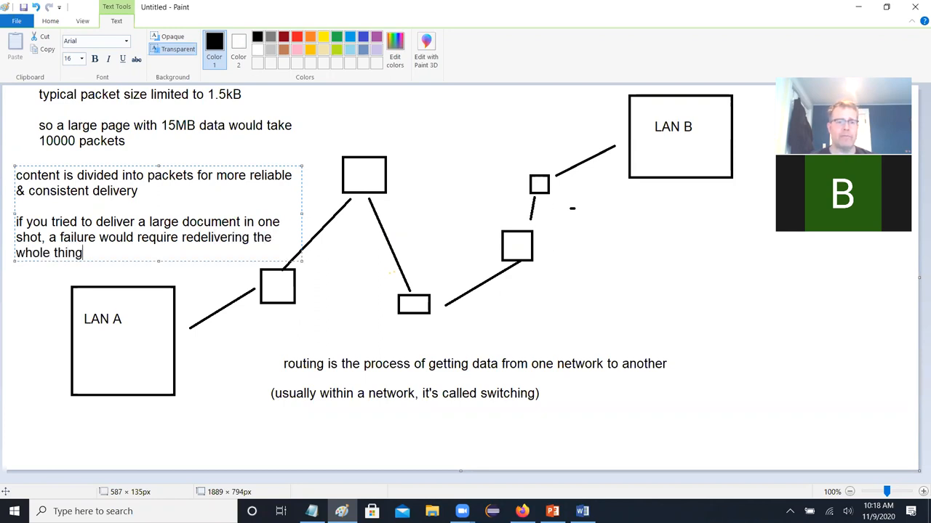
{"action": "type", "text": "."}
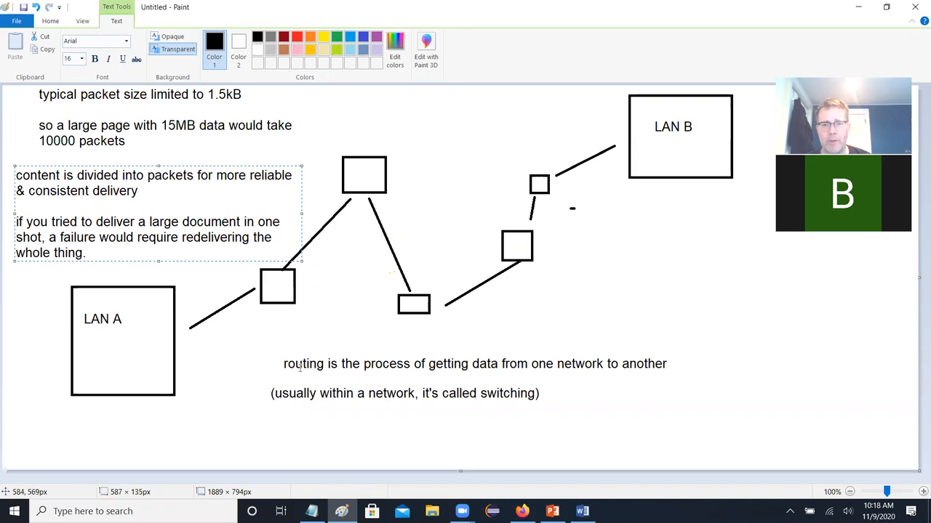
{"action": "left_click", "coordinate": [201, 349]}
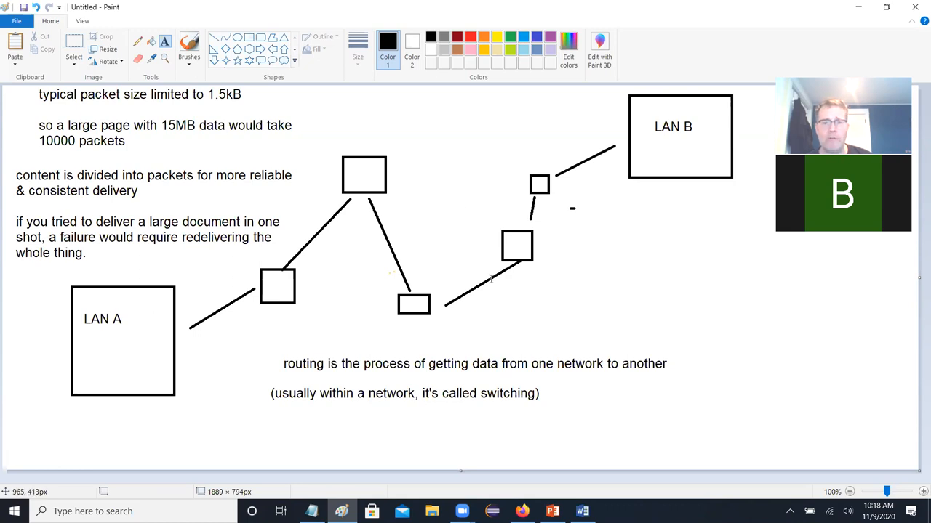
{"action": "mouse_move", "coordinate": [605, 125]}
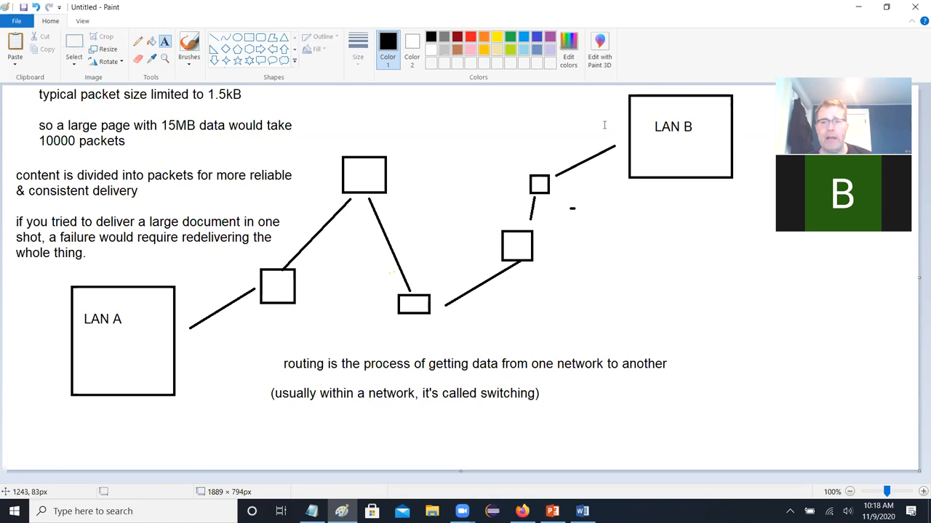
{"action": "mouse_move", "coordinate": [525, 102]}
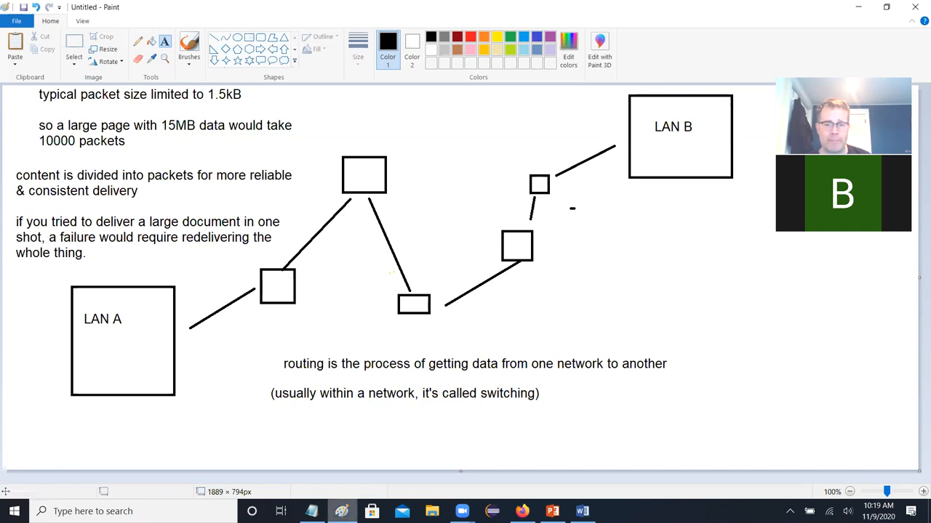
{"action": "left_click", "coordinate": [551, 511]}
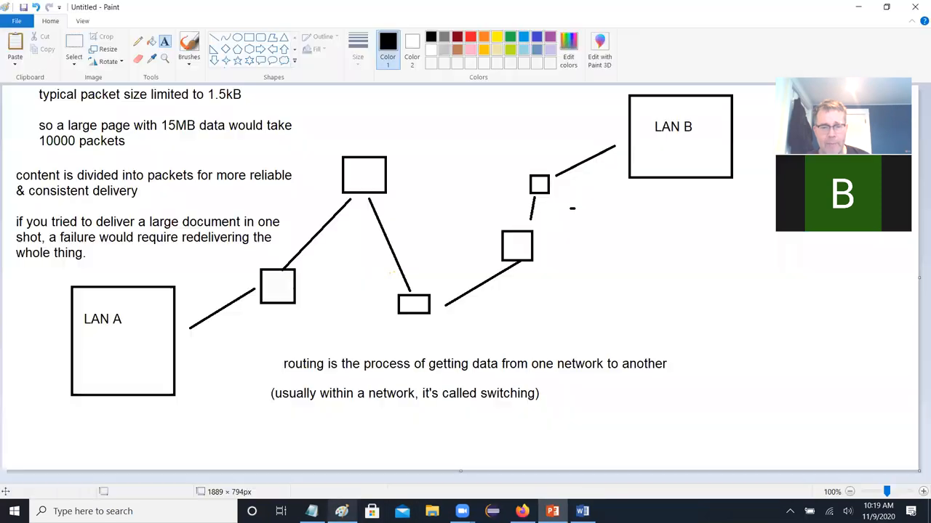
Step: Write 'client' inside the LAN A box and 'web server' inside LAN B
{"action": "left_click_drag", "start_coordinate": [75, 349], "coordinate": [150, 367]}
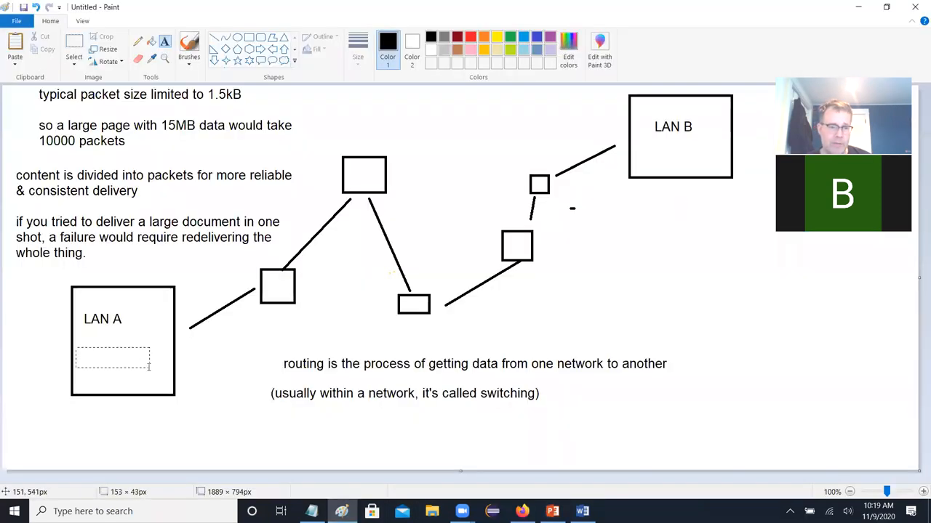
{"action": "type", "text": "client"}
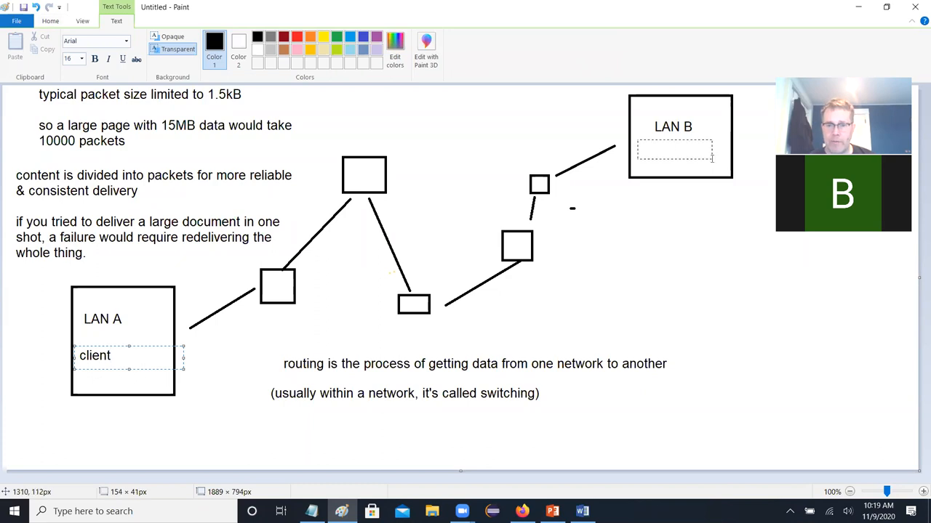
{"action": "type", "text": "web server"}
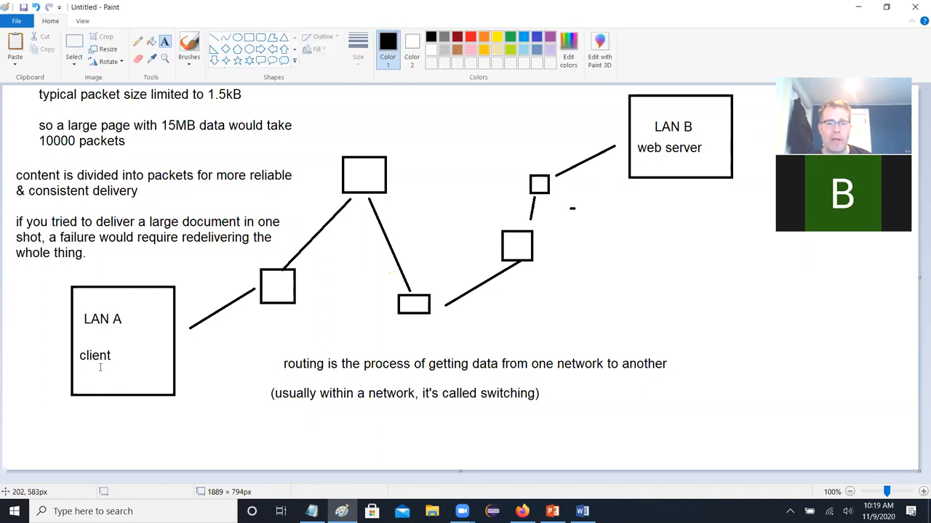
{"action": "mouse_move", "coordinate": [608, 137]}
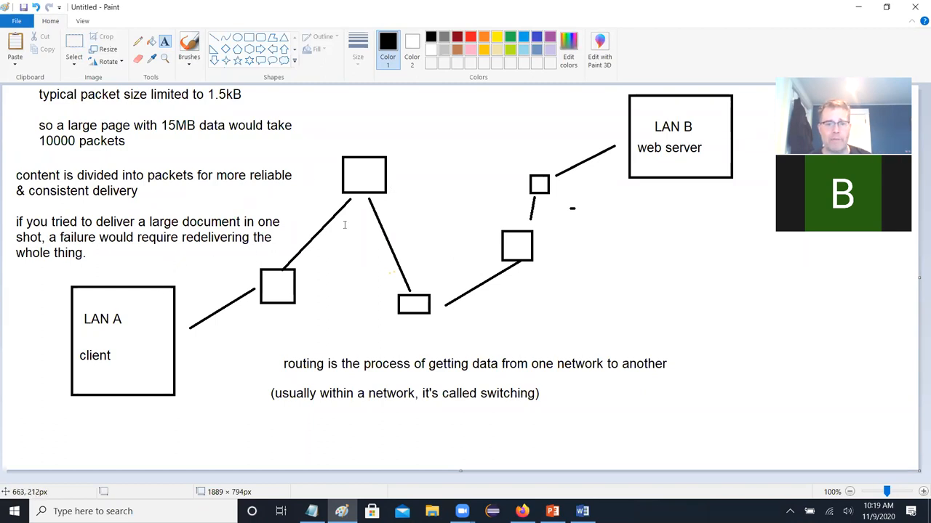
{"action": "mouse_move", "coordinate": [304, 206]}
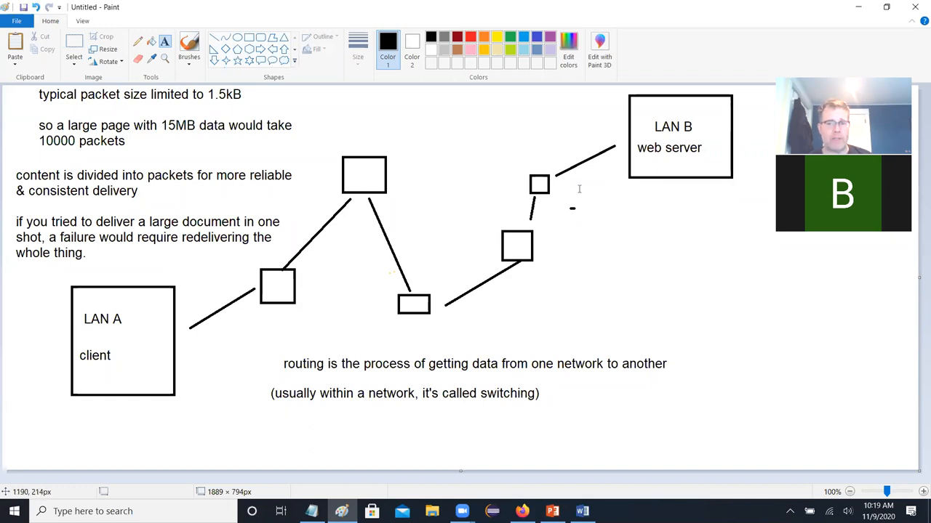
{"action": "mouse_move", "coordinate": [611, 168]}
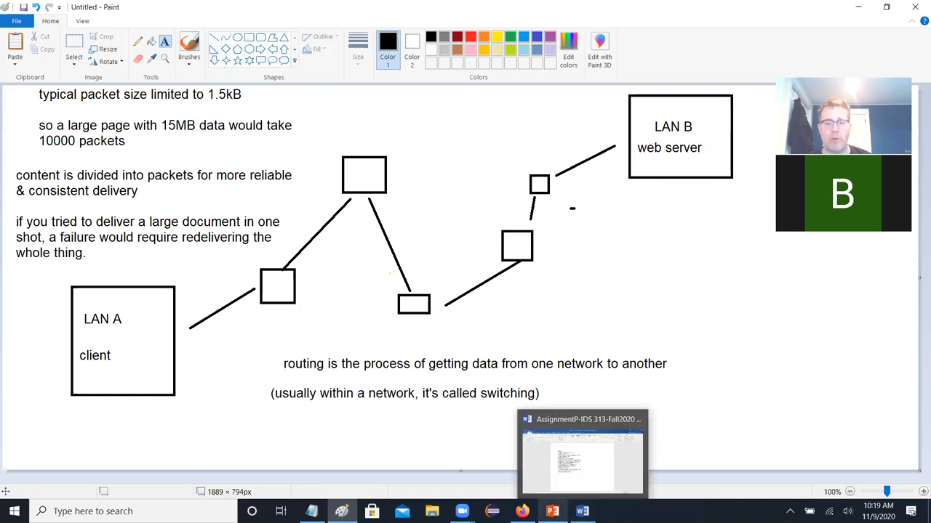
{"action": "left_click", "coordinate": [552, 512]}
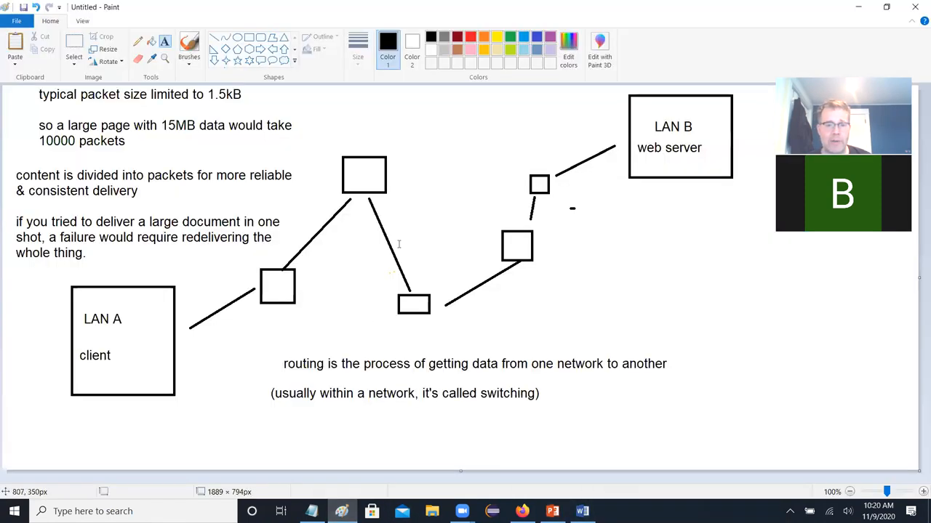
Step: Write 'routing path' in red in a text box between the router boxes
{"action": "left_click_drag", "start_coordinate": [400, 197], "coordinate": [513, 244]}
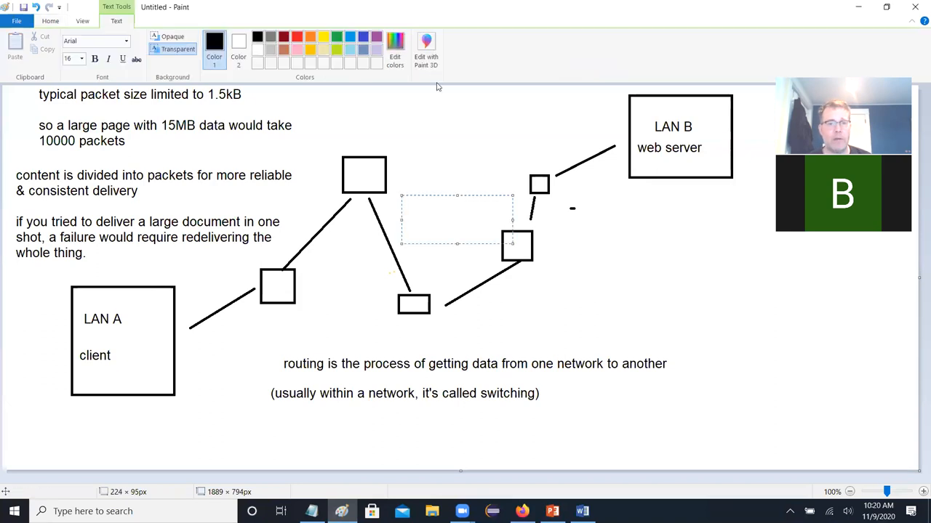
{"action": "left_click", "coordinate": [285, 37]}
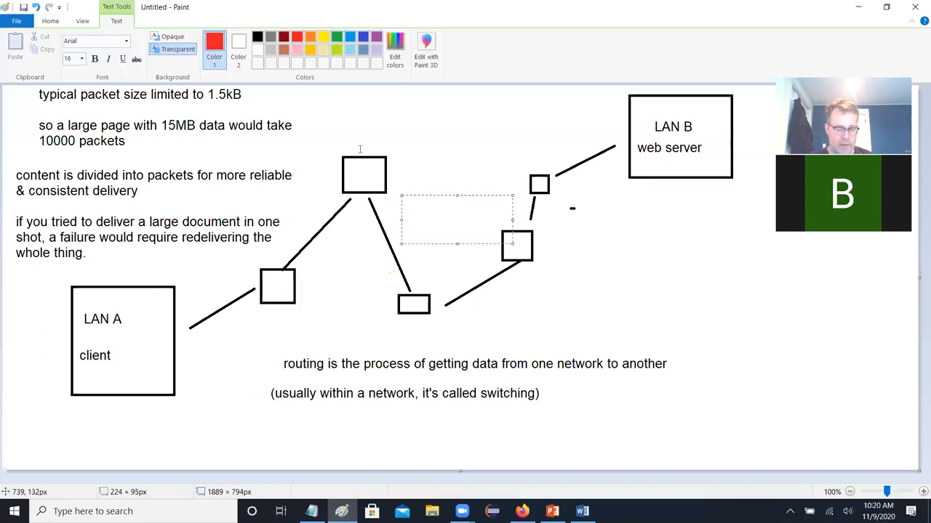
{"action": "type", "text": "routing path"}
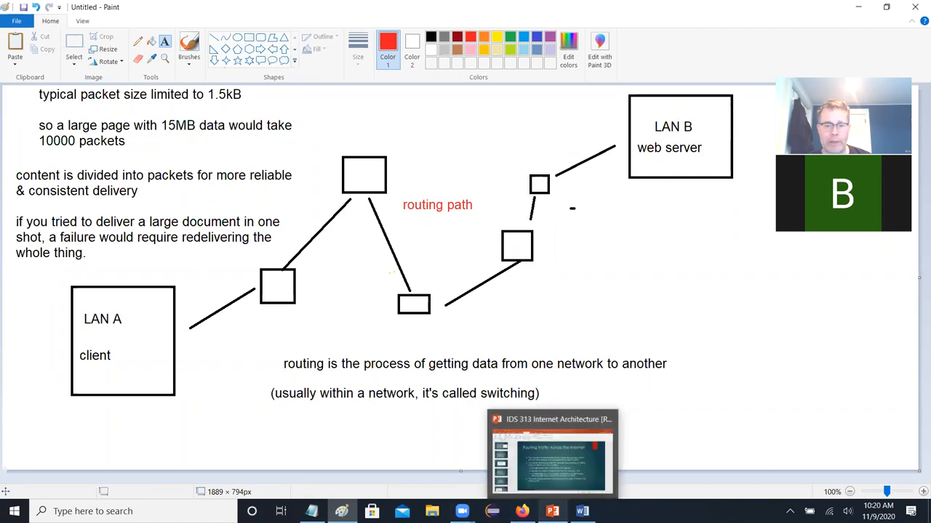
{"action": "left_click", "coordinate": [551, 451]}
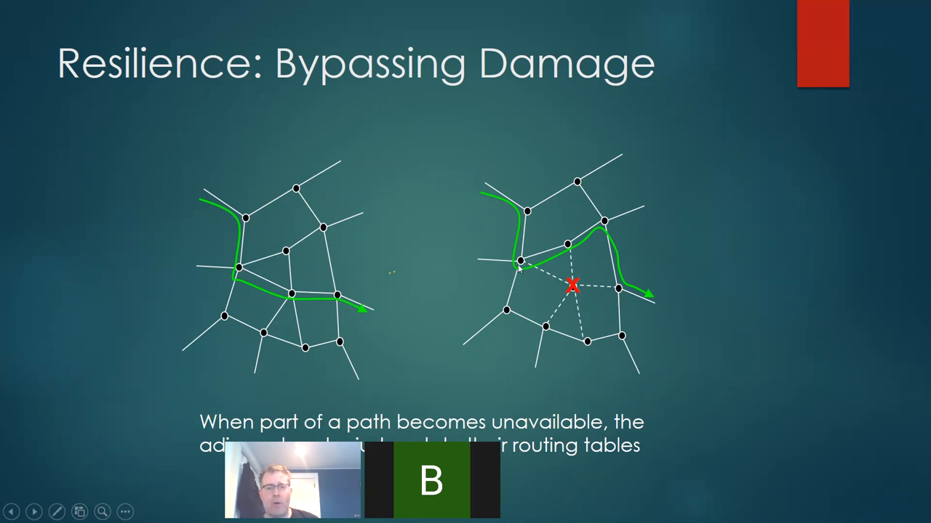
{"action": "mouse_move", "coordinate": [553, 208]}
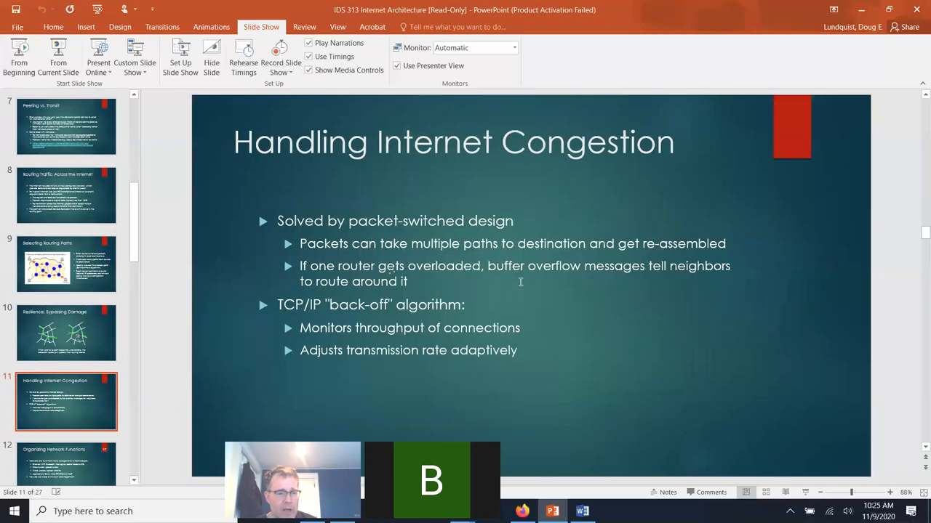
{"action": "mouse_move", "coordinate": [864, 438]}
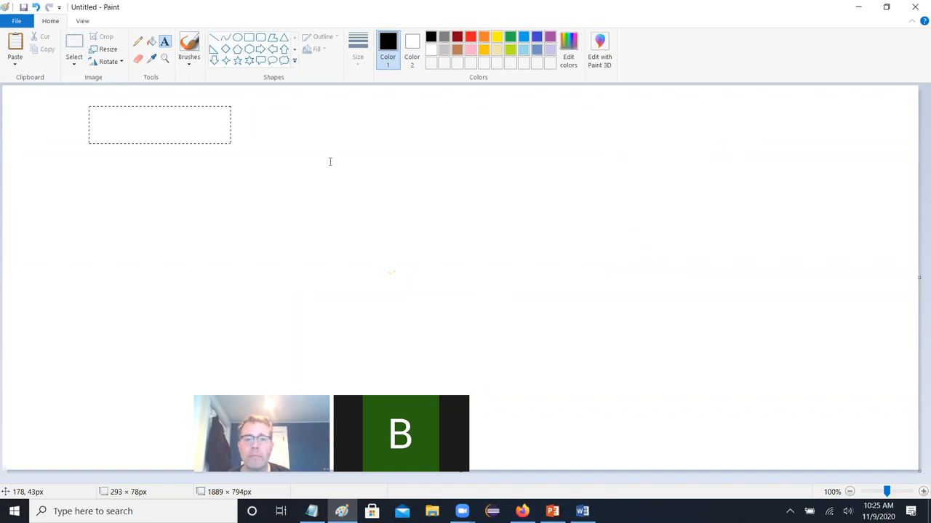
Step: Type the 'circuit switching:' label, removing the stray trailing letters
{"action": "type", "text": "circu"}
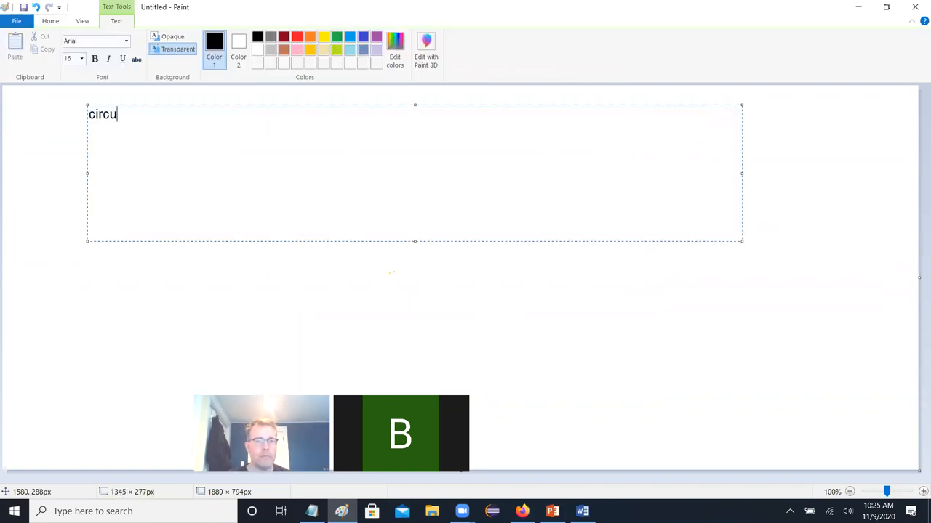
{"action": "type", "text": "it switchi"}
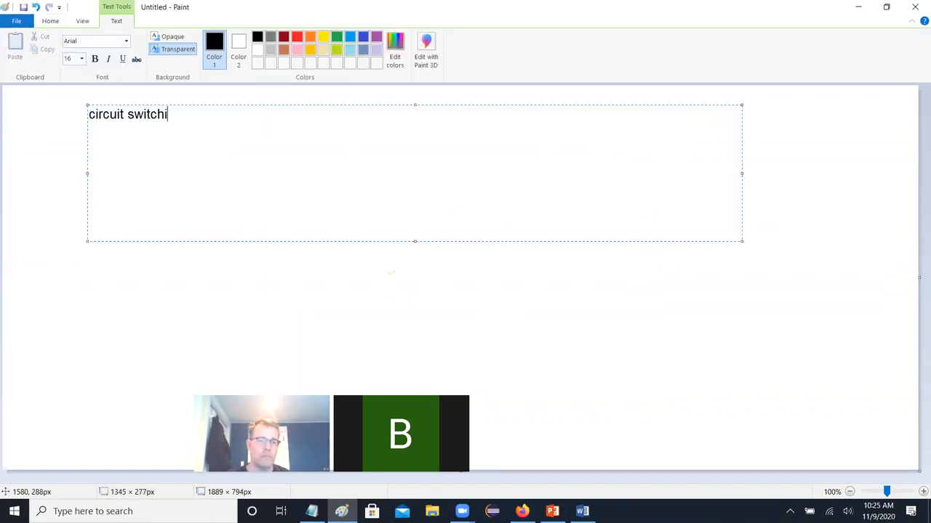
{"action": "type", "text": "ng: di"}
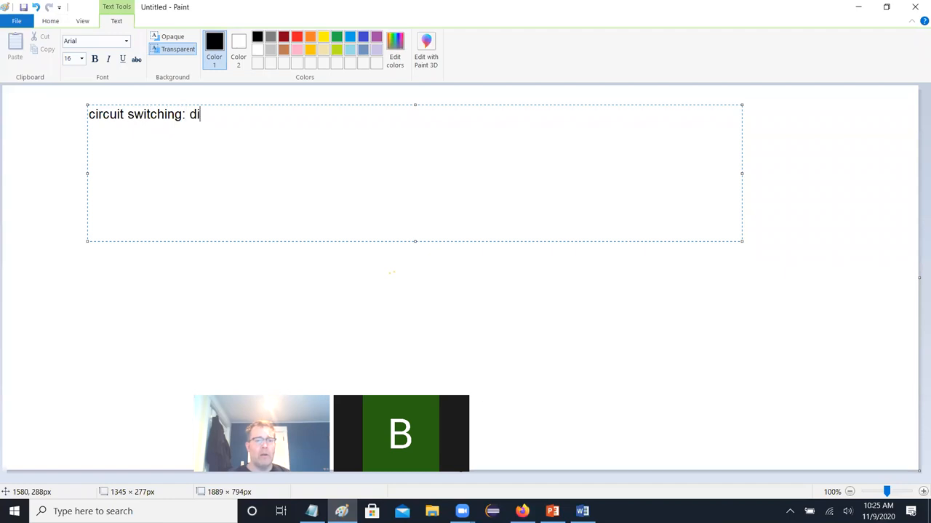
{"action": "key", "text": "backspace"}
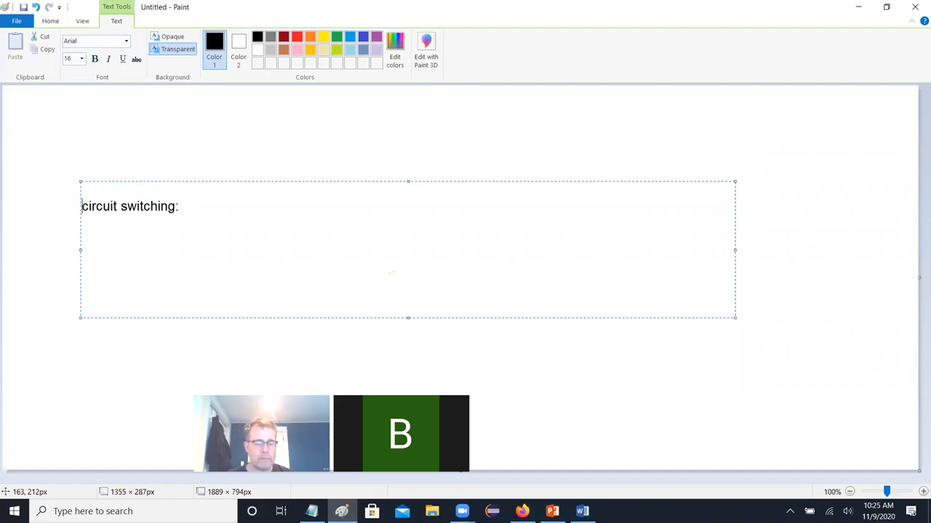
Step: Add the line 'core problem is how to handle multiple users sharing the system simultaneously'
{"action": "type", "text": "core pr"}
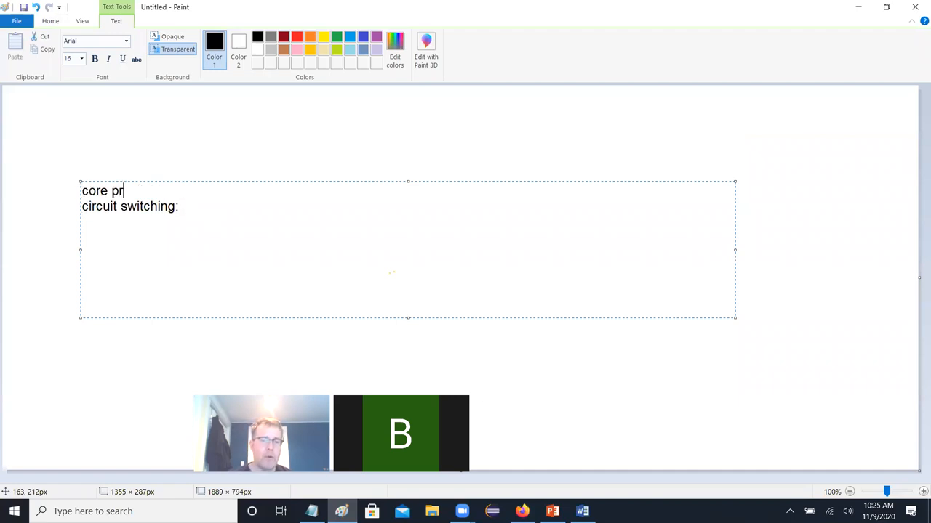
{"action": "type", "text": "oblem is how to"}
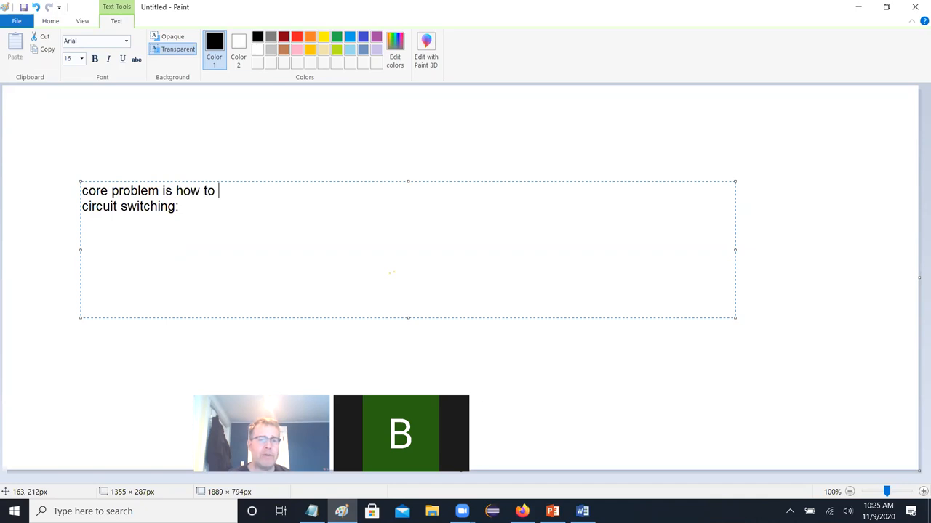
{"action": "type", "text": "handle m"}
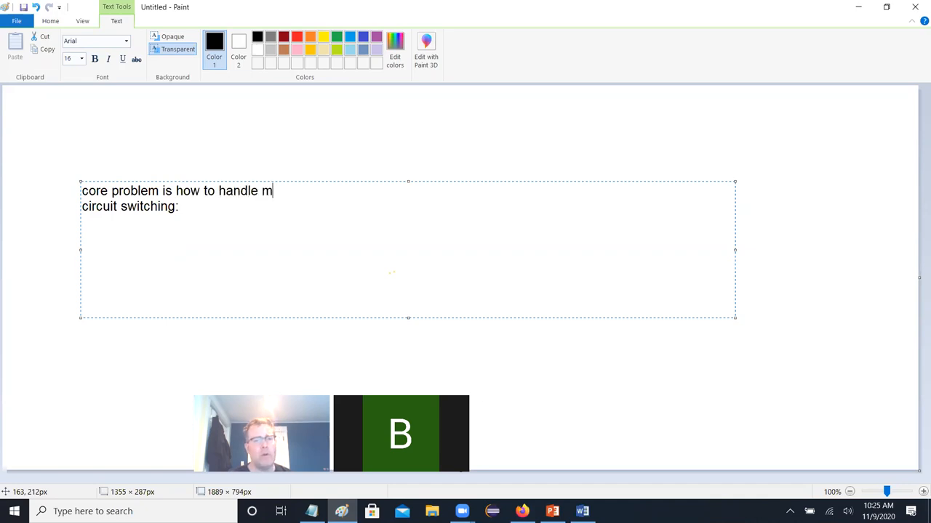
{"action": "type", "text": "ultiple us"}
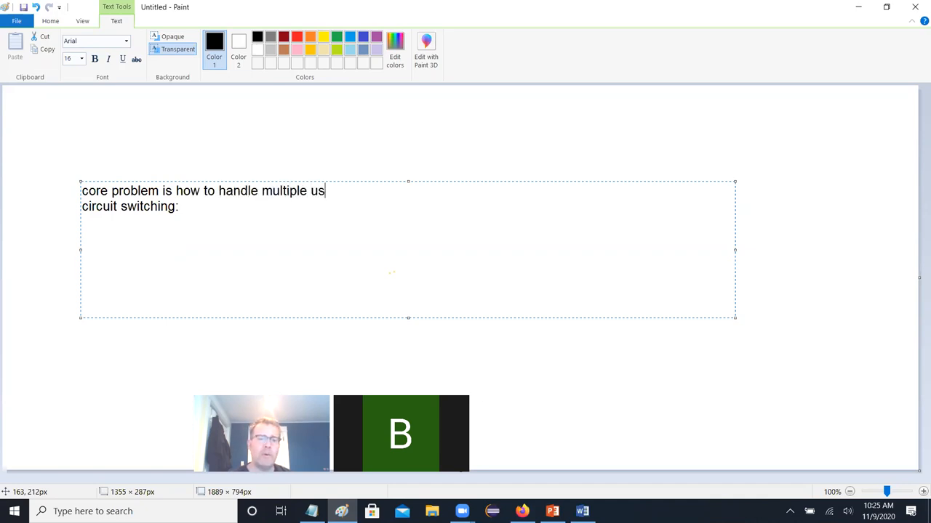
{"action": "type", "text": "ers sharing"}
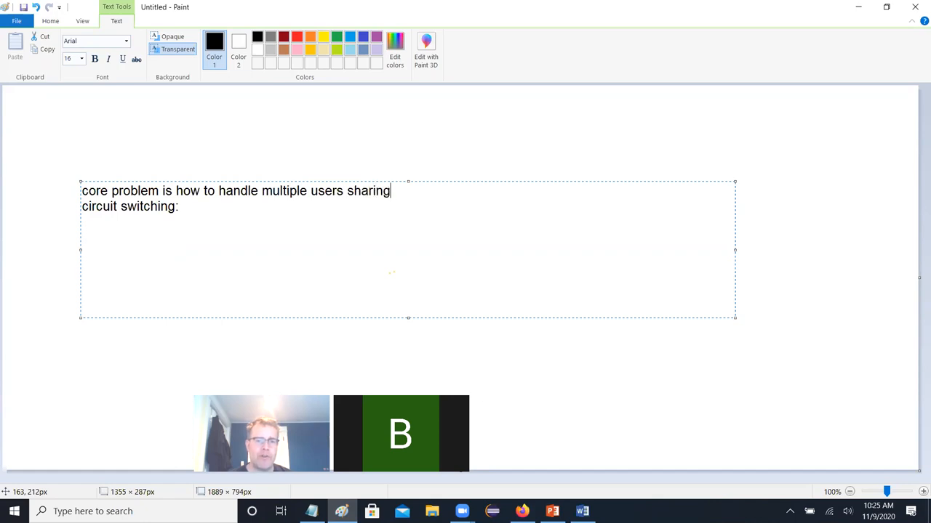
{"action": "type", "text": "the system simul"}
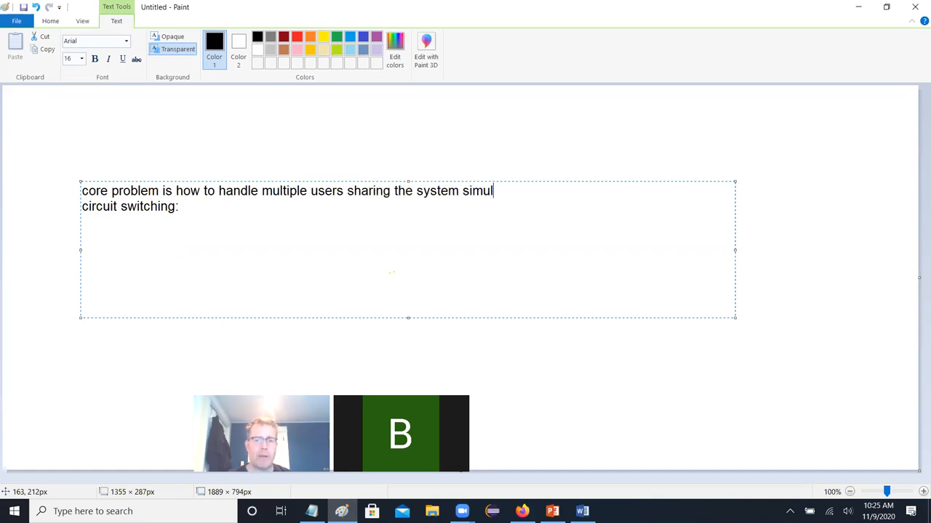
{"action": "type", "text": "taneously"}
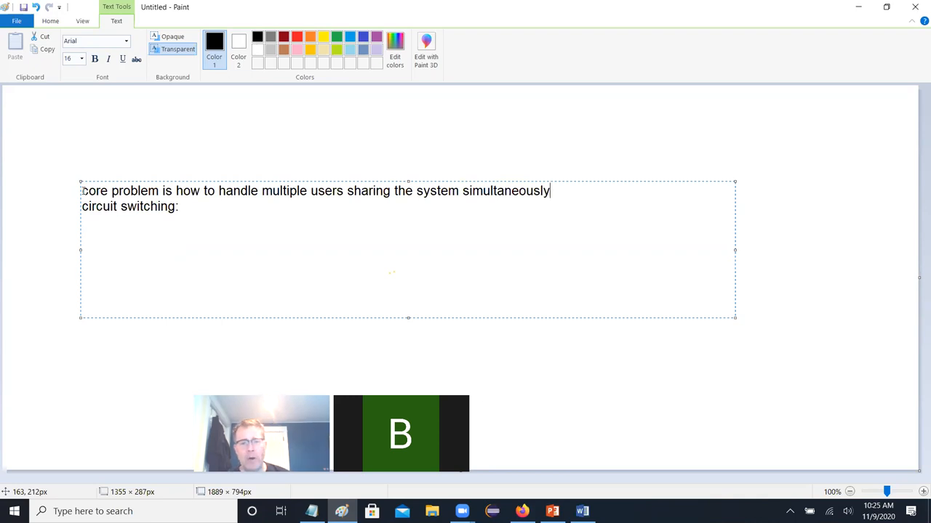
Step: Begin the paragraph: back when, phone services used dedicated lines for each communication
{"action": "type", "text": "bac"}
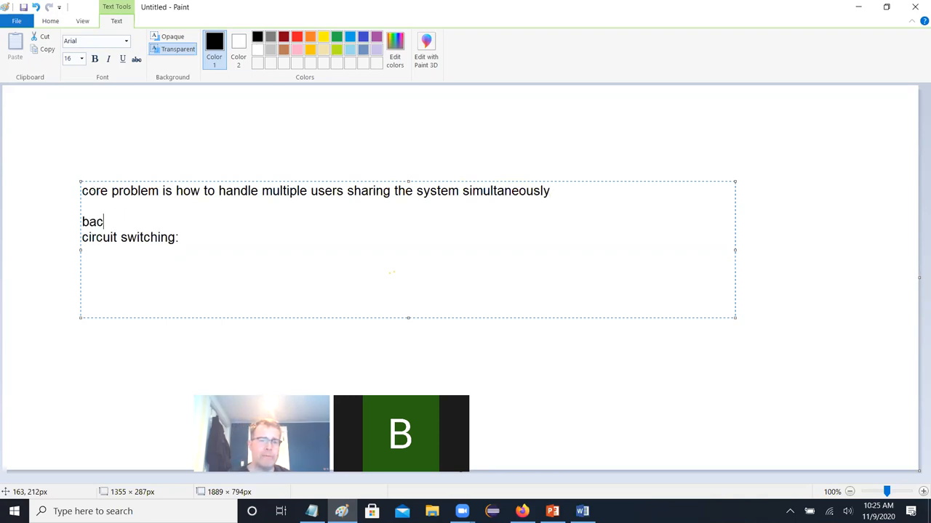
{"action": "type", "text": "k when, p"}
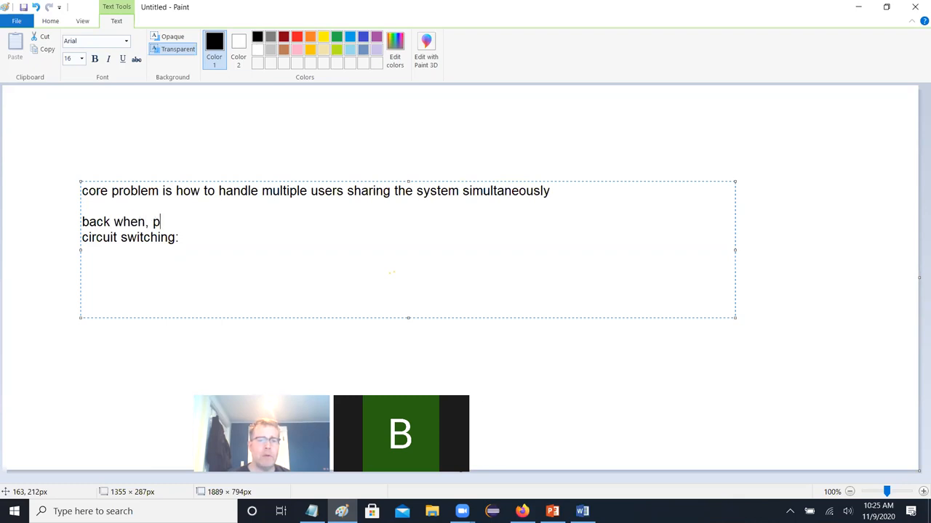
{"action": "type", "text": "hone services"}
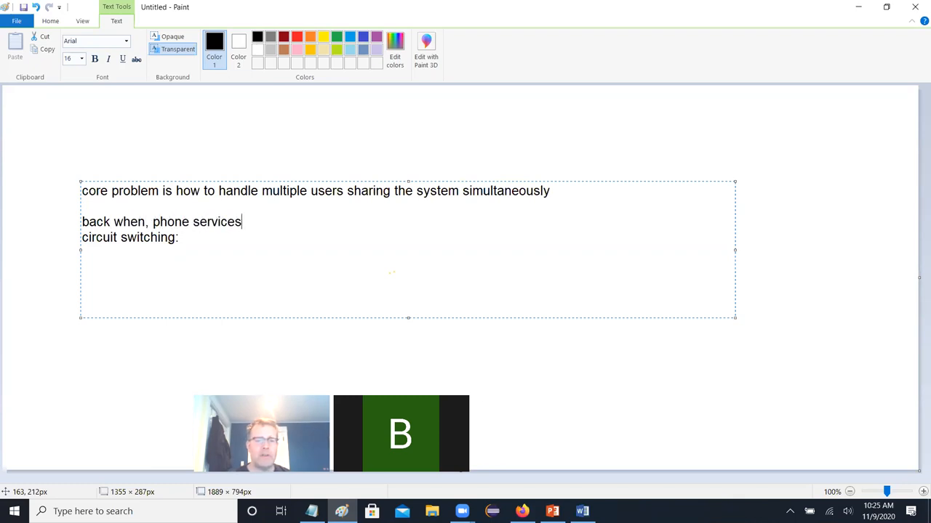
{"action": "type", "text": "used"}
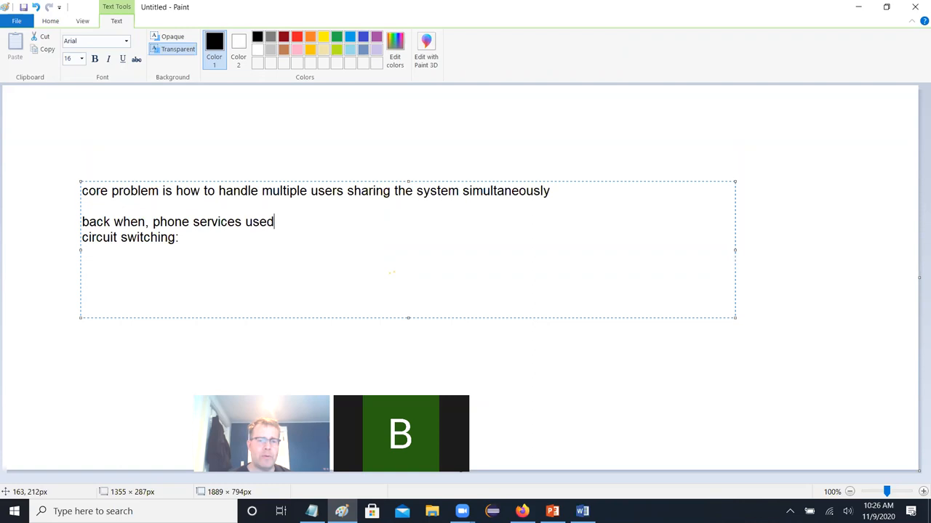
{"action": "type", "text": "dedicated"}
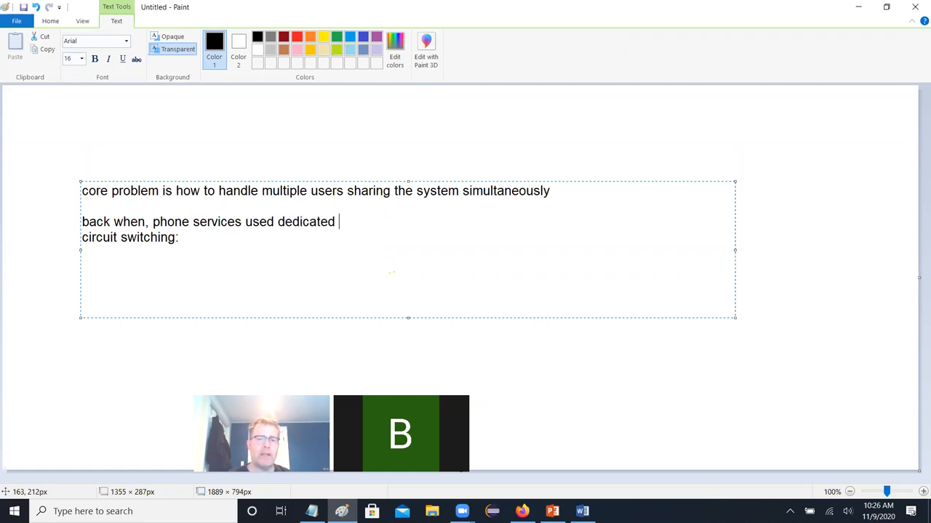
{"action": "type", "text": "lines for each"}
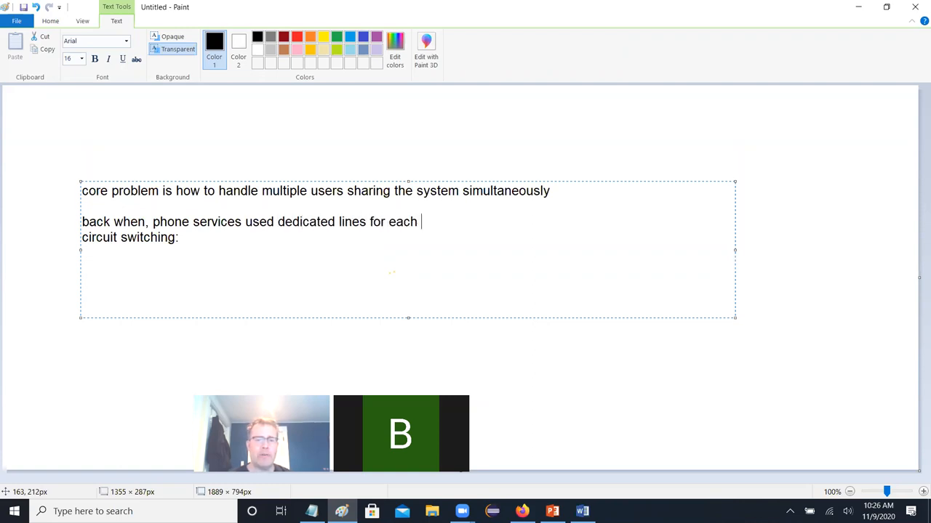
{"action": "type", "text": "communication pa"}
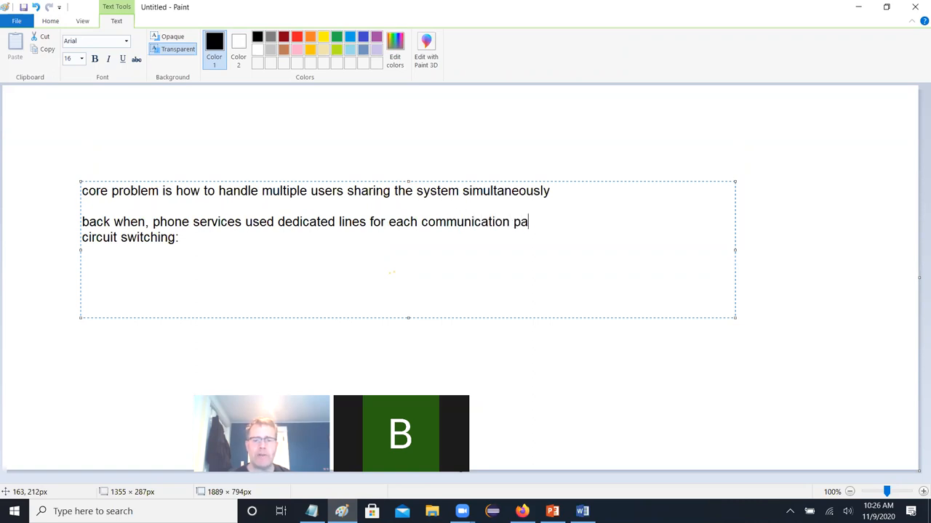
{"action": "type", "text": "ir"}
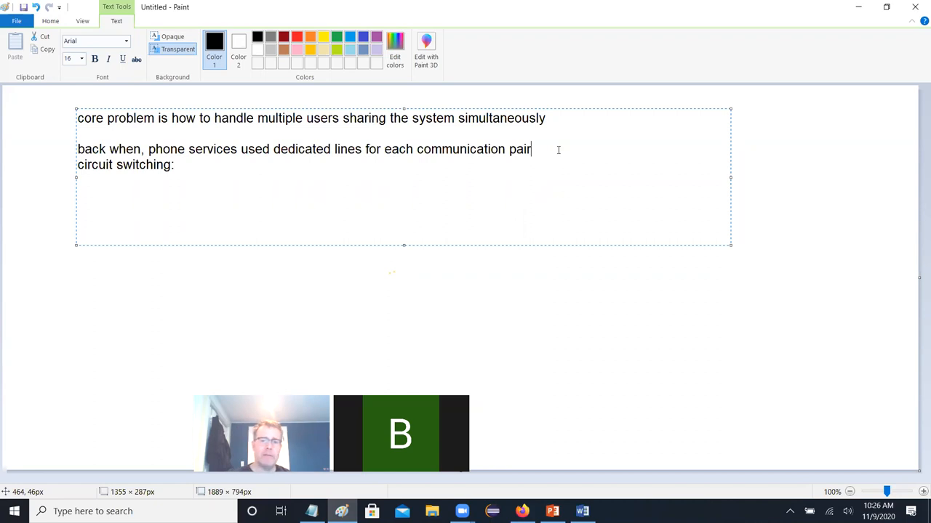
{"action": "type", "text": ". this was nice in terms of sound"}
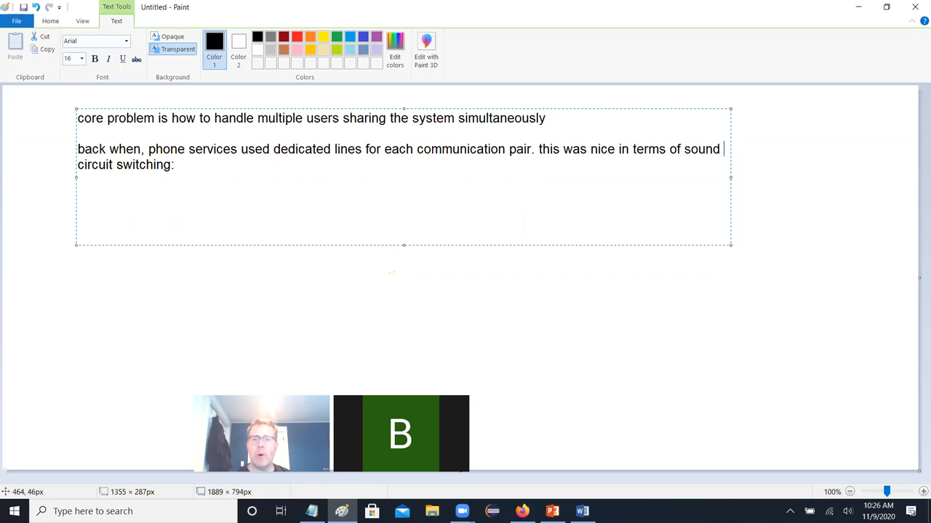
Step: Explain the quality cost users, who needed exclusive use of copper per conversation
{"action": "type", "text": "quality but alw"}
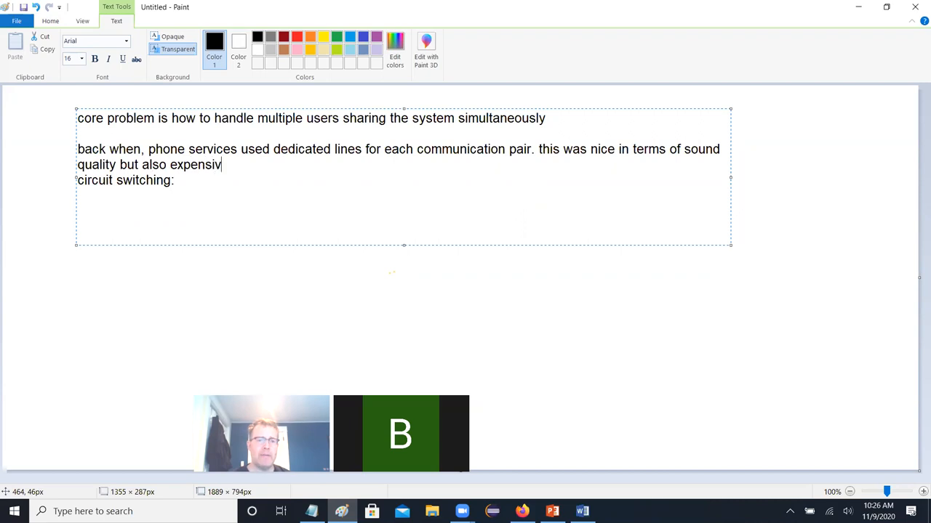
{"action": "type", "text": "e because u"}
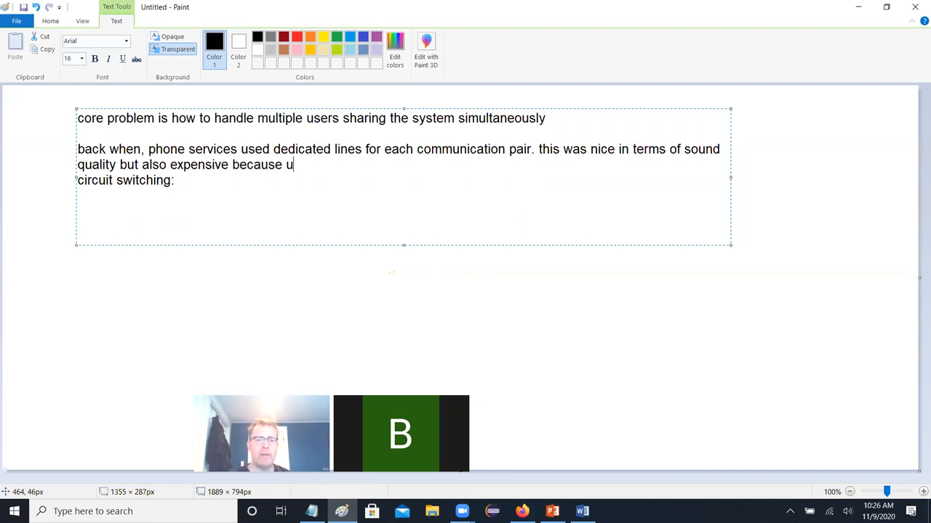
{"action": "type", "text": "sers had to"}
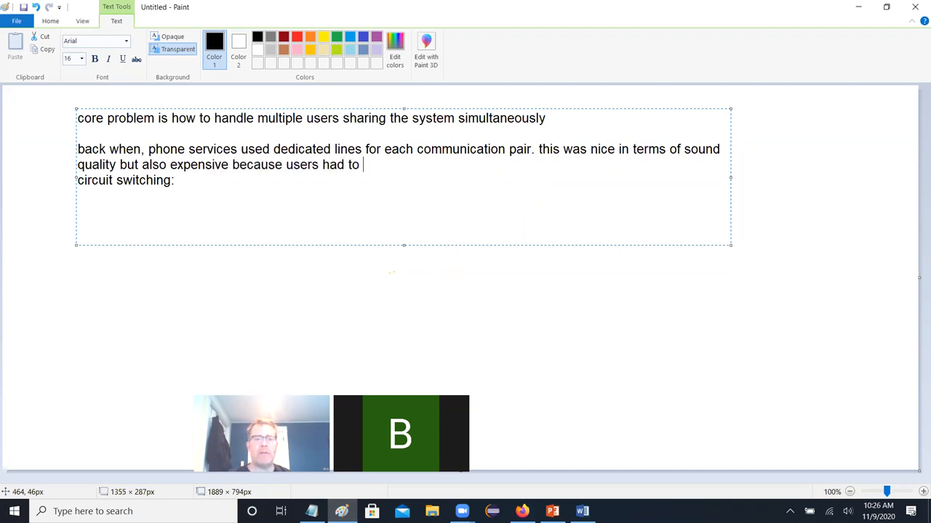
{"action": "type", "text": "sh"}
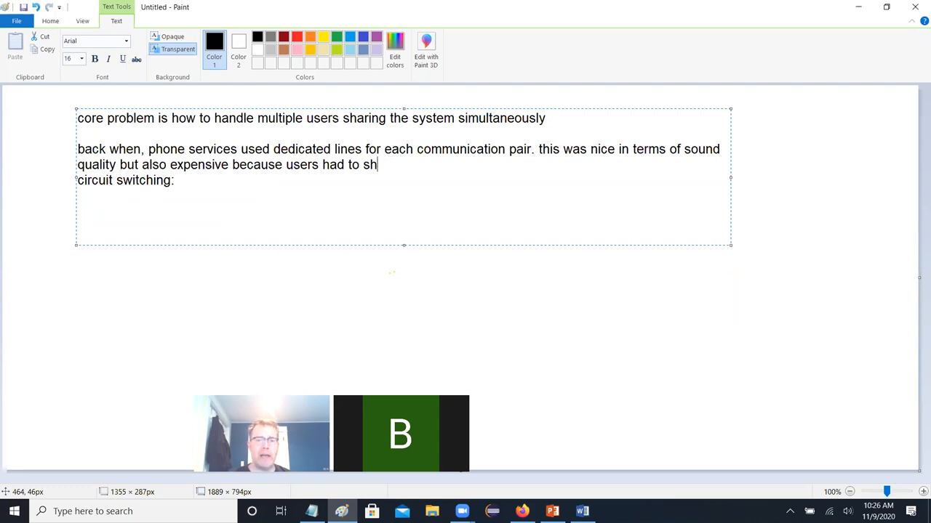
{"action": "type", "text": "ent a long"}
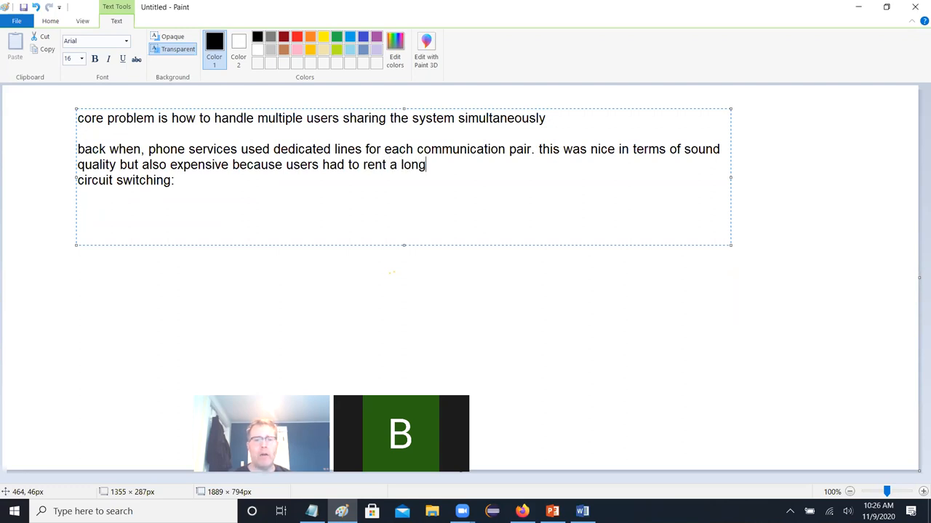
{"action": "type", "text": "stretch"}
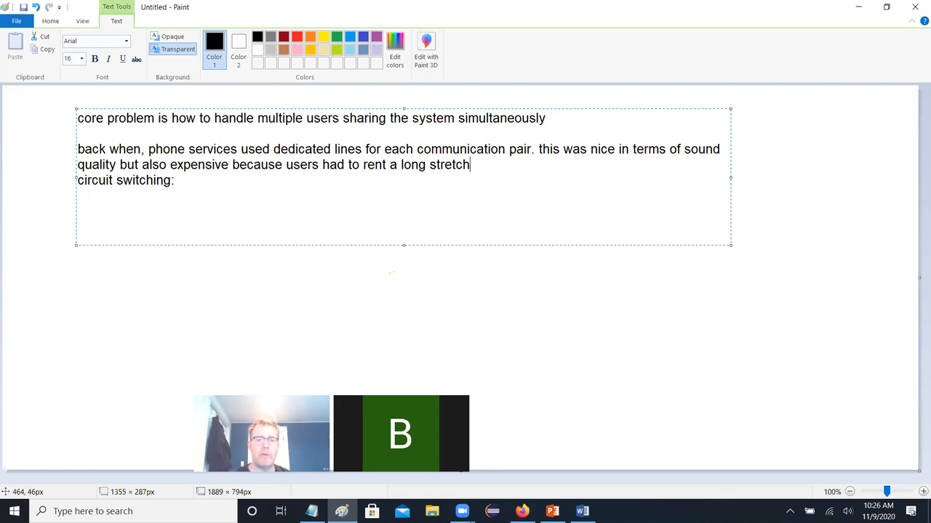
{"action": "type", "text": "of copper wire for thei"}
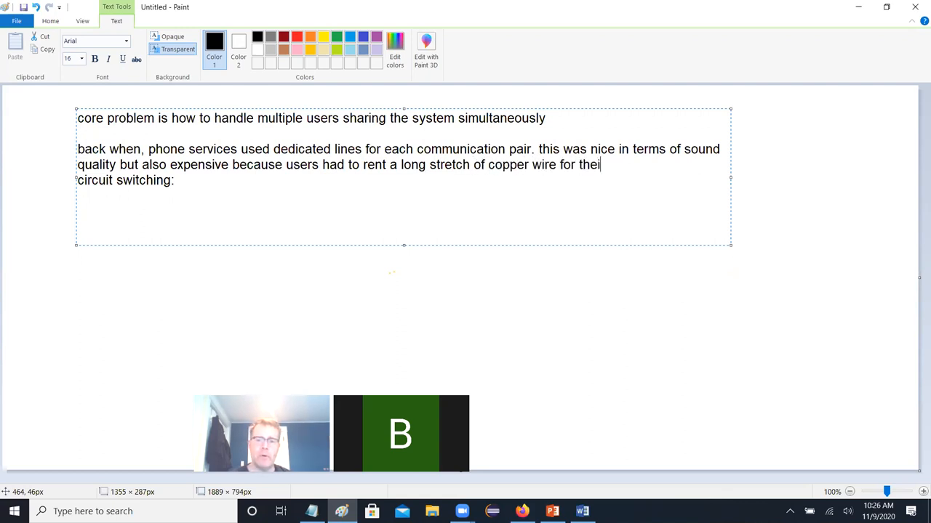
{"action": "type", "text": "exl"}
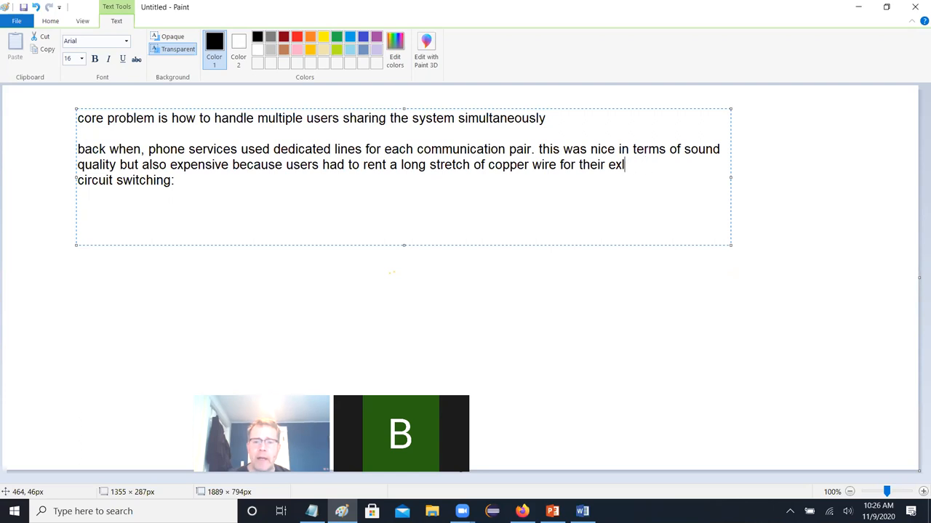
{"action": "type", "text": "clusive use during"}
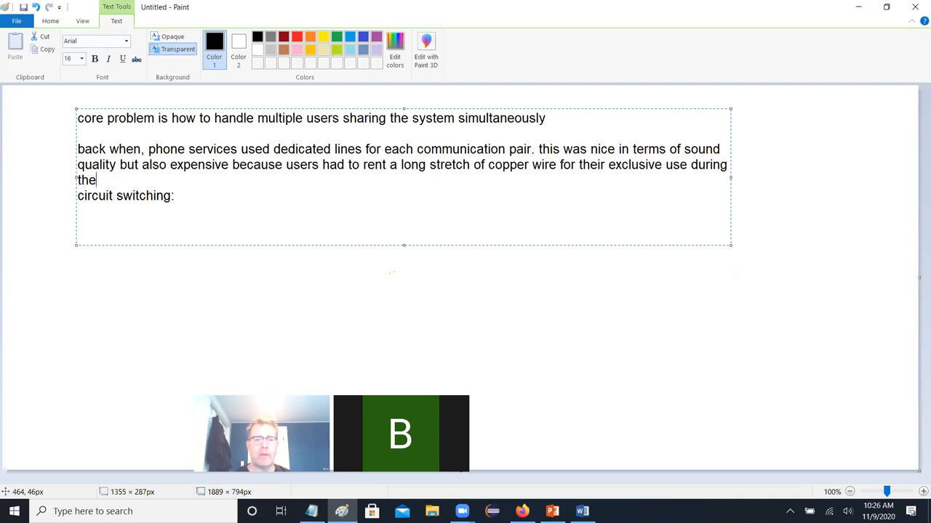
{"action": "type", "text": "conversati"}
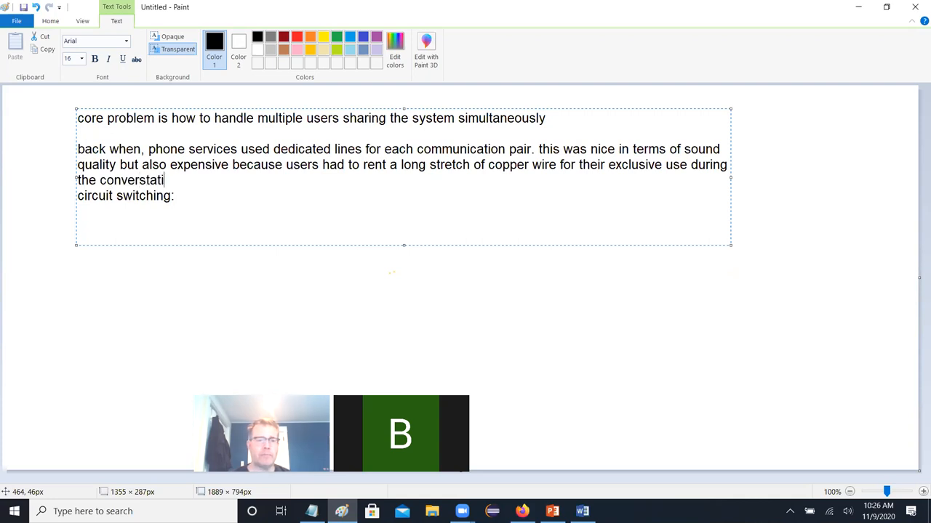
{"action": "type", "text": "on."}
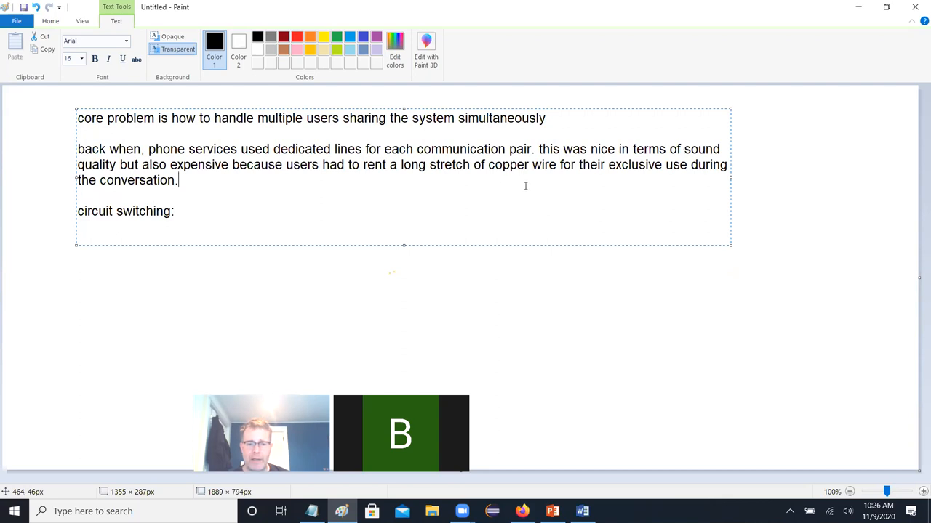
Step: Add that 1980s long distance calls could cost around 50 cents per minute or more
{"action": "type", "text": "c. 1980, a long"}
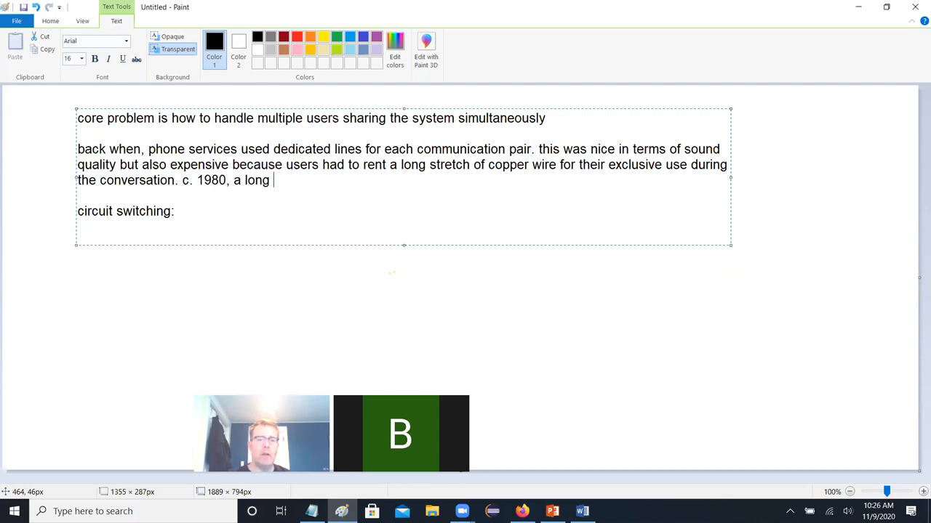
{"action": "type", "text": "distance call"}
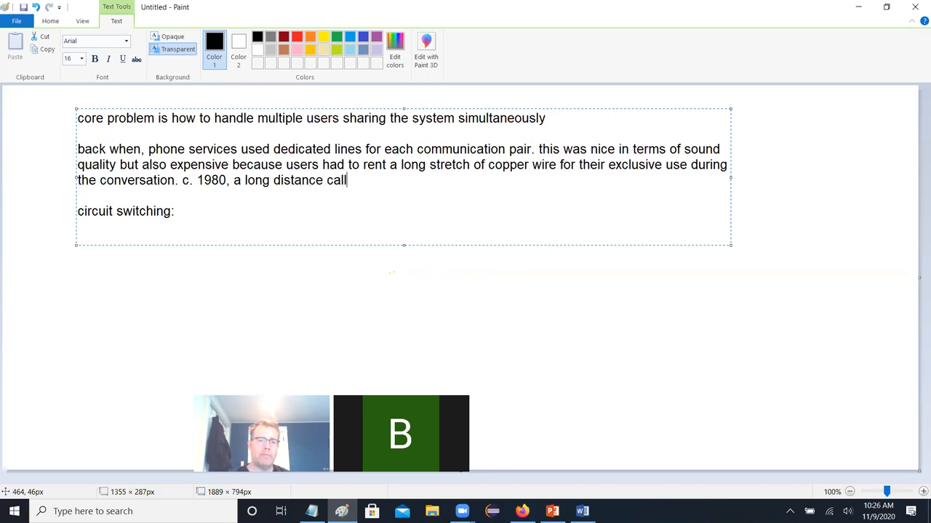
{"action": "type", "text": "\" \""}
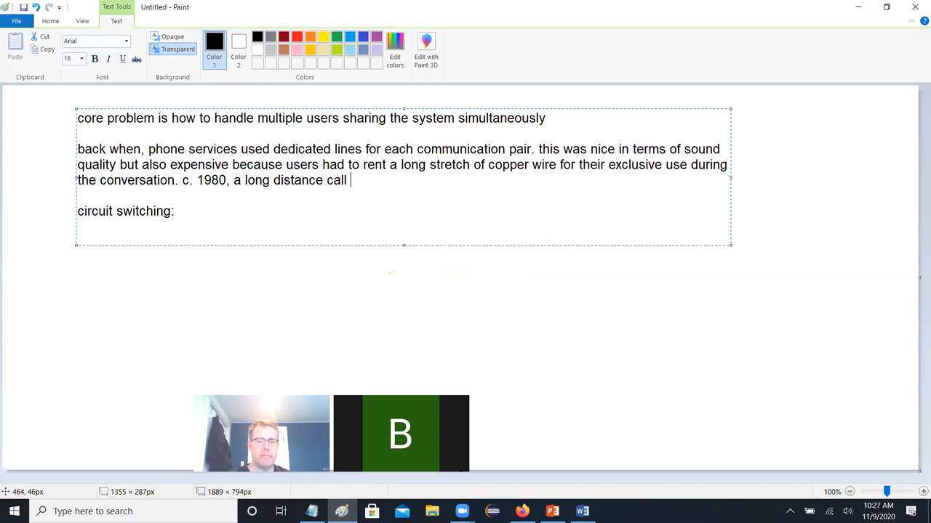
{"action": "type", "text": "from 100"}
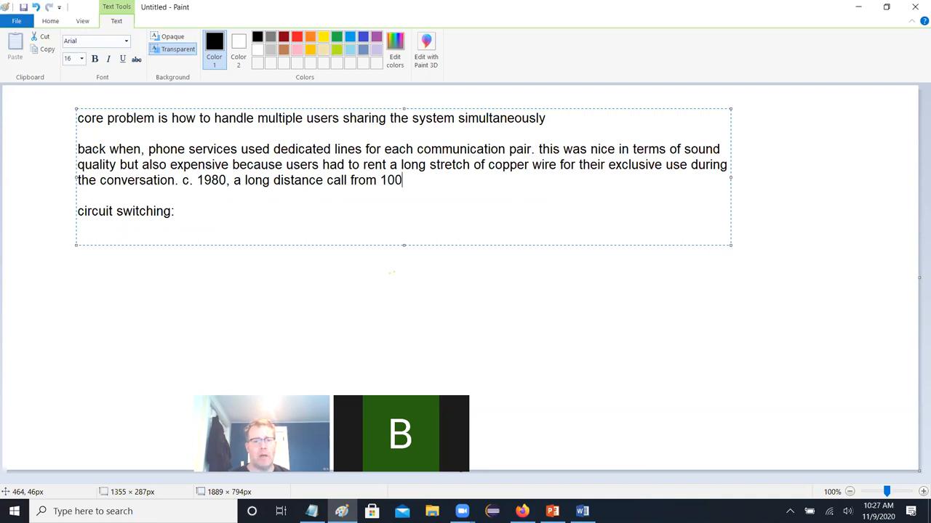
{"action": "type", "text": "mill"}
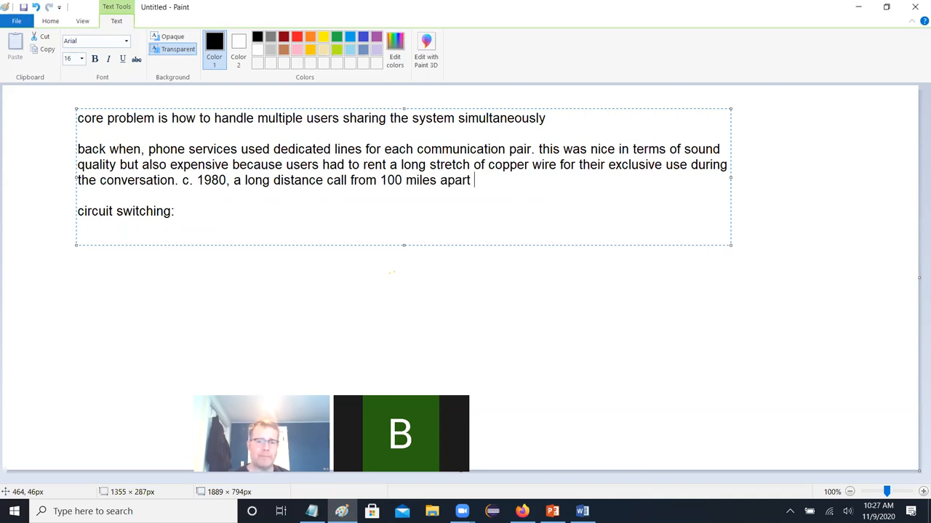
{"action": "type", "text": "could cost a"}
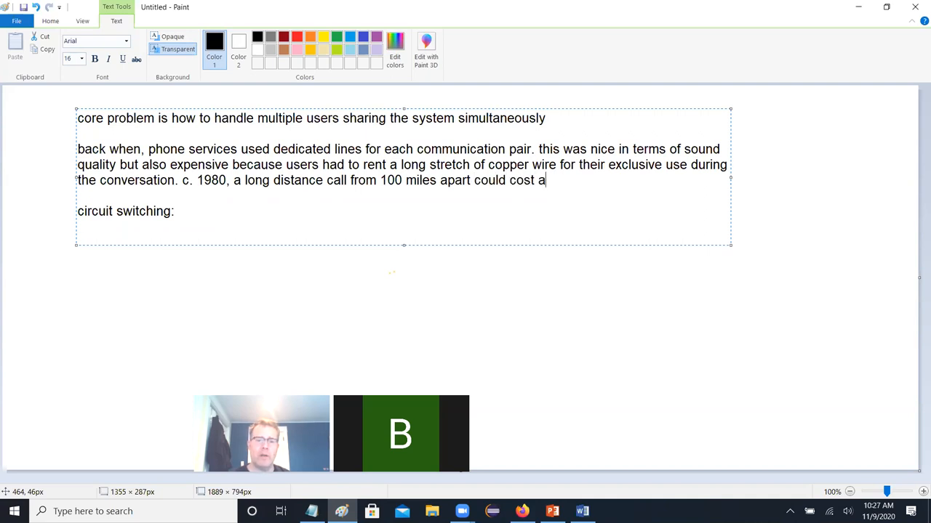
{"action": "type", "text": "round 50"}
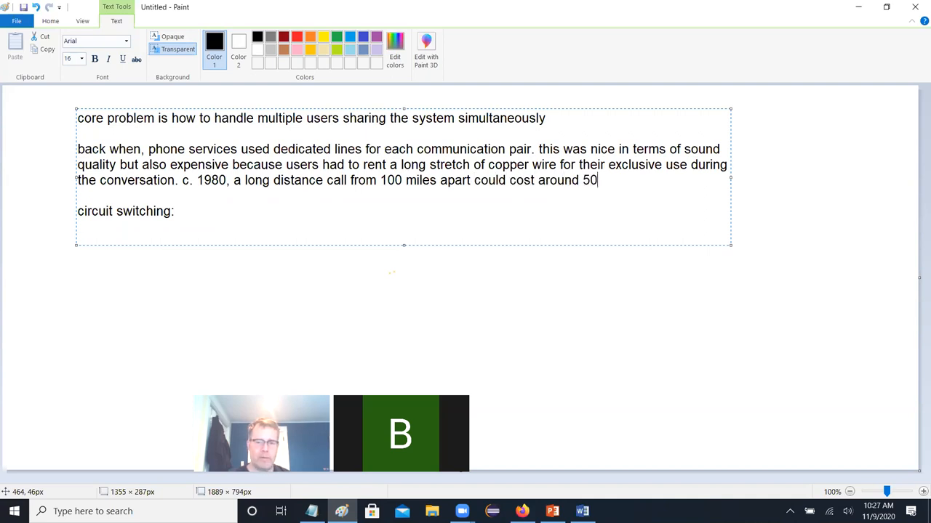
{"action": "type", "text": "cent"}
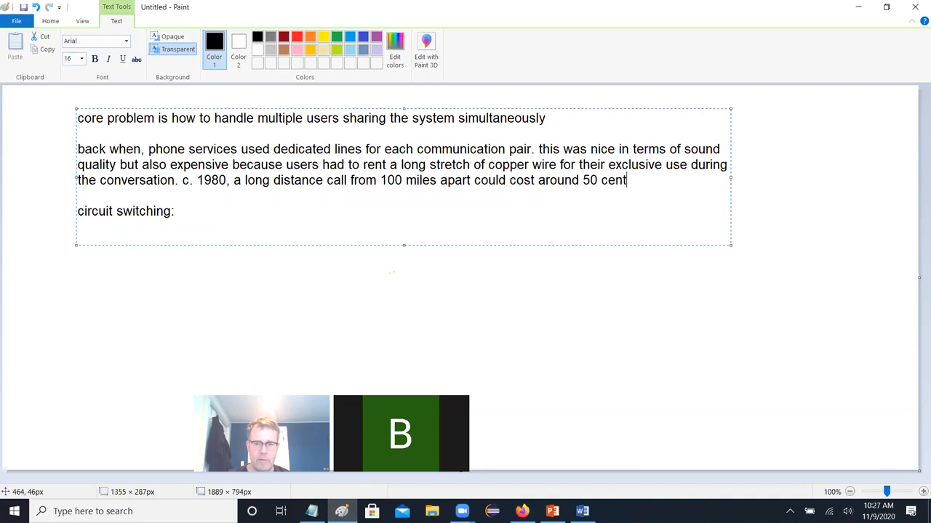
{"action": "type", "text": "s per minute. and"}
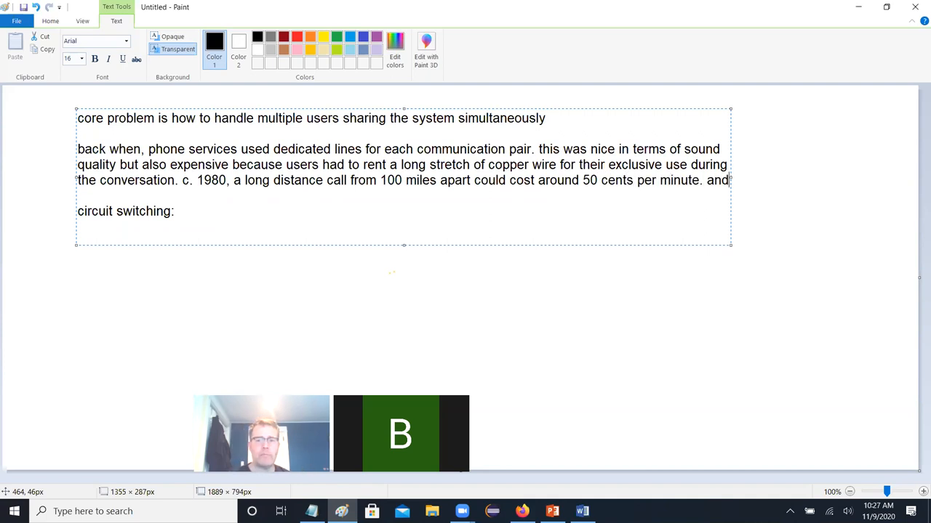
{"action": "type", "text": "long long distance calls were much more expensive th"}
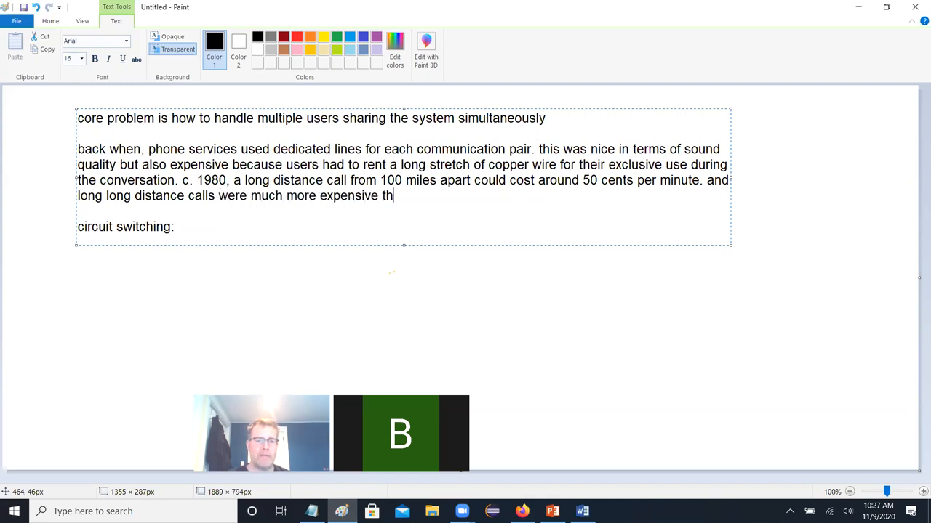
{"action": "type", "text": "an that."}
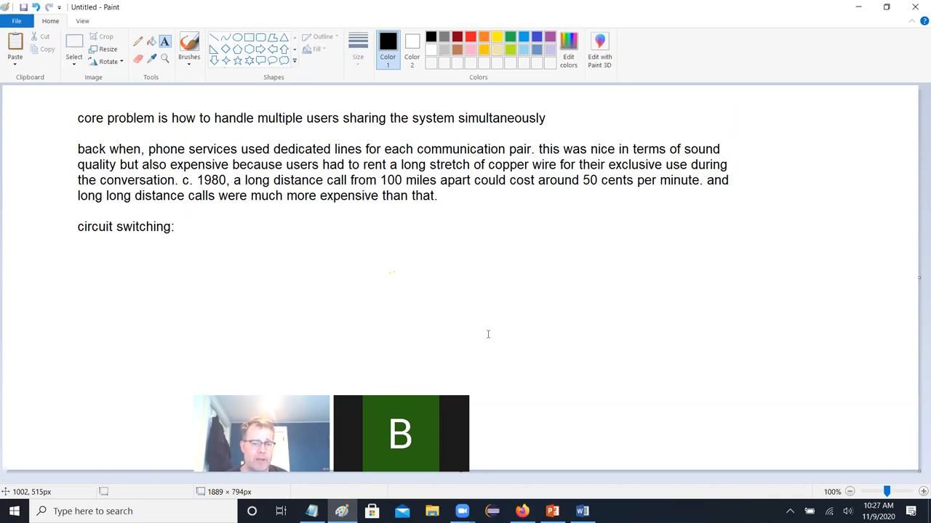
{"action": "mouse_move", "coordinate": [495, 231]}
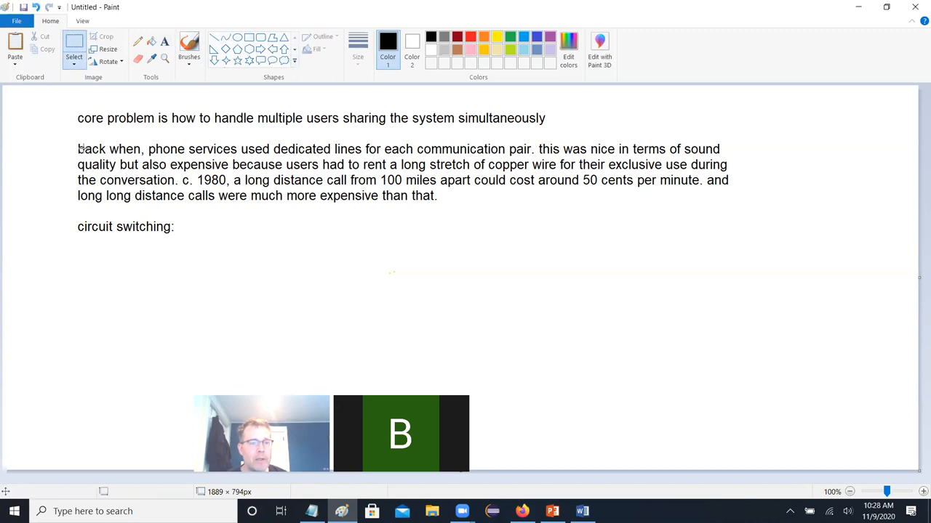
Step: Move the 'back when' paragraph beneath the 'circuit switching:' label
{"action": "left_click_drag", "start_coordinate": [77, 140], "coordinate": [758, 211]}
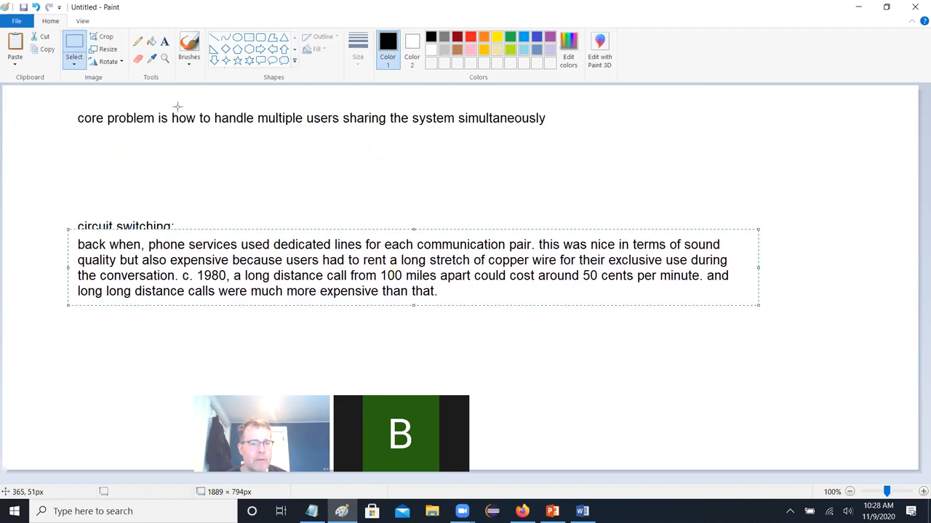
{"action": "left_click", "coordinate": [74, 57]}
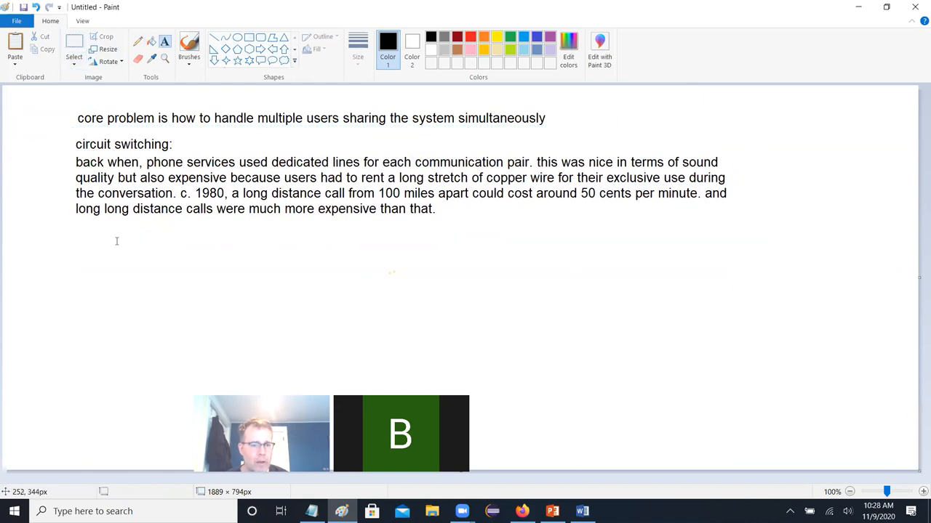
Step: Write 'applied to packets, it would mean the two user endpoints have exclusive use of their routing path'
{"action": "type", "text": "a"}
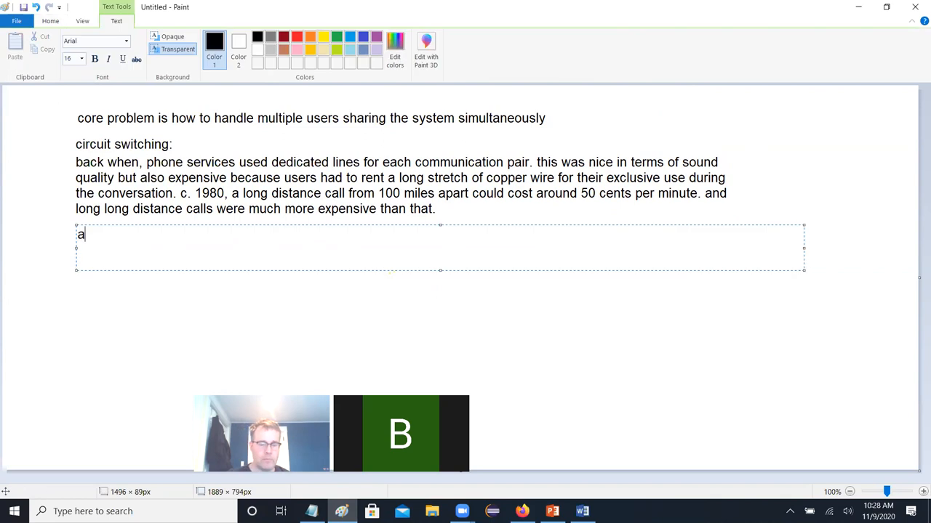
{"action": "type", "text": "pplied to packe"}
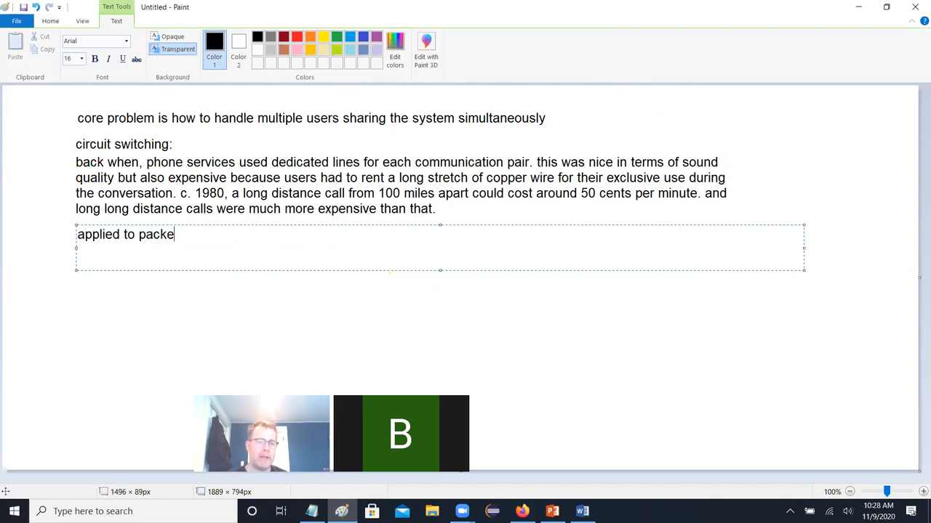
{"action": "type", "text": "ts, it w"}
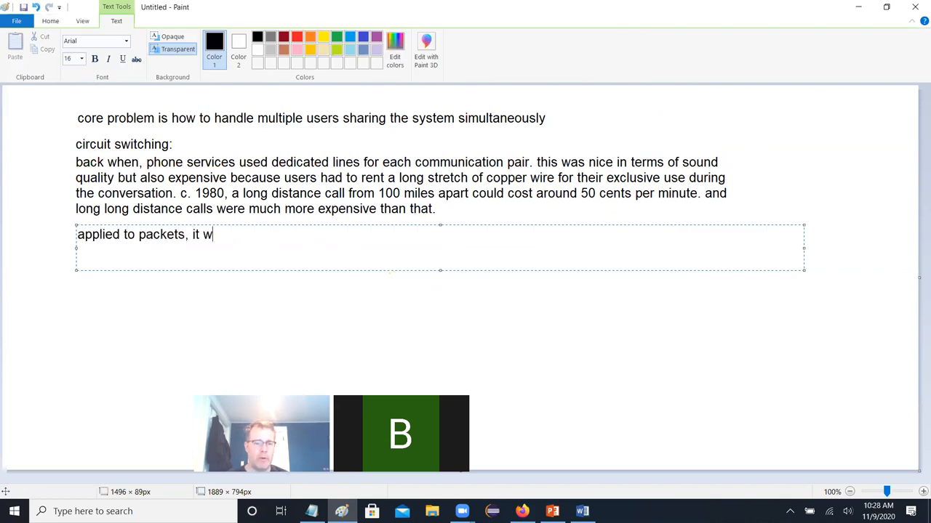
{"action": "type", "text": "ould mean that"}
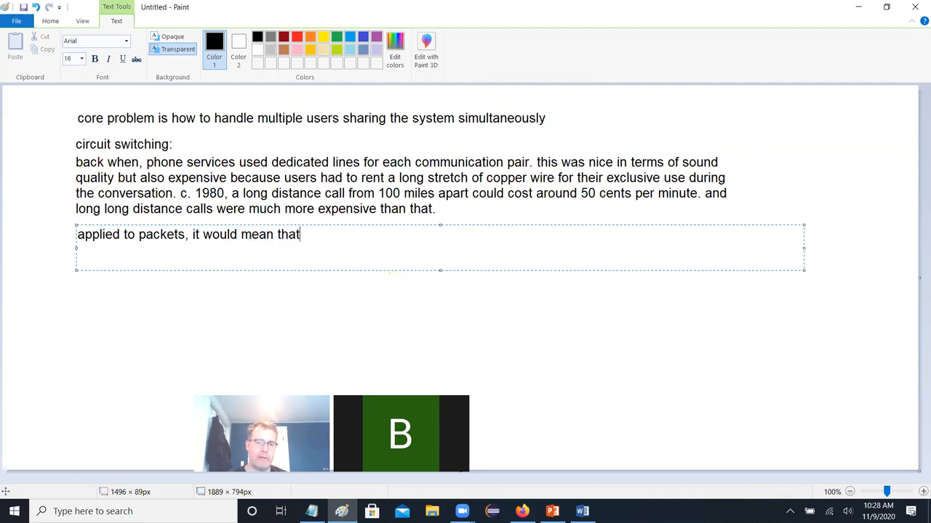
{"action": "type", "text": "the two user endpoints would have exc"}
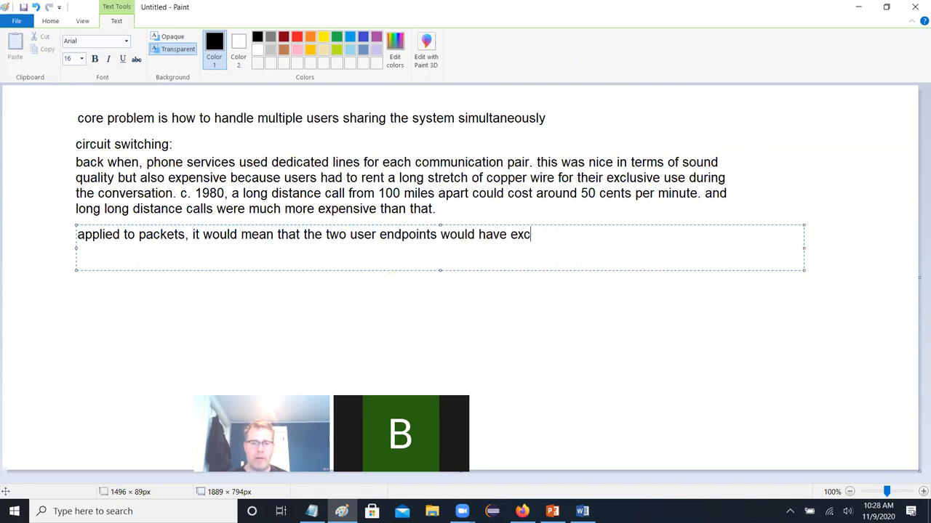
{"action": "type", "text": "lusive use of"}
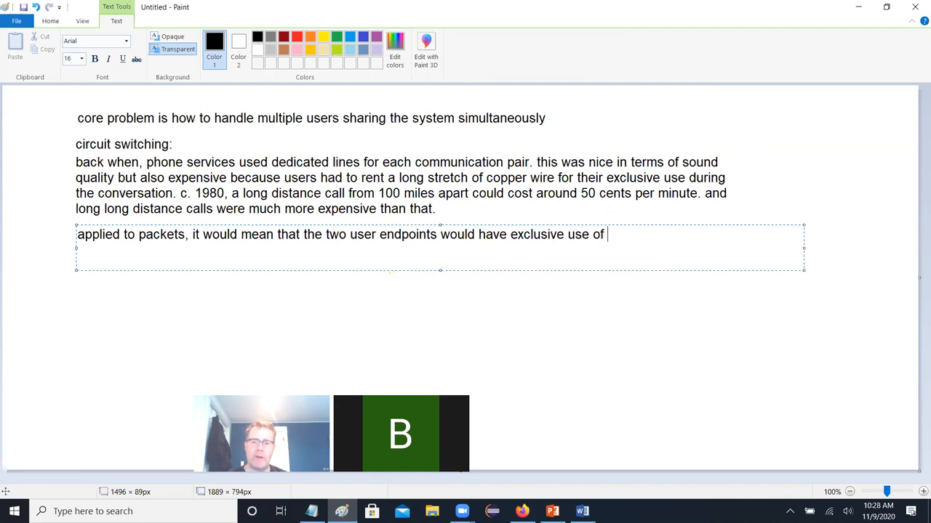
{"action": "type", "text": "their routi"}
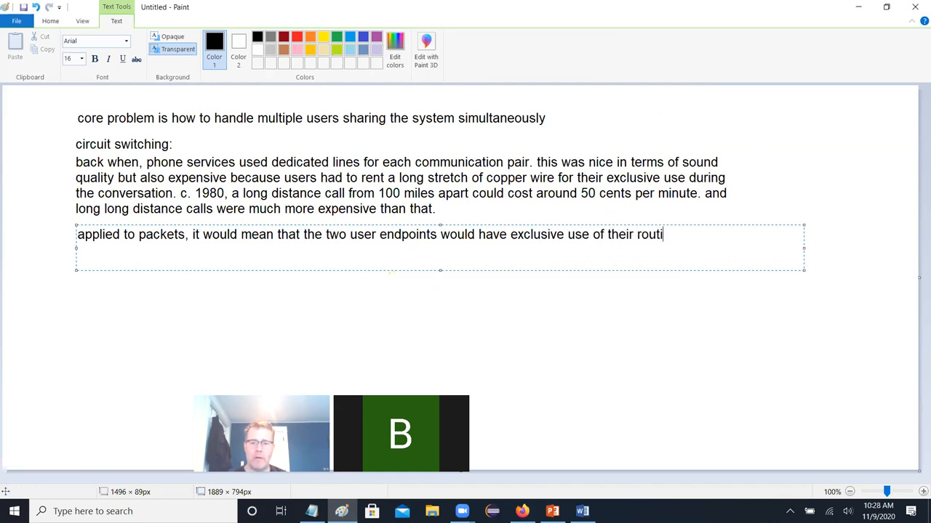
{"action": "type", "text": "ng path"}
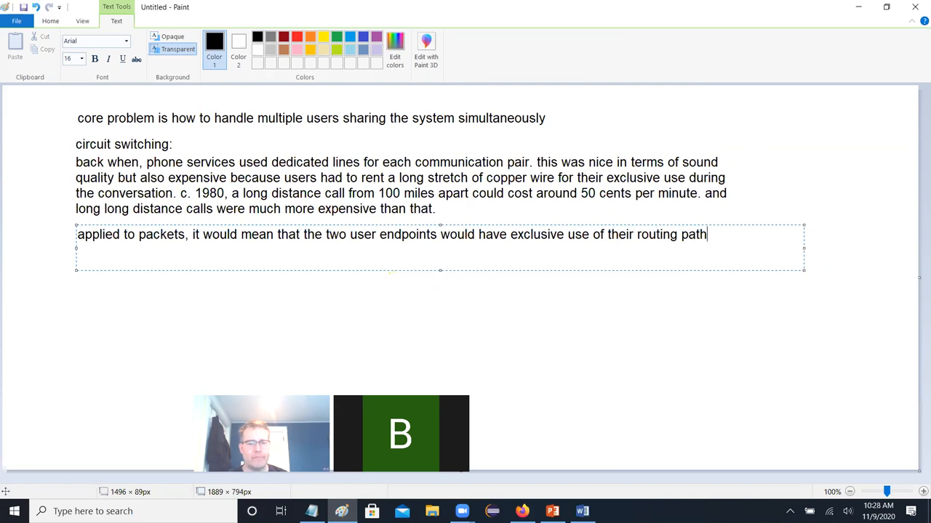
{"action": "mouse_move", "coordinate": [738, 325]}
{"action": "type", "text": "high relia"}
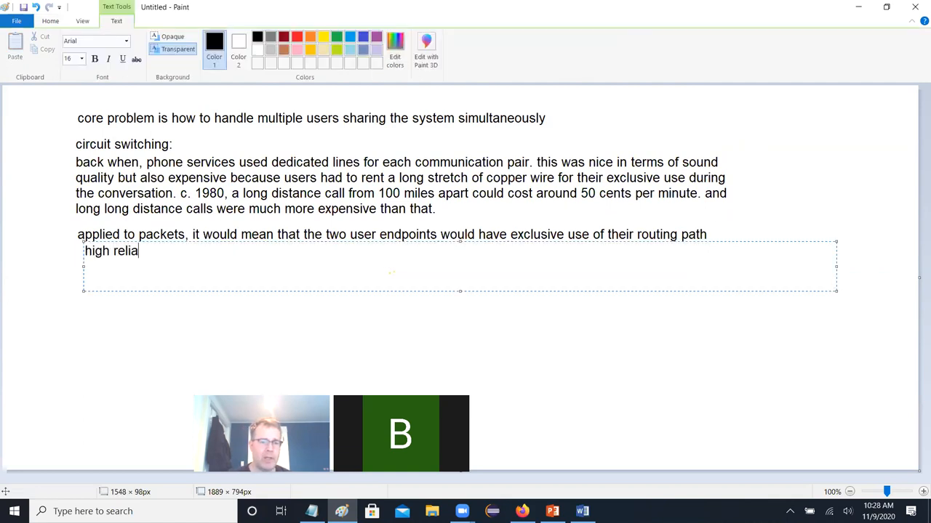
Step: Write the reliability-versus-user-cost line, plus '(the telecoms wanted this scheme…)'
{"action": "type", "text": "bility and no risk of losing priority to"}
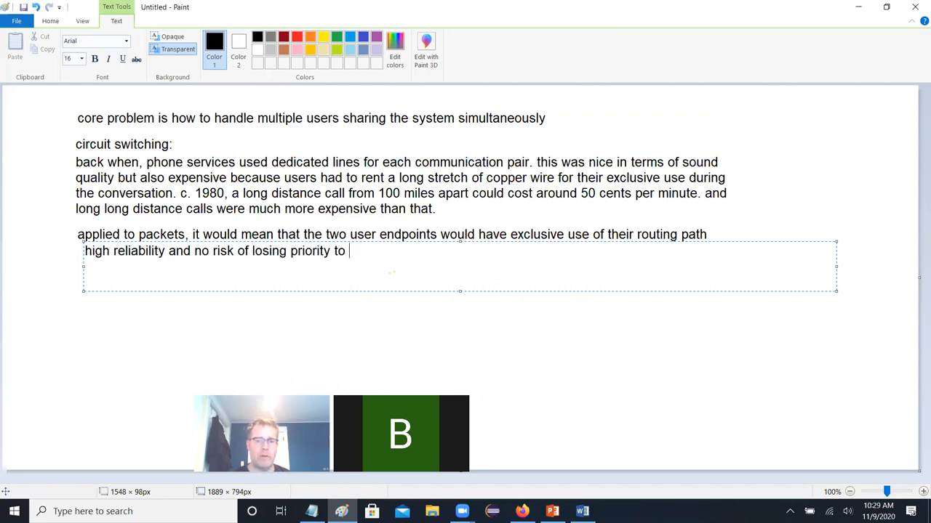
{"action": "type", "text": "more important tra"}
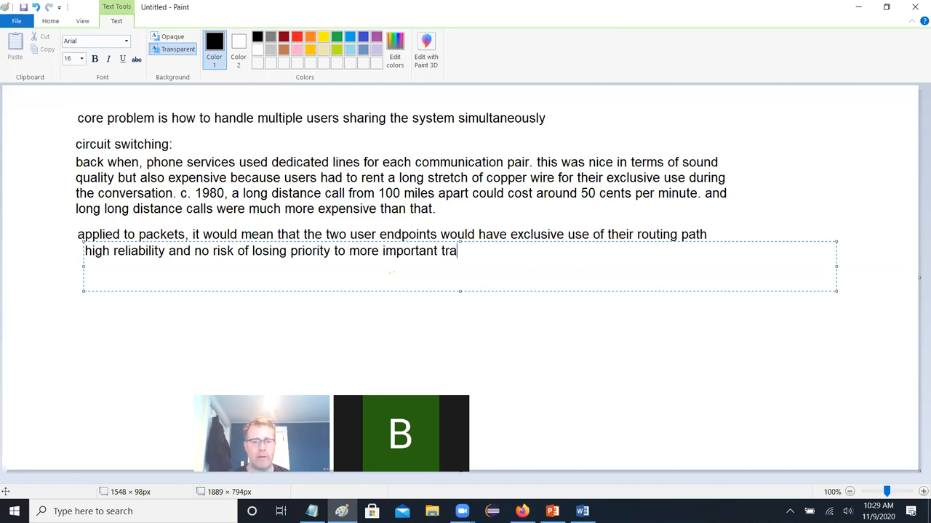
{"action": "type", "text": "ffic but quite expensive fo"}
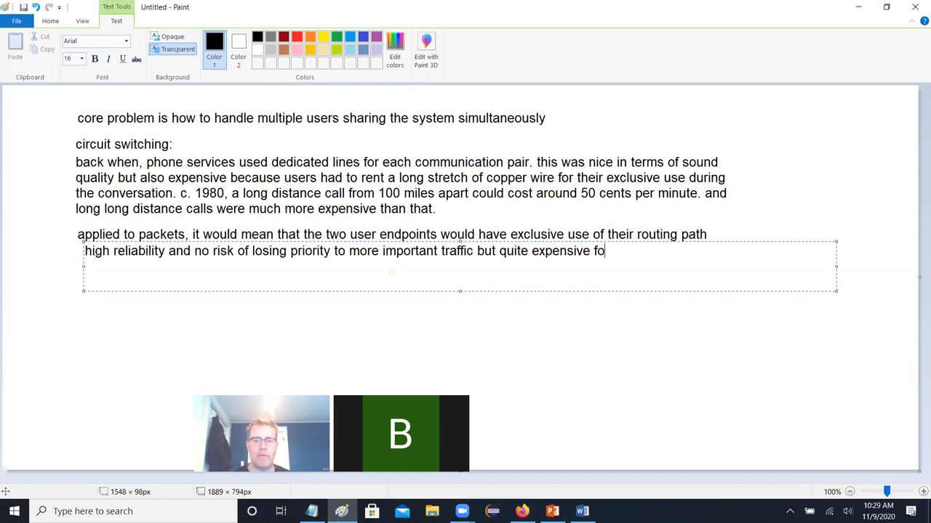
{"action": "type", "text": "r the users"}
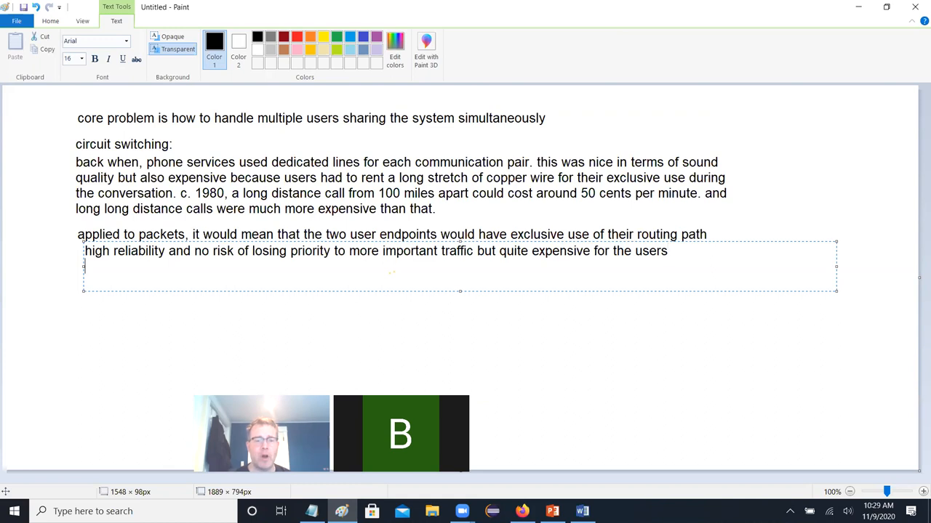
{"action": "type", "text": "(the teleco"}
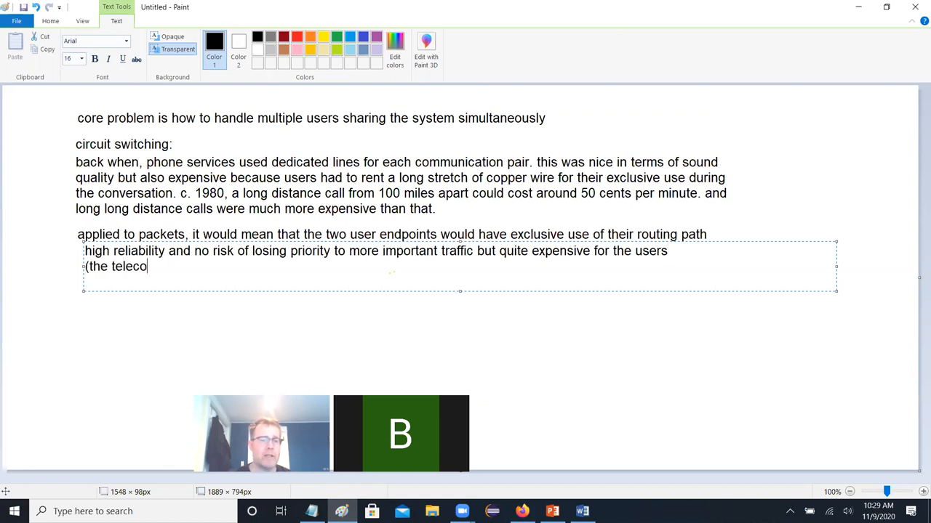
{"action": "type", "text": "ms wanted"}
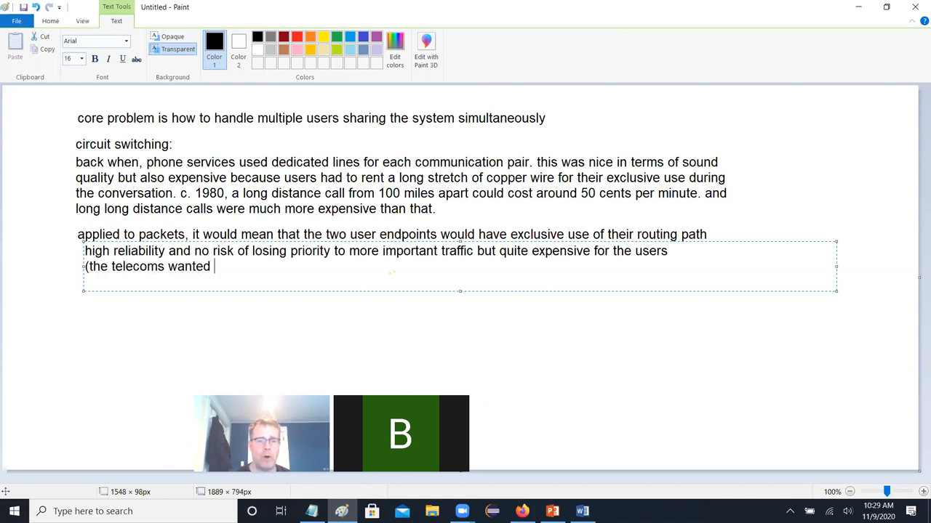
{"action": "type", "text": "this scheme b"}
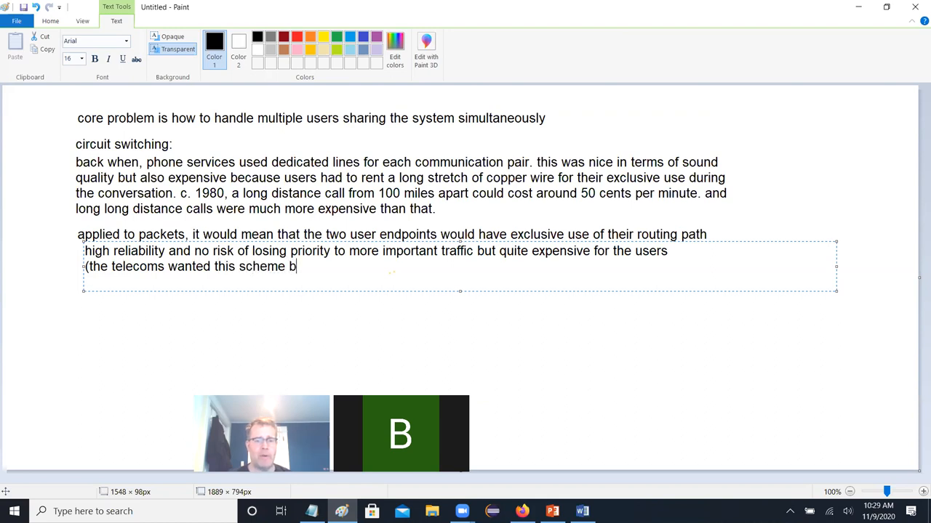
{"action": "type", "text": "ecause they could make more money with"}
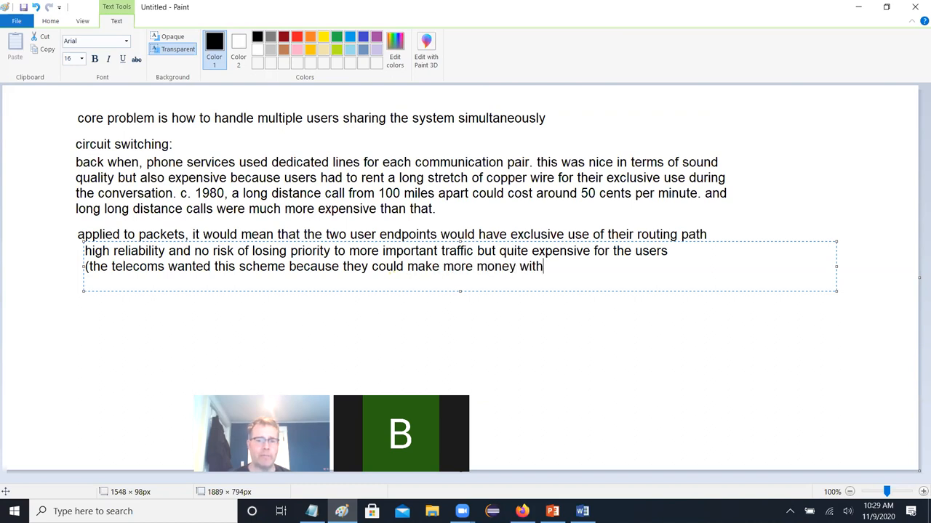
{"action": "type", "text": "it)"}
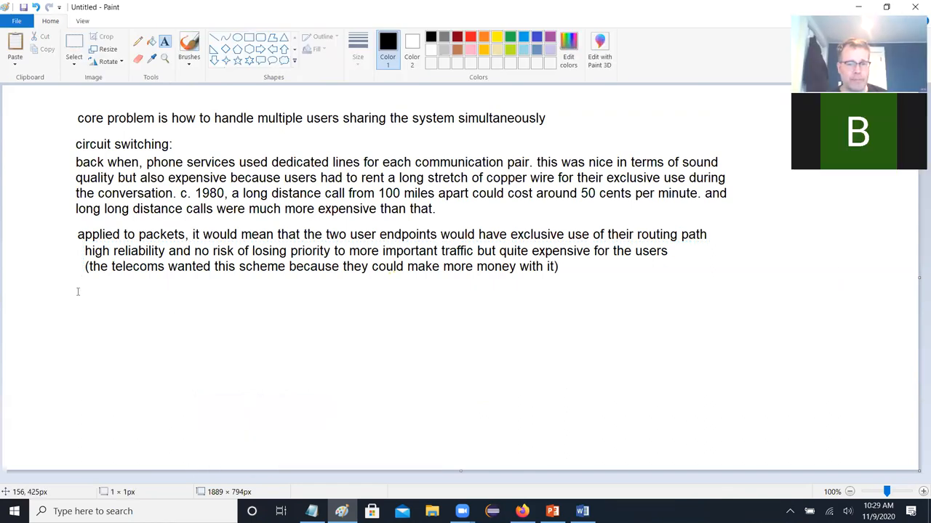
Step: Below the notes, write 'packet switching:' and that users share routing paths because communication is packetized
{"action": "left_click_drag", "start_coordinate": [78, 291], "coordinate": [749, 431]}
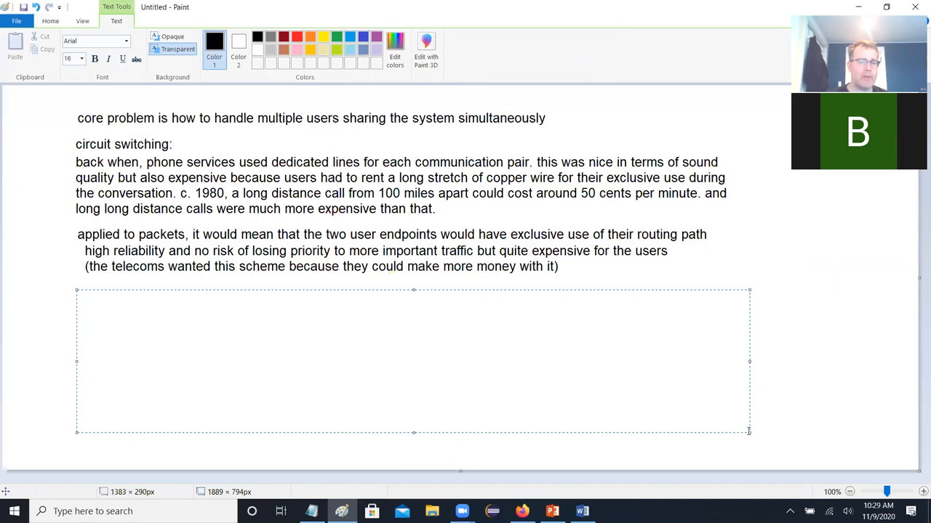
{"action": "type", "text": "packet switching:"}
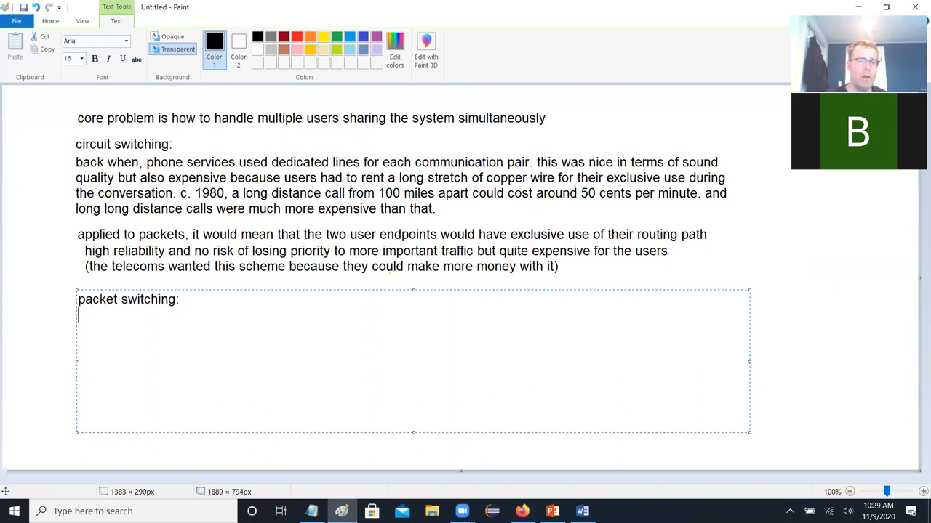
{"action": "type", "text": "multiple user"}
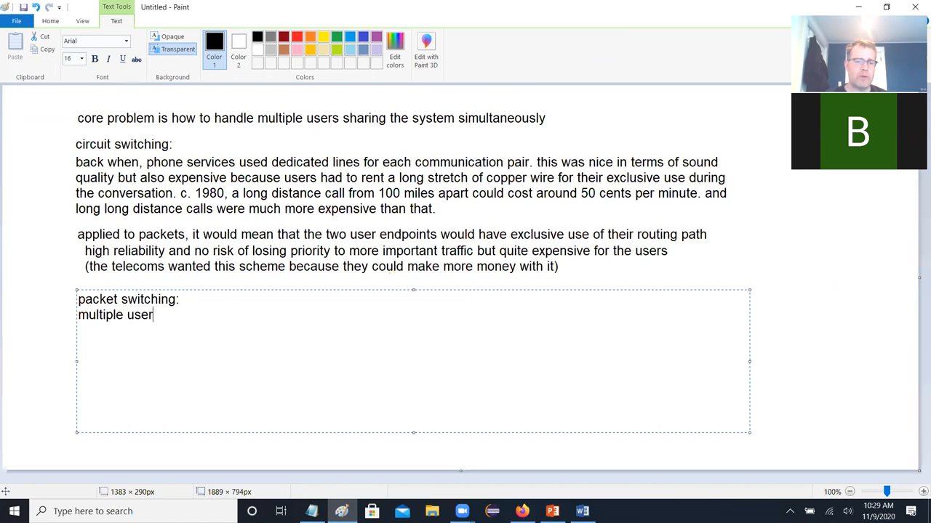
{"action": "type", "text": "s can share the"}
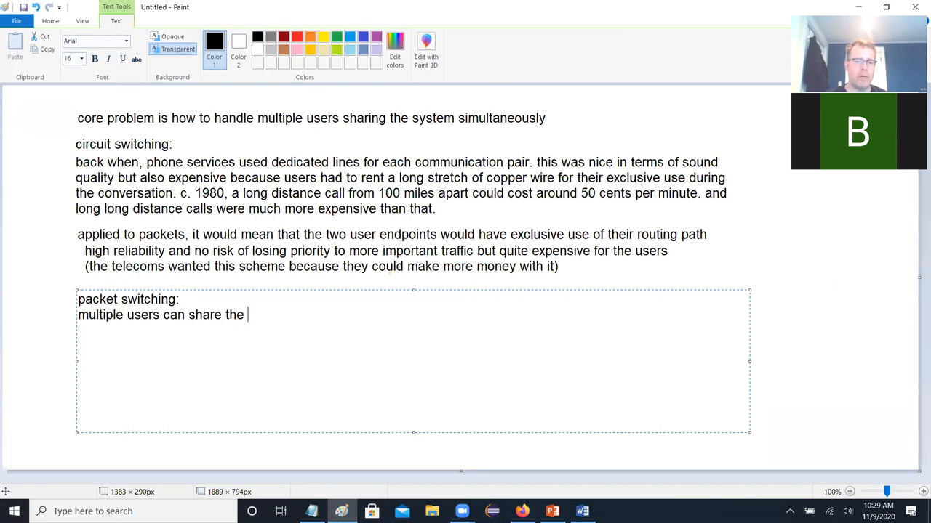
{"action": "type", "text": "same routi"}
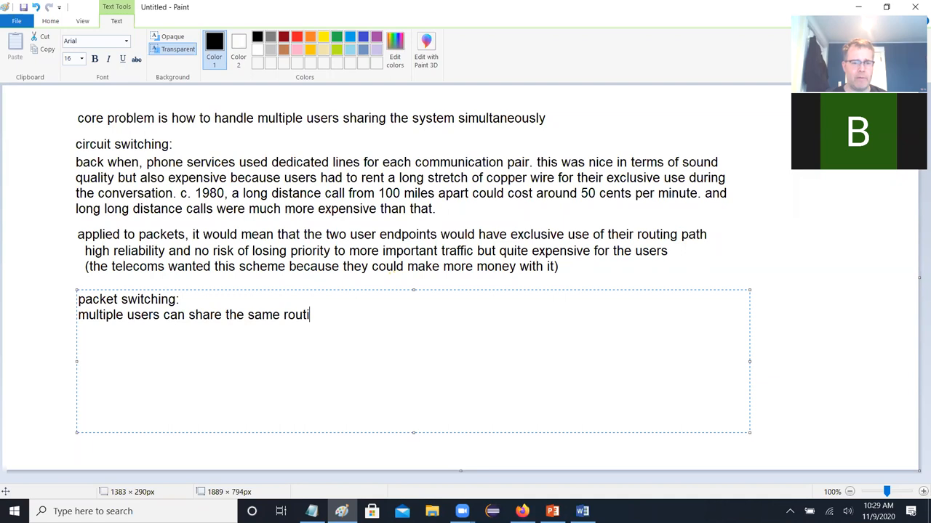
{"action": "type", "text": "ng path. bec"}
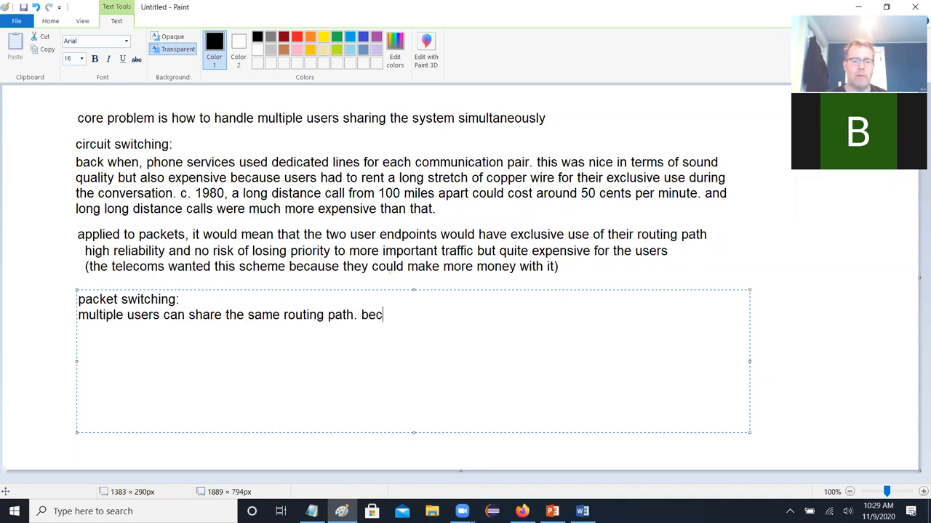
{"action": "type", "text": "ause their comm"}
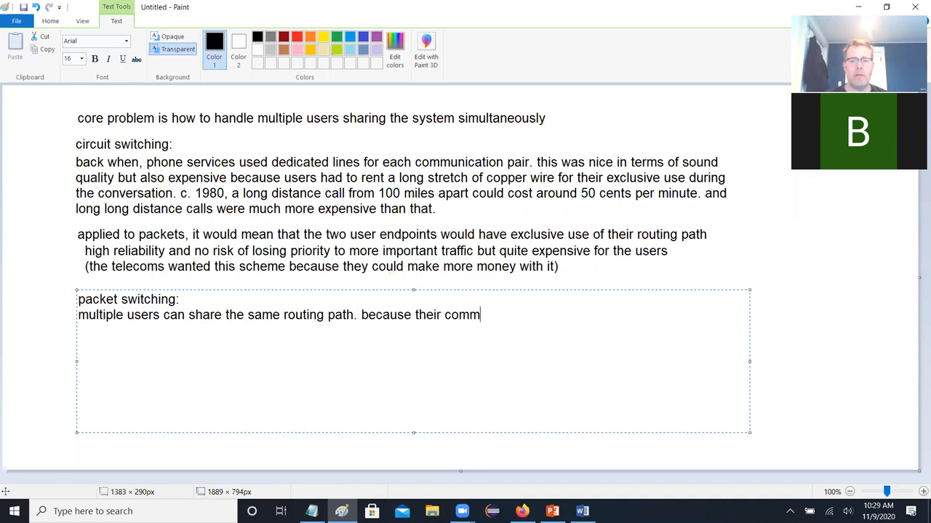
{"action": "type", "text": "unication"}
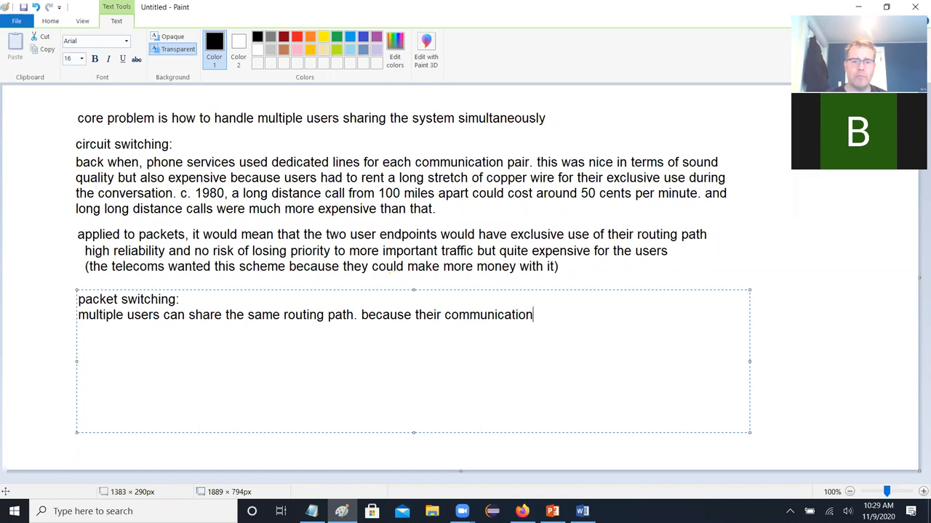
{"action": "type", "text": "is broke"}
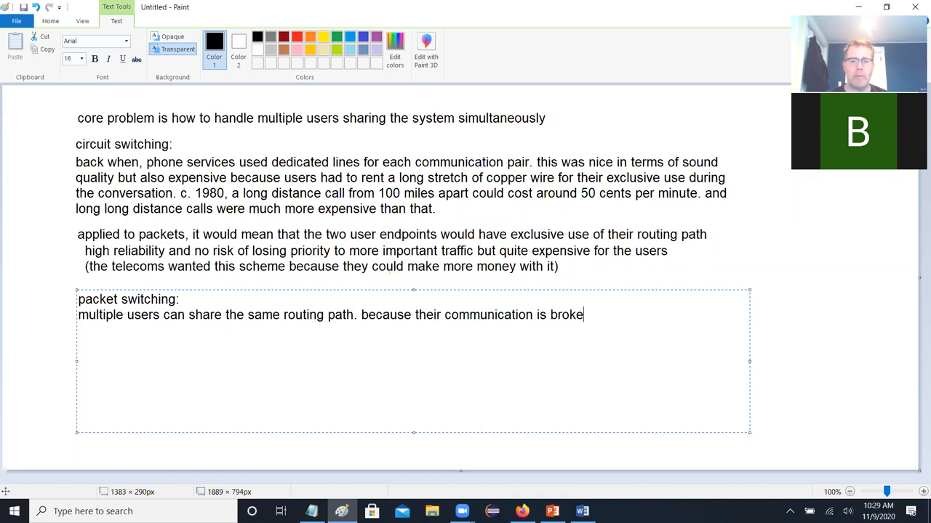
{"action": "type", "text": "n up into"}
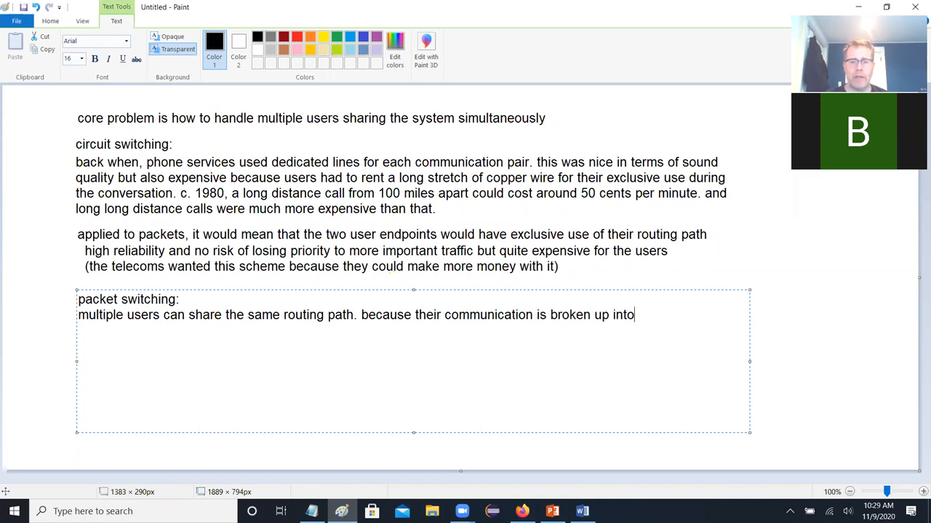
{"action": "type", "text": "packets. and this share"}
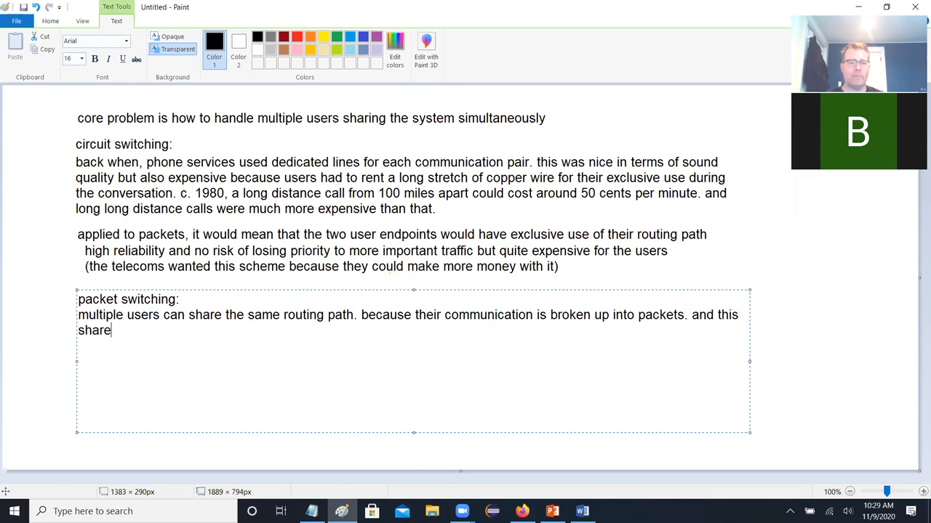
Step: Add that capacity is used efficiently through compression and gaps in conversations between words
{"action": "type", "text": "s the capacity much more effic"}
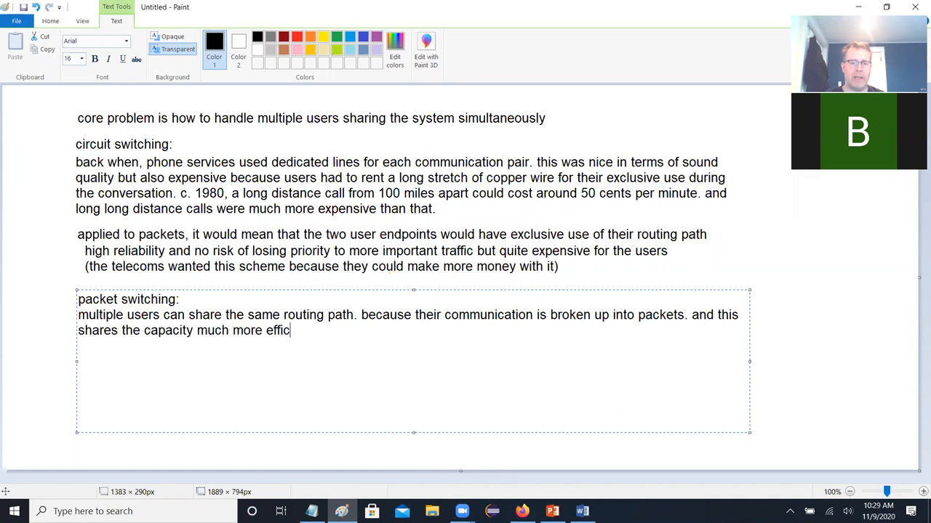
{"action": "type", "text": "iently because"}
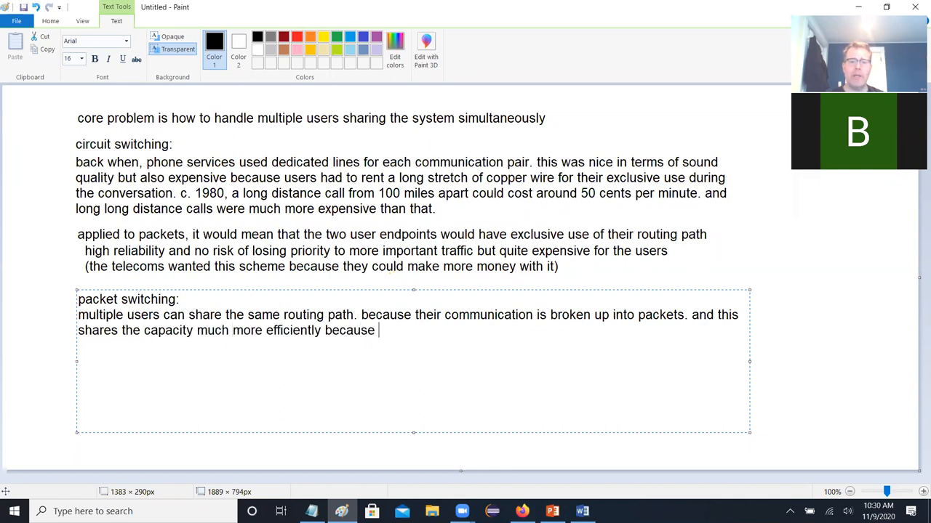
{"action": "type", "text": "data can be"}
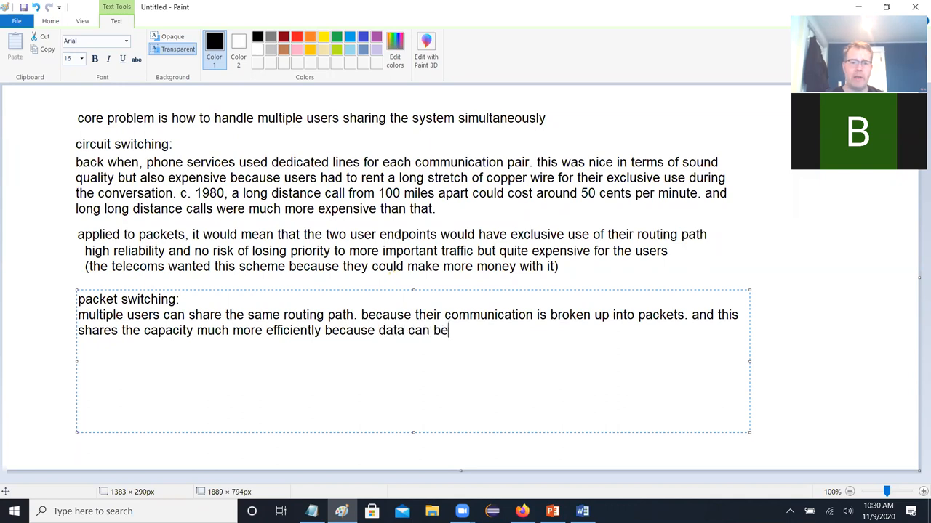
{"action": "type", "text": "compressed"}
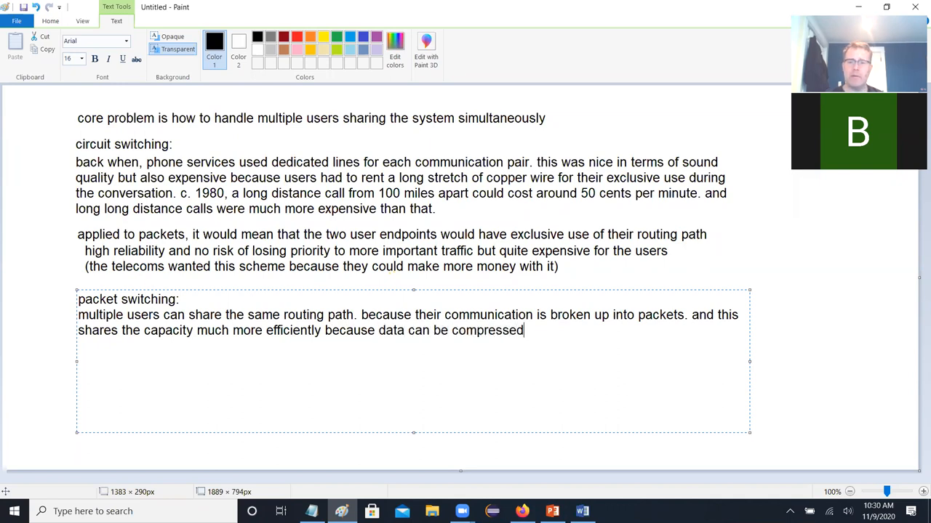
{"action": "type", "text": ","}
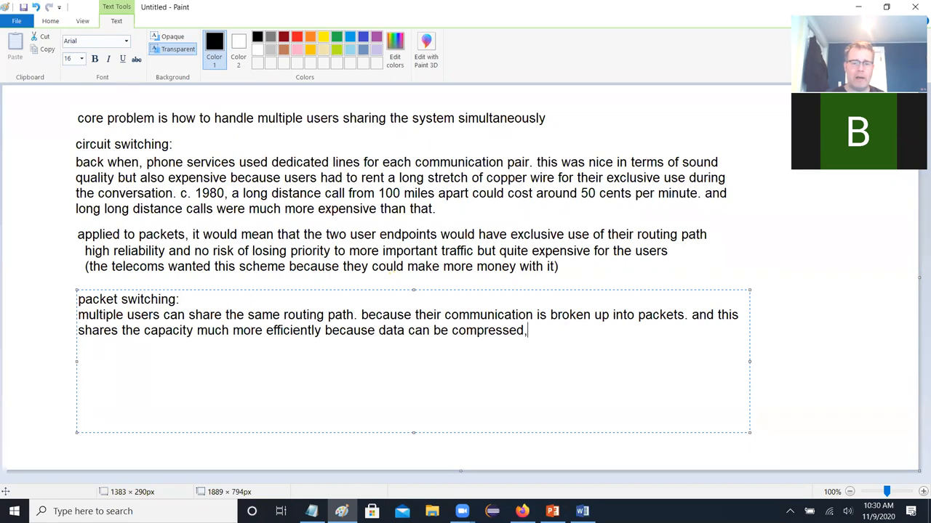
{"action": "type", "text": "conversations often hav"}
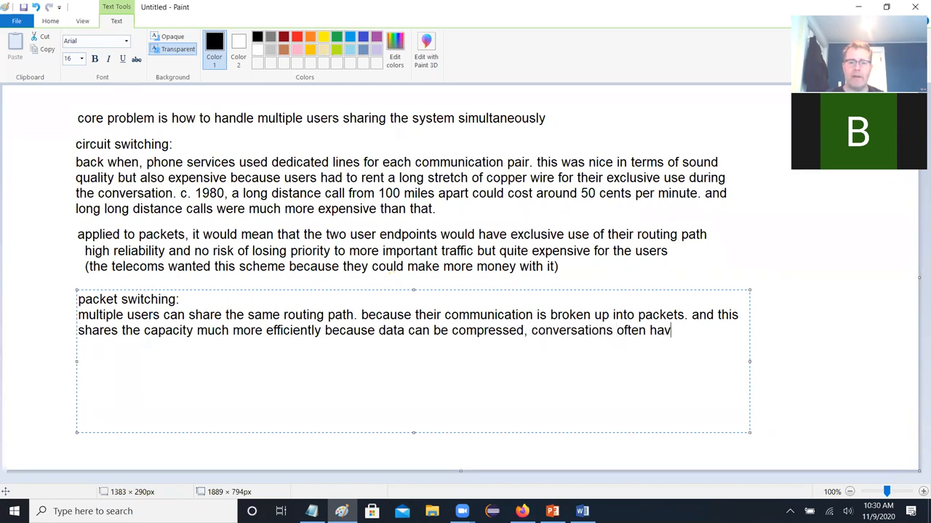
{"action": "type", "text": "e gaps ("}
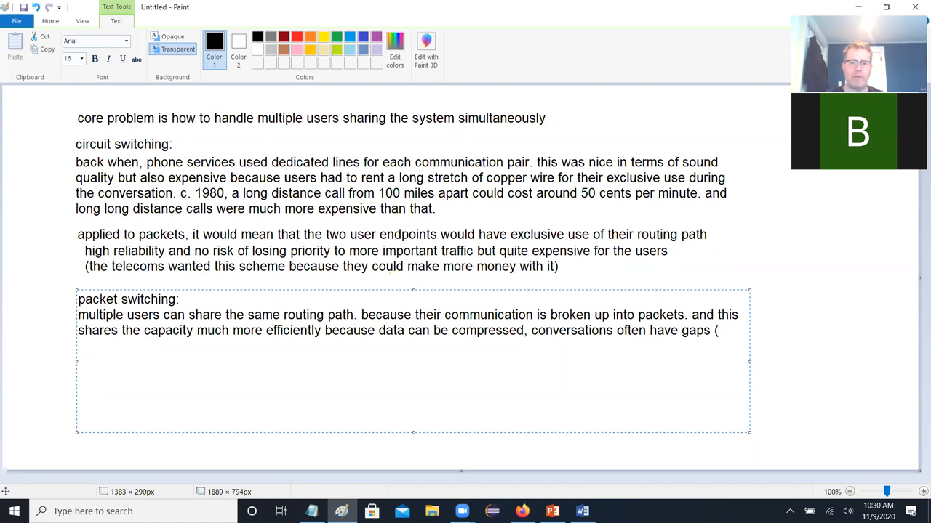
{"action": "type", "text": "(when one"}
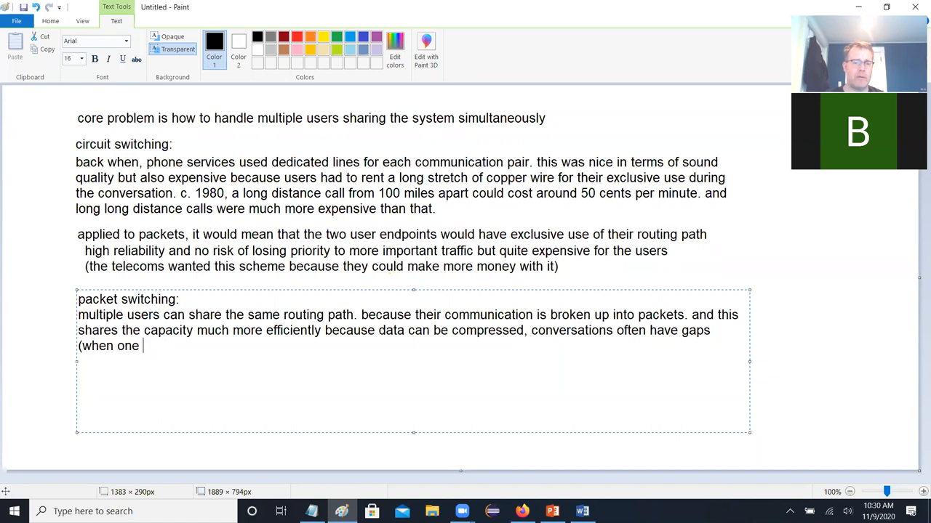
{"action": "type", "text": "person"}
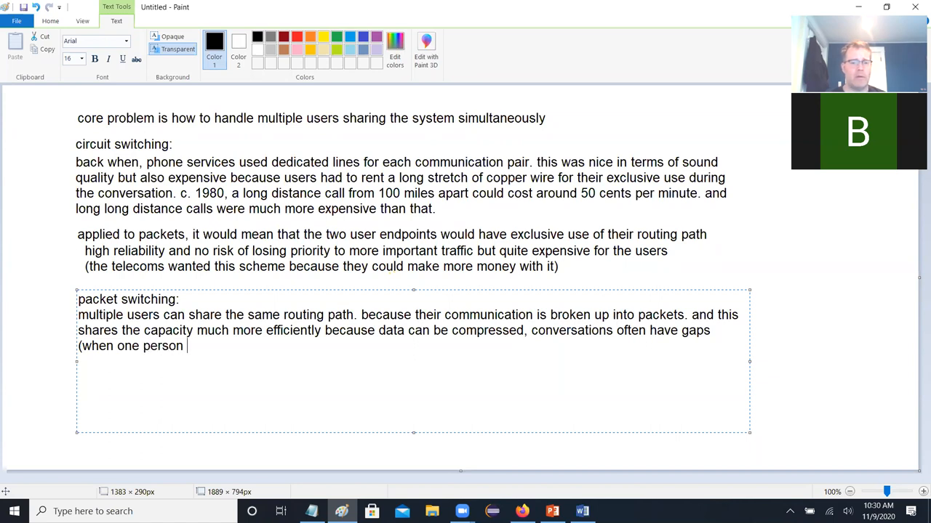
{"action": "type", "text": "has a space"}
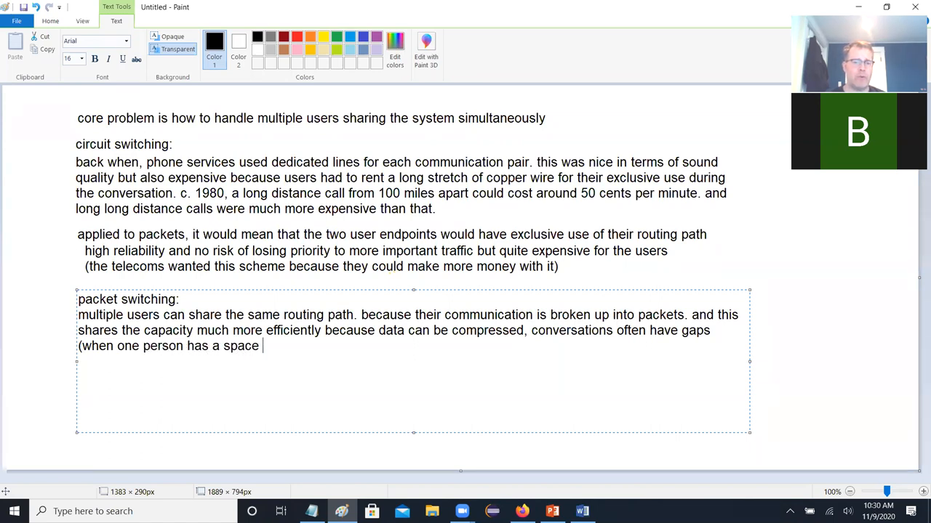
{"action": "type", "text": "between"}
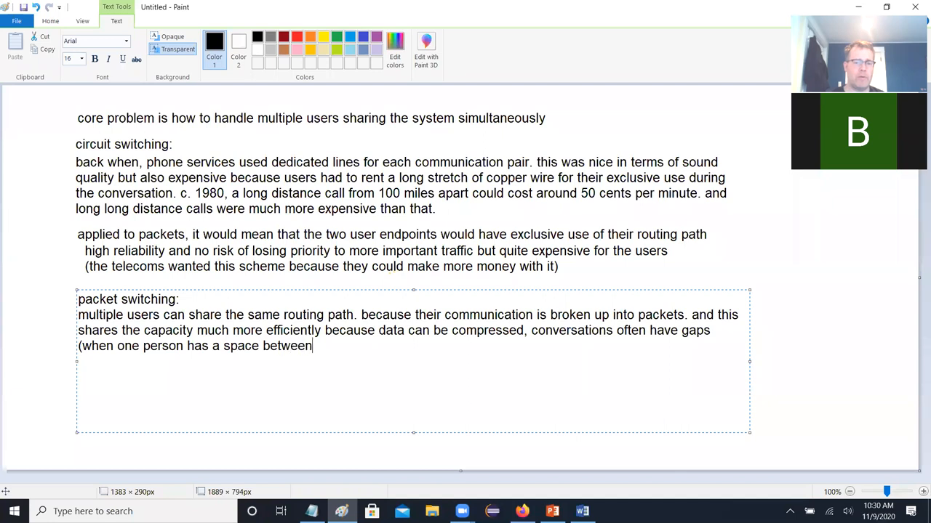
{"action": "type", "text": "words or the other is consider"}
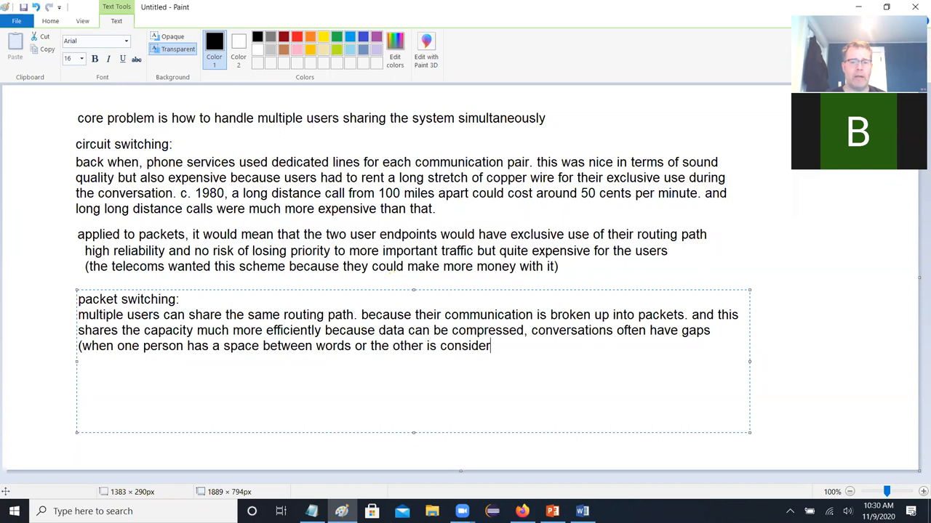
Step: Close the 'response' parenthetical and begin the sentence on options for prioritizing data streams
{"action": "type", "text": "ing a response"}
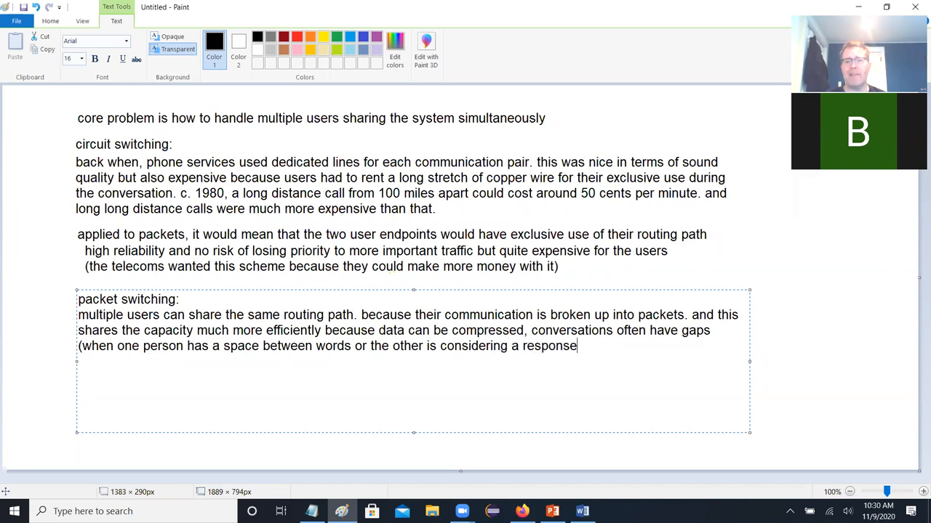
{"action": "type", "text": ")"}
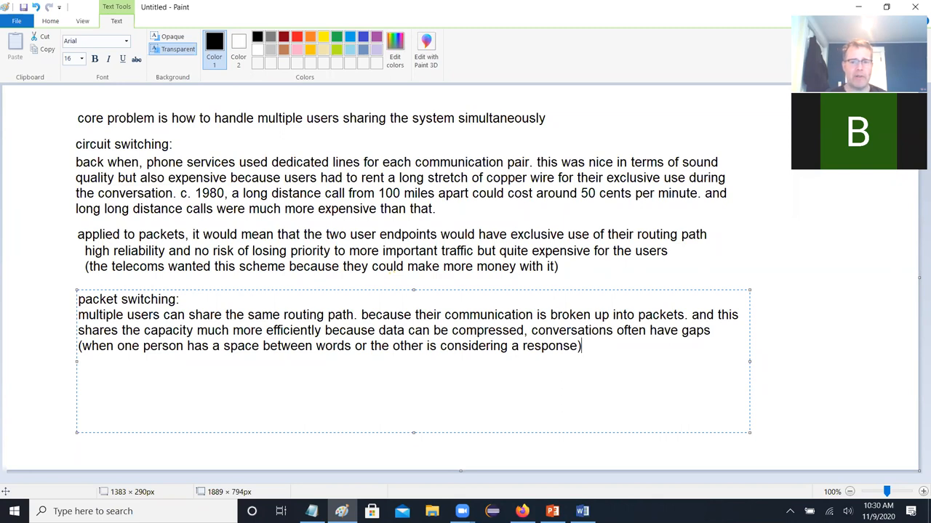
{"action": "key", "text": "enter"}
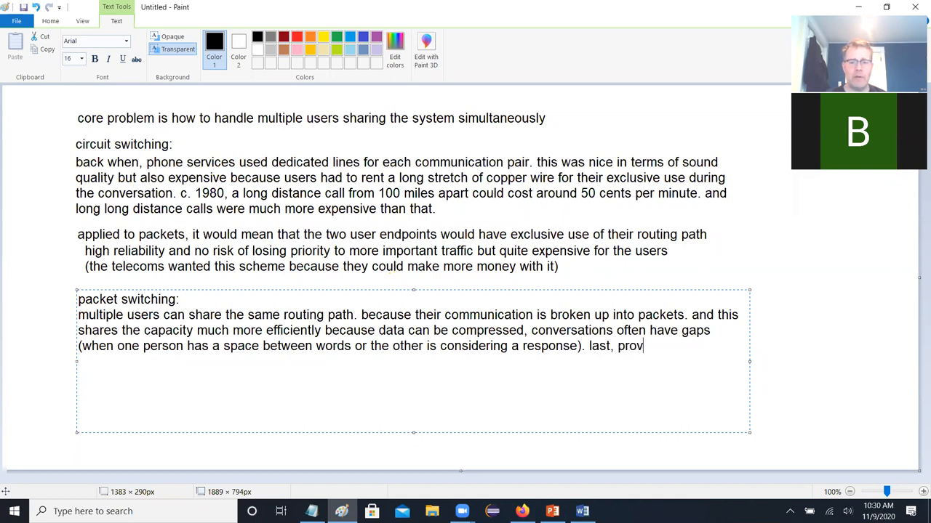
{"action": "type", "text": "ides some opt"}
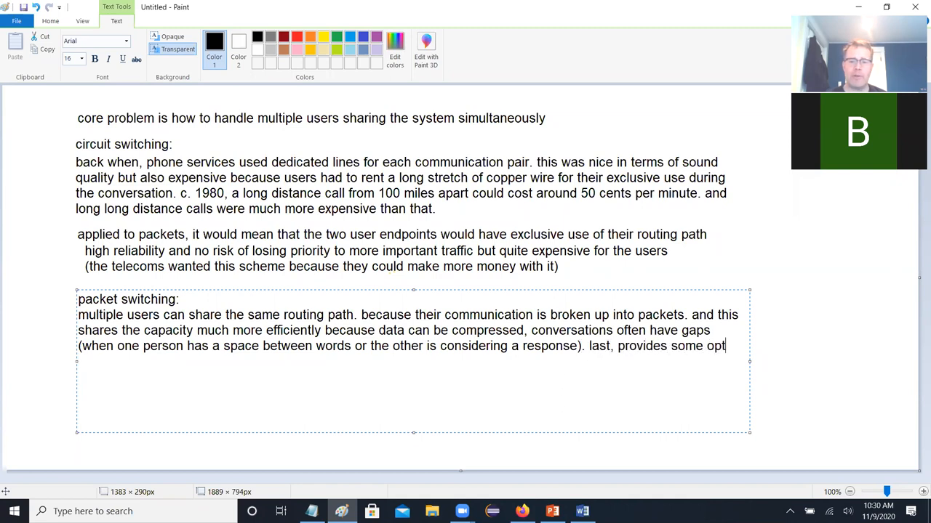
{"action": "type", "text": "ions for priori"}
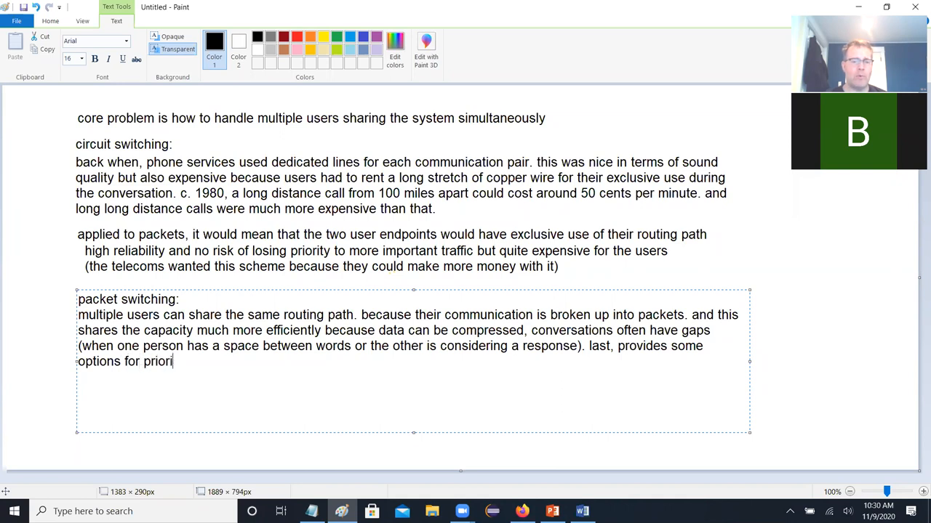
{"action": "type", "text": "tizing"}
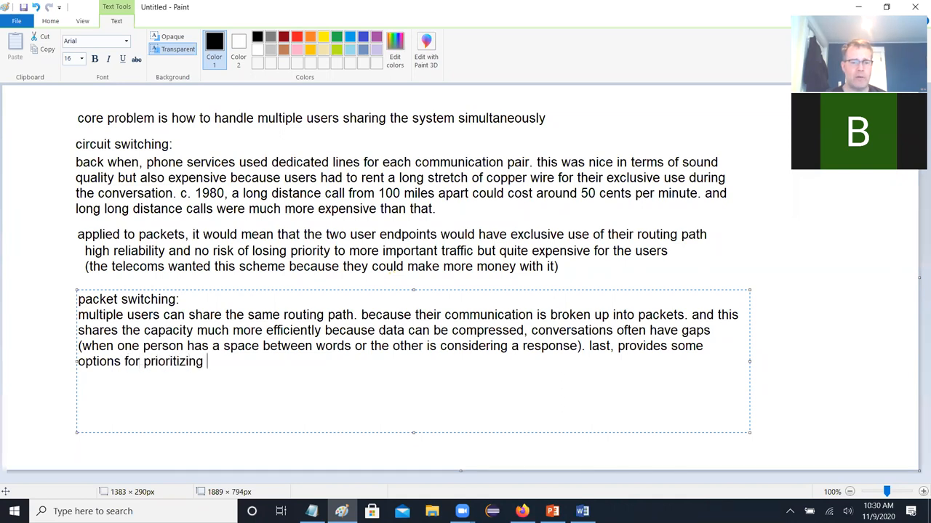
{"action": "type", "text": "data stre"}
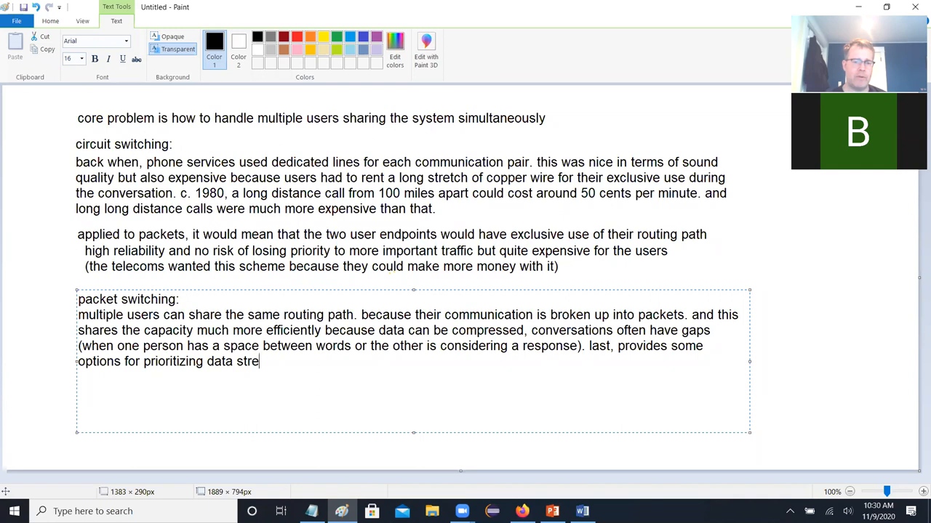
{"action": "type", "text": "ams in various"}
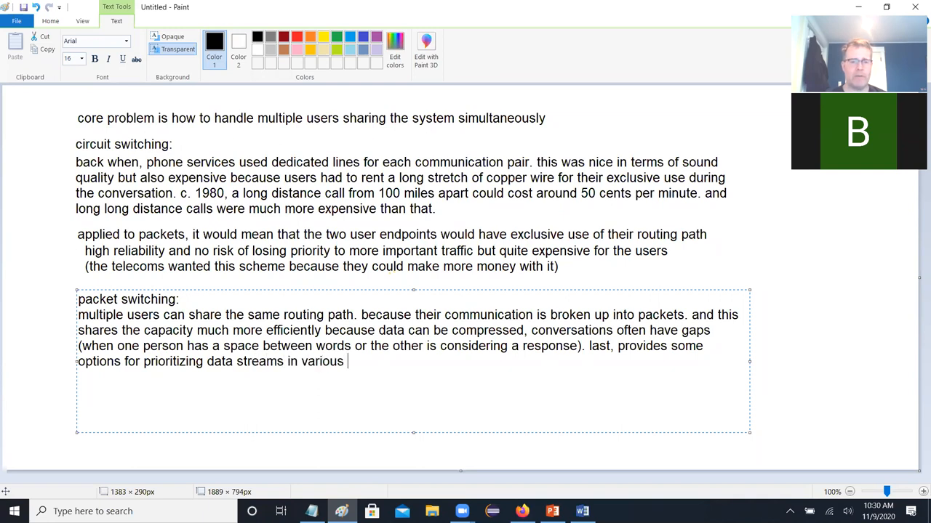
Step: Add that real-time applications like streaming video are prioritized over others like email
{"action": "type", "text": "ways, typi"}
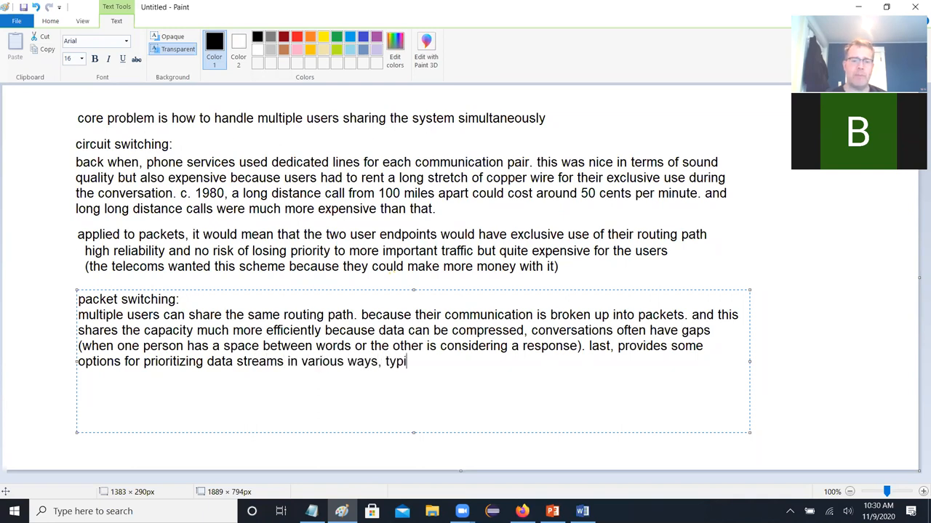
{"action": "type", "text": "cally to prioritize rea"}
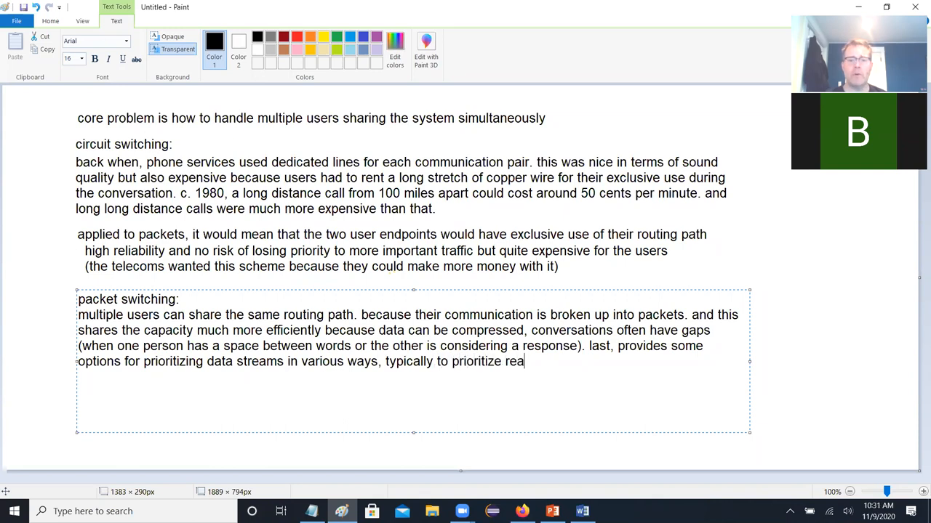
{"action": "type", "text": "l-time applicati"}
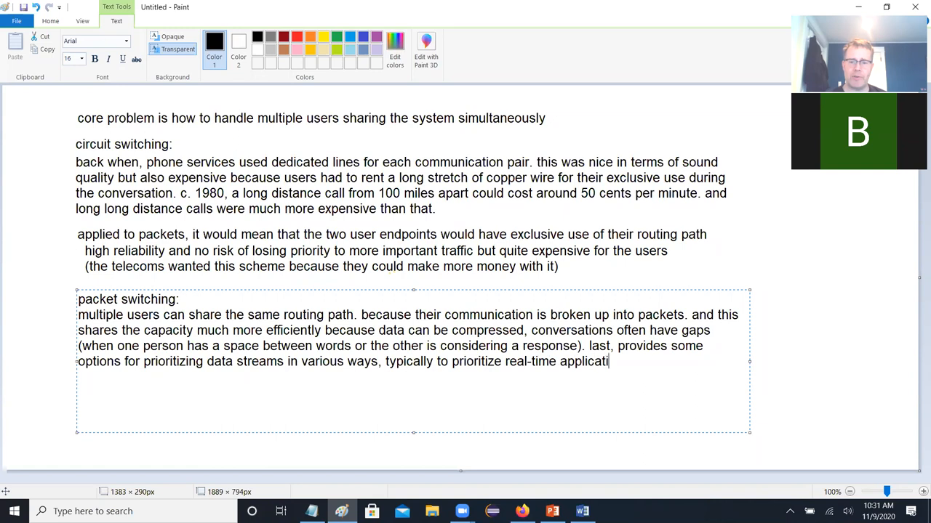
{"action": "type", "text": "ons"}
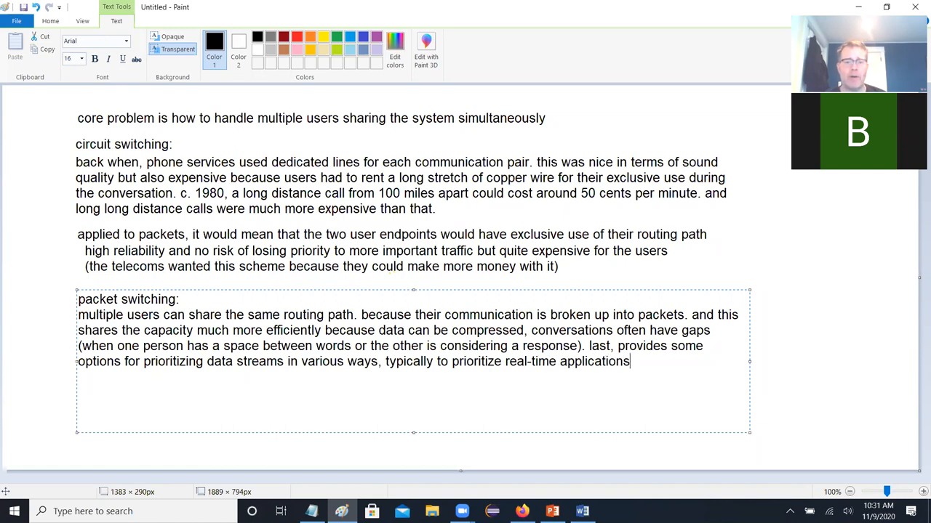
{"action": "type", "text": "(like"}
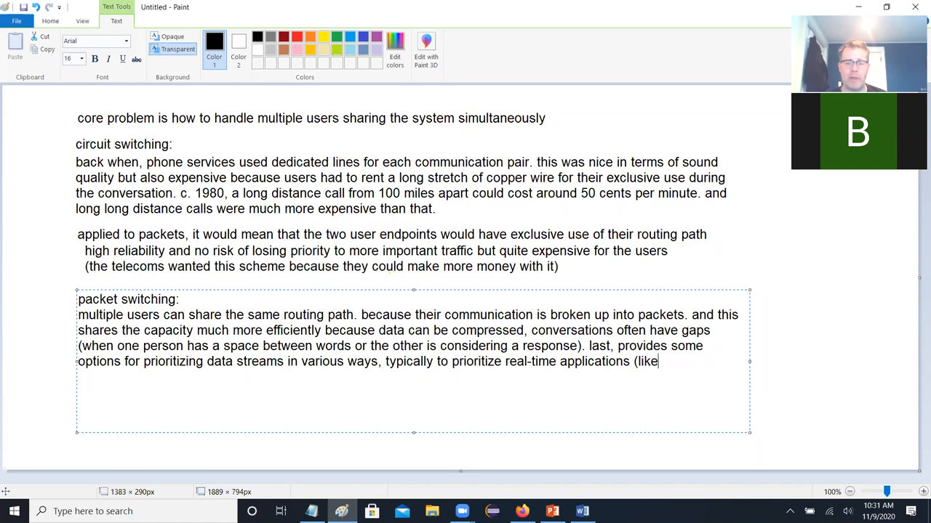
{"action": "type", "text": "streaming v"}
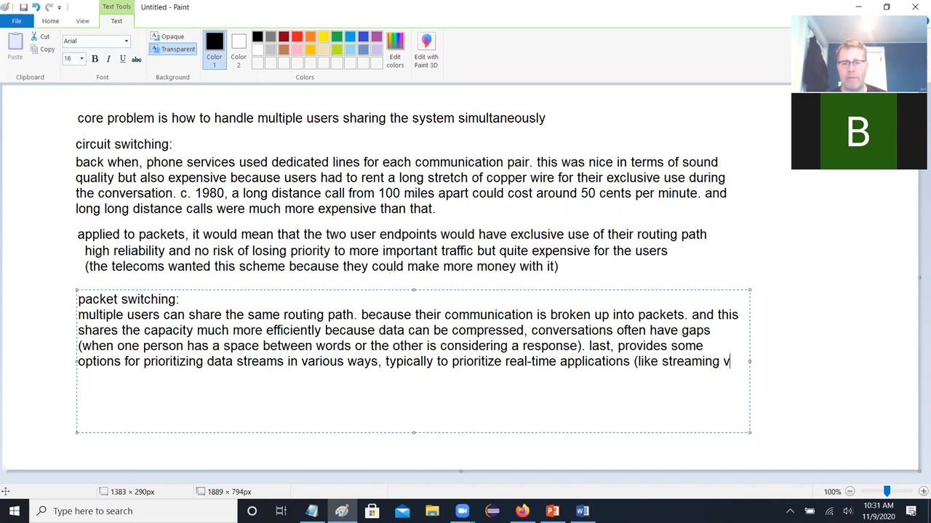
{"action": "type", "text": "ideo or voice ov"}
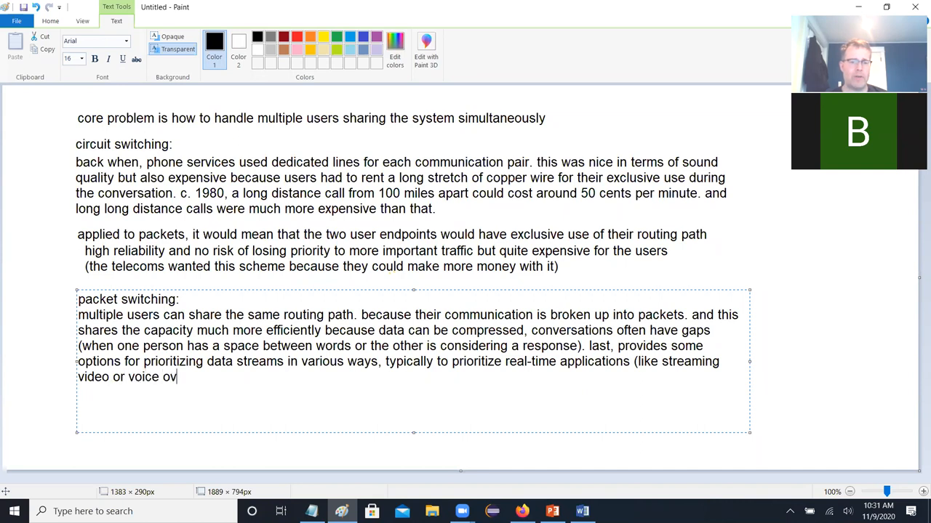
{"action": "type", "text": "er Internet) as opposed to o"}
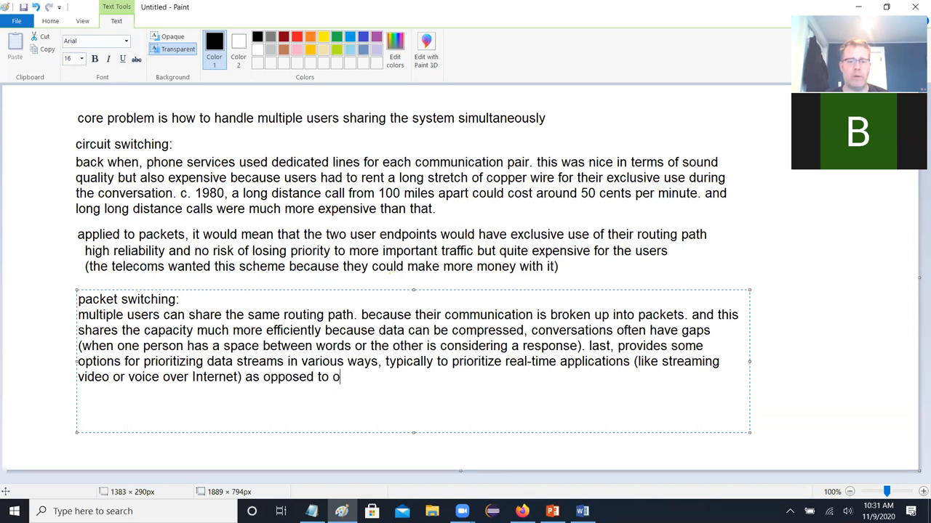
{"action": "type", "text": "ther app"}
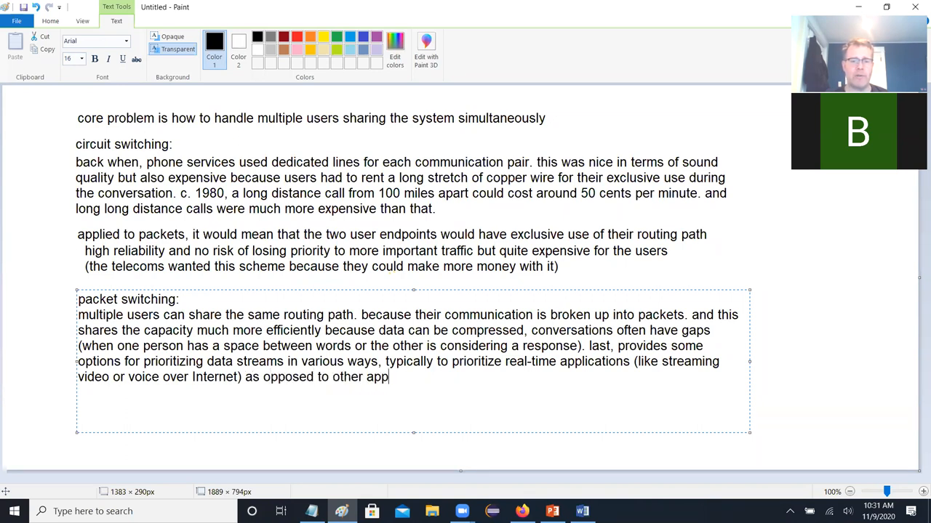
{"action": "type", "text": "lications like ema"}
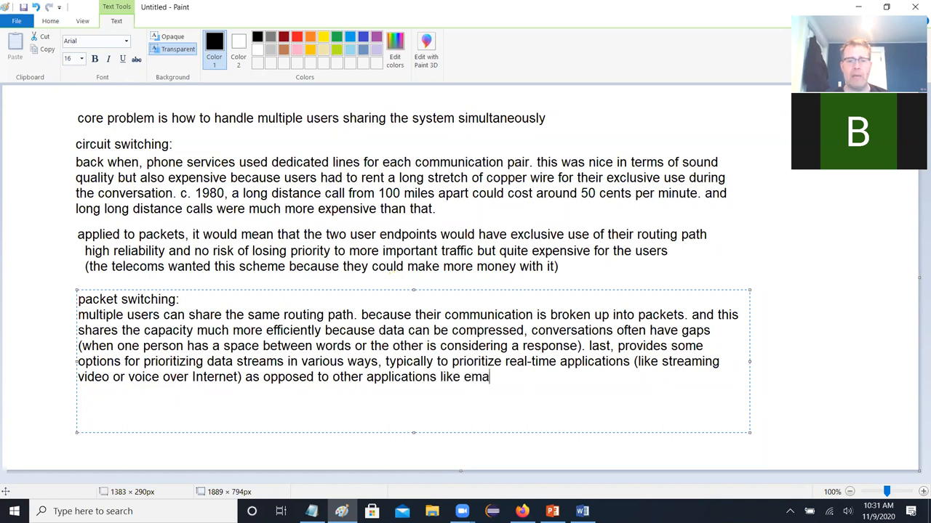
{"action": "type", "text": "il."}
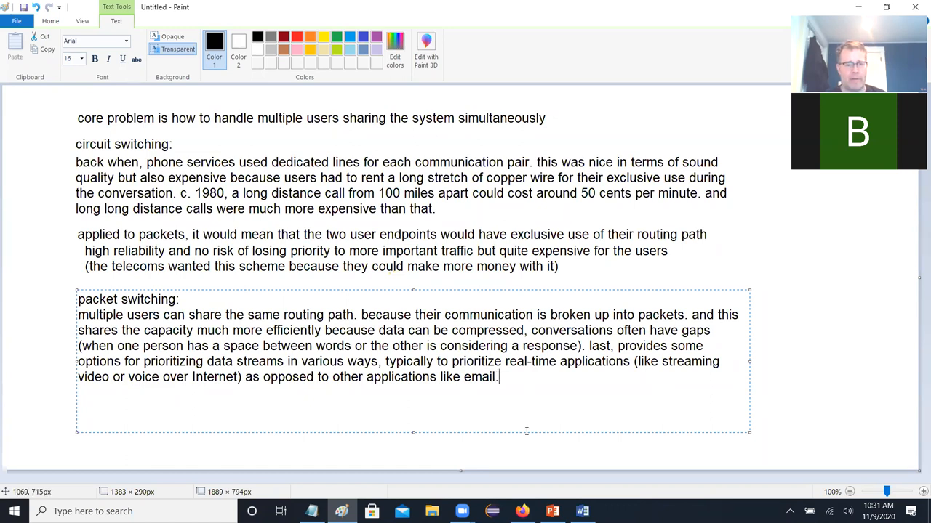
Step: Type the line 'easier to manage quality of service and much cheaper'
{"action": "type", "text": "e"}
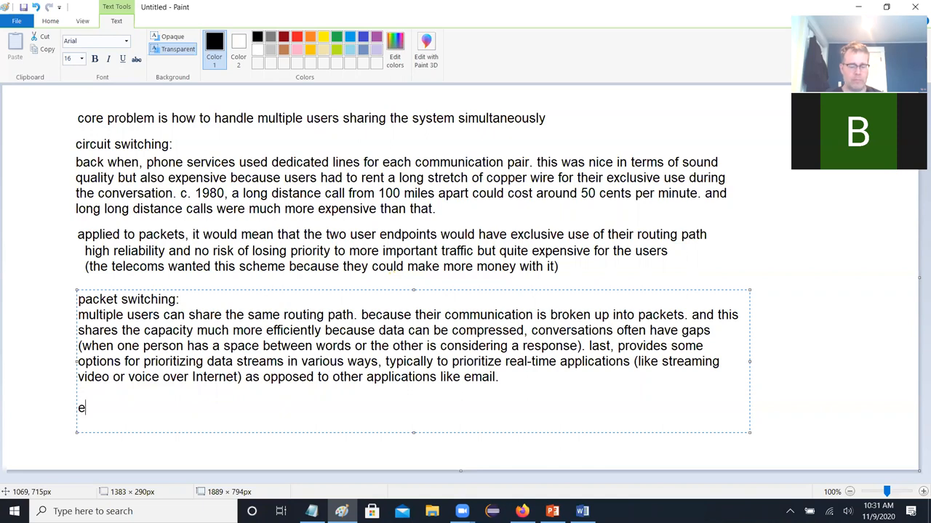
{"action": "type", "text": "asier to manage"}
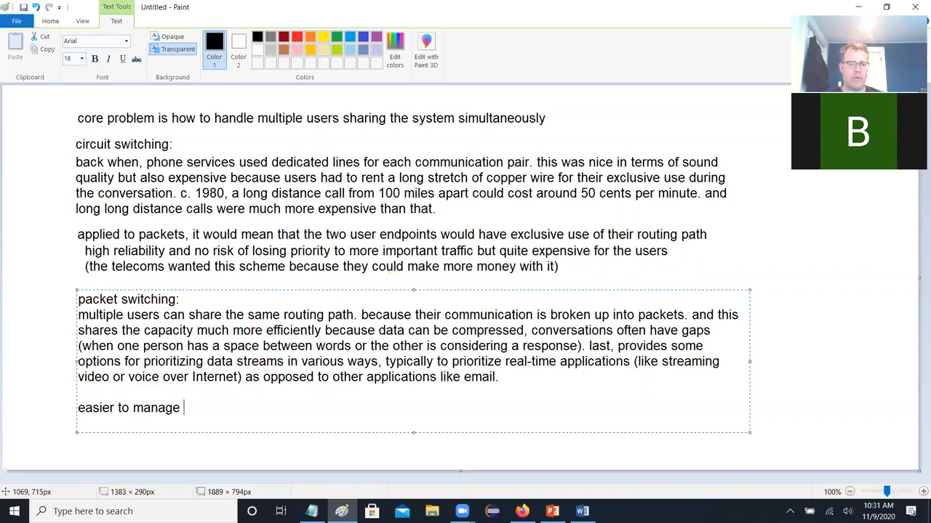
{"action": "type", "text": "quality of service and much cheaper"}
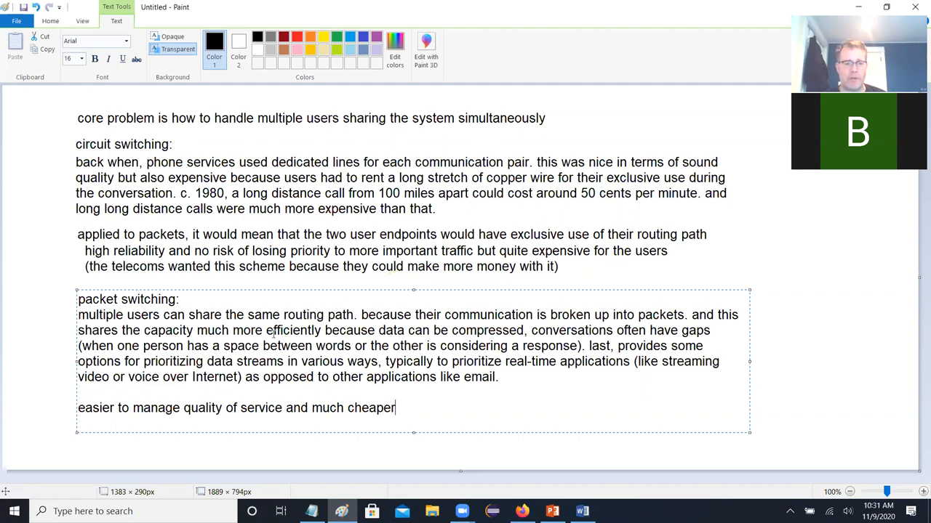
{"action": "mouse_move", "coordinate": [120, 234]}
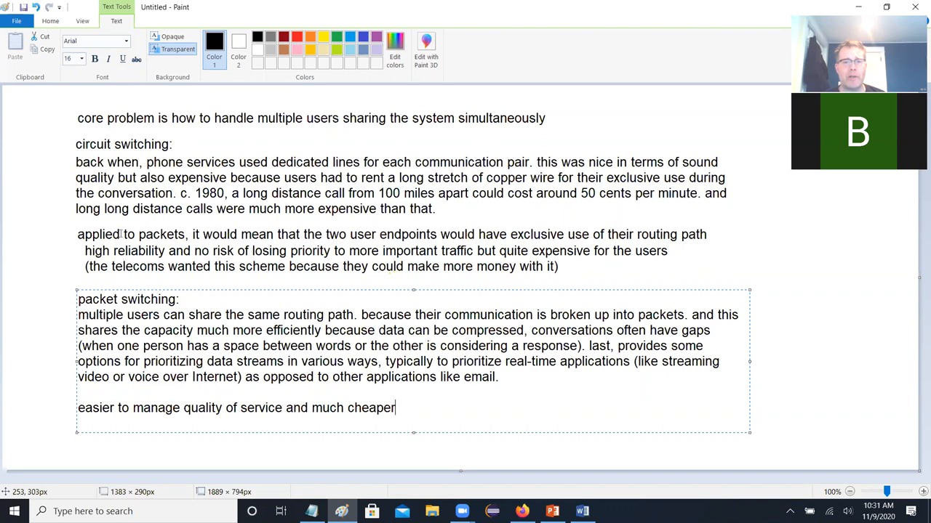
{"action": "mouse_move", "coordinate": [11, 205]}
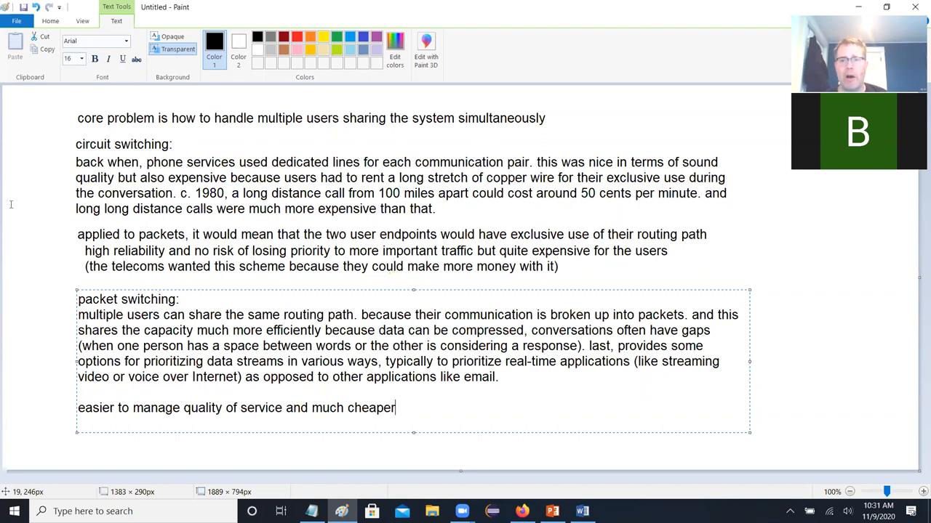
{"action": "mouse_move", "coordinate": [276, 338]}
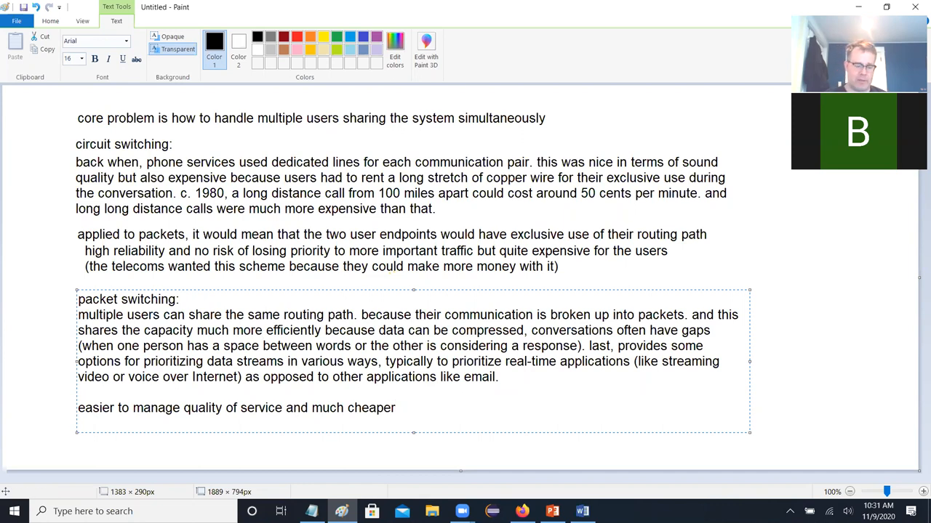
Step: Write that packet switching can handle more users at once than circuit switching
{"action": "type", "text": "packet"}
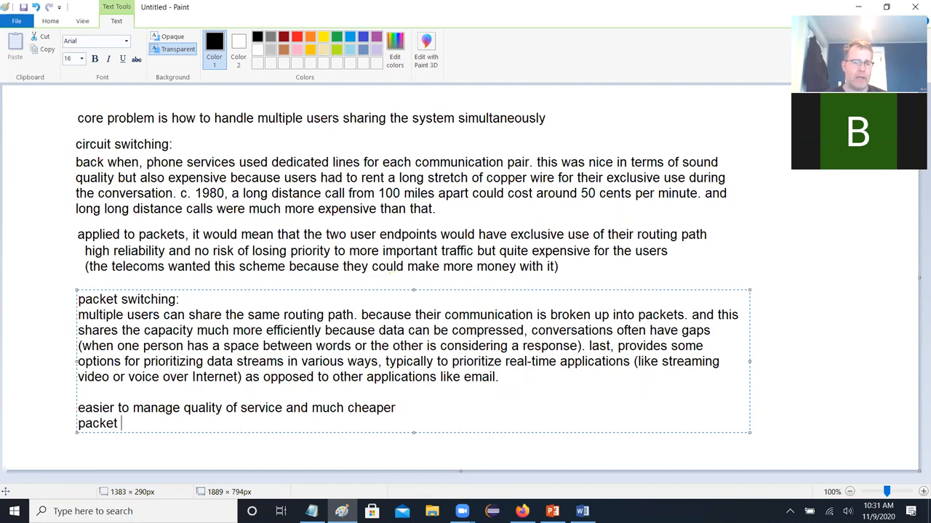
{"action": "type", "text": "switching can"}
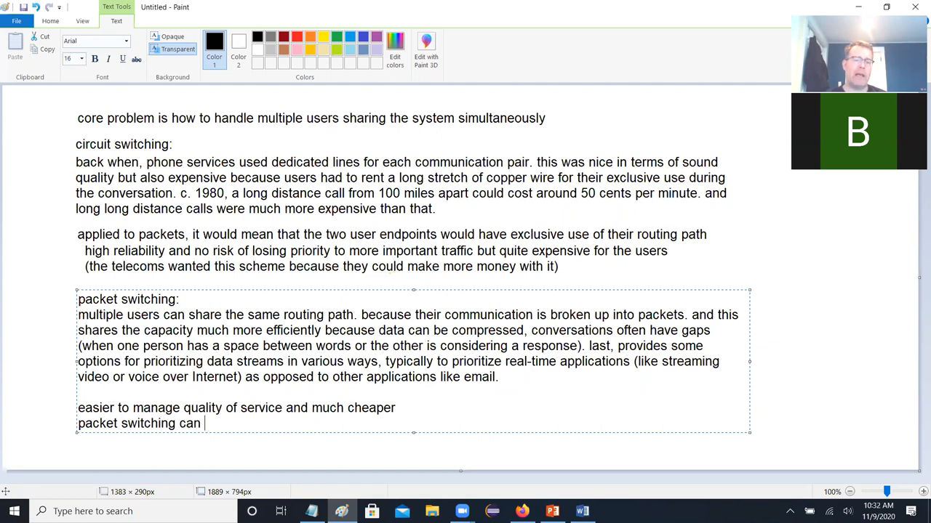
{"action": "type", "text": "handle more"}
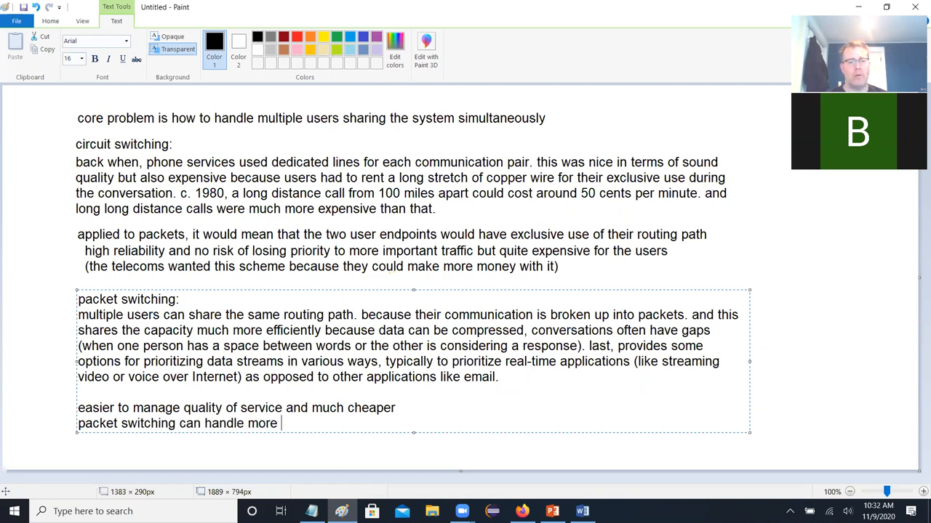
{"action": "type", "text": "users a"}
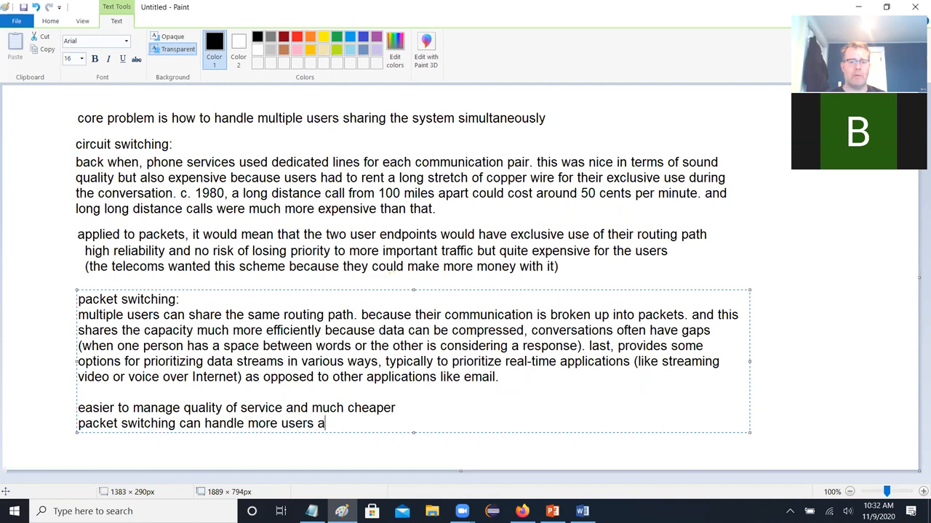
{"action": "type", "text": "t once than circ"}
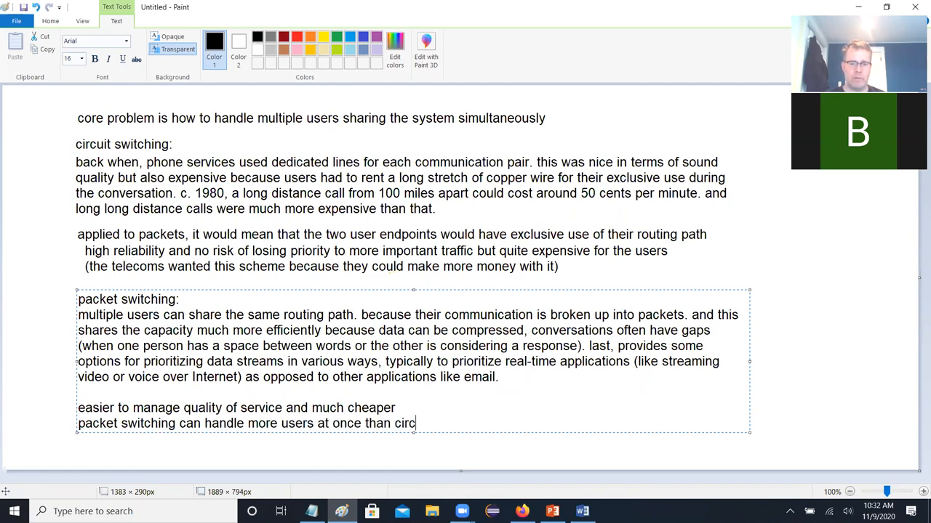
{"action": "type", "text": "uit switching (this is wh"}
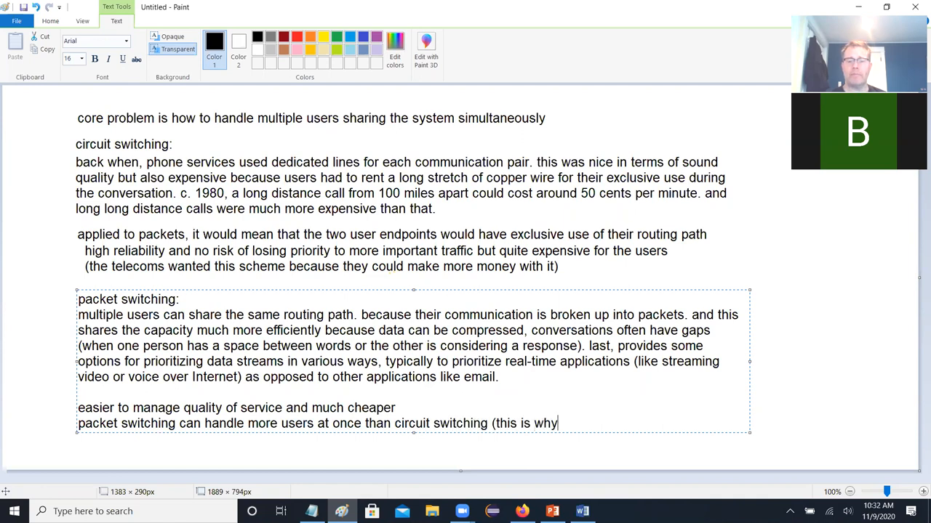
Step: Add that the Internet generally gives no busy signals, often by varying quality of service
{"action": "type", "text": "you"}
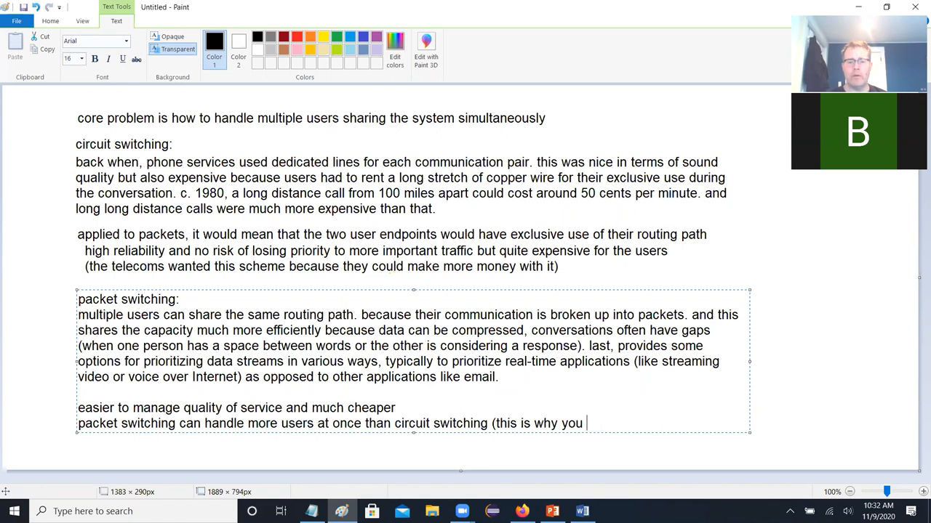
{"action": "type", "text": "don't genera"}
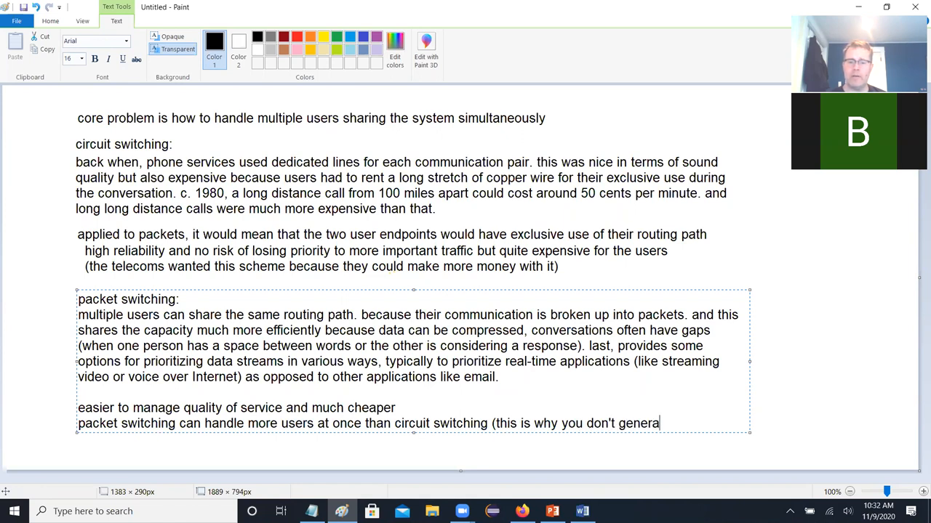
{"action": "type", "text": "lly get busy"}
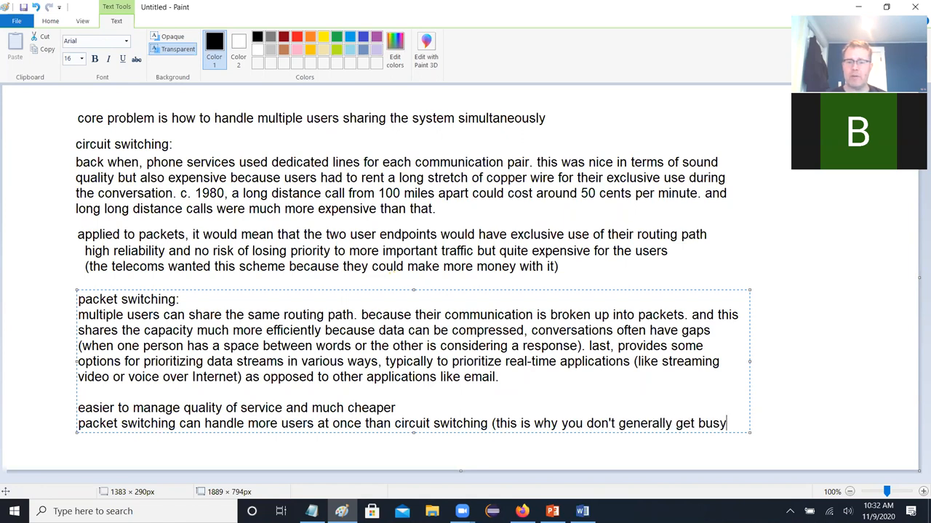
{"action": "type", "text": "signals on the"}
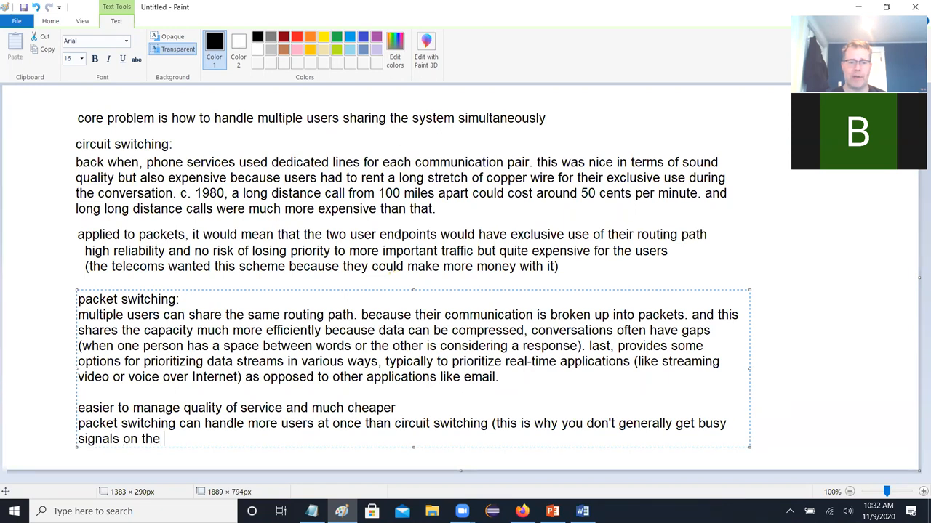
{"action": "type", "text": "Interne"}
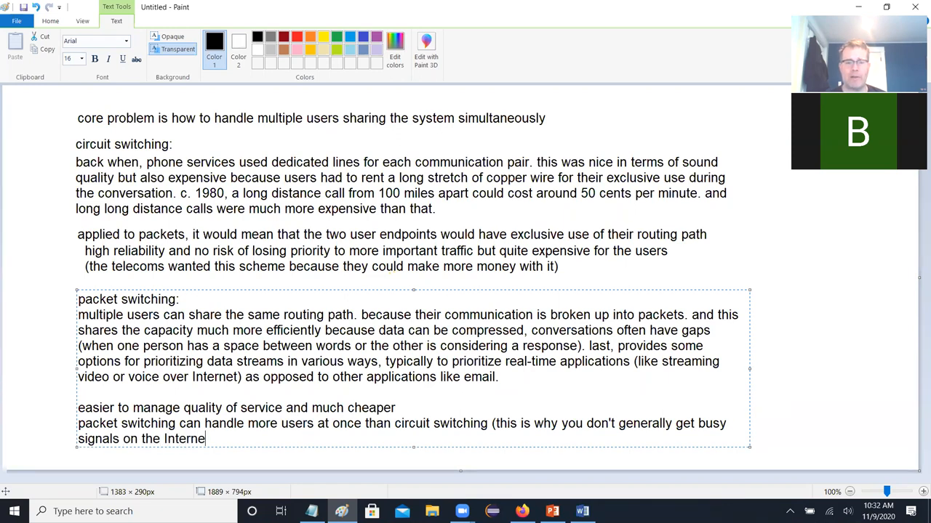
{"action": "type", "text": "t"}
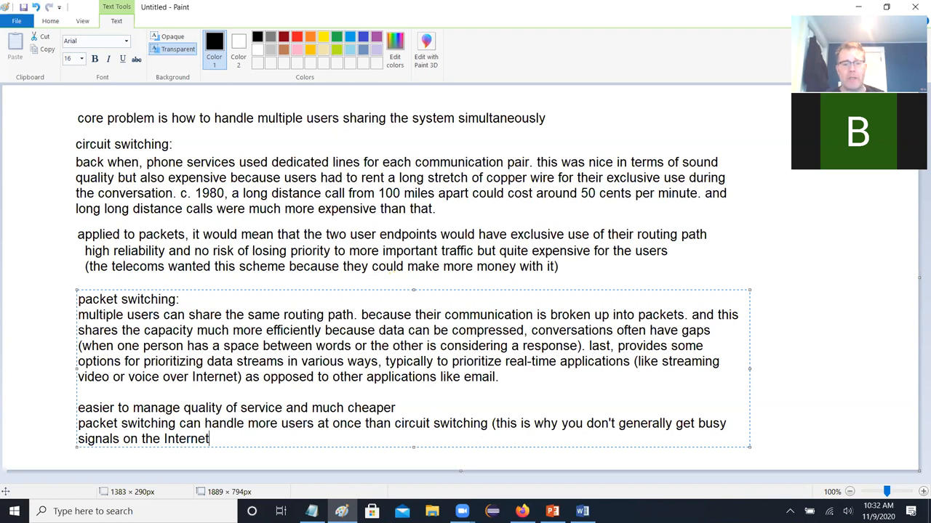
{"action": "type", "text": ") often by varying"}
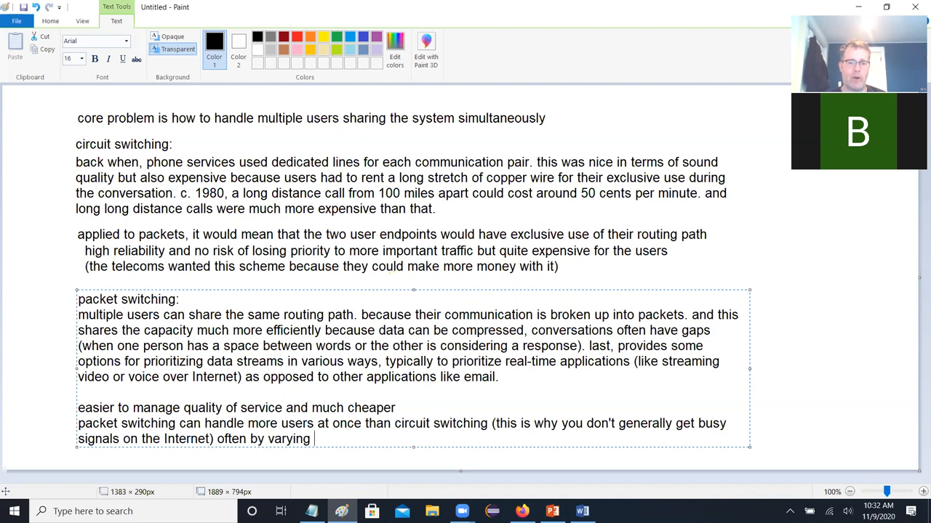
{"action": "type", "text": "quality of ser"}
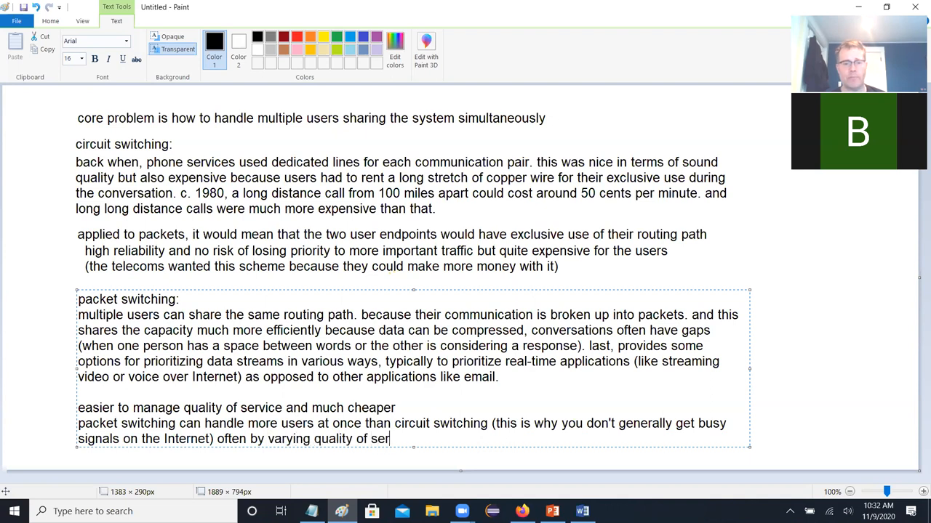
{"action": "type", "text": "vice"}
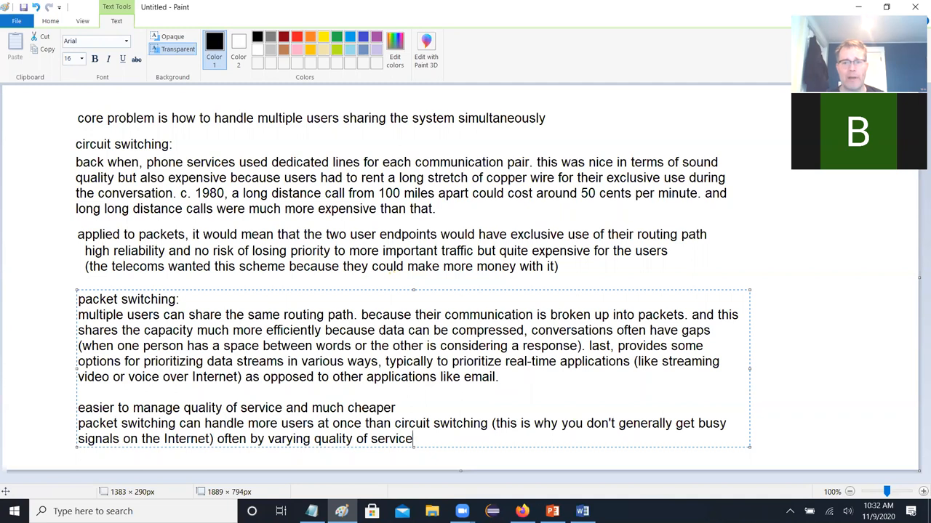
{"action": "type", "text": "."}
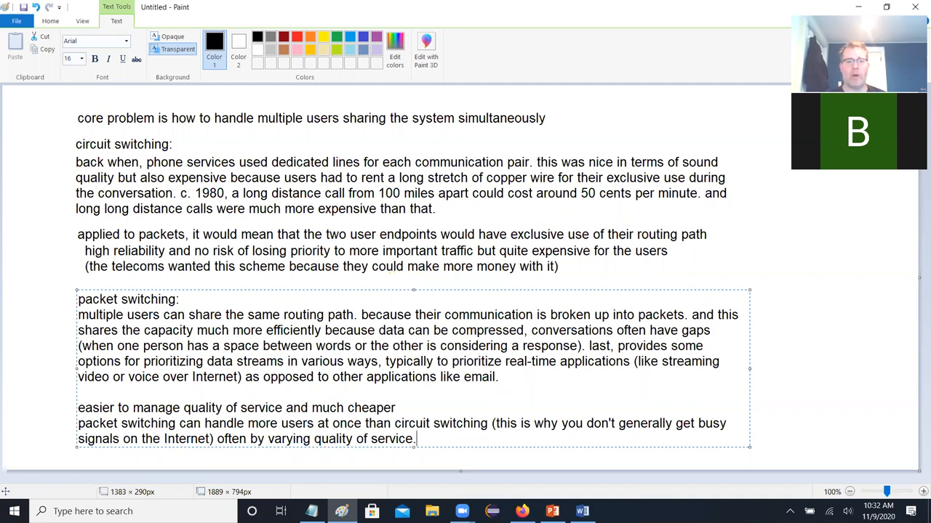
{"action": "mouse_move", "coordinate": [2, 151]}
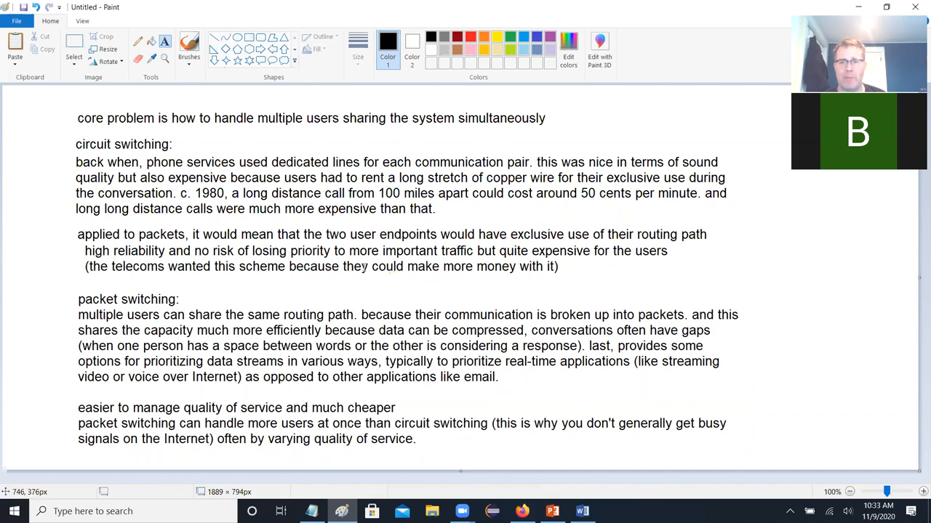
{"action": "mouse_move", "coordinate": [333, 210]}
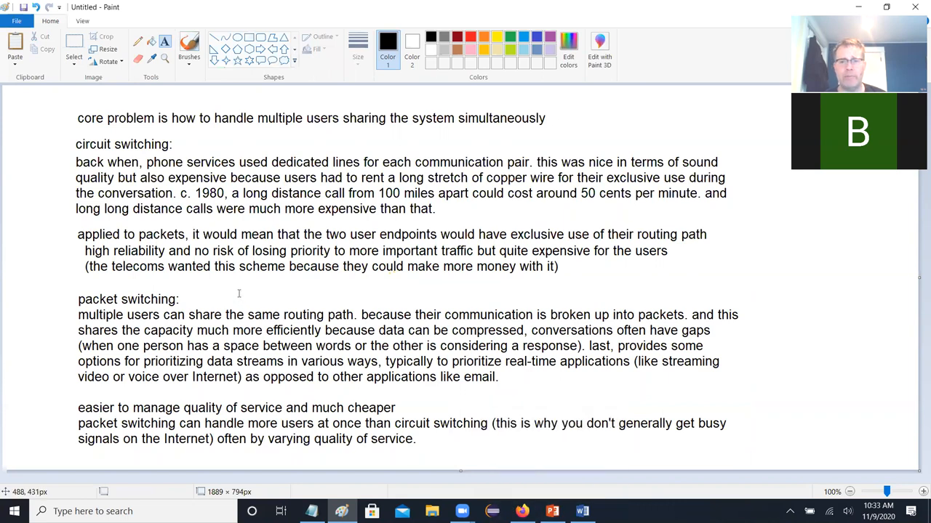
{"action": "mouse_move", "coordinate": [326, 430]}
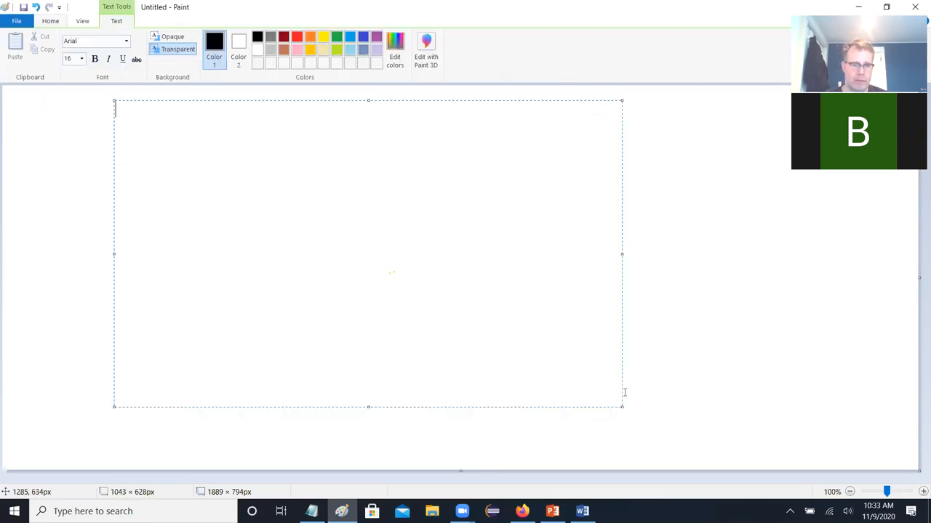
{"action": "type", "text": "binary exp"}
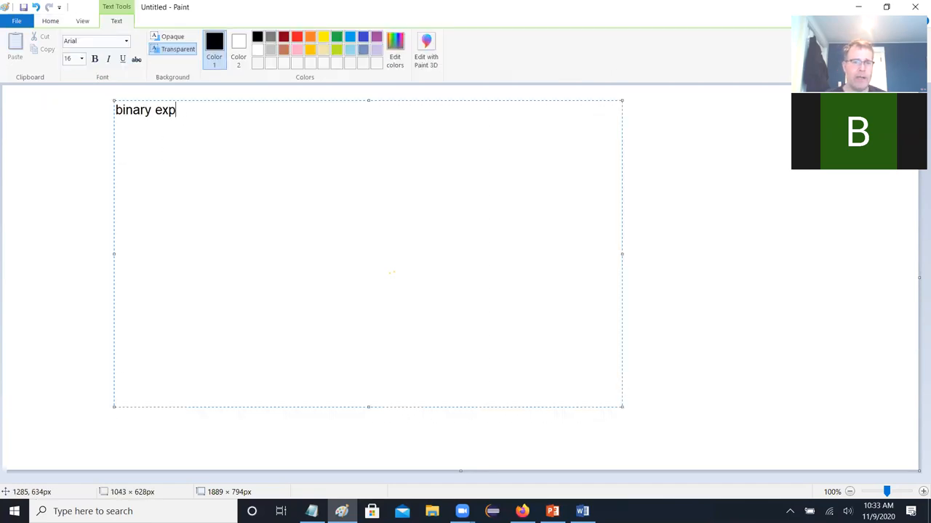
{"action": "type", "text": "onential backoff (B"}
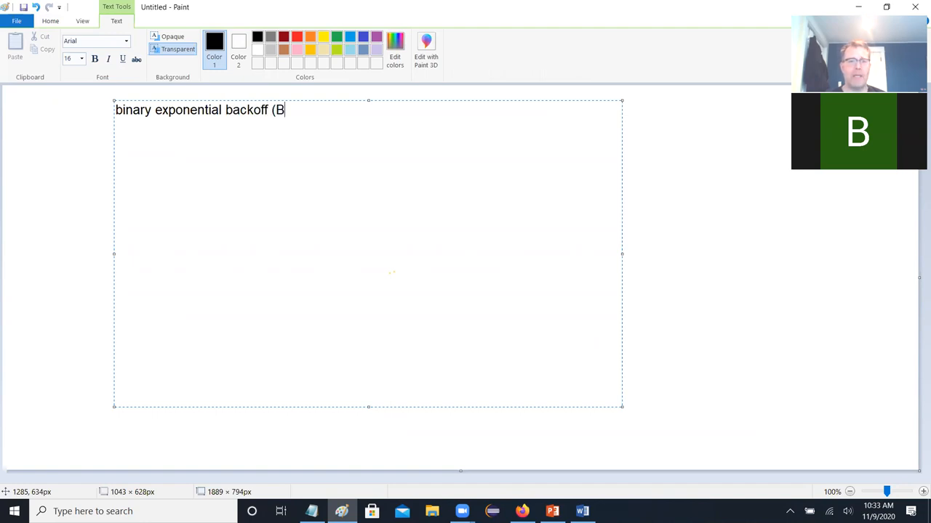
{"action": "type", "text": "EB)"}
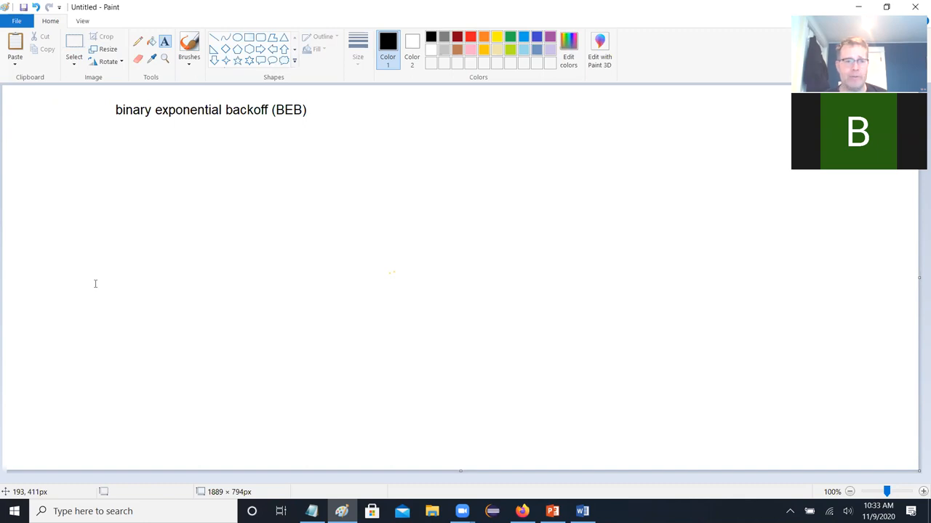
Step: Mark out a large text box below the heading, draft 'hey, Joe, what', then delete it
{"action": "left_click_drag", "start_coordinate": [91, 138], "coordinate": [665, 377]}
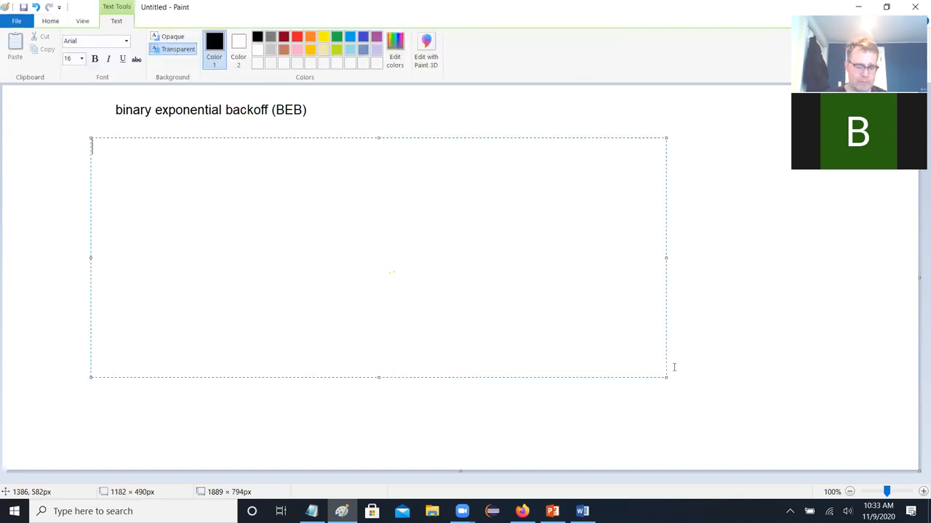
{"action": "type", "text": "hey,"}
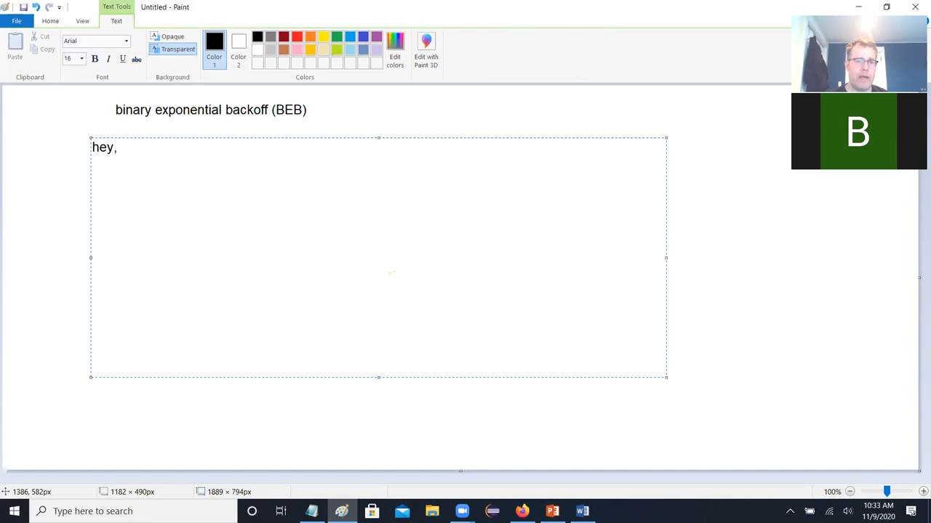
{"action": "type", "text": "Joe, what are you learning at UIC?"}
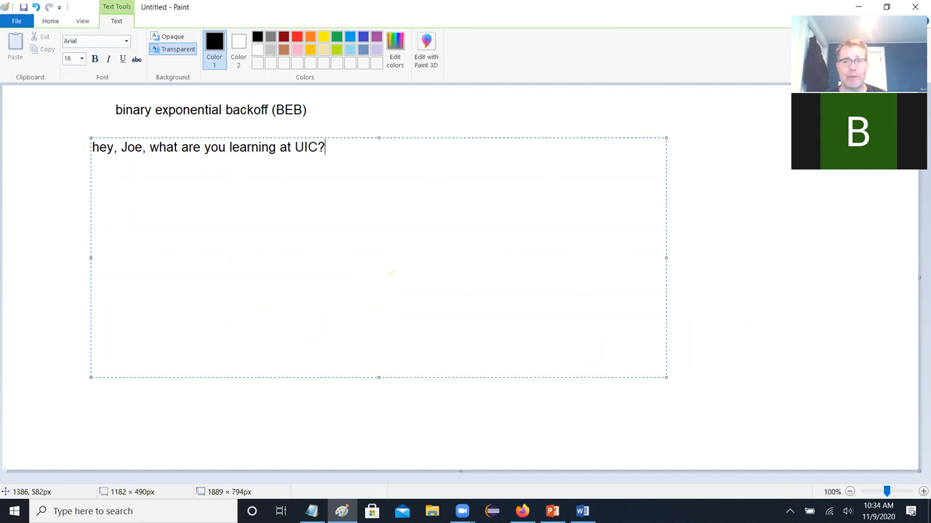
{"action": "key", "text": "backspace"}
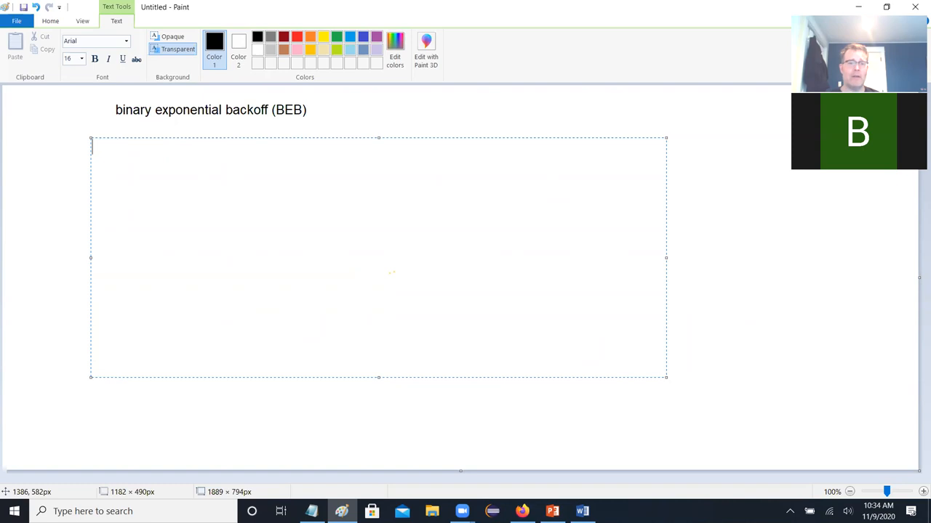
Step: Type 'oh, sure, we just learned about the Binary Exponential Backoff Algorithm.'
{"action": "type", "text": "oh, sure,"}
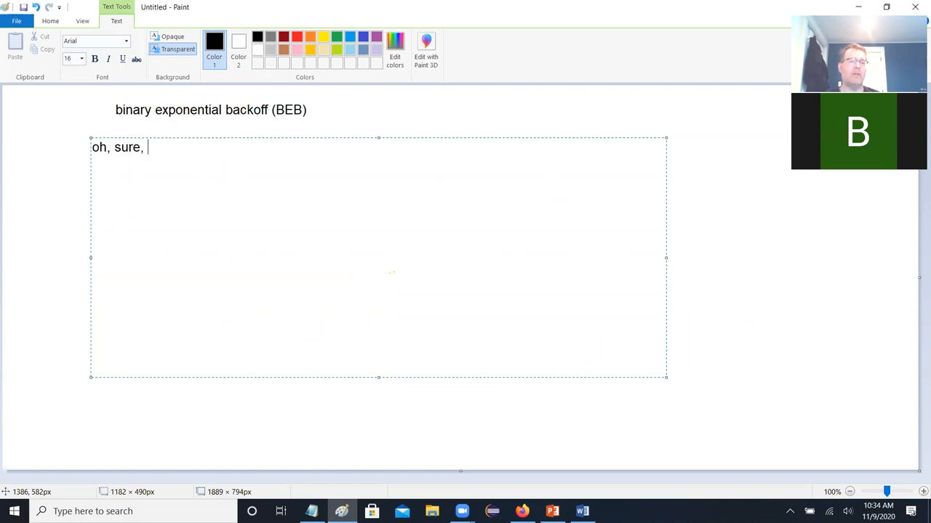
{"action": "type", "text": "we jus"}
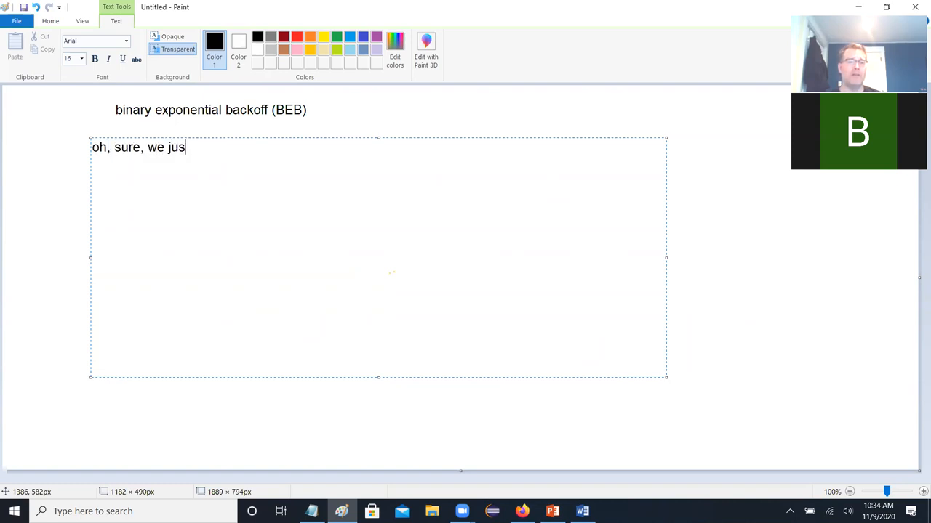
{"action": "type", "text": "t learned about"}
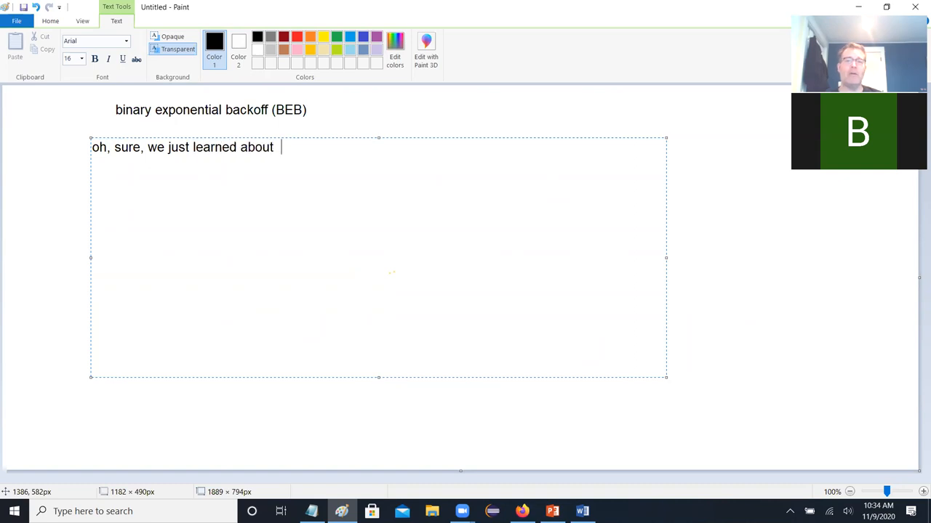
{"action": "type", "text": "the Binary"}
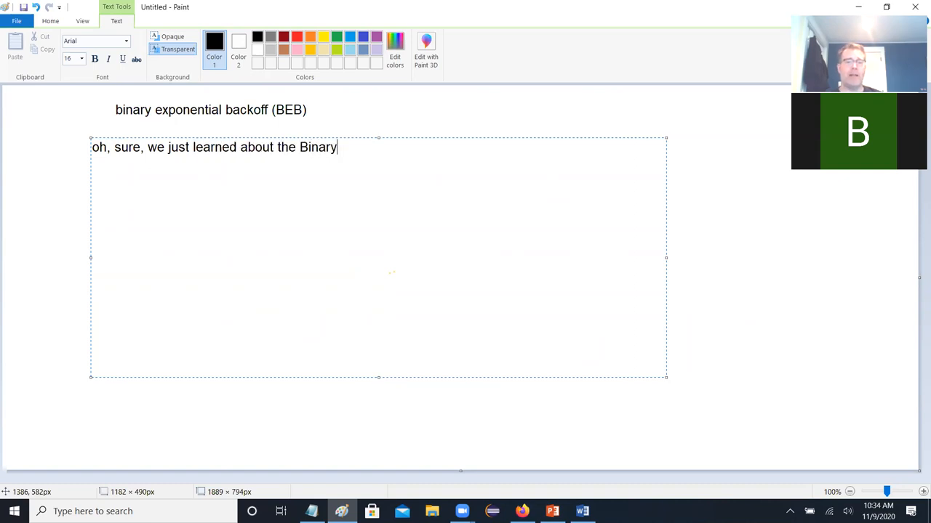
{"action": "type", "text": "Exponenti"}
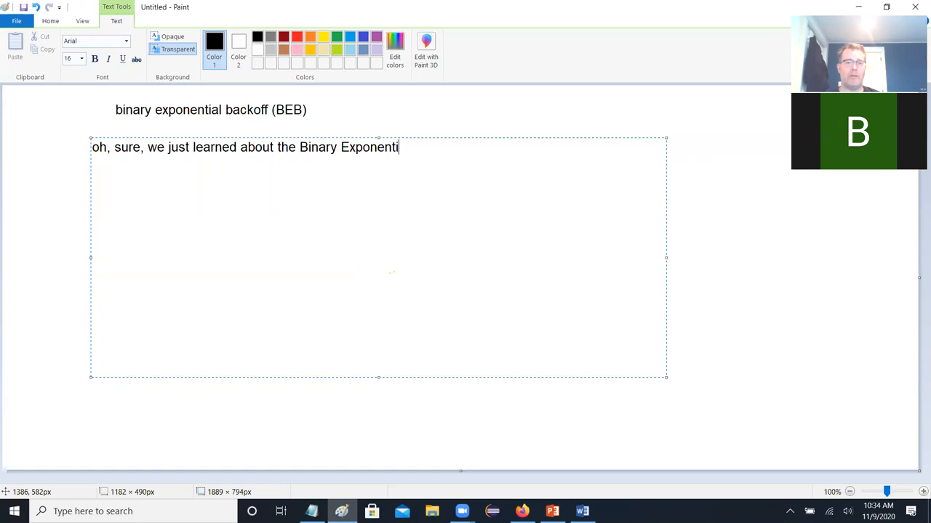
{"action": "type", "text": "al Backoff"}
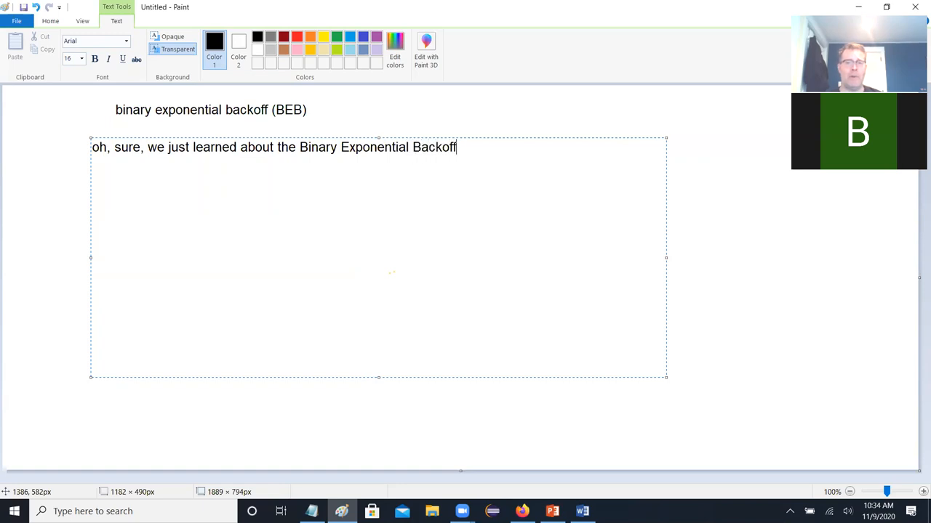
{"action": "type", "text": "Algor"}
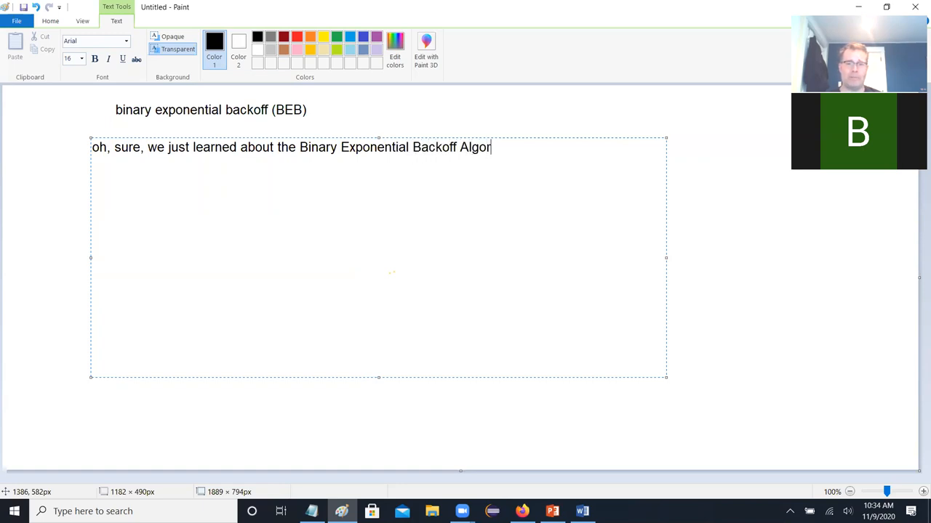
{"action": "type", "text": "ithm."}
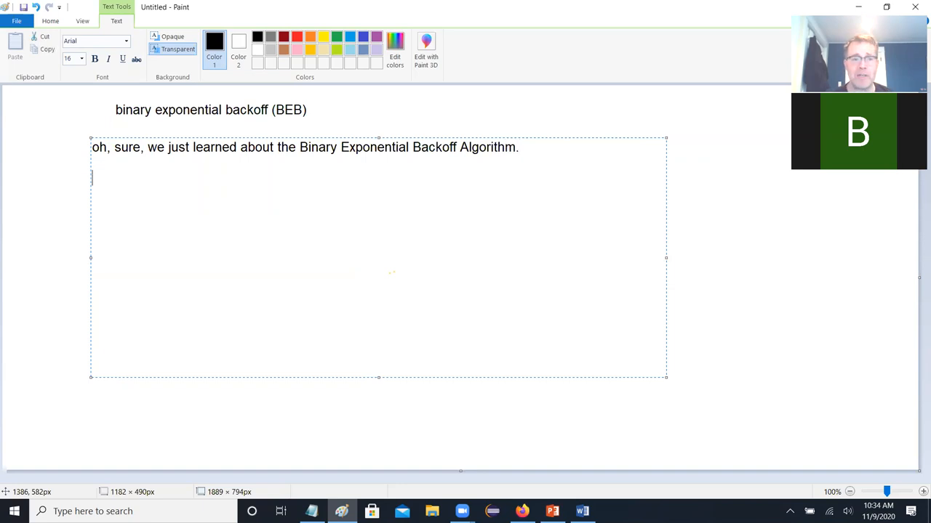
Step: Add that this usually intimidates people, who say it sounds complicated and to keep doing it
{"action": "type", "text": "in most cas"}
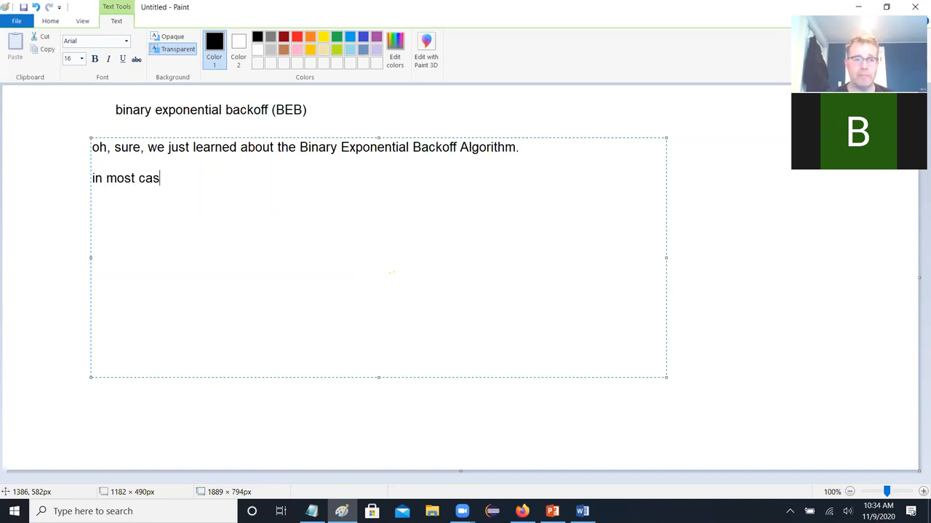
{"action": "type", "text": "es, that will"}
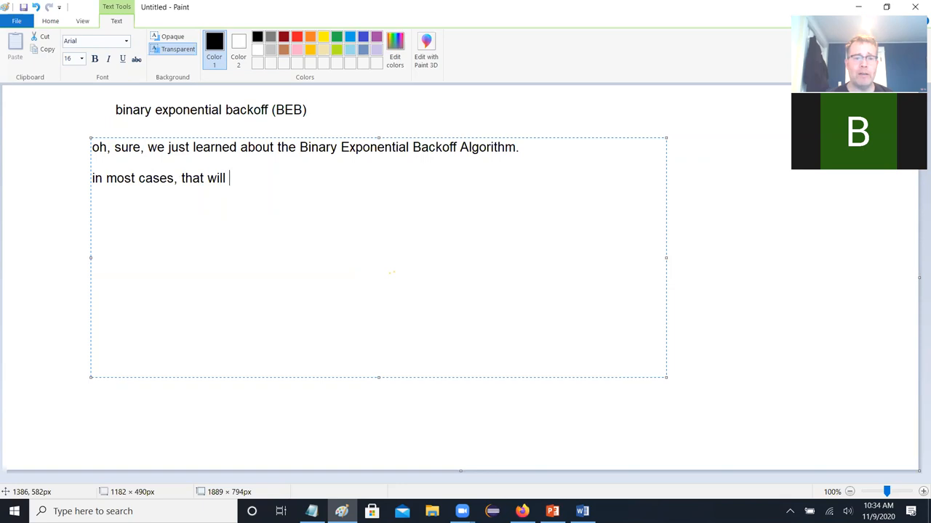
{"action": "type", "text": "totally ind"}
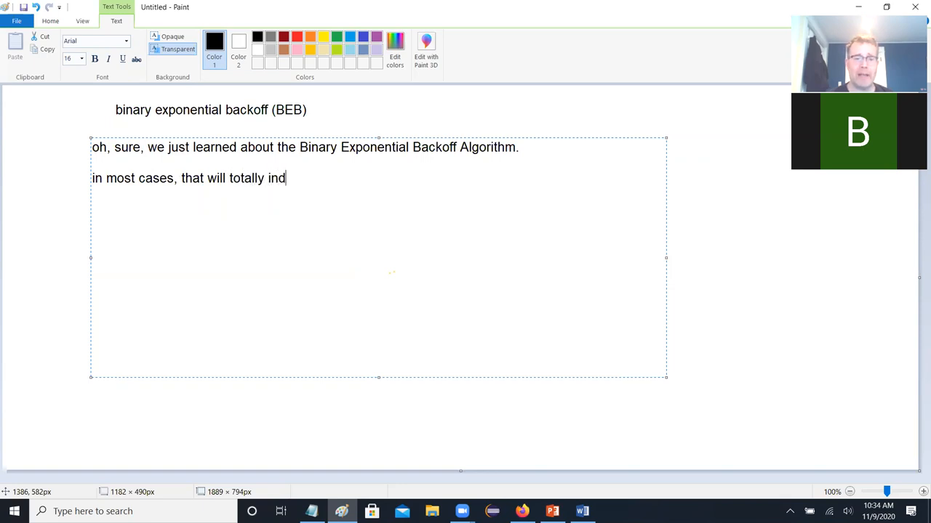
{"action": "type", "text": "imidate your GPs,"}
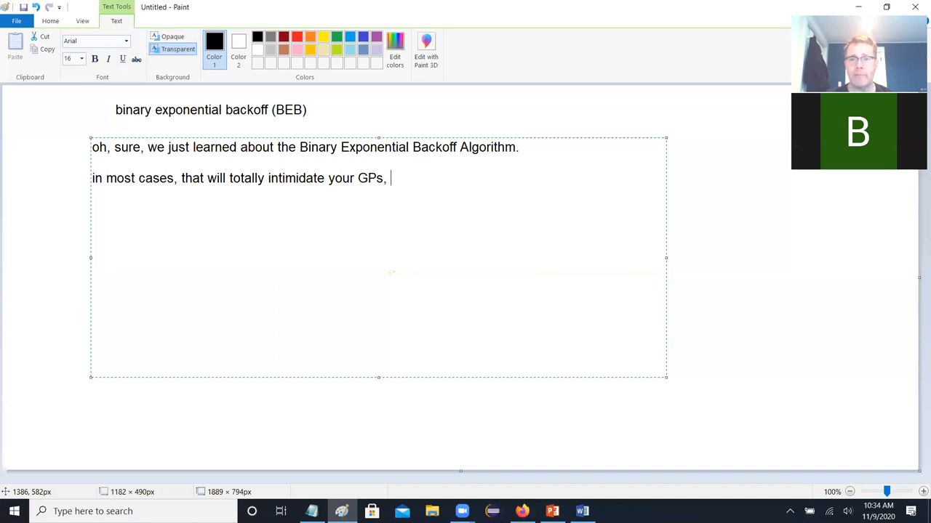
{"action": "type", "text": "and they'll"}
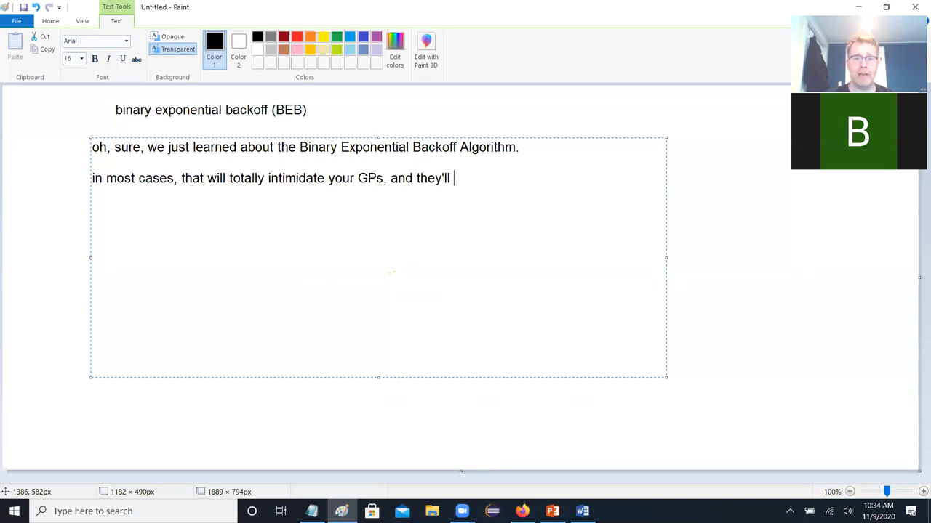
{"action": "type", "text": "say, wow that"}
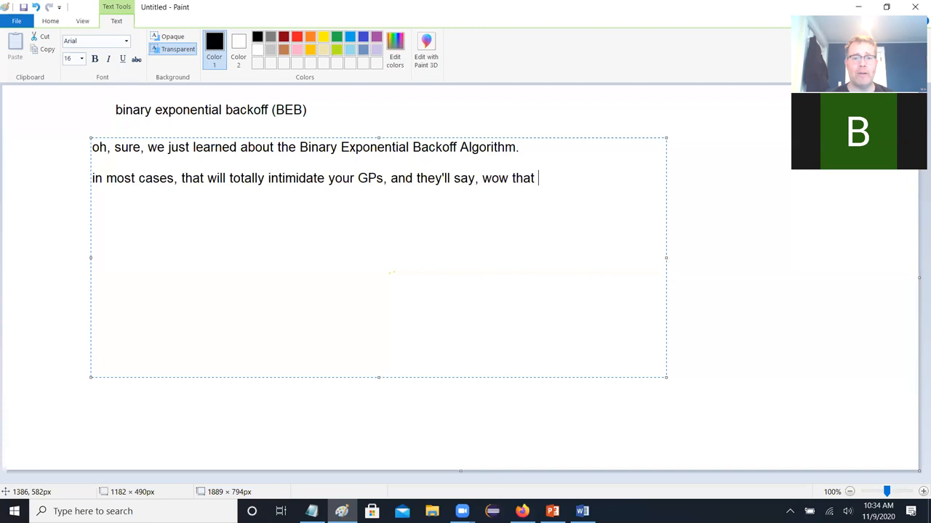
{"action": "type", "text": "sounds complicated"}
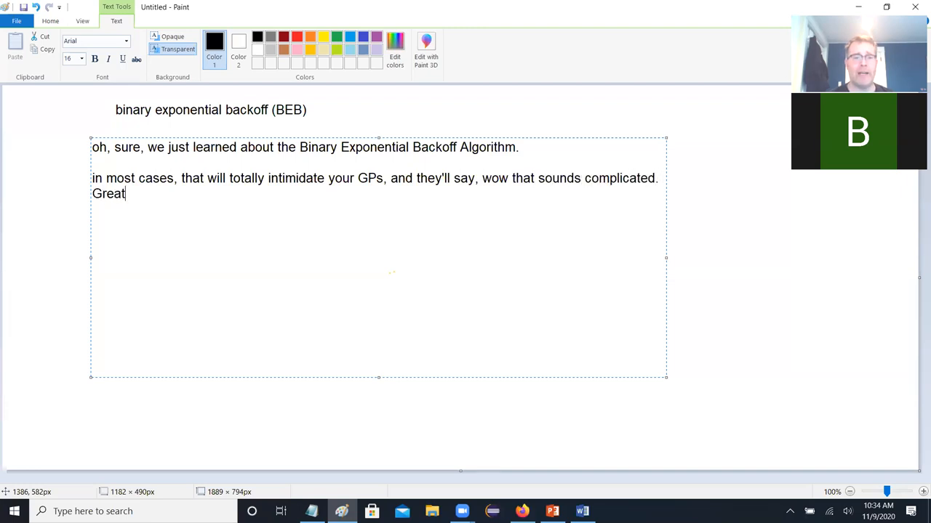
{"action": "type", "text": ". keep on"}
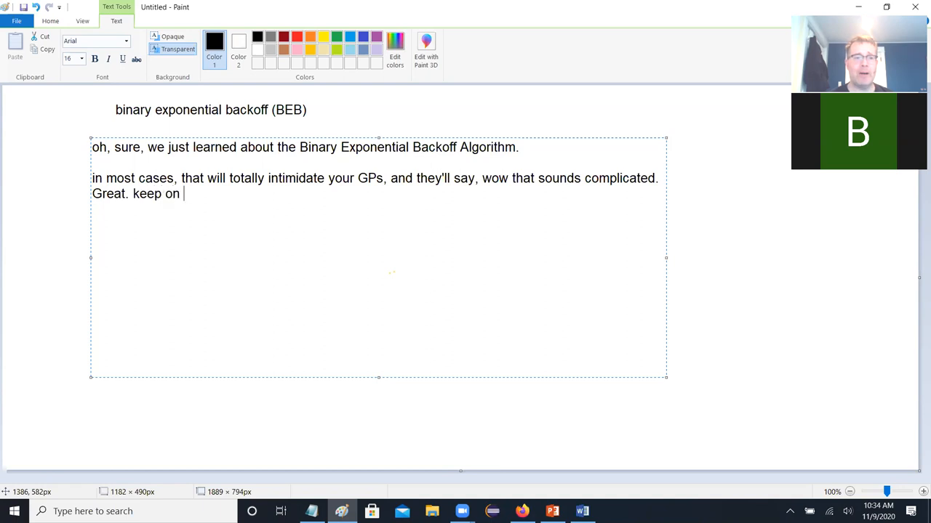
{"action": "type", "text": "doing what you're"}
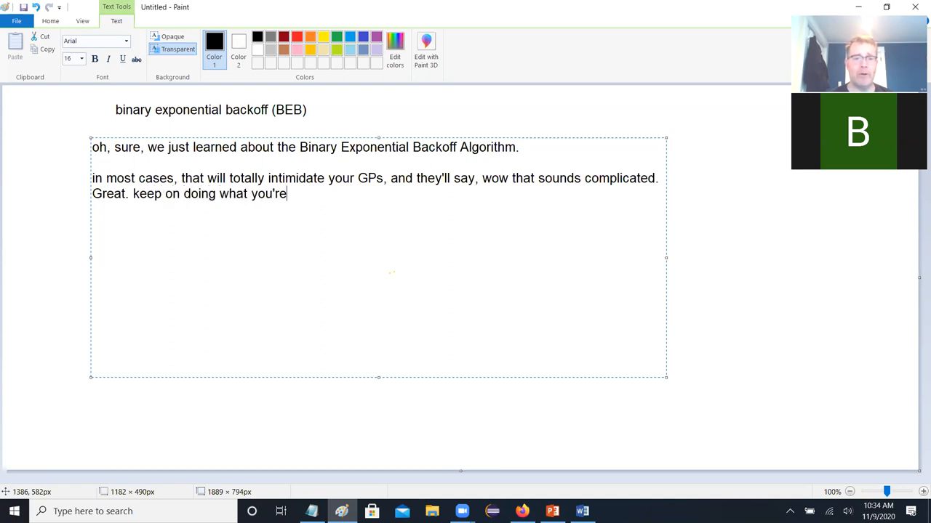
{"action": "type", "text": "doing."}
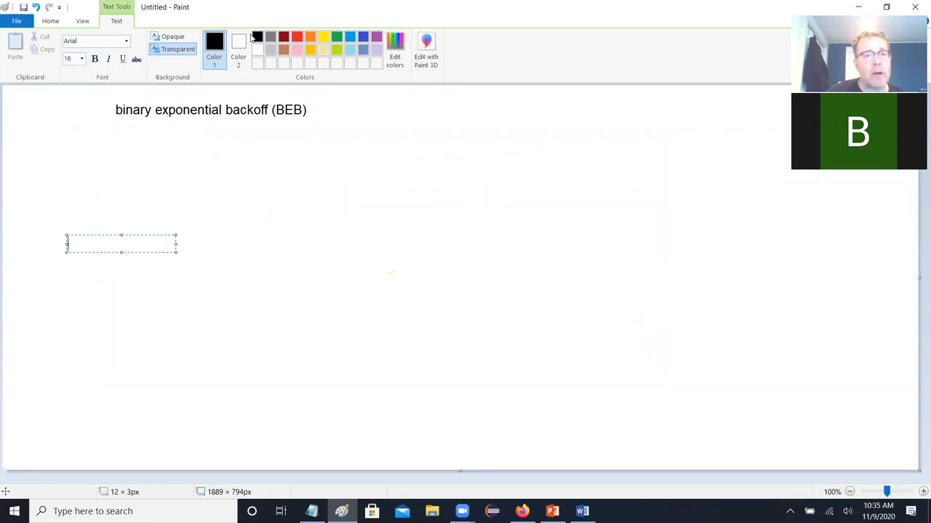
Step: Exit text entry so the oval shapes can be drawn
{"action": "left_click", "coordinate": [50, 20]}
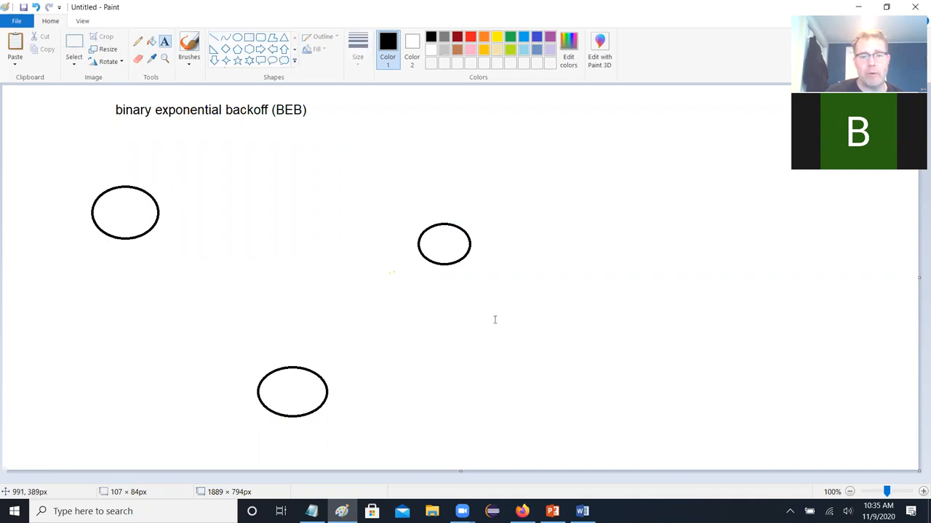
Step: Add a note beside the heading reading 'wireless devices: A, B, R'
{"action": "left_click_drag", "start_coordinate": [451, 109], "coordinate": [713, 182]}
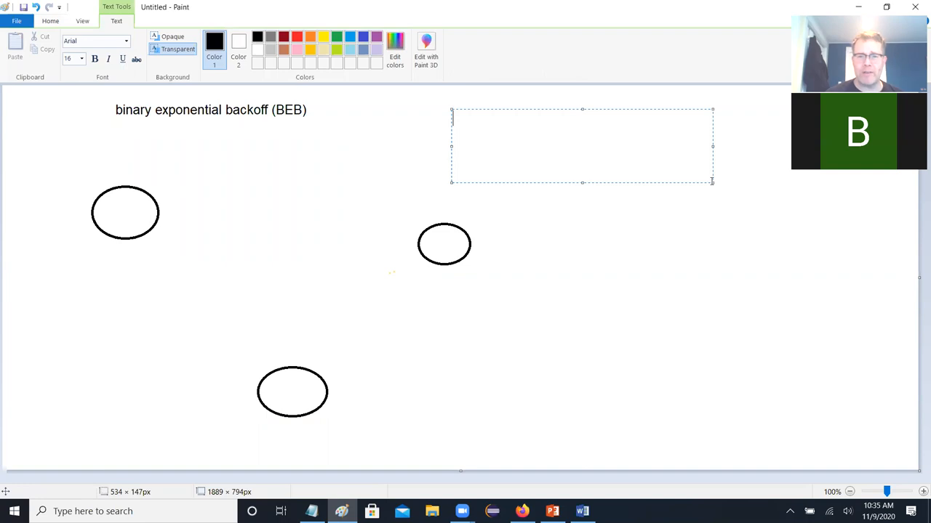
{"action": "type", "text": "wirele"}
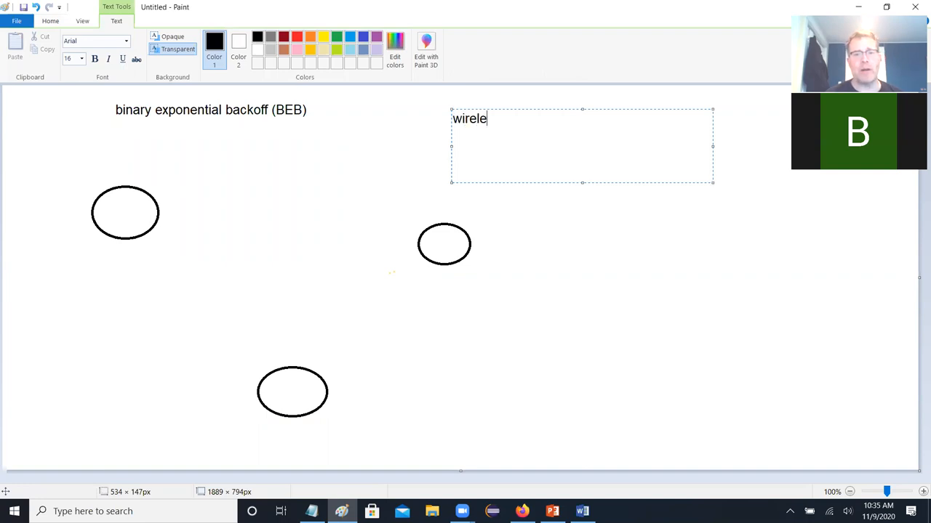
{"action": "type", "text": "ss de"}
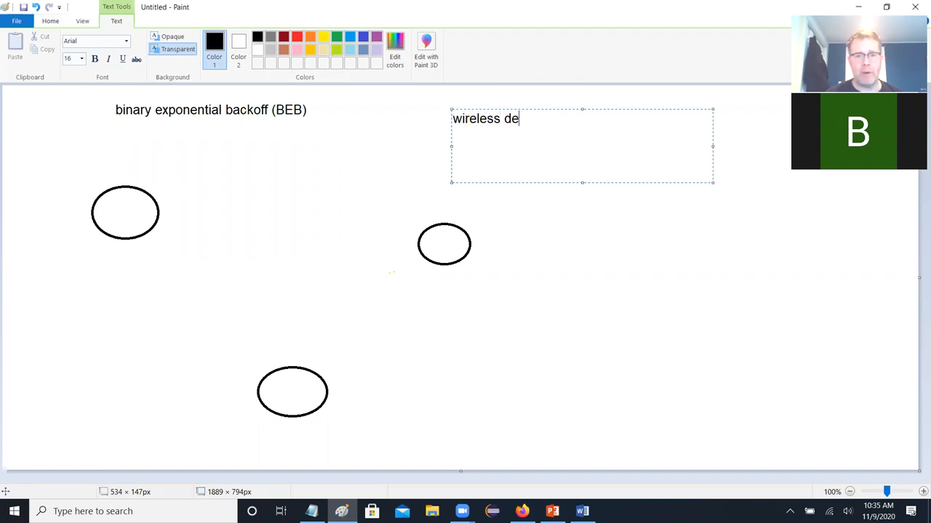
{"action": "type", "text": "vices: A"}
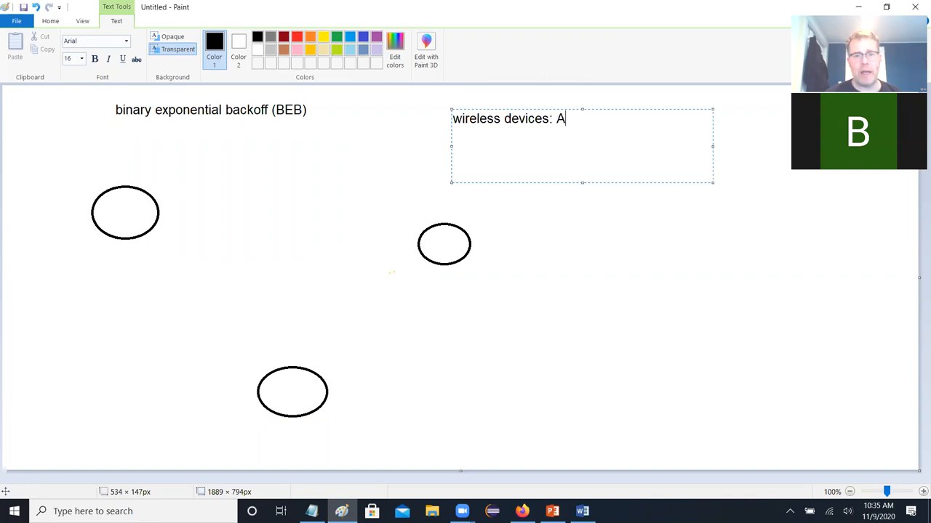
{"action": "type", "text": ", B,"}
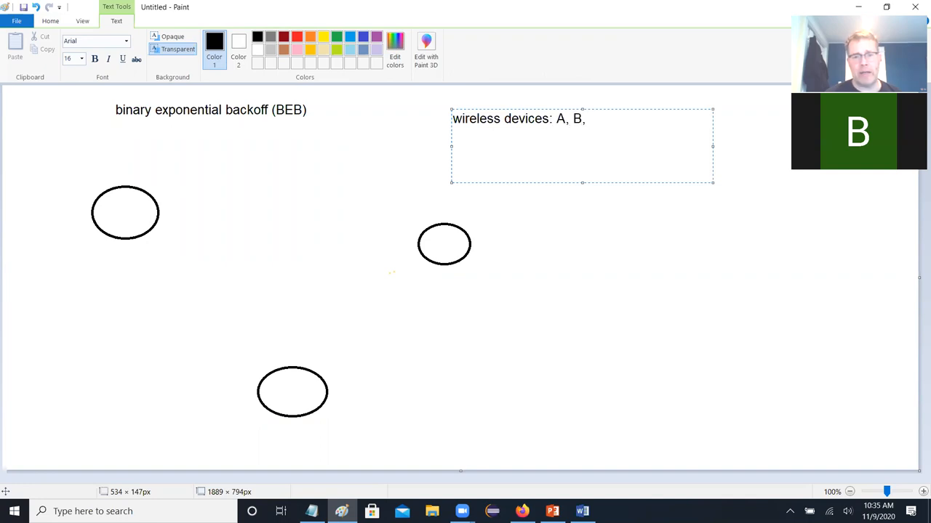
{"action": "type", "text": "R"}
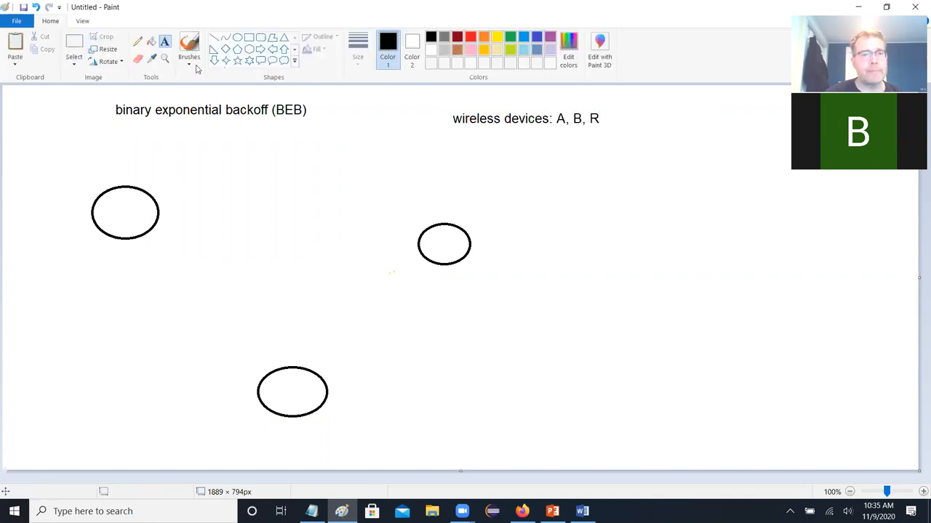
Step: Type the labels A, B and R into the three circles
{"action": "type", "text": "A"}
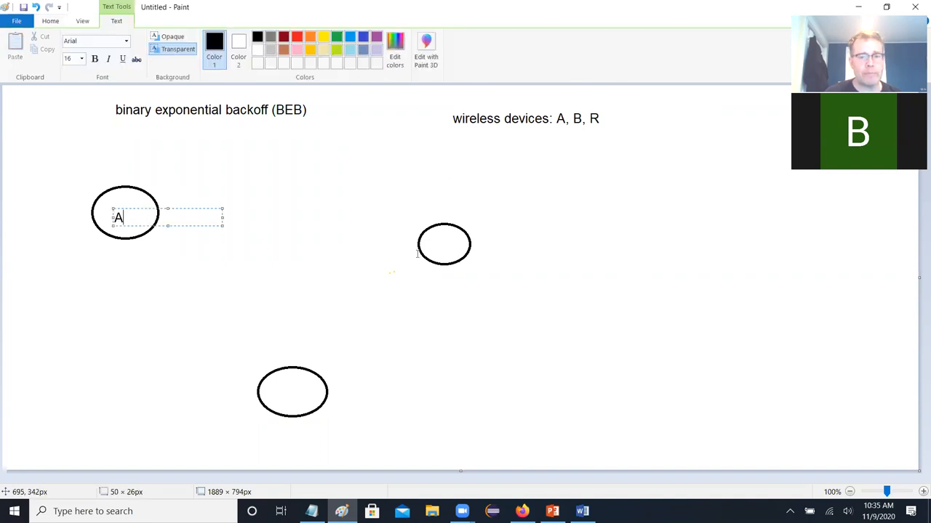
{"action": "type", "text": "B"}
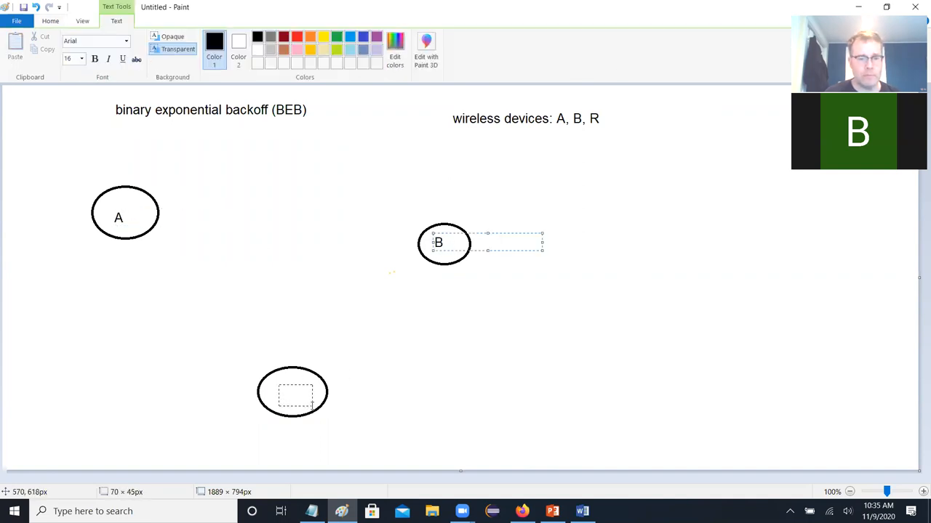
{"action": "type", "text": "R"}
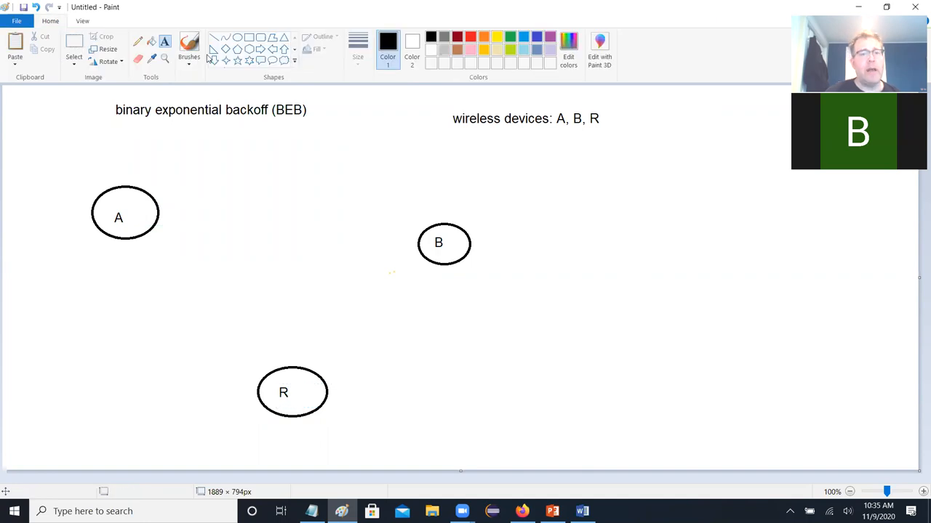
{"action": "mouse_move", "coordinate": [154, 78]}
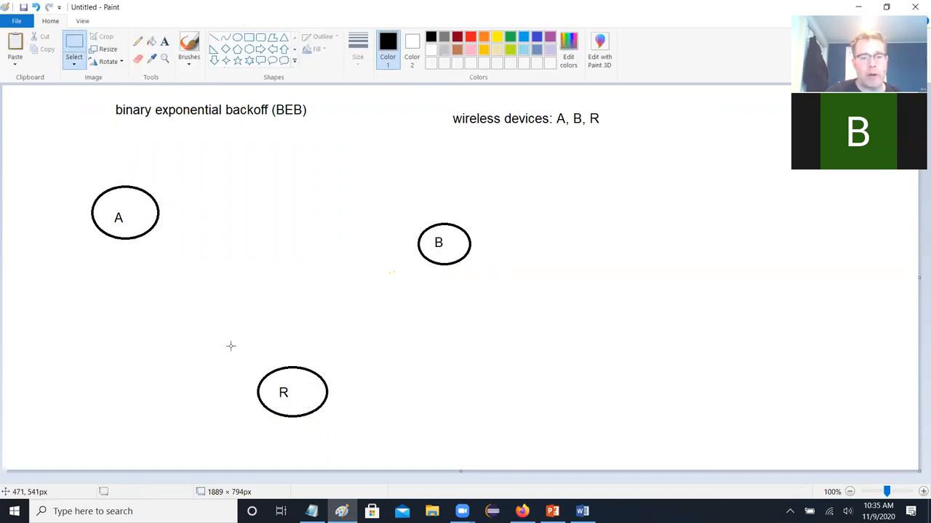
Step: Drag the R circle up between A and B, then mark out a wide text box below
{"action": "left_click_drag", "start_coordinate": [292, 392], "coordinate": [278, 305]}
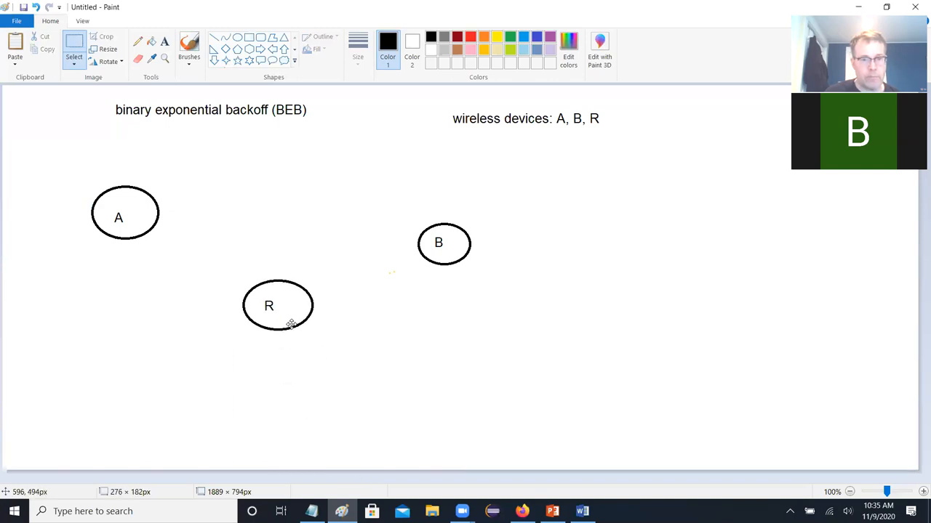
{"action": "left_click_drag", "start_coordinate": [278, 306], "coordinate": [282, 247]}
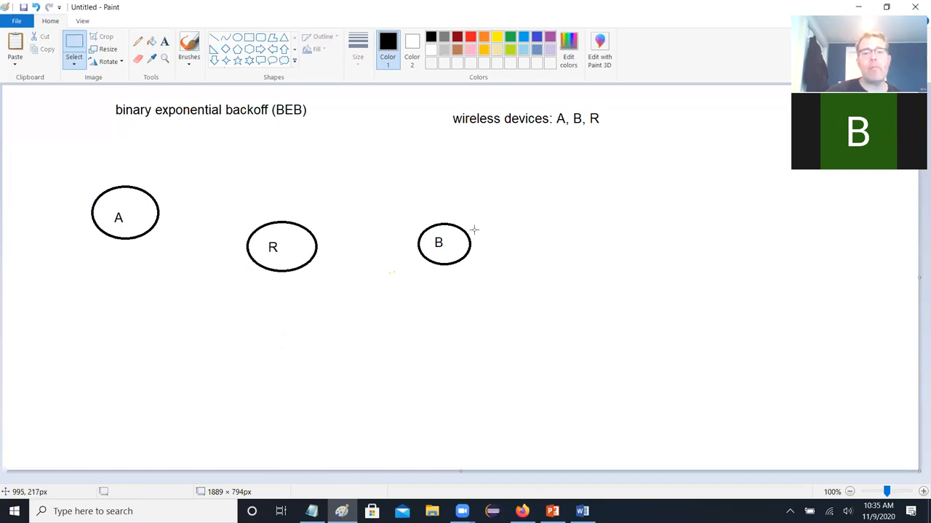
{"action": "left_click_drag", "start_coordinate": [67, 306], "coordinate": [135, 332]}
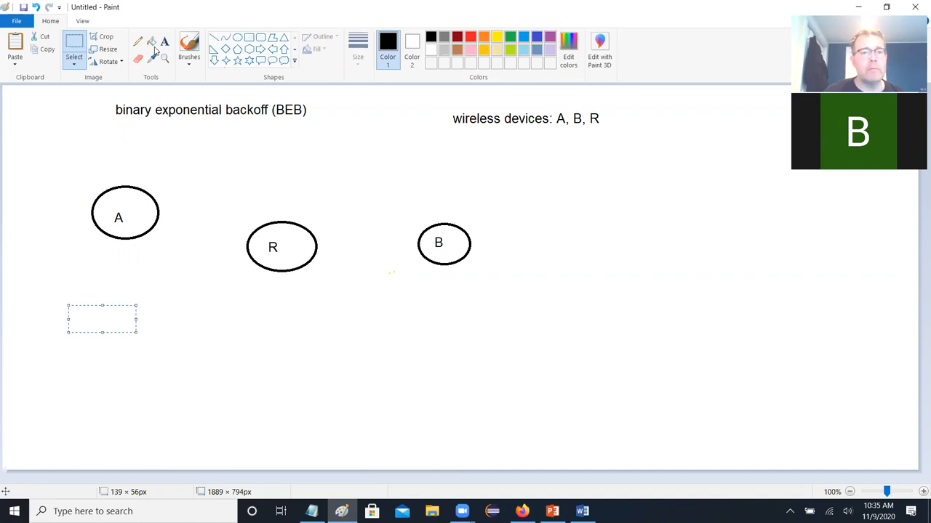
{"action": "left_click_drag", "start_coordinate": [102, 319], "coordinate": [698, 407]}
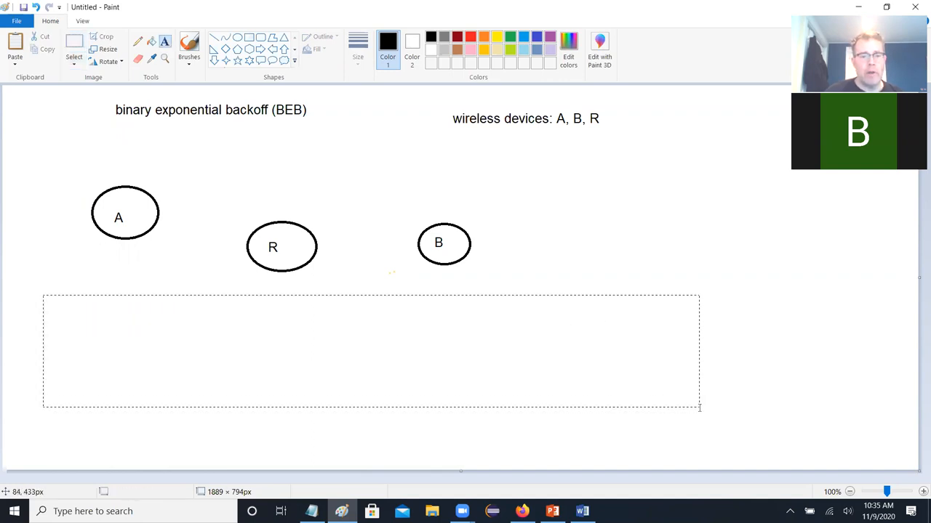
Step: Explain that R can receive A's packet only when not already handling B's data stream
{"action": "type", "text": "when"}
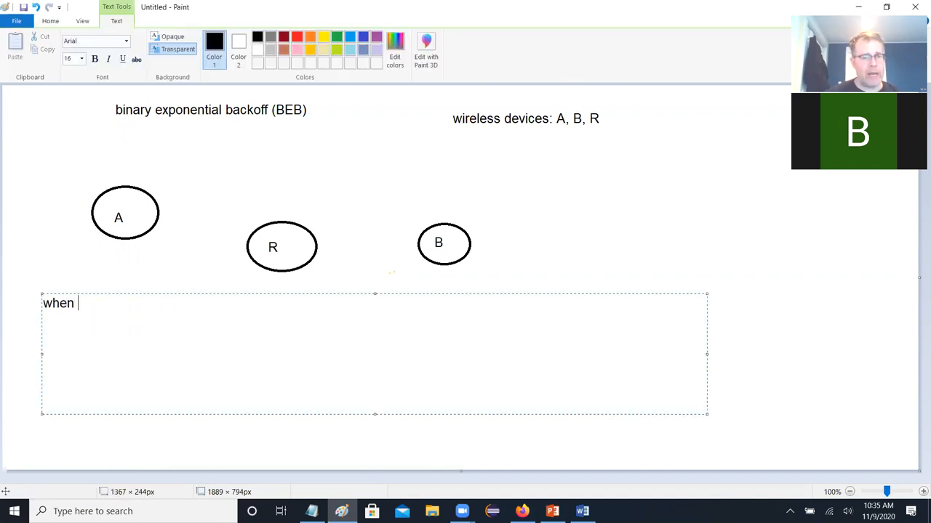
{"action": "type", "text": "A tries to"}
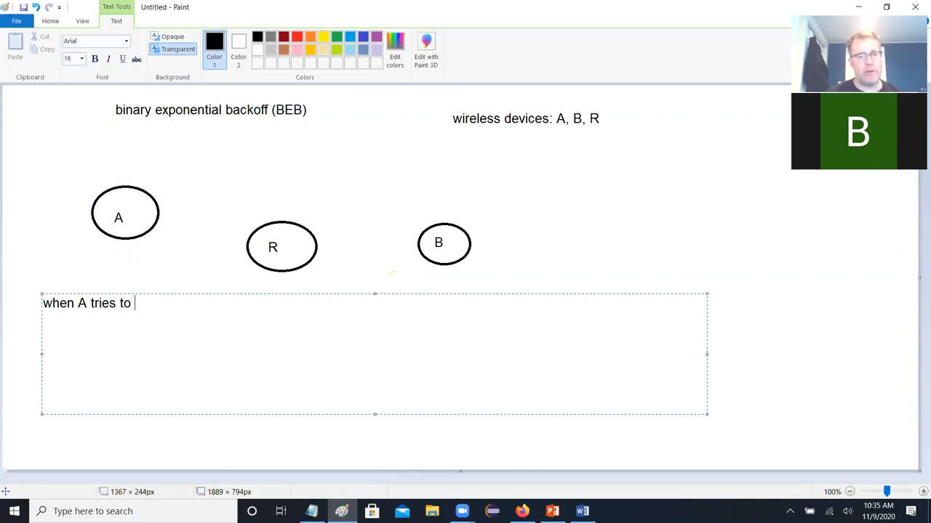
{"action": "type", "text": "send a me"}
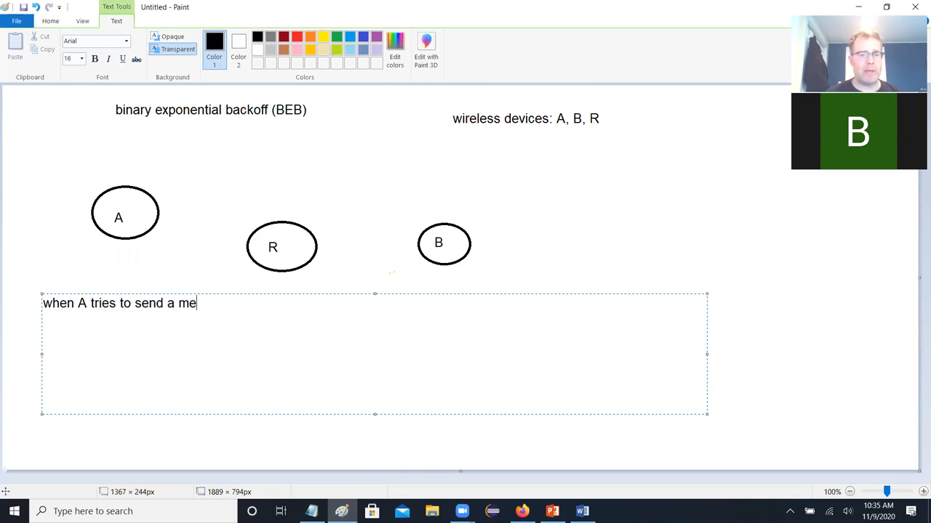
{"action": "type", "text": "packet to R,"}
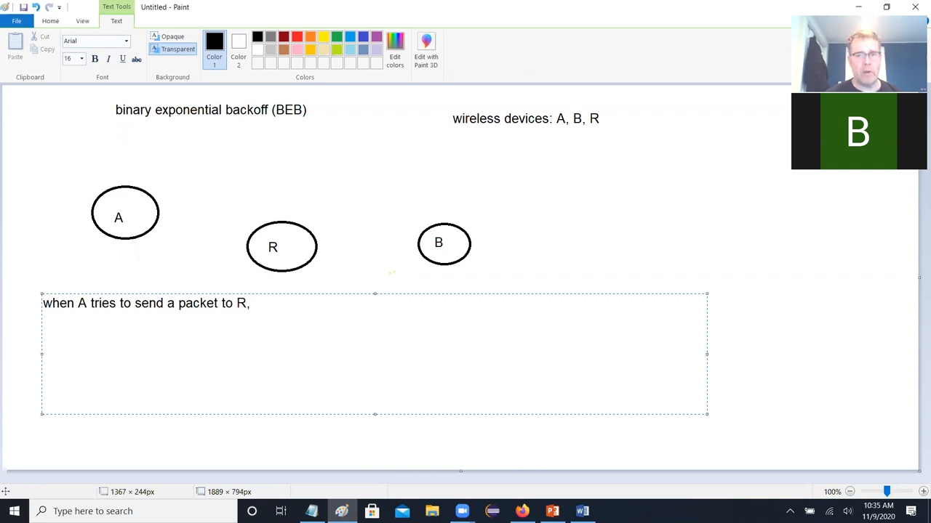
{"action": "type", "text": "R can only"}
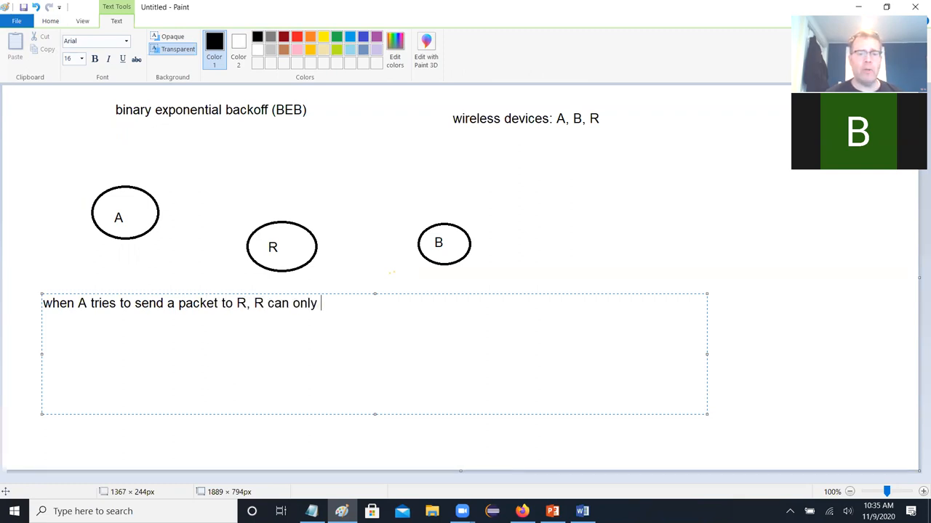
{"action": "type", "text": "receive the packet if it's"}
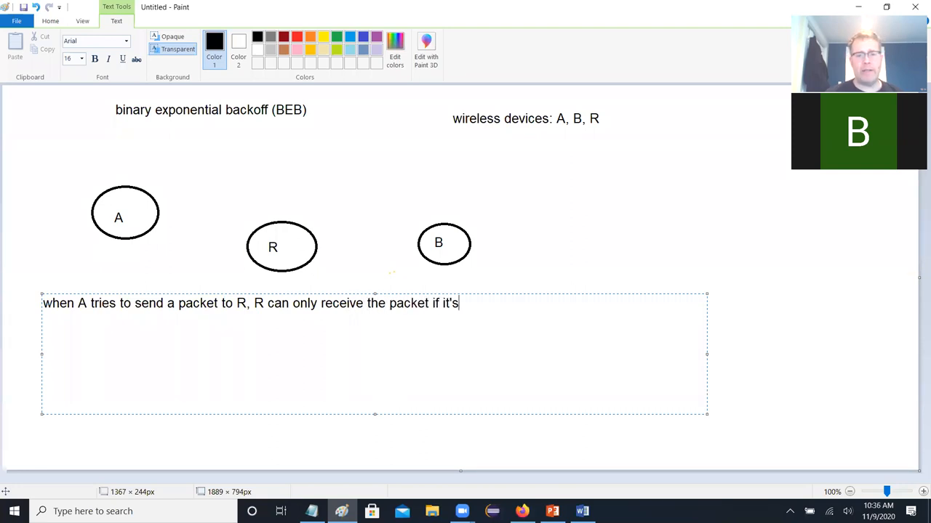
{"action": "type", "text": "not already handling a"}
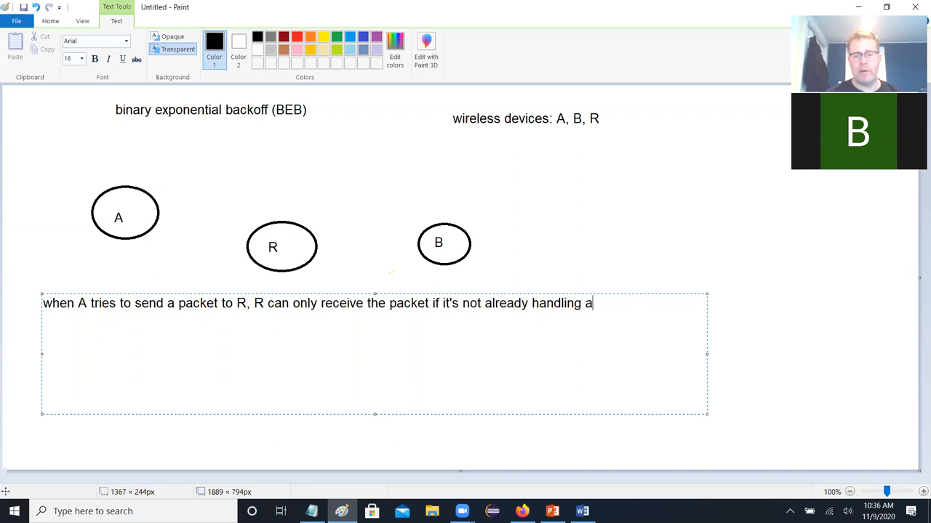
{"action": "type", "text": "data stream"}
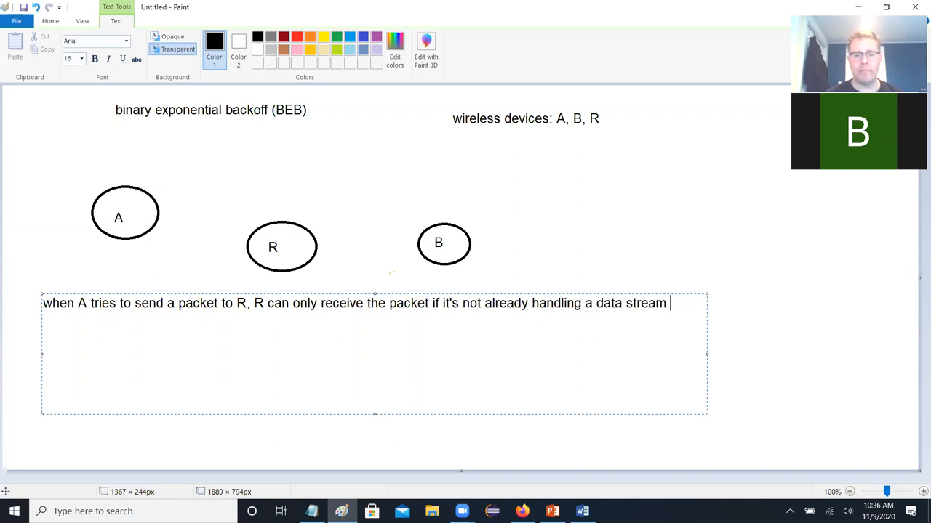
{"action": "type", "text": "from B"}
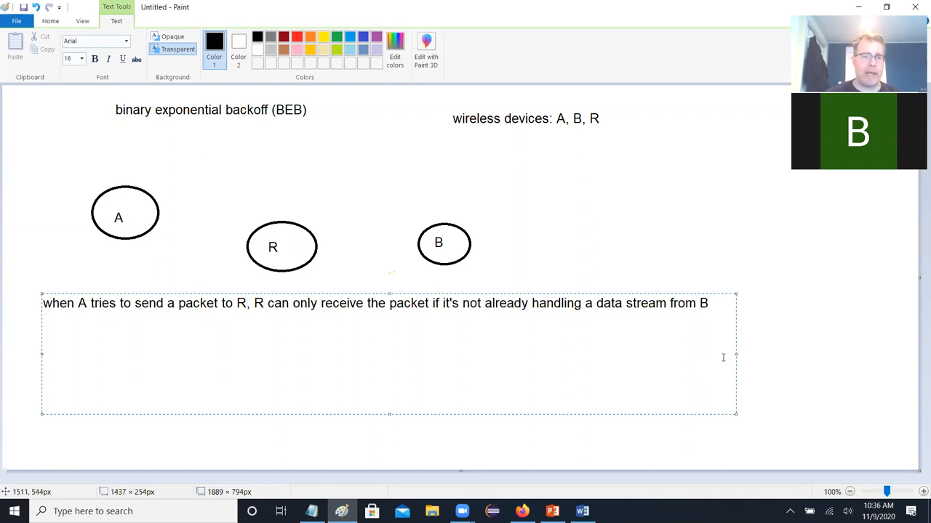
Step: Add dash bullets: if busy, A's packet must try again later (that's the backoff)
{"action": "type", "text": "- if R is available, it accept"}
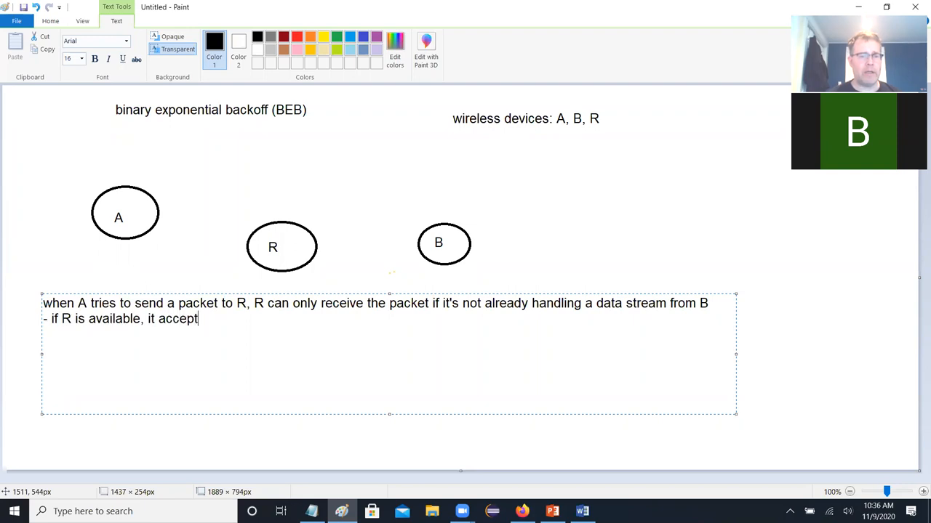
{"action": "type", "text": "s A's packe"}
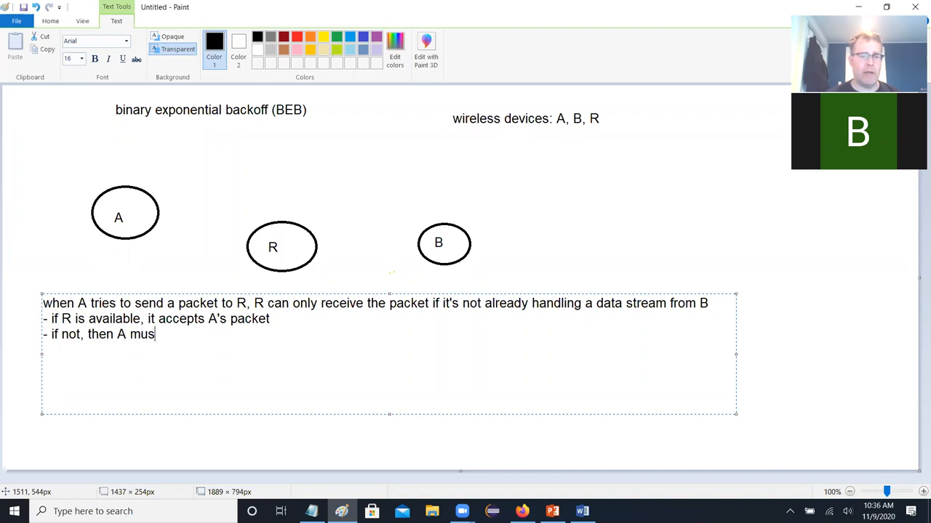
{"action": "type", "text": "t try again later"}
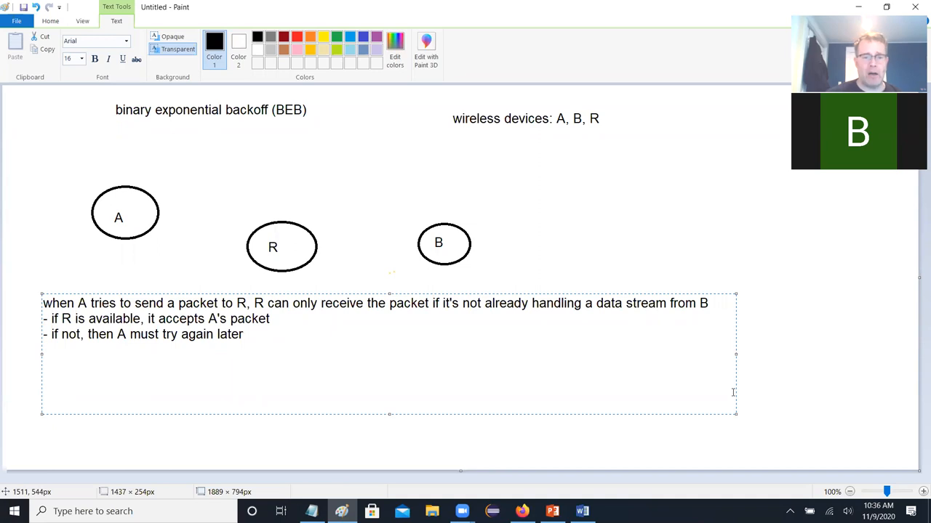
{"action": "type", "text": "(that's th"}
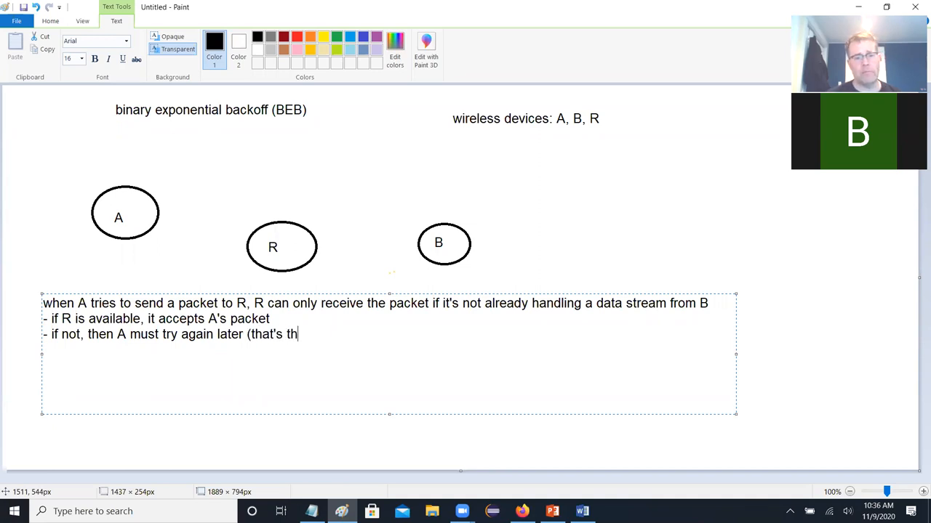
{"action": "type", "text": "e backoff)"}
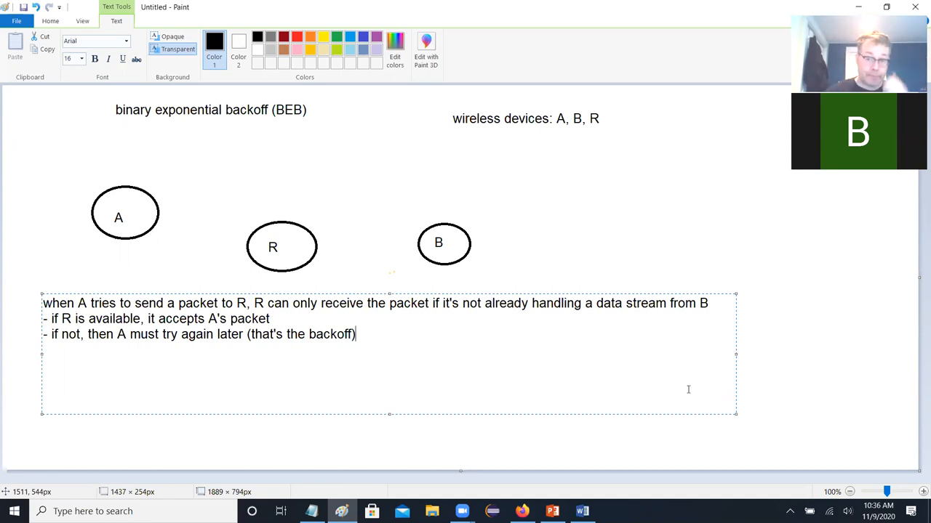
{"action": "key", "text": "enter"}
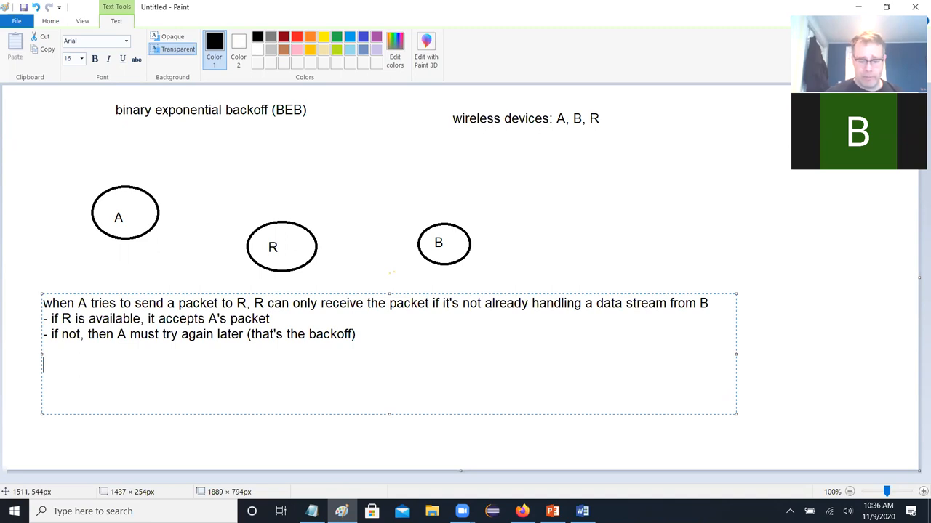
Step: State that in BEB the backoff time doubles between transmission attempts
{"action": "type", "text": "in BEB, the bac"}
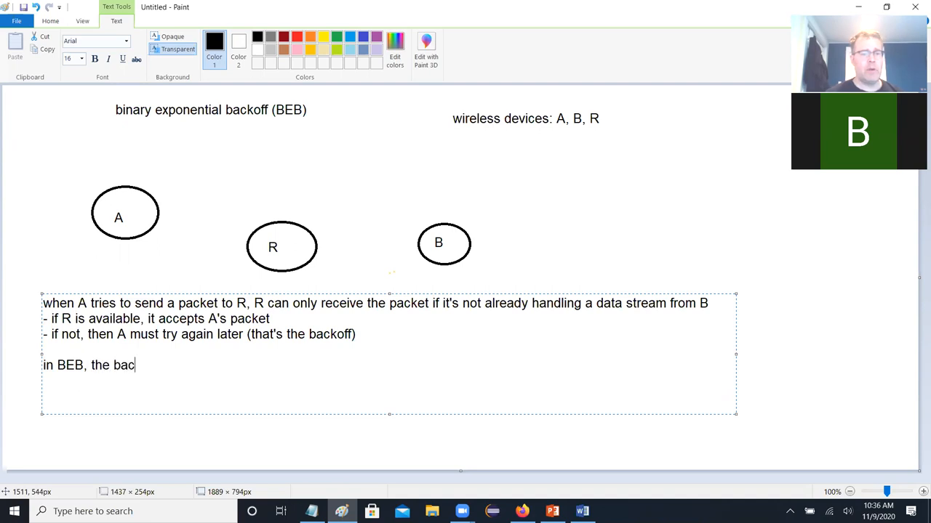
{"action": "type", "text": "koff tie"}
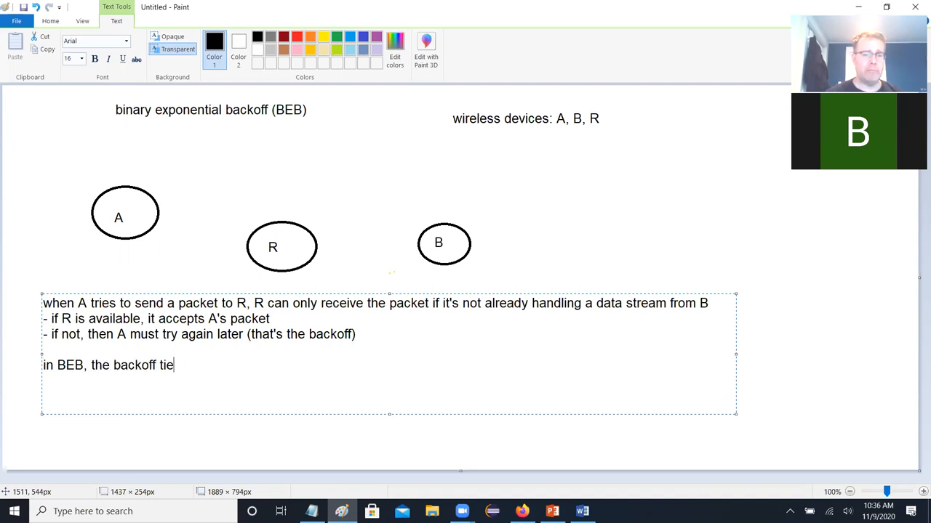
{"action": "type", "text": "me"}
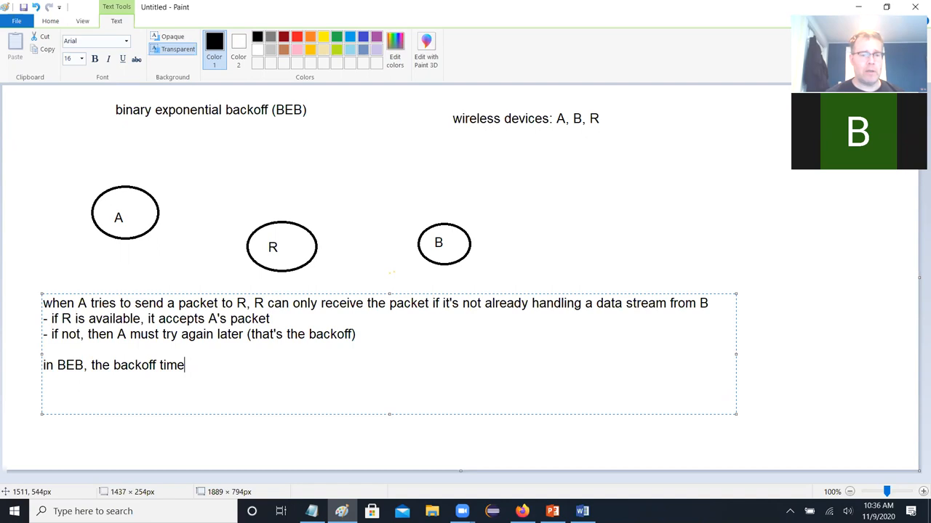
{"action": "type", "text": "doubles between failed transmi"}
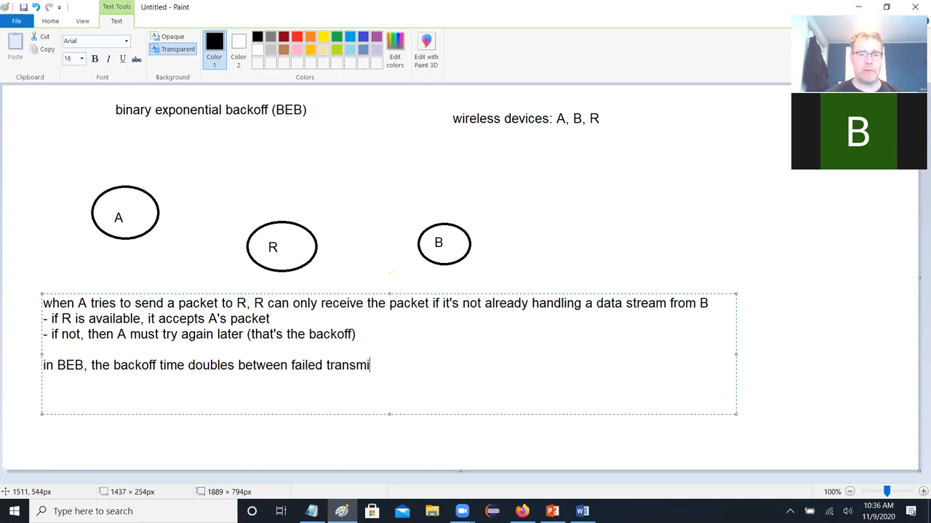
{"action": "type", "text": "ssion attempts."}
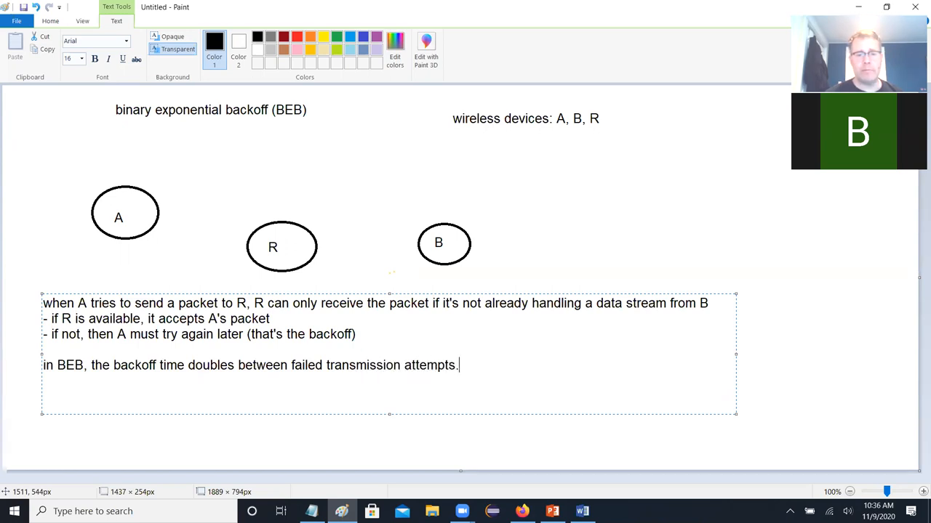
Step: Add that doubling after each failed attempt quickly converges to a delay suited to total activity
{"action": "type", "text": "basically"}
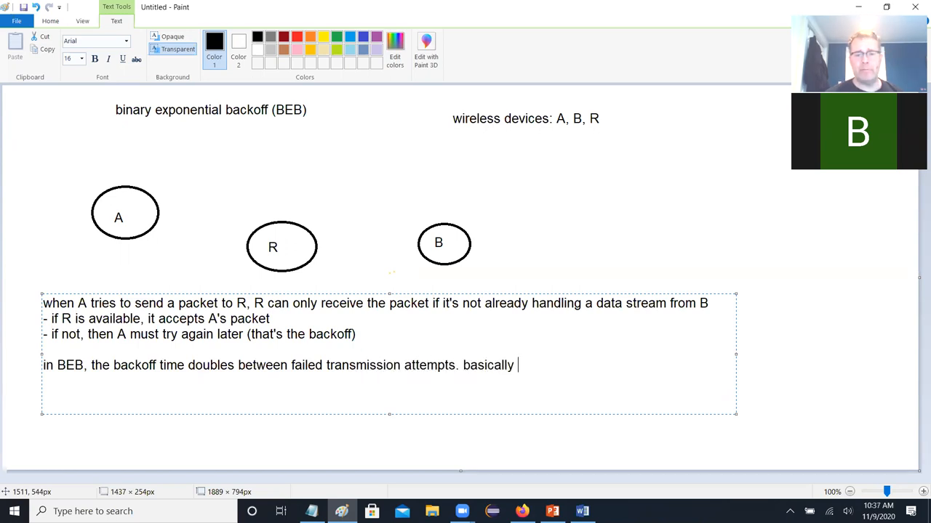
{"action": "type", "text": "after each f"}
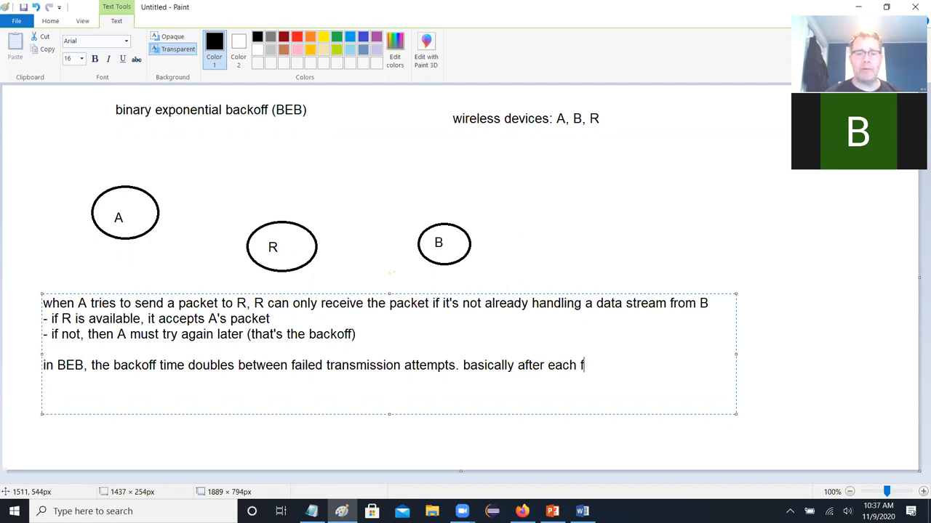
{"action": "type", "text": "ailed attempt"}
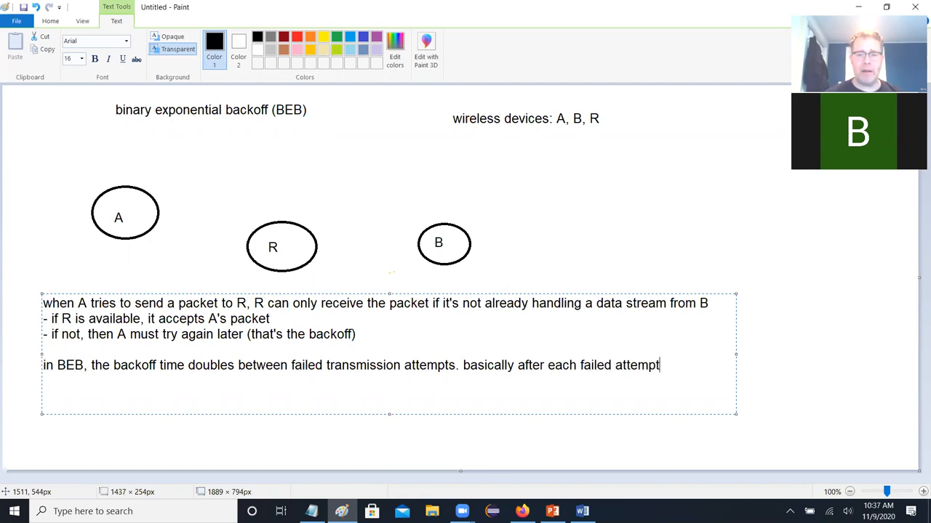
{"action": "type", "text": ", the backoff"}
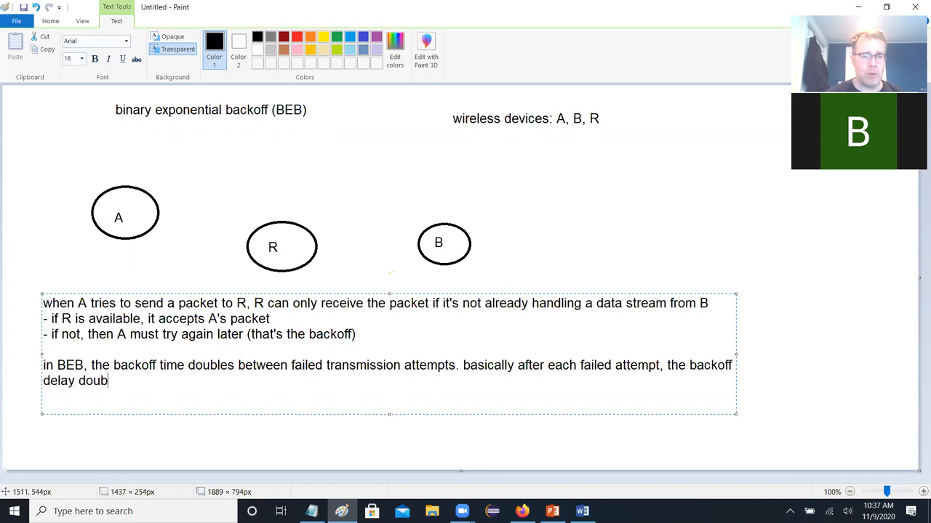
{"action": "type", "text": "les."}
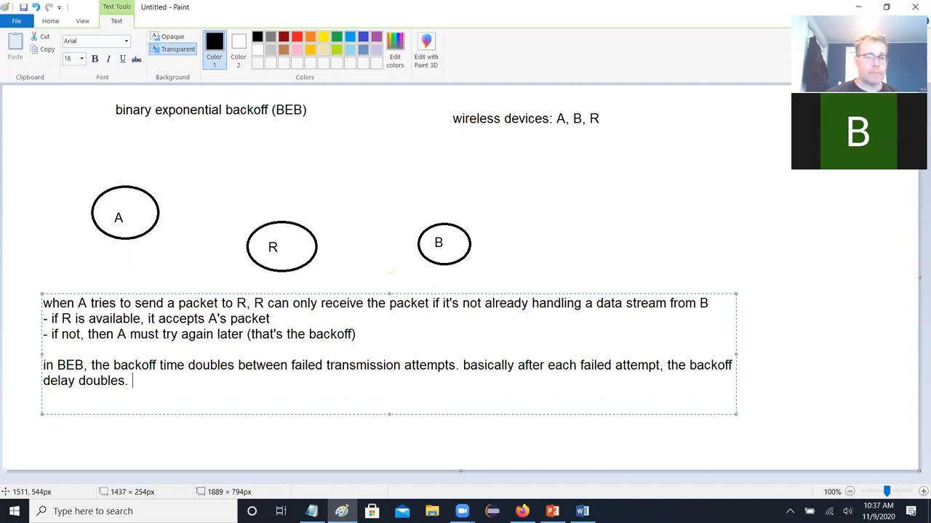
{"action": "type", "text": "this rea"}
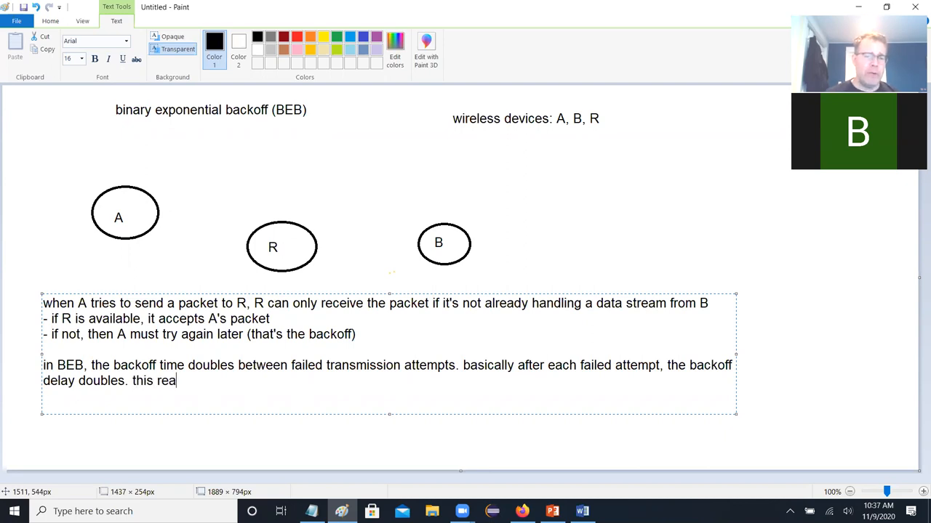
{"action": "type", "text": "sonably qui"}
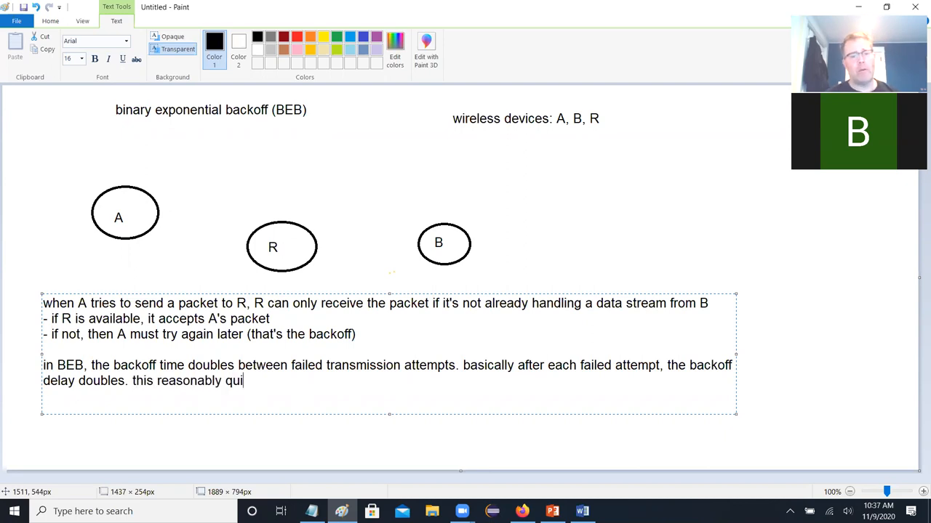
{"action": "type", "text": "ckly converges to a reaso"}
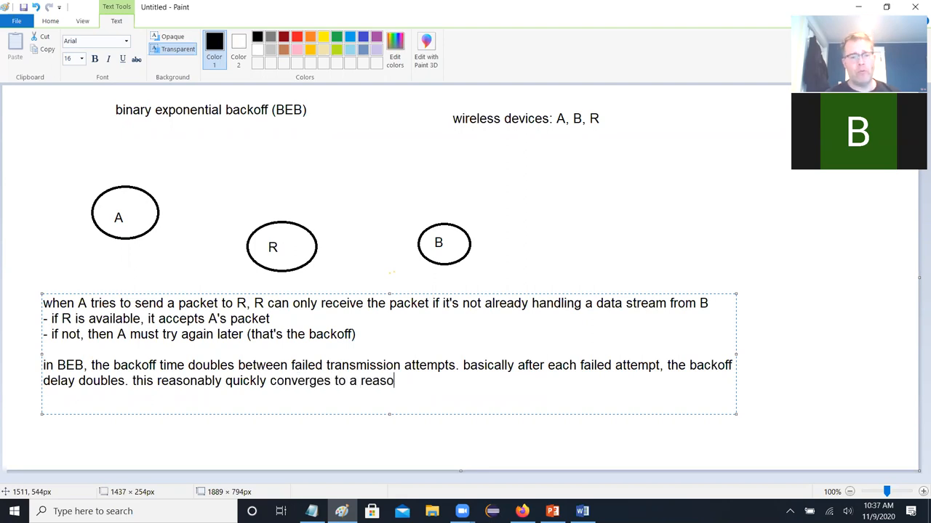
{"action": "type", "text": "nably appropr"}
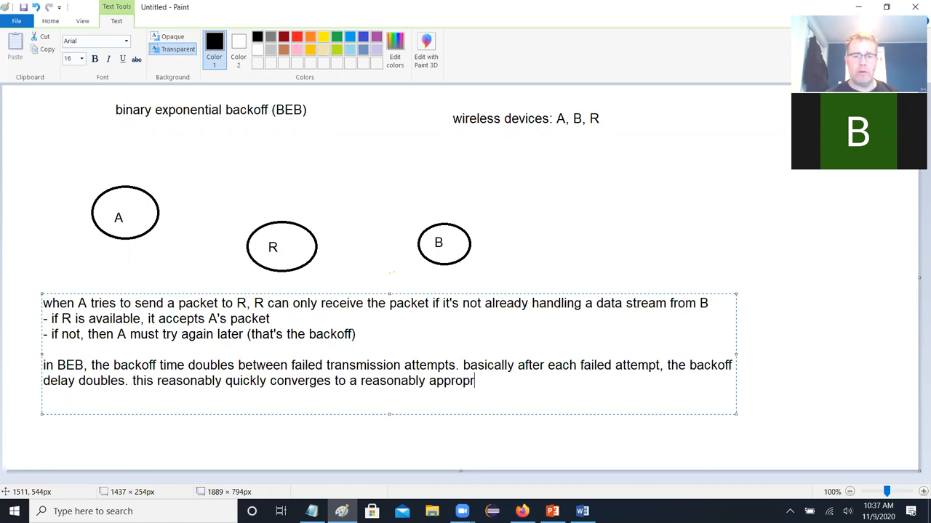
{"action": "type", "text": "iate delay for the"}
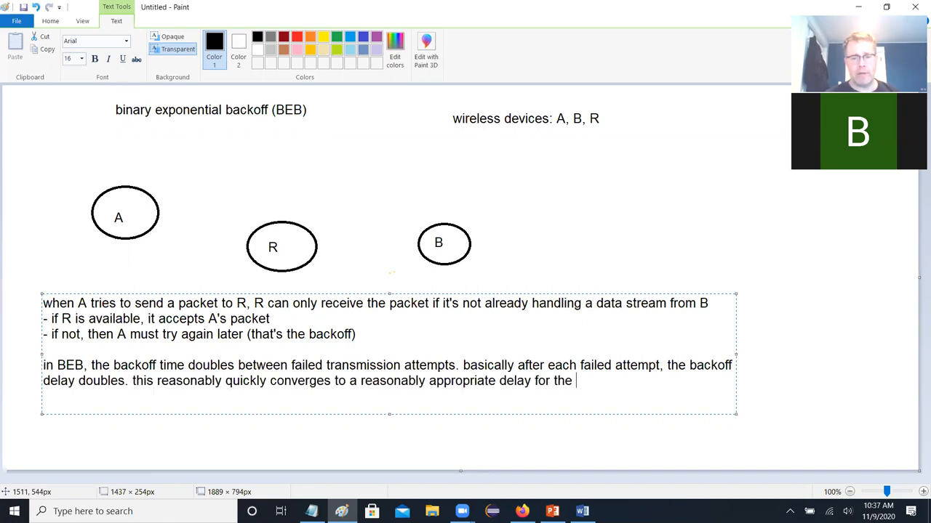
{"action": "type", "text": "total pool of network activit"}
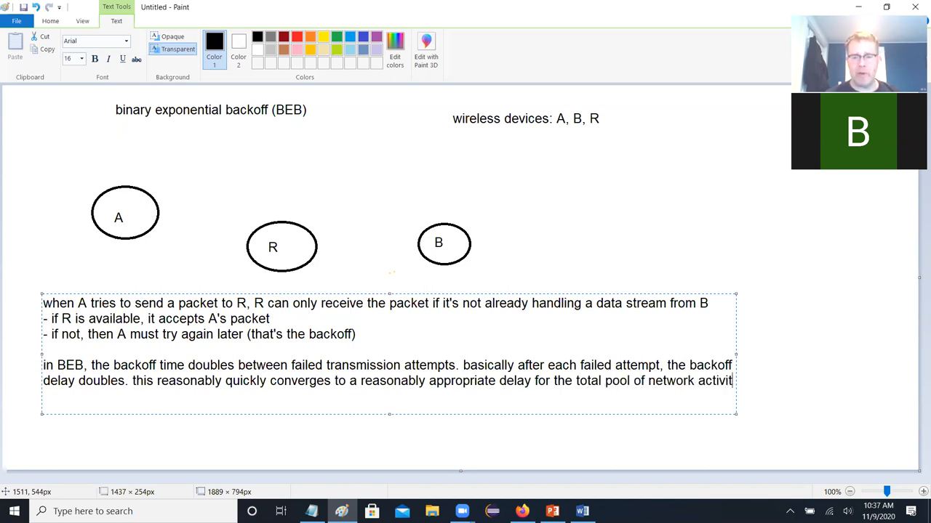
{"action": "type", "text": "y"}
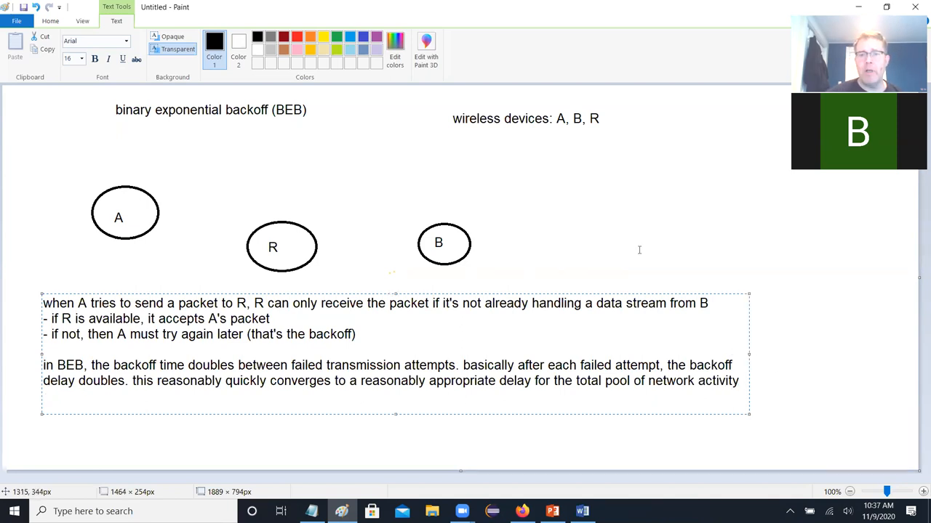
{"action": "mouse_move", "coordinate": [651, 231]}
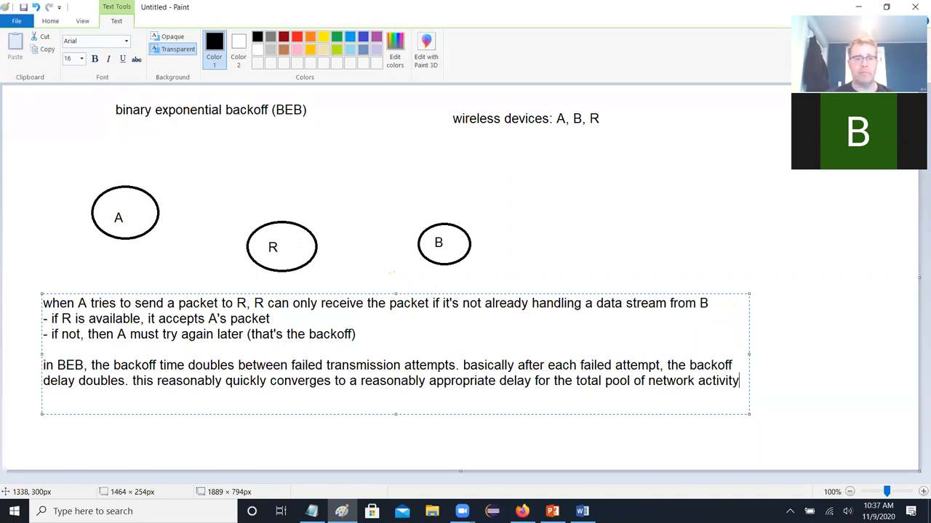
Step: Type the paragraph: 'BEB allows a reasonably good way for many devices to schedule their transmissions without too many collisions between transmissions.'
{"action": "type", "text": "BEB"}
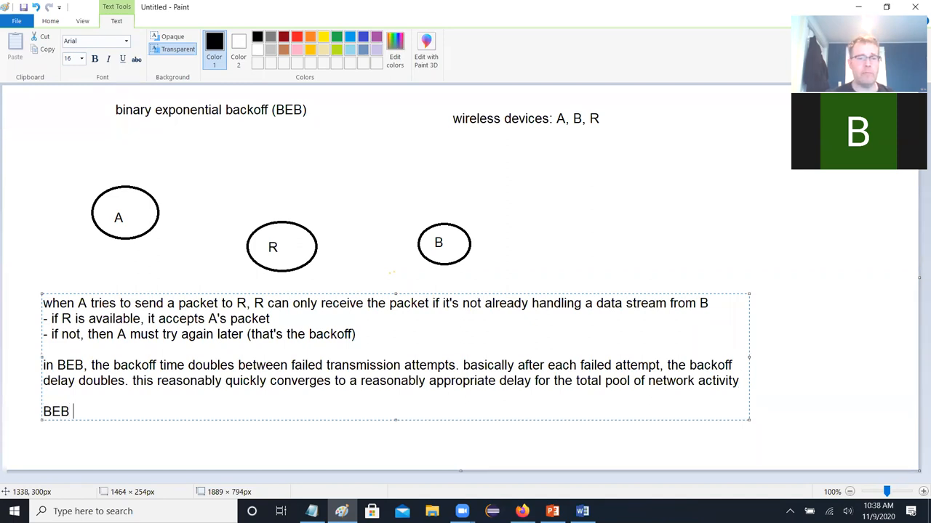
{"action": "type", "text": "allows a"}
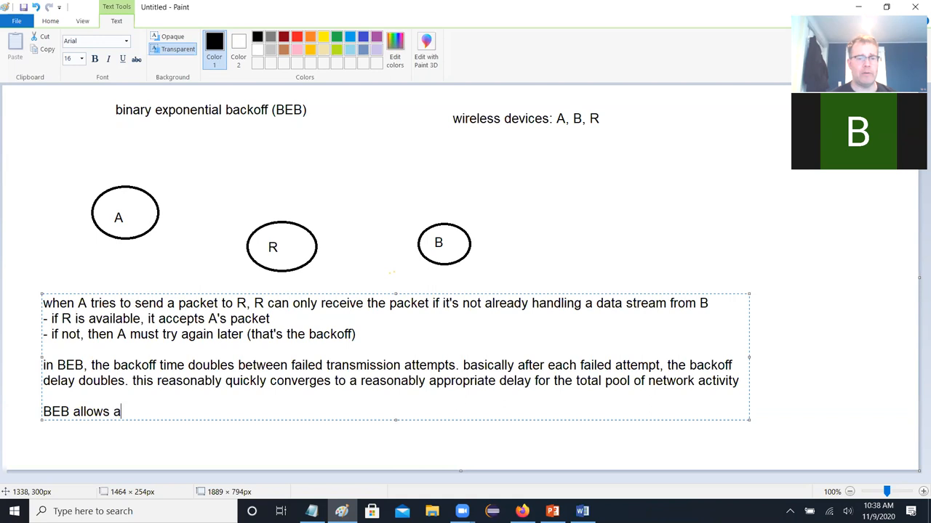
{"action": "type", "text": "reasonably goo"}
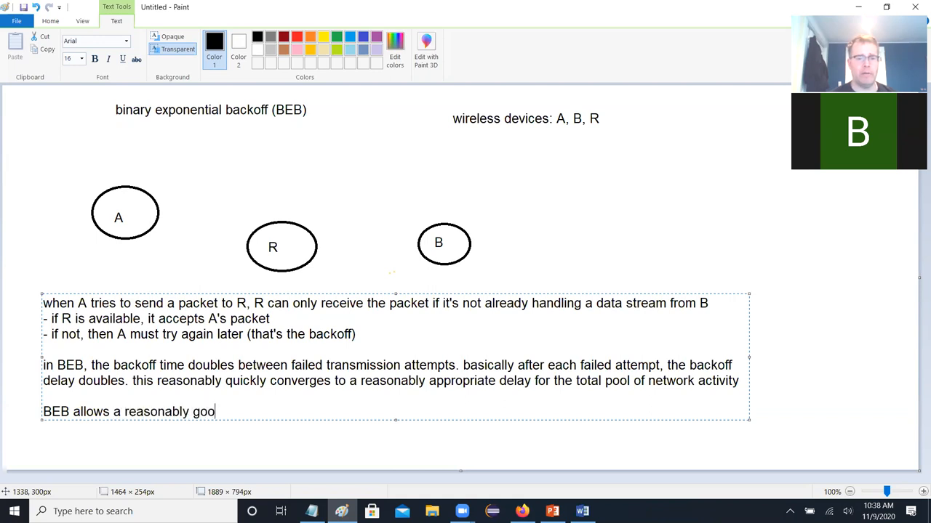
{"action": "type", "text": "d way"}
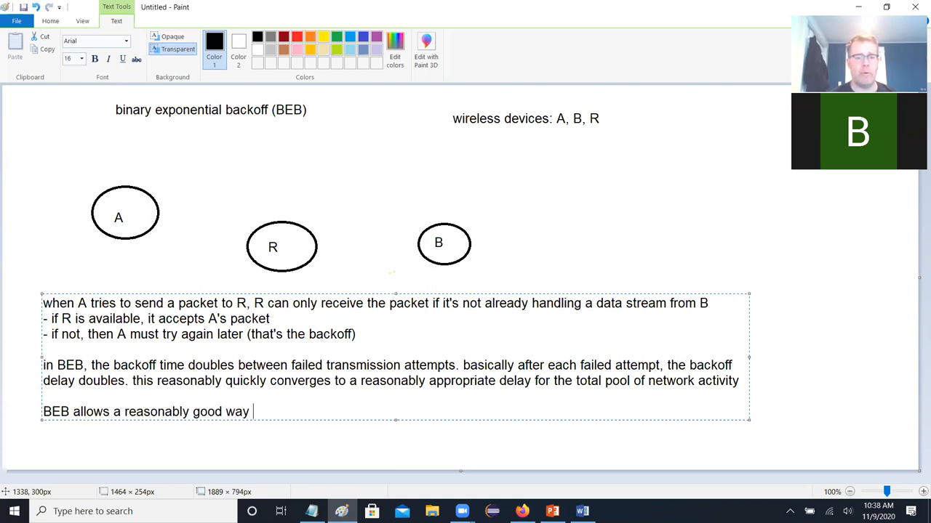
{"action": "type", "text": "for many dif"}
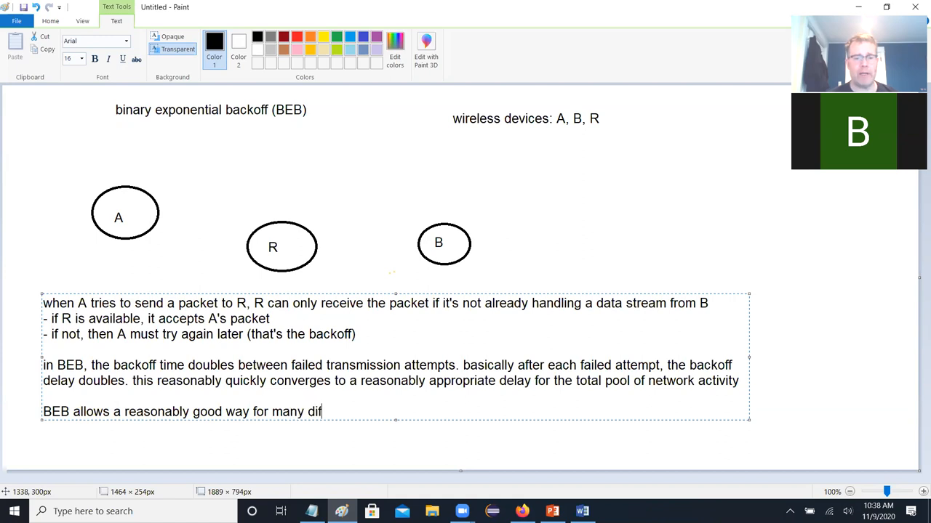
{"action": "type", "text": "devices t"}
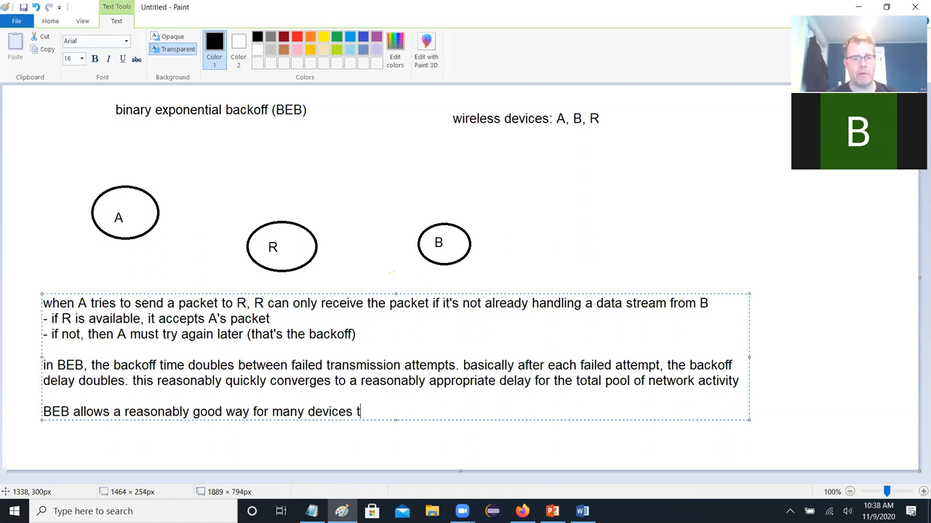
{"action": "type", "text": "o schedule th"}
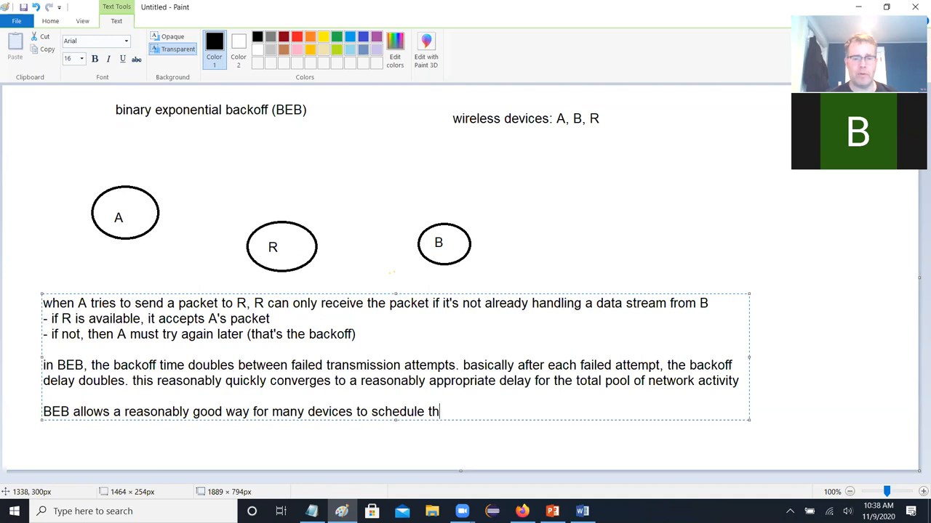
{"action": "type", "text": "eir transmission"}
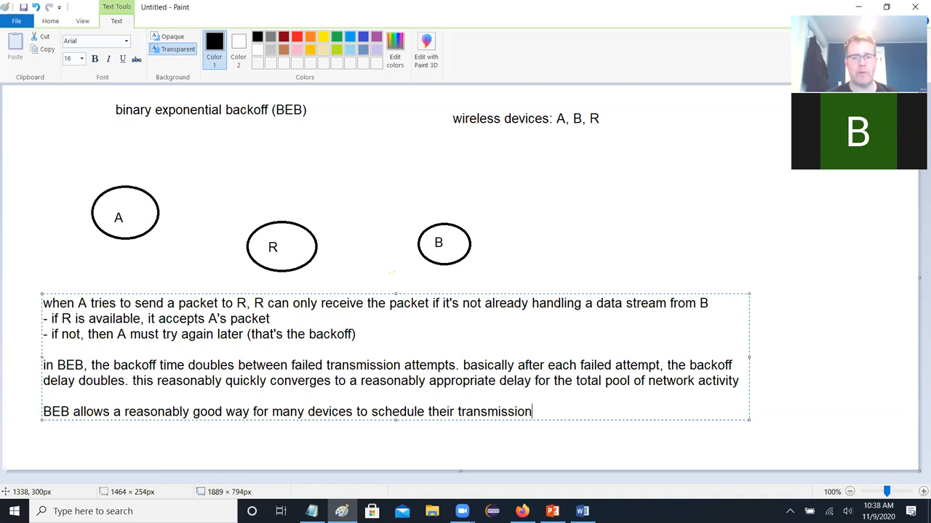
{"action": "type", "text": "s without too many co"}
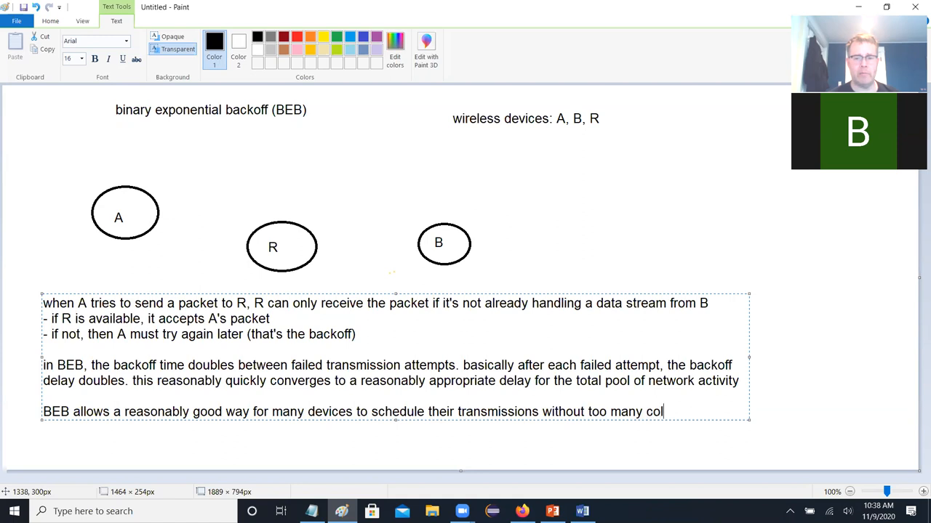
{"action": "type", "text": "lisions between those"}
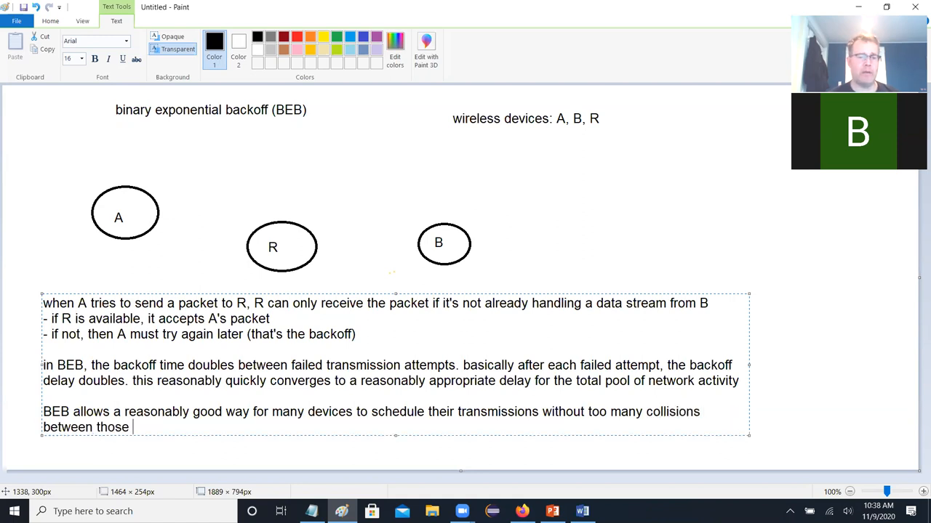
{"action": "type", "text": "transmissions"}
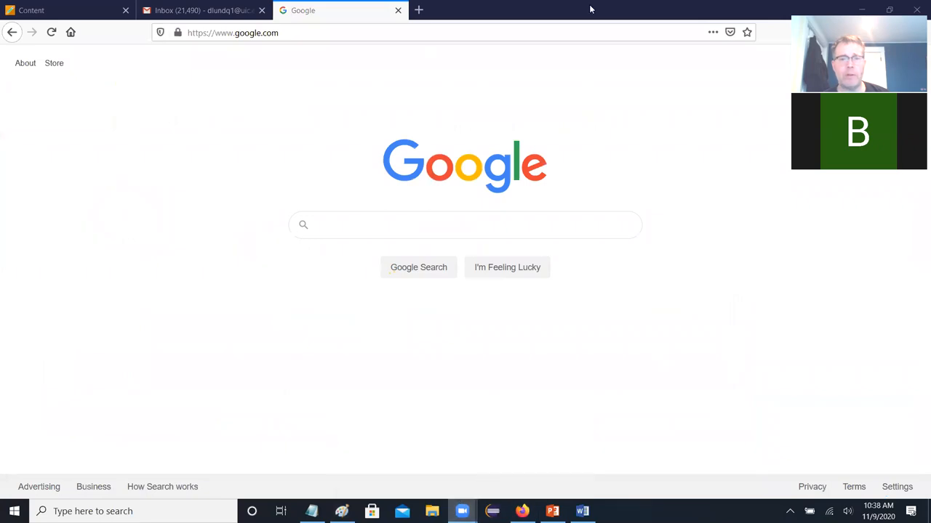
{"action": "mouse_move", "coordinate": [628, 23]}
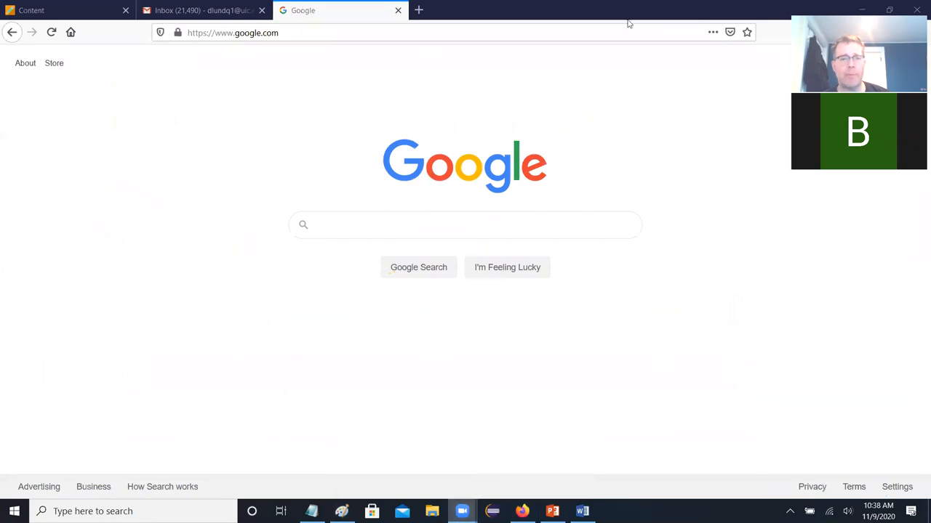